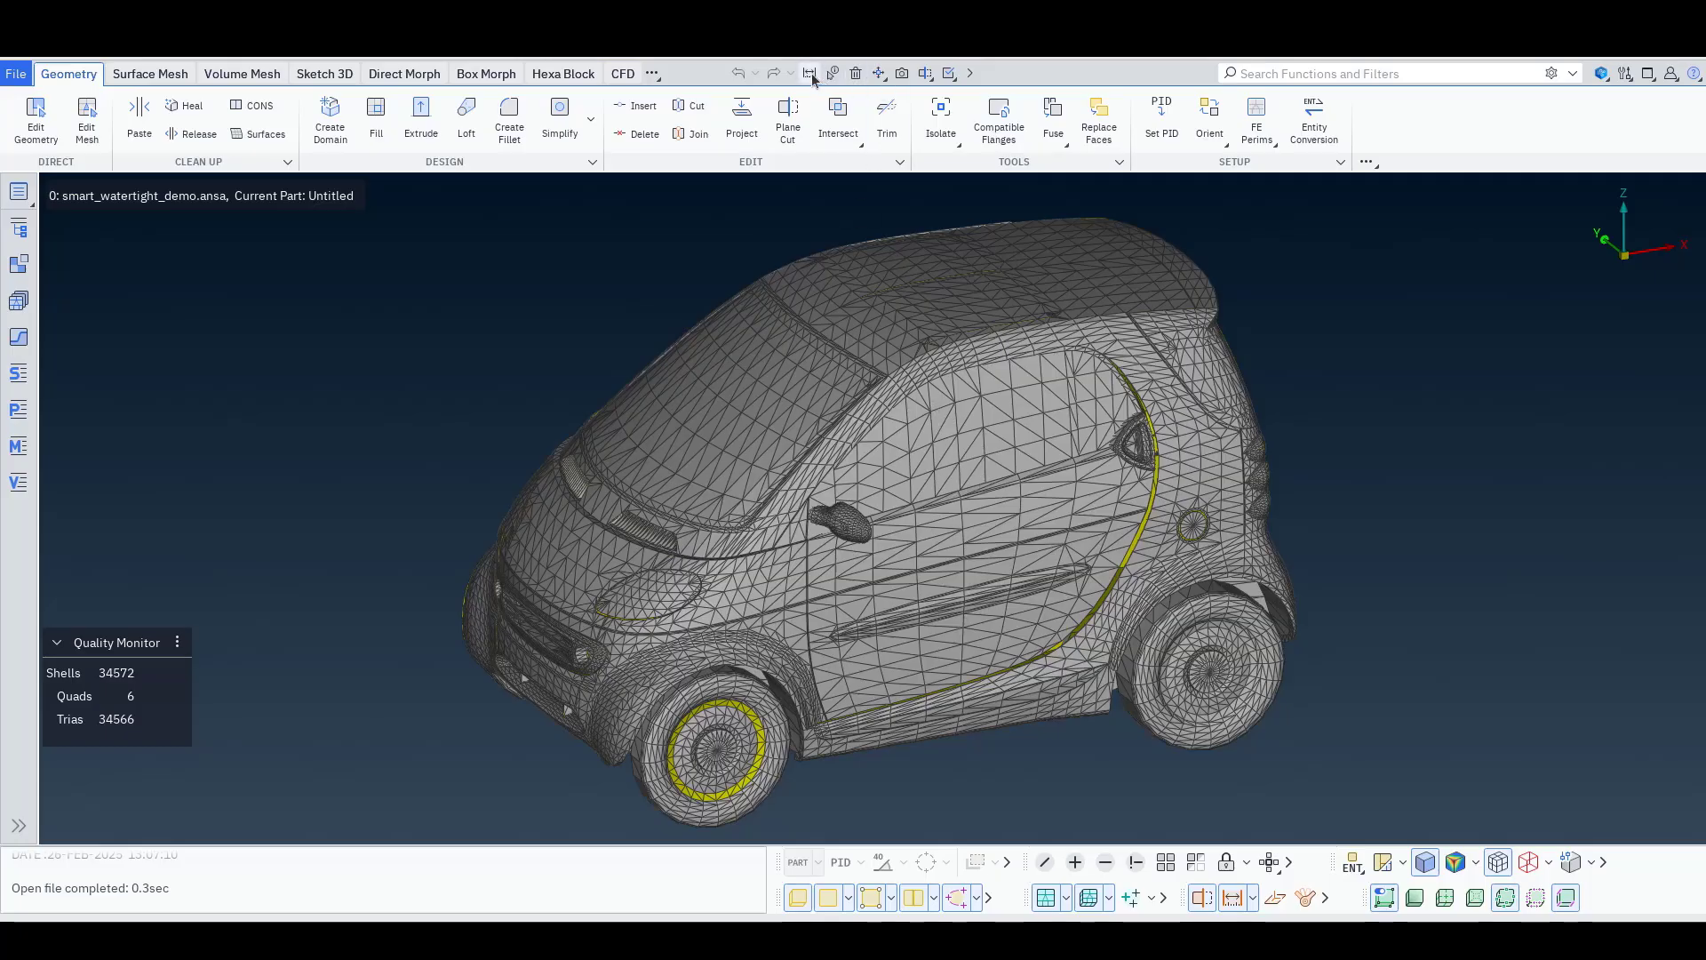
Measure from a wheel node, then confirm millimetres as the model units in settings
{"action": "left_click", "coordinate": [809, 73]}
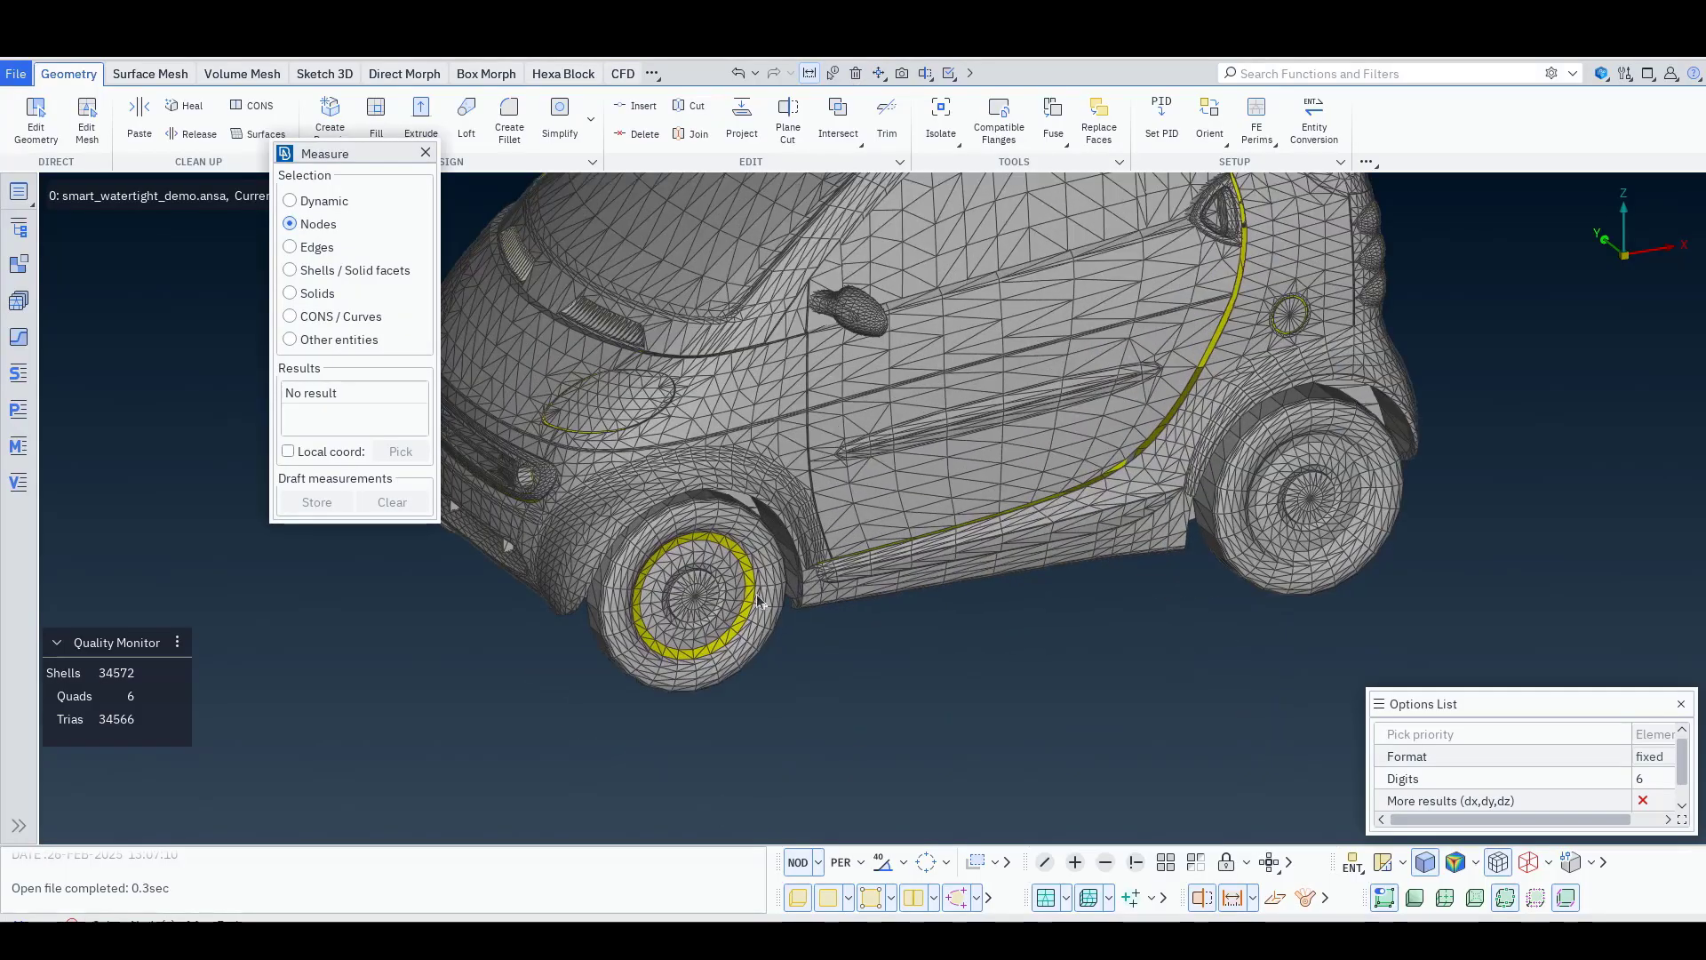
{"action": "left_click", "coordinate": [694, 597]}
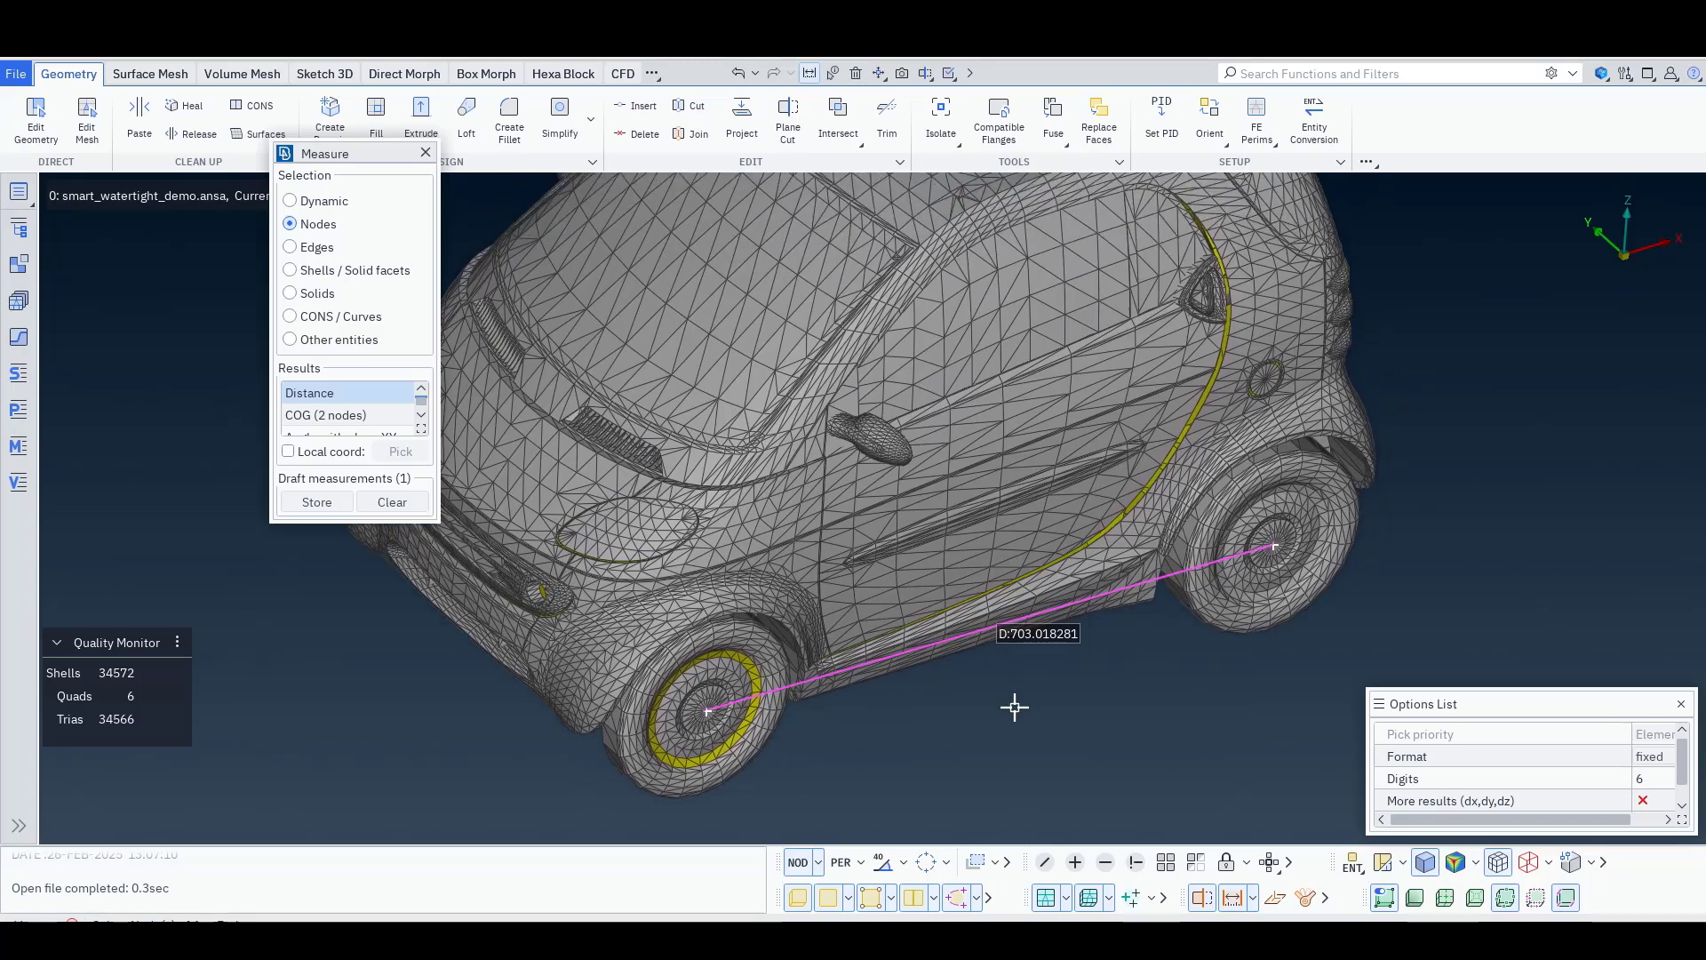
{"action": "left_click", "coordinate": [391, 502]}
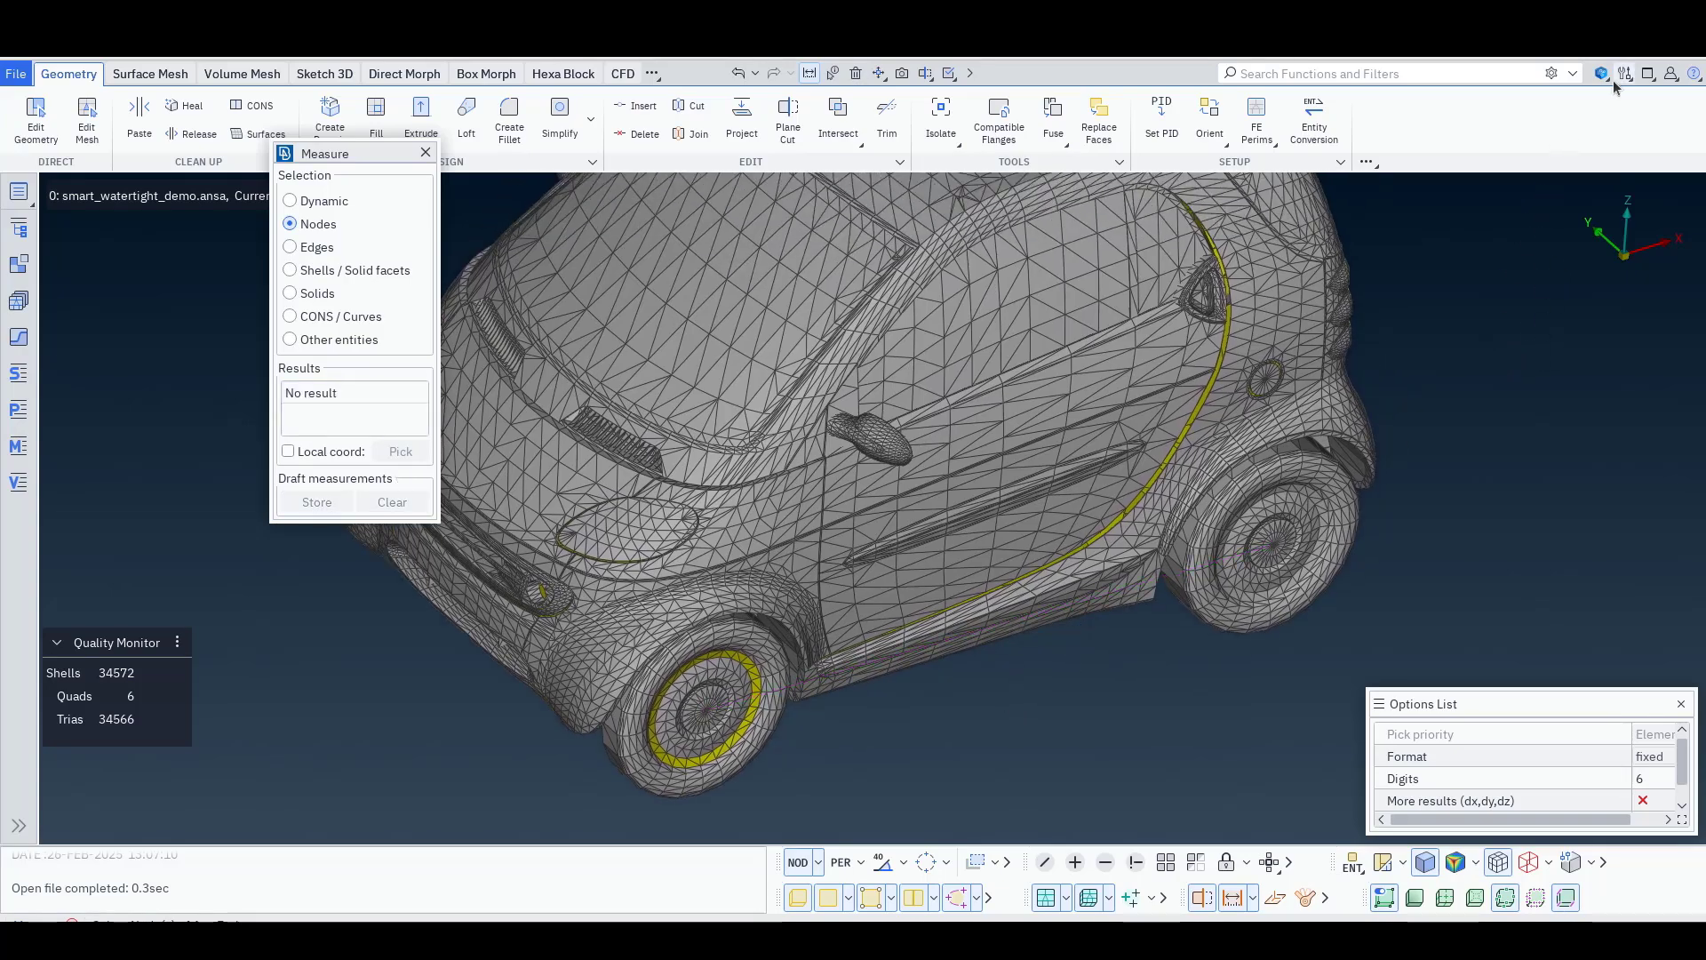
{"action": "left_click", "coordinate": [1600, 72]}
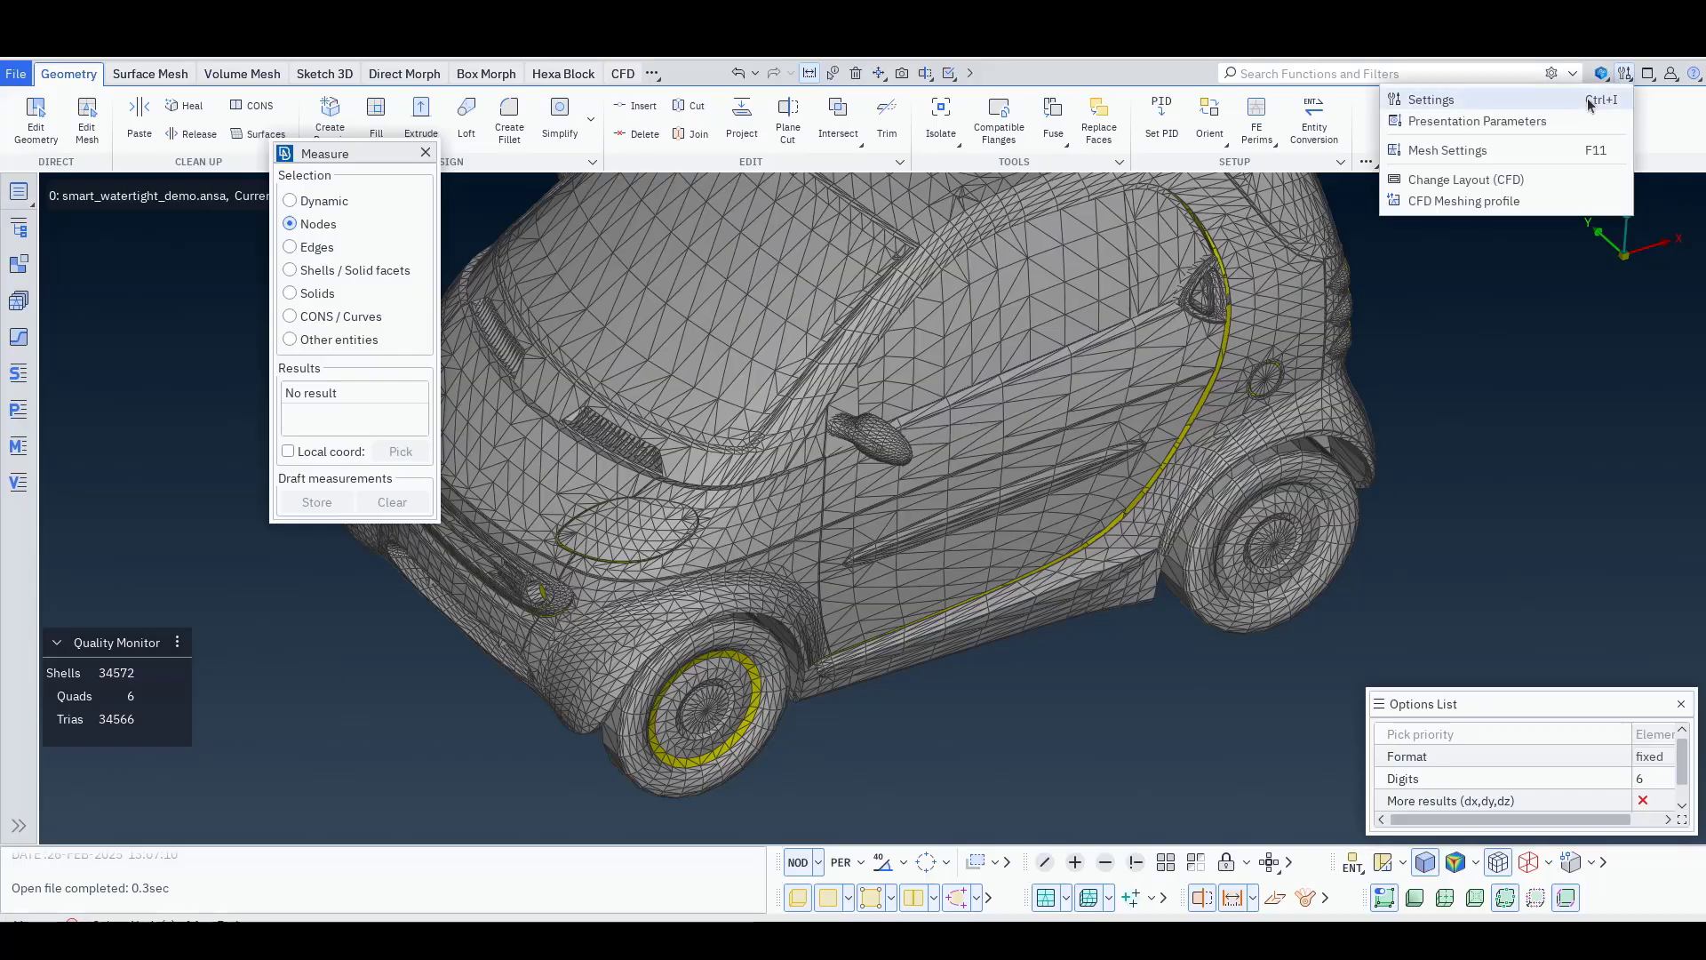
{"action": "left_click", "coordinate": [1429, 98]}
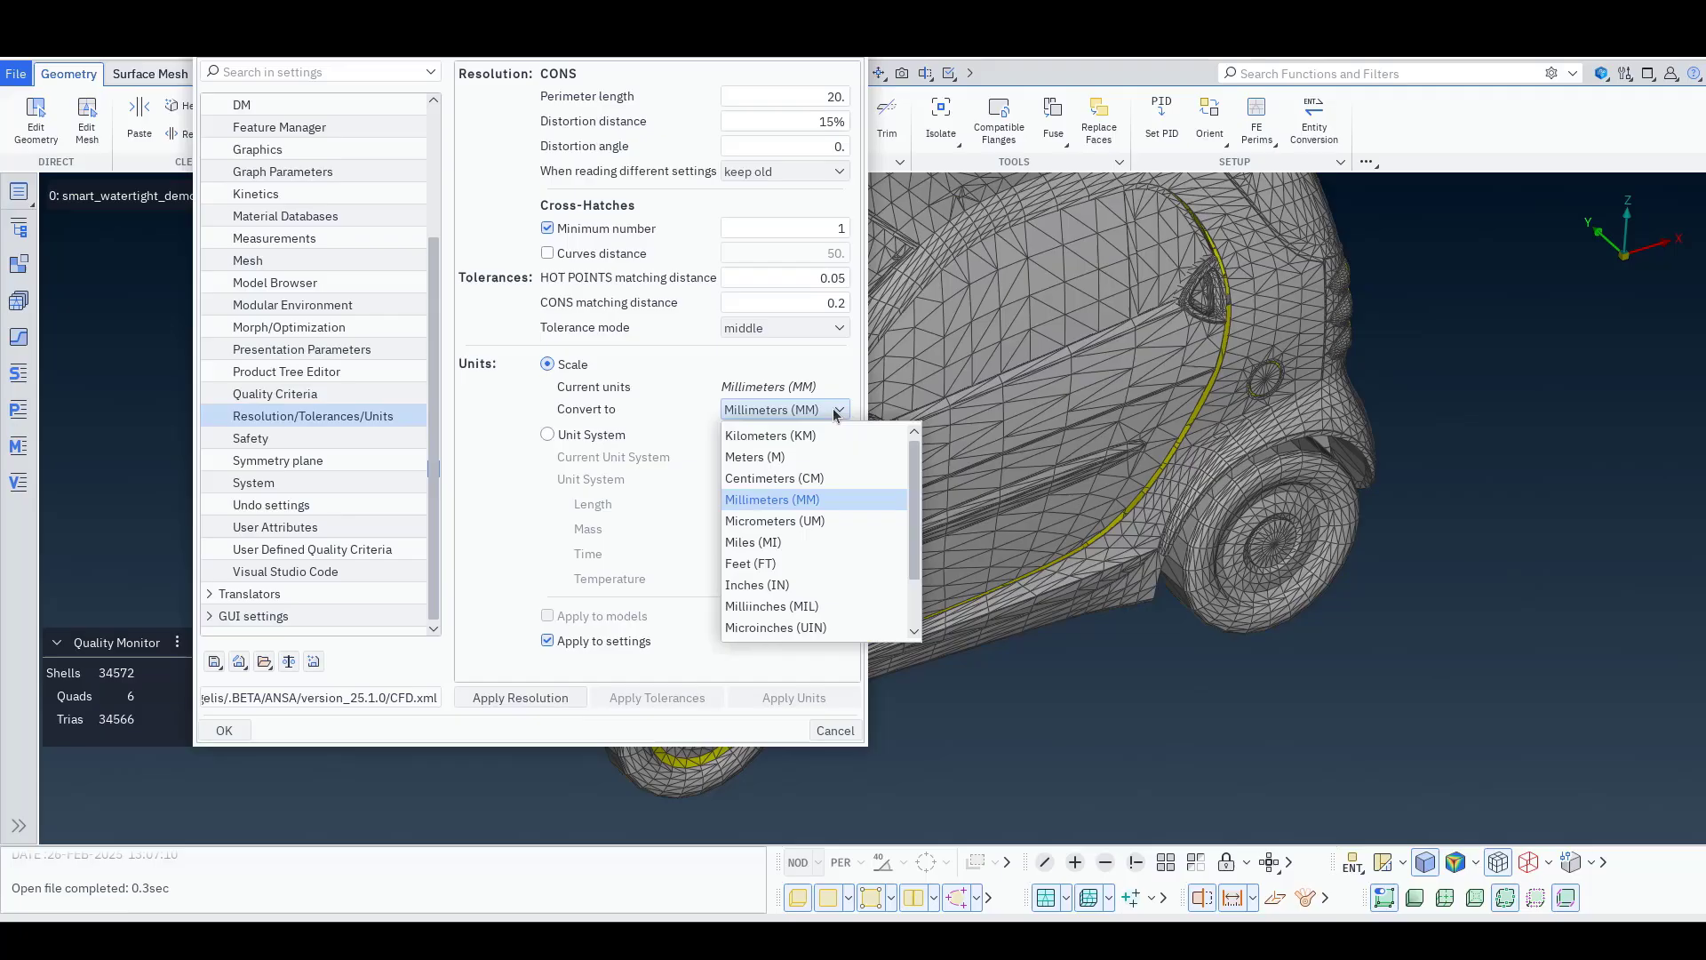
{"action": "left_click", "coordinate": [833, 731]}
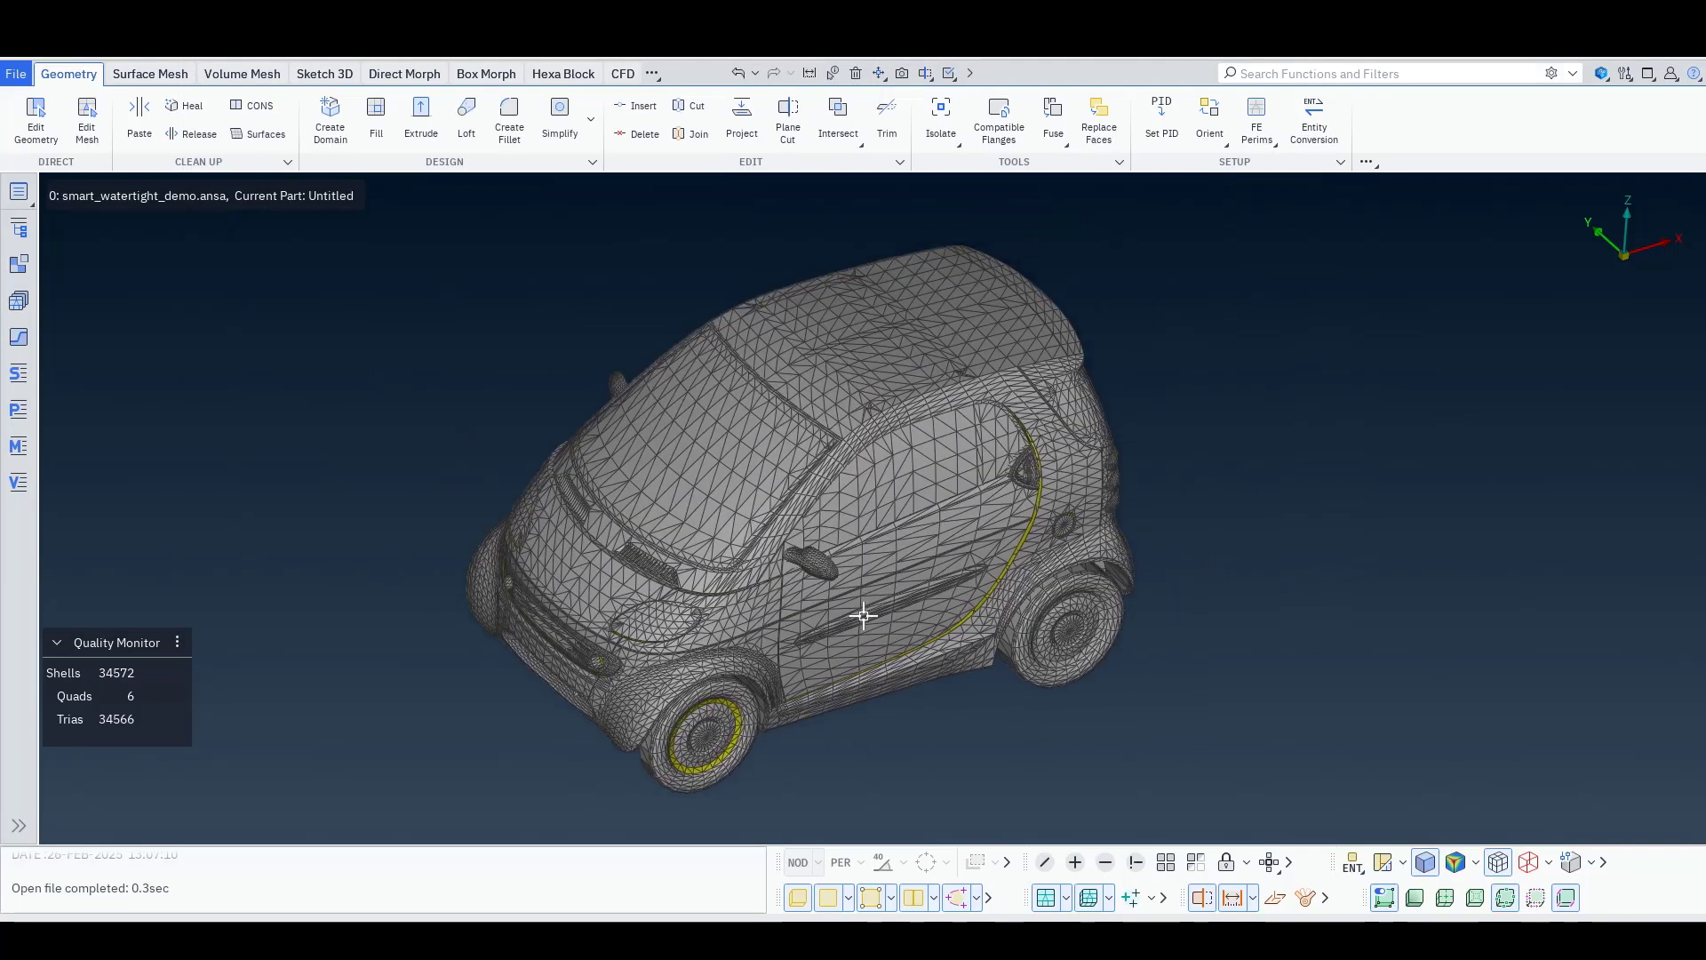
Scale the whole car by factor 2.5 in X, Y and Z
{"action": "left_click", "coordinate": [877, 73]}
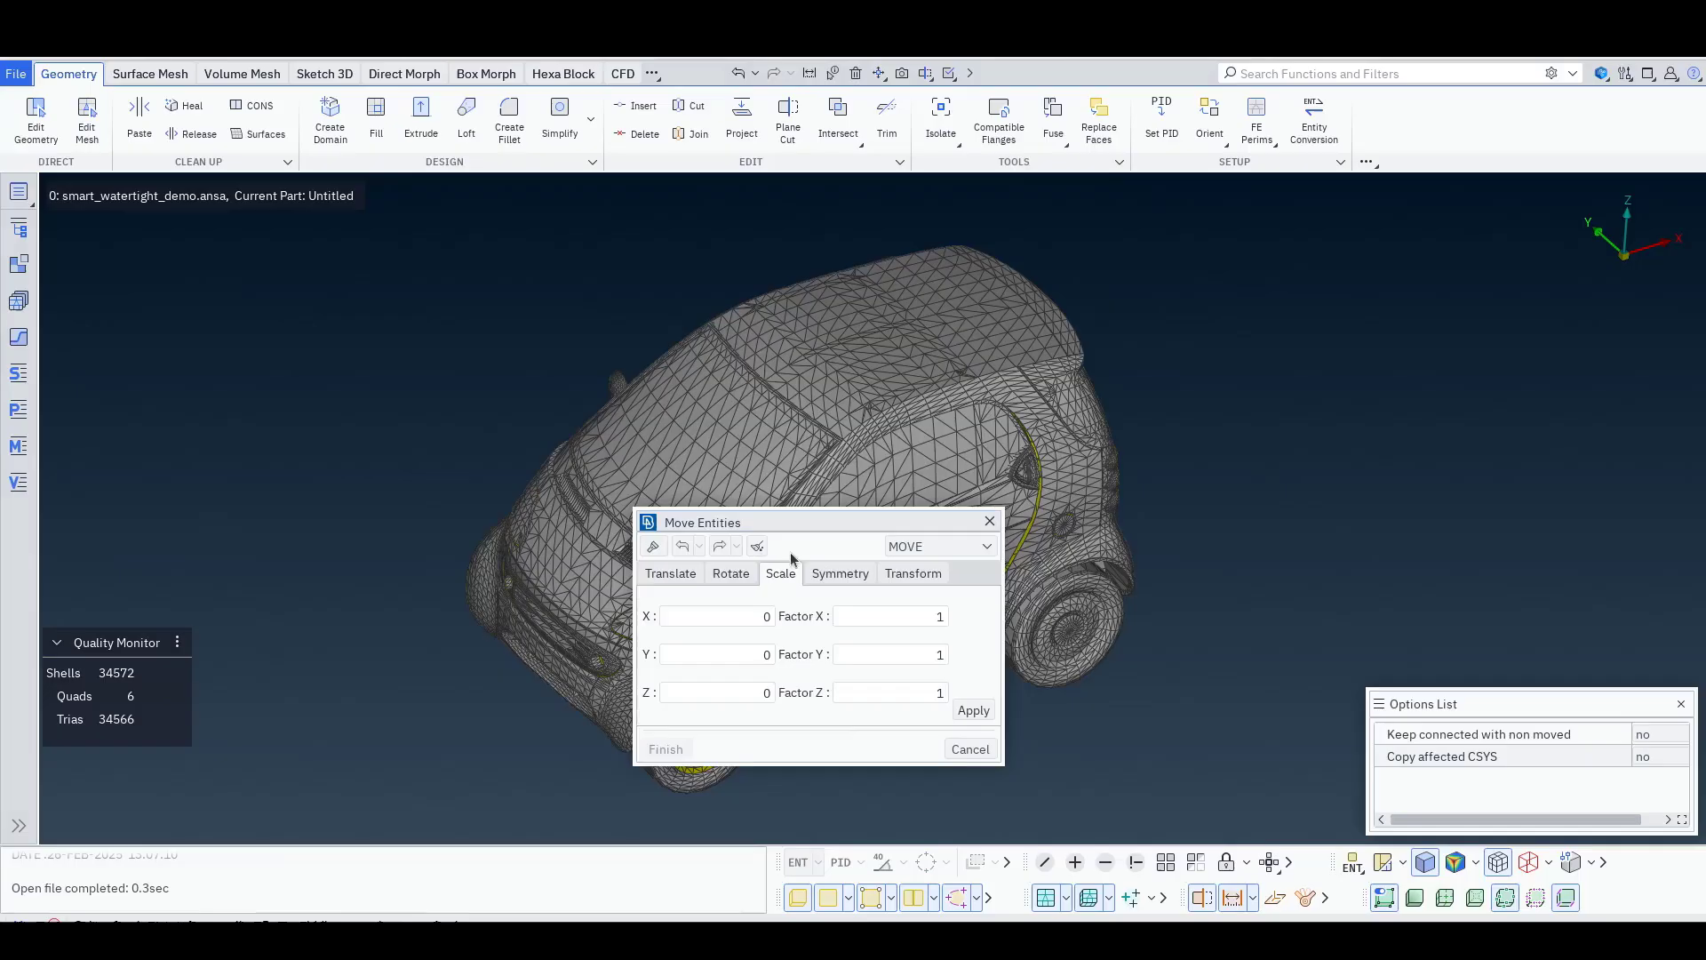
{"action": "type", "text": "2.5"}
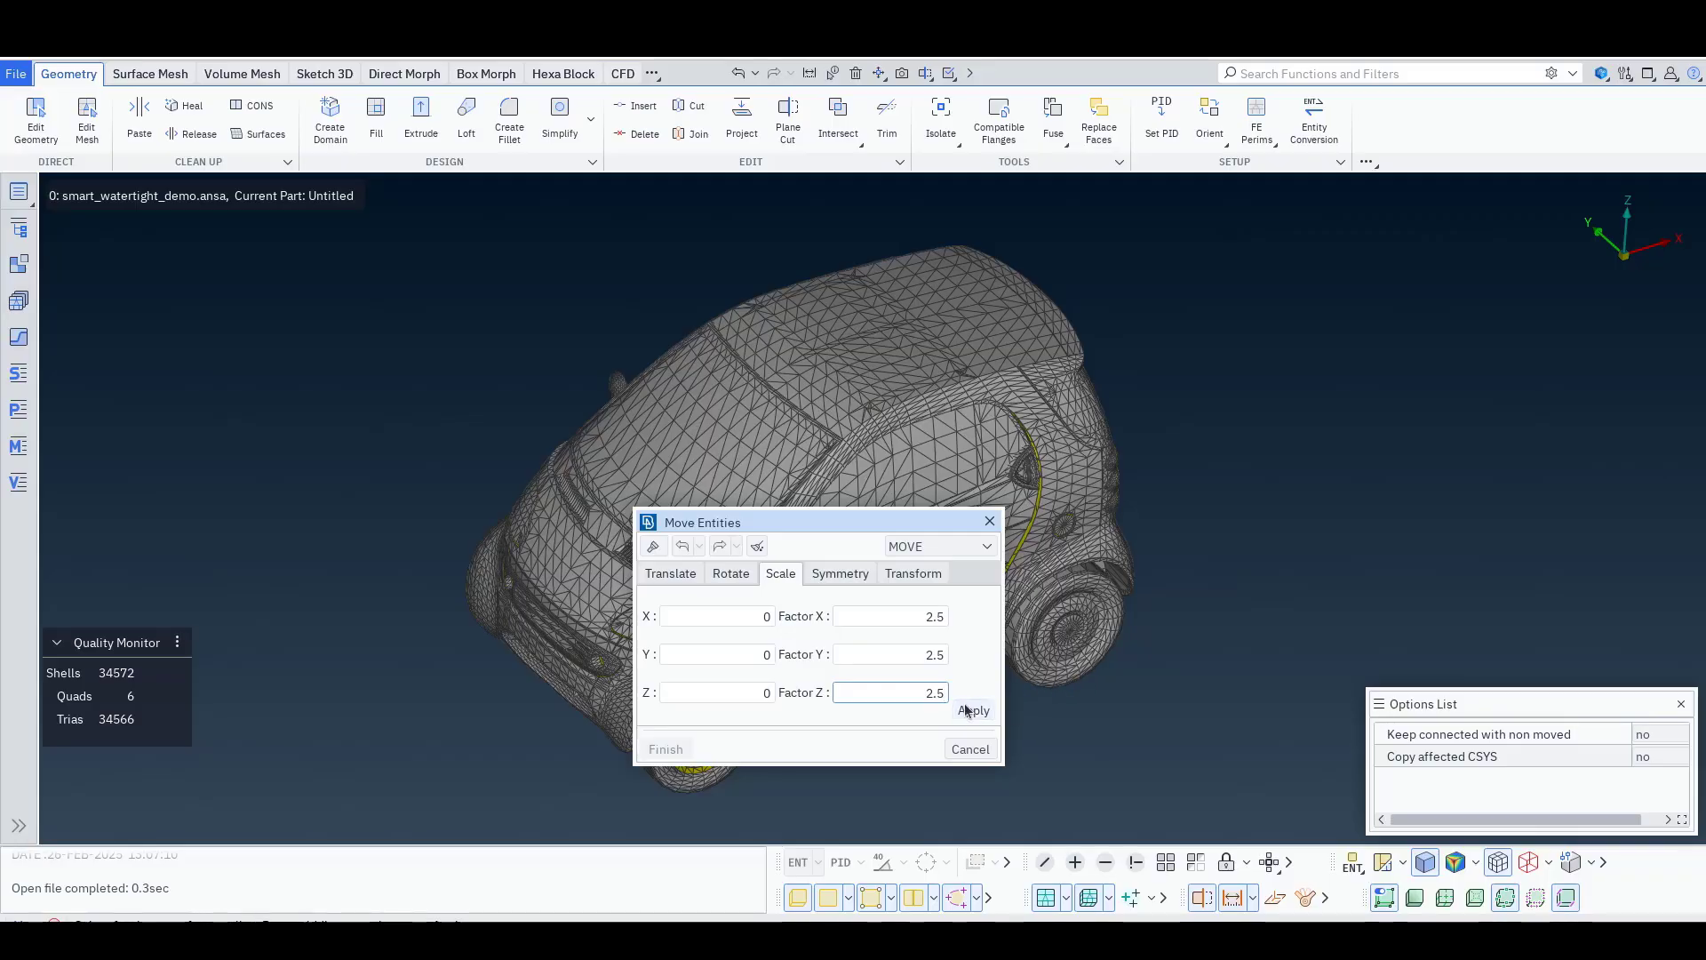
{"action": "left_click", "coordinate": [974, 711]}
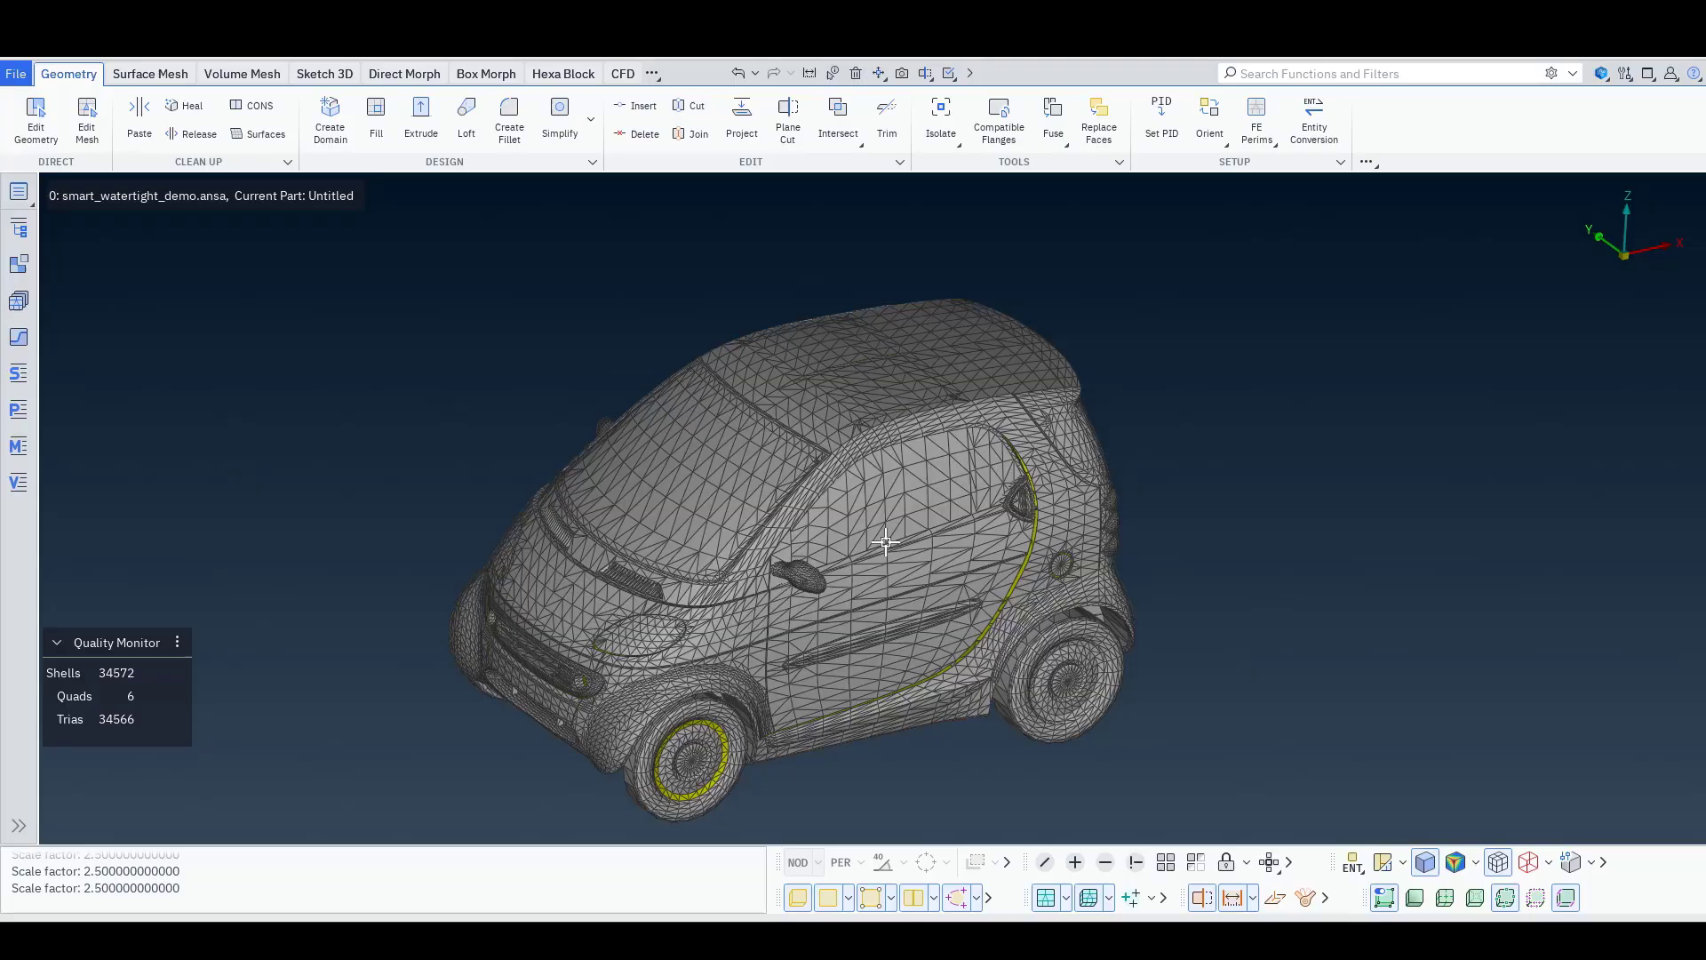
{"action": "mouse_move", "coordinate": [1621, 91]}
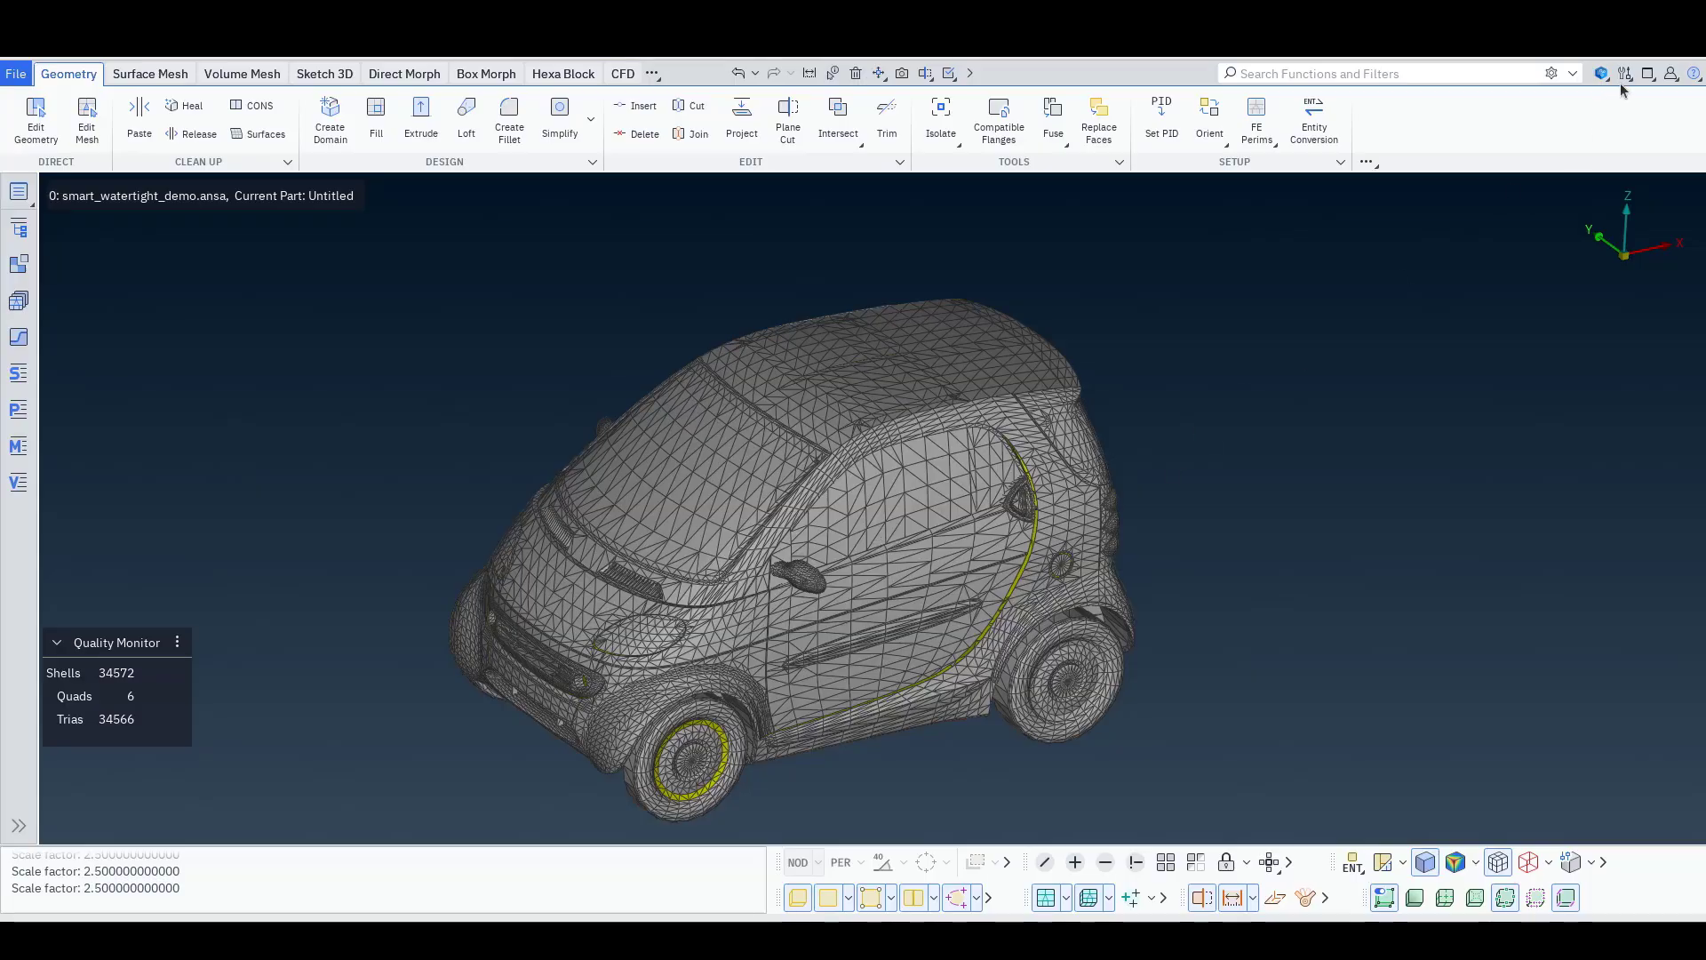
Apply a CFD profile: 1800 mm wheelbase, FidelityPBS solver, HeXtreme volume mesh
{"action": "left_click", "coordinate": [1622, 73]}
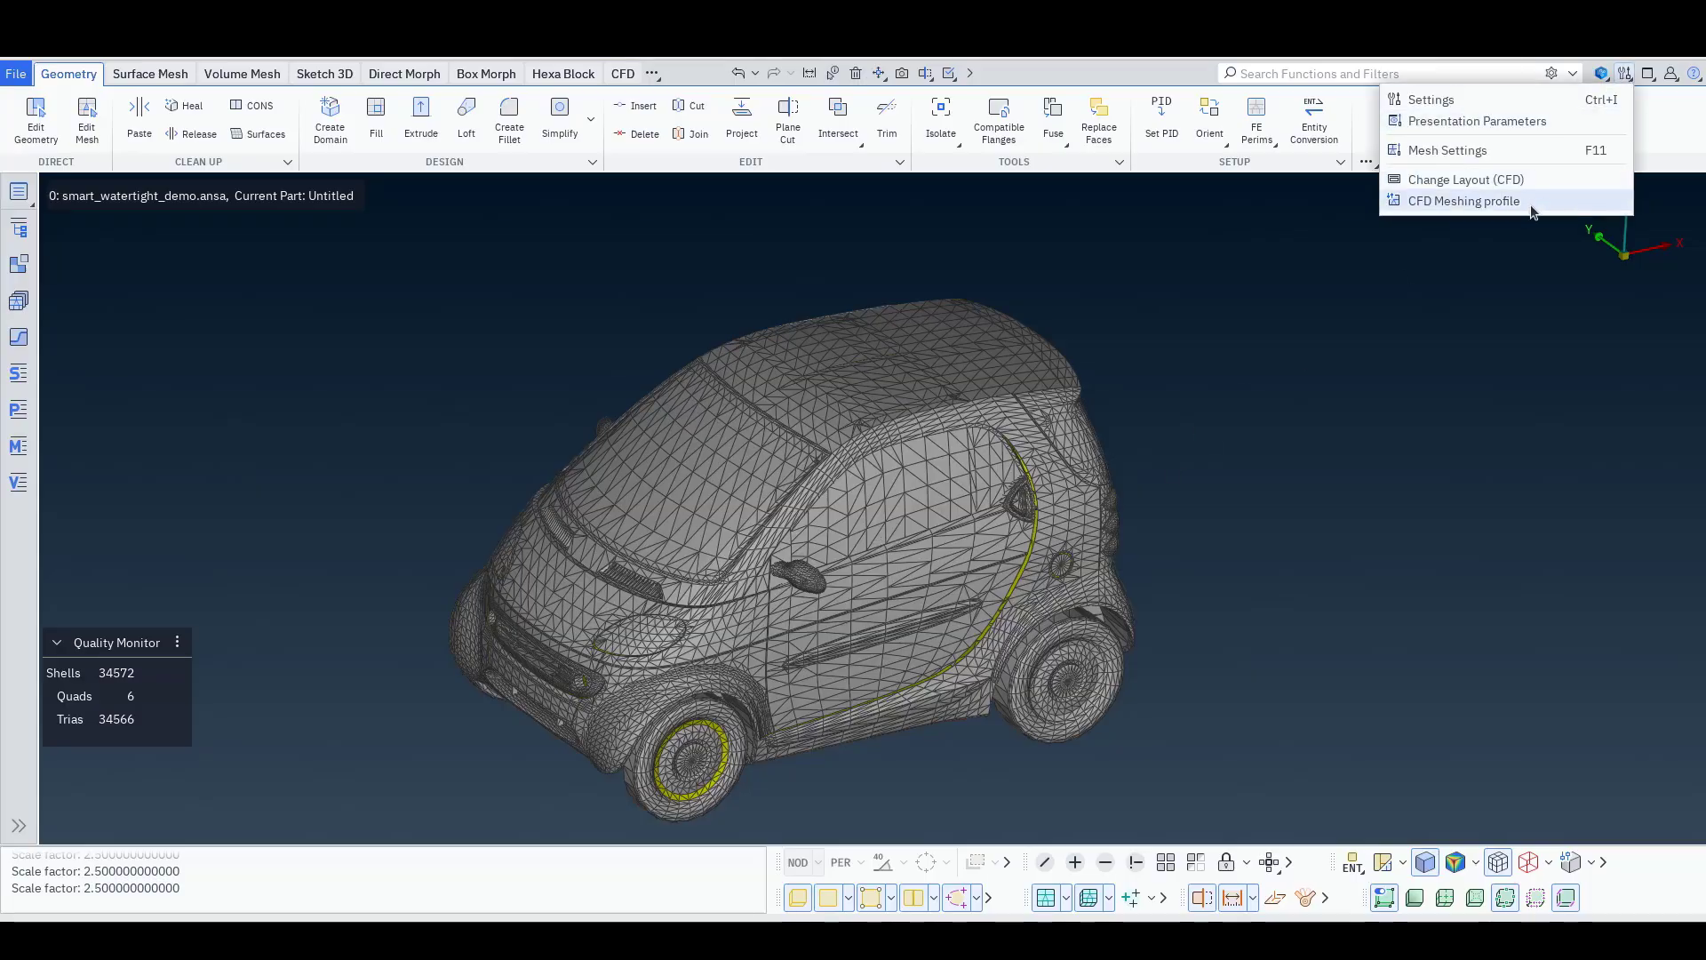
{"action": "left_click", "coordinate": [1464, 200]}
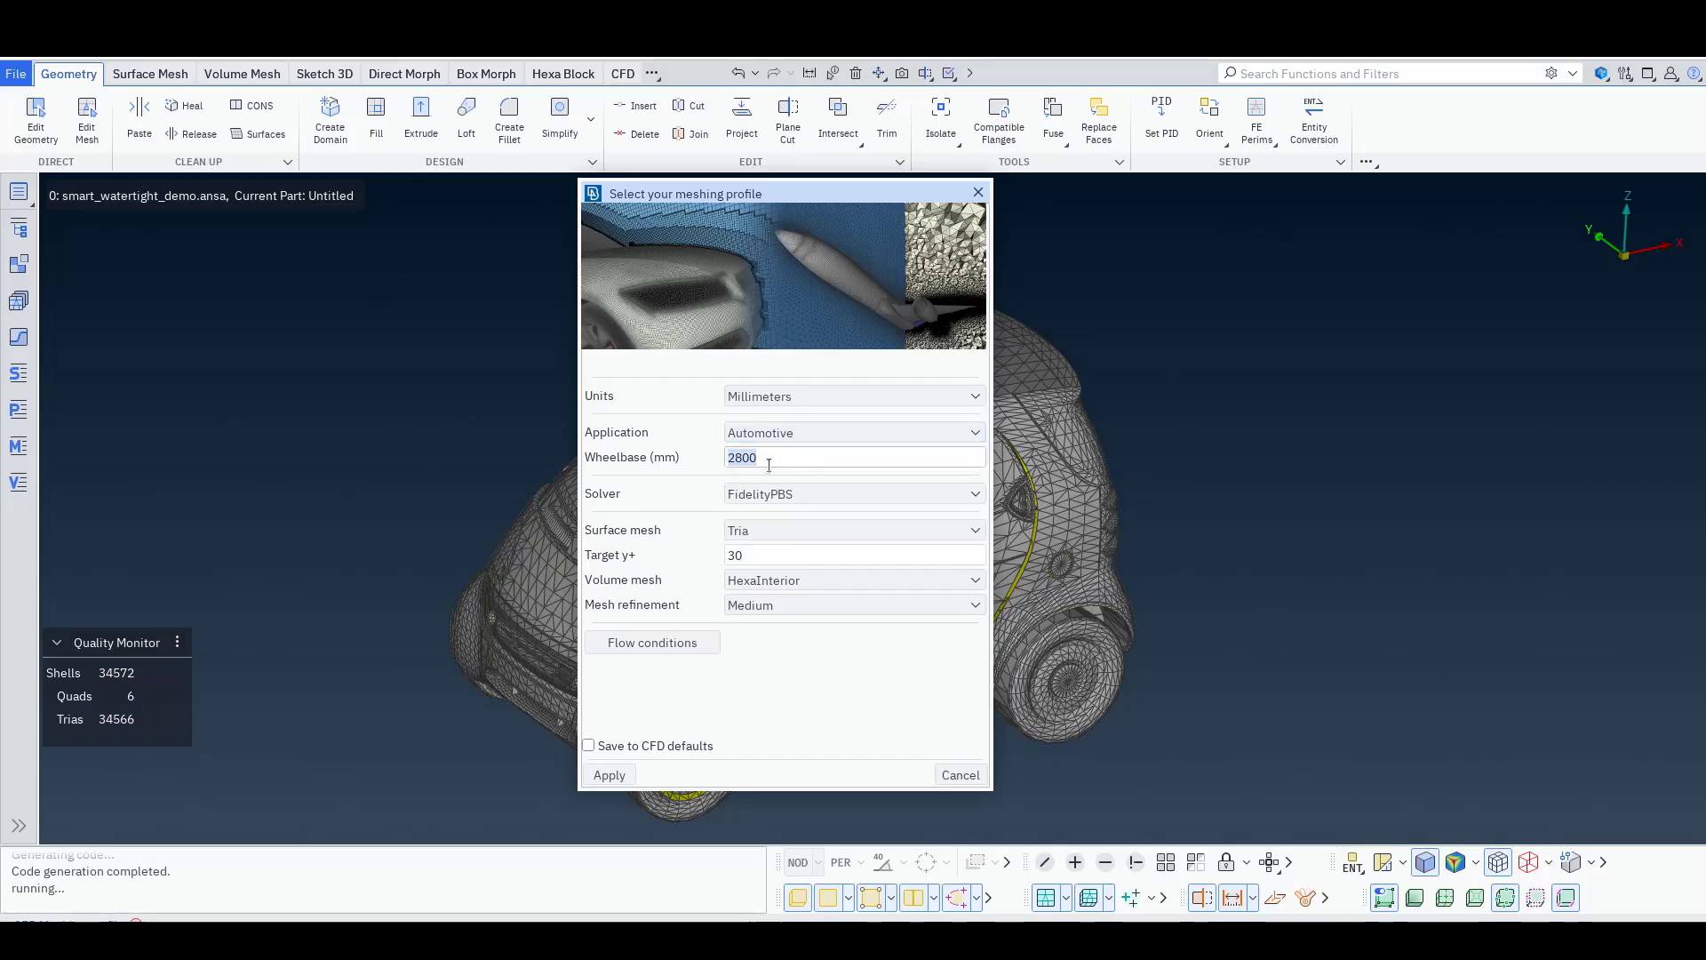
{"action": "type", "text": "1800"}
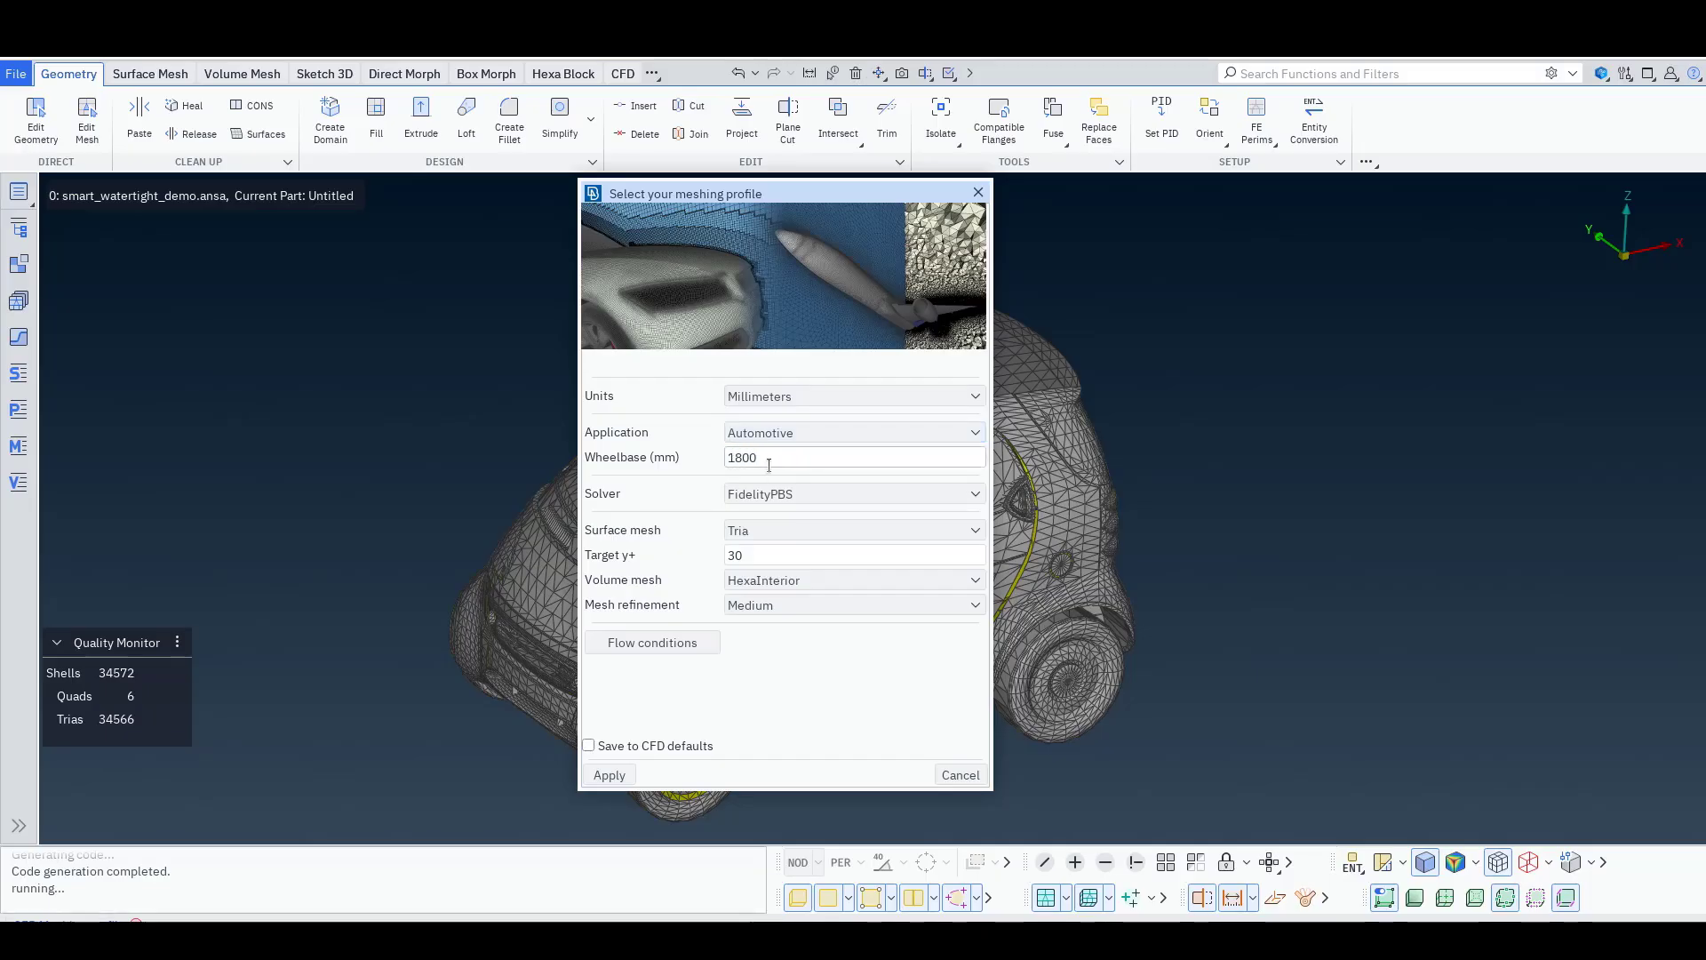
{"action": "left_click", "coordinate": [852, 494]}
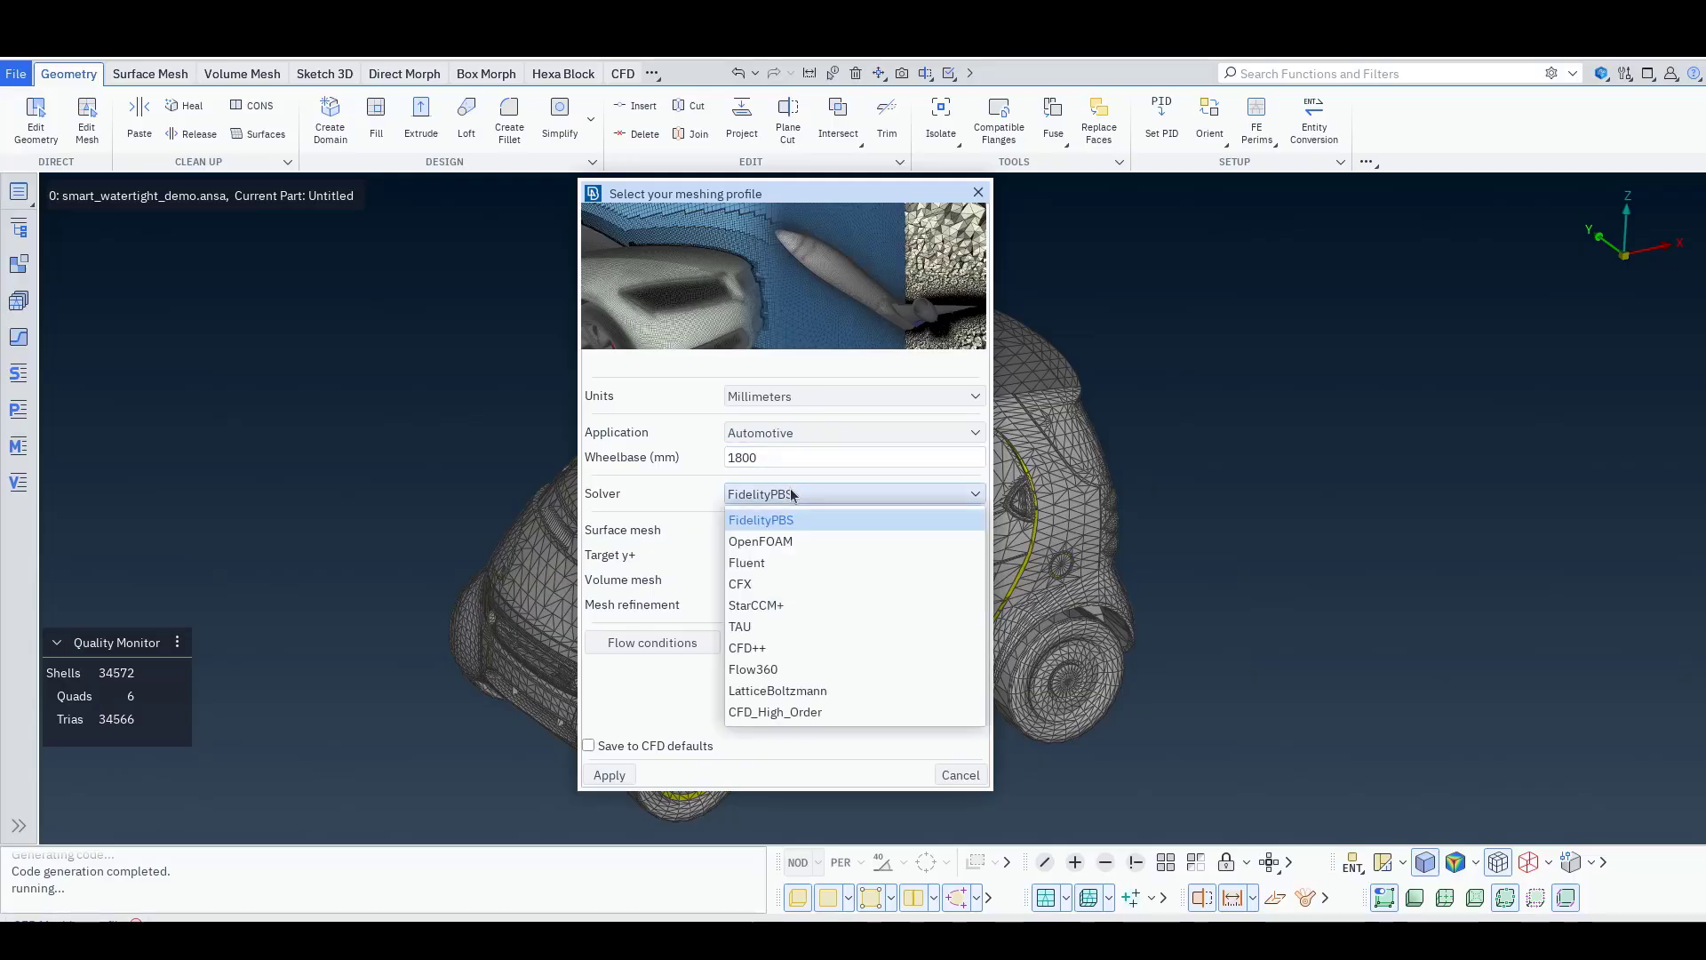
{"action": "left_click", "coordinate": [761, 519]}
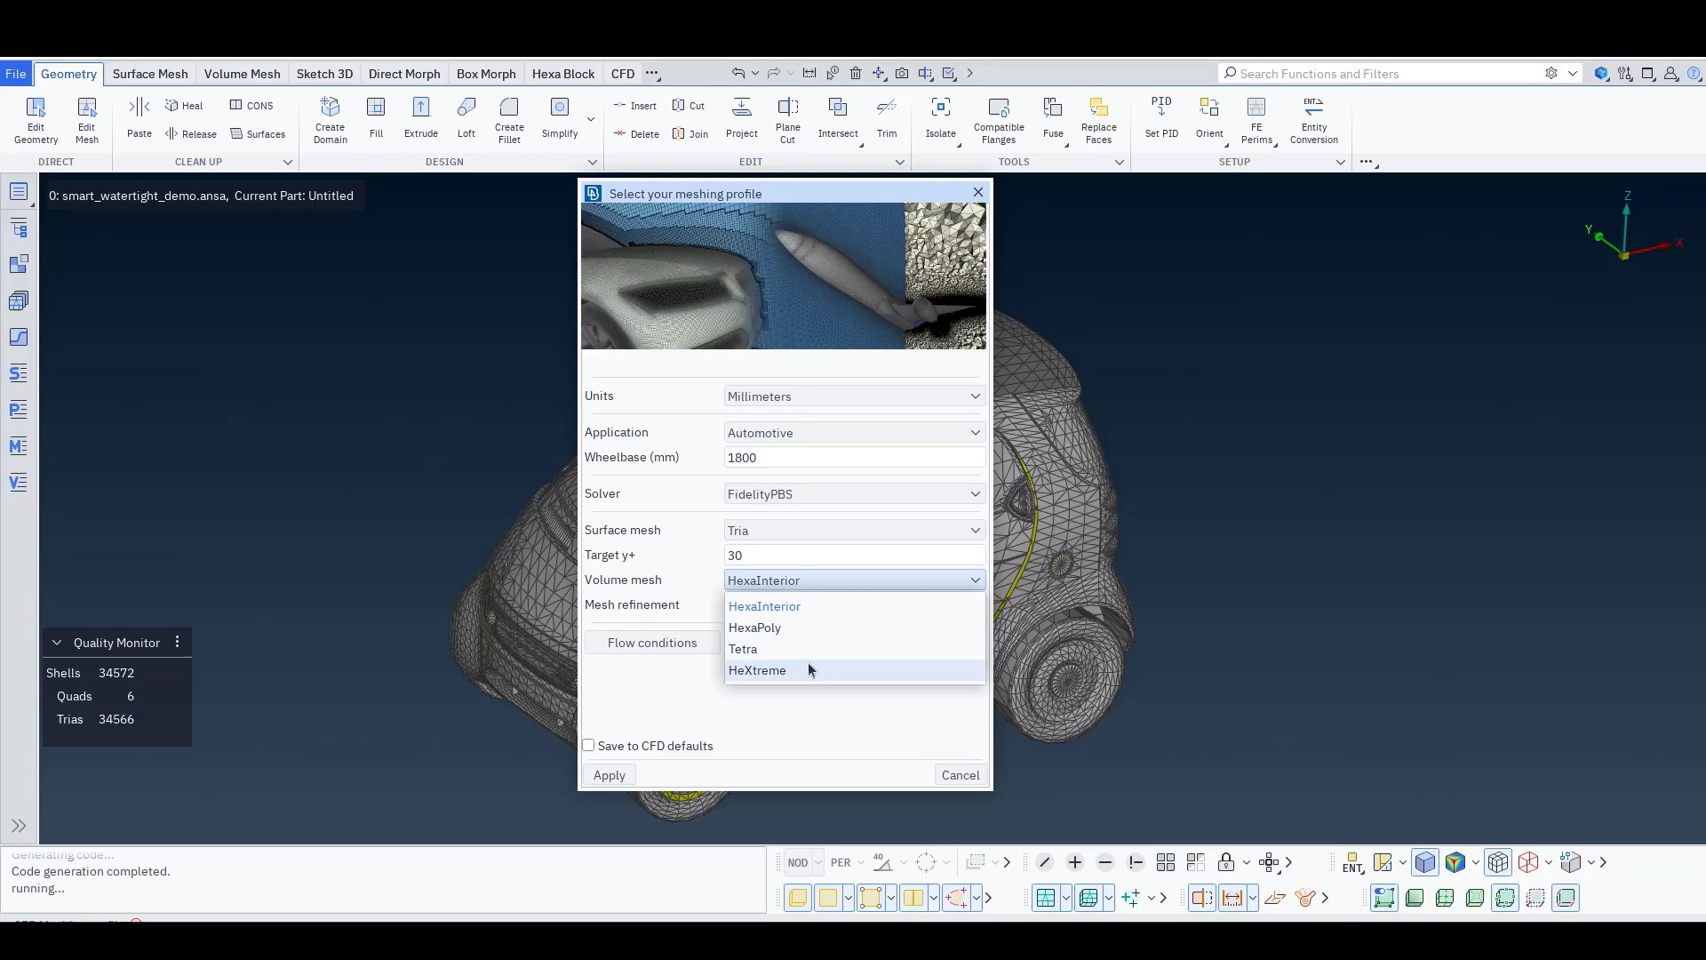
{"action": "left_click", "coordinate": [757, 670]}
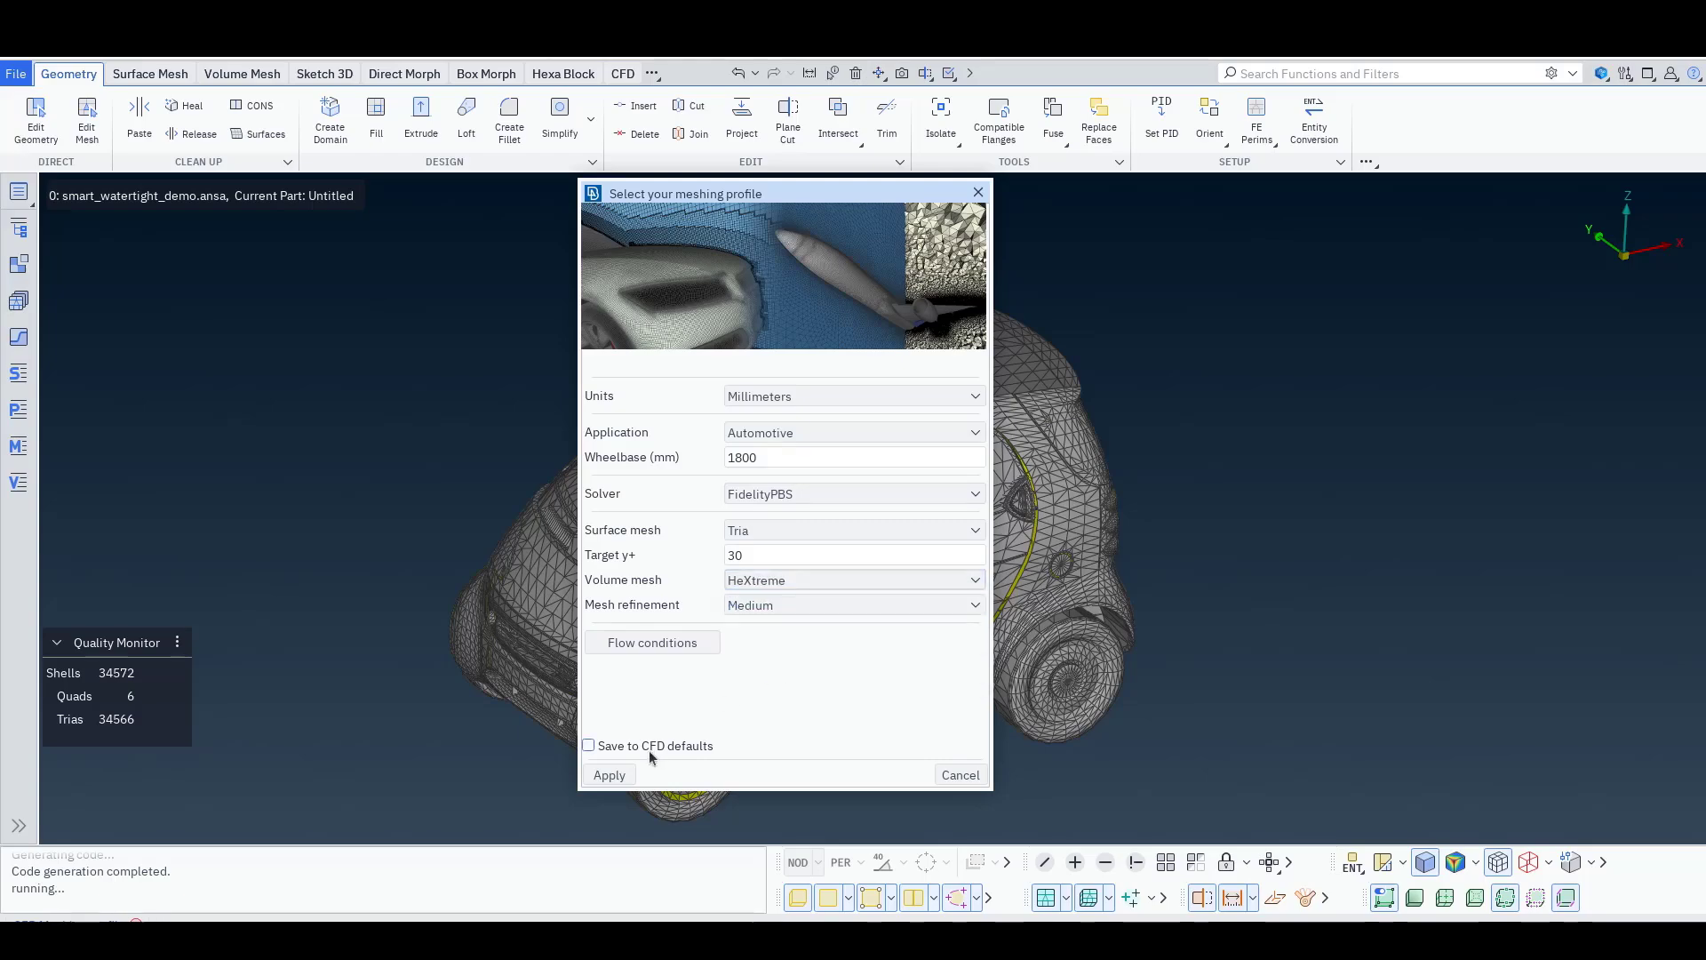
{"action": "left_click", "coordinate": [608, 775]}
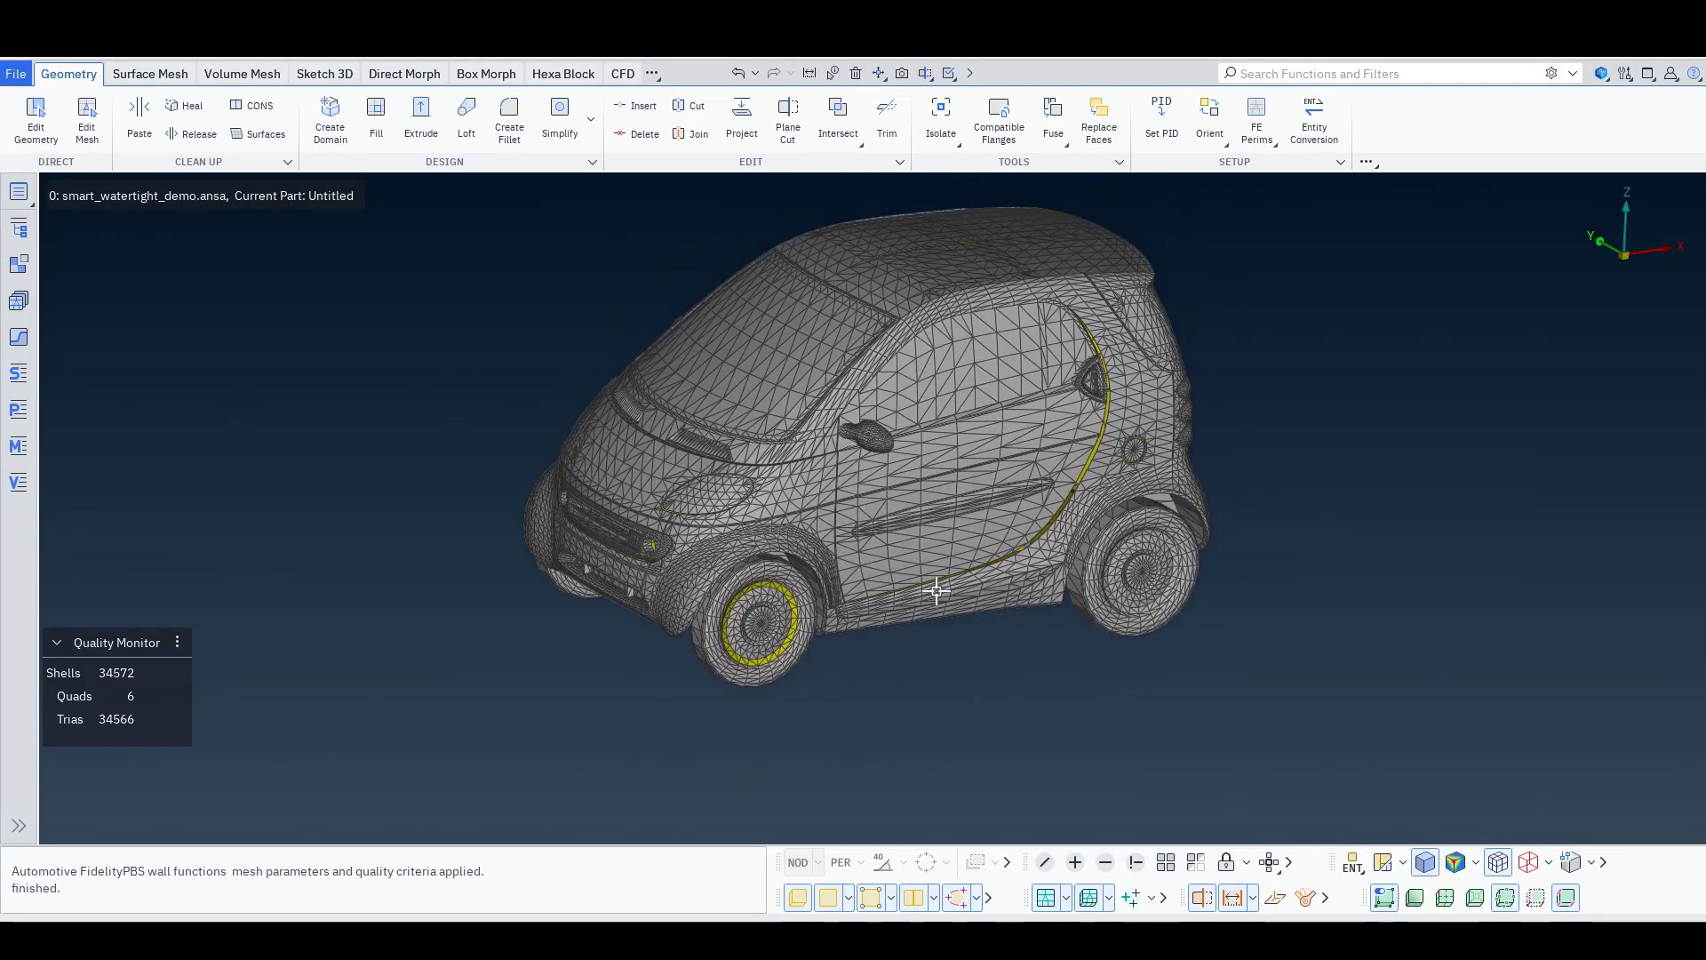
Colour the car by PID and create New_Part_1 in the Model Browser
{"action": "left_click", "coordinate": [1353, 862]}
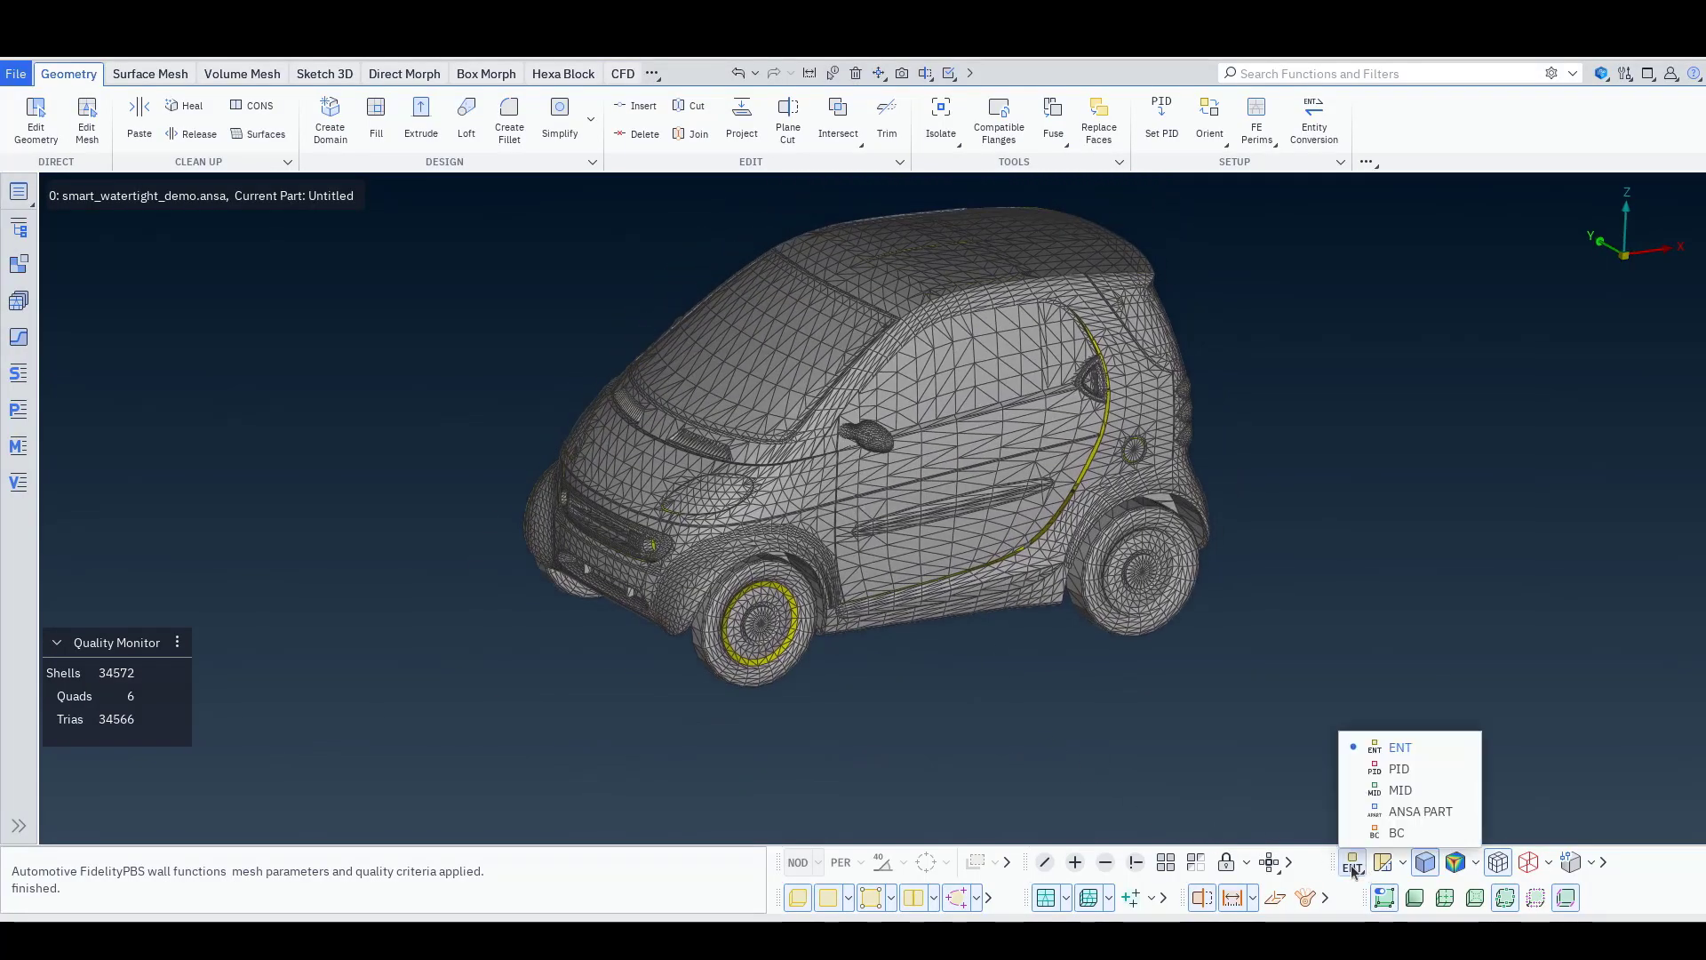
{"action": "left_click", "coordinate": [1400, 768]}
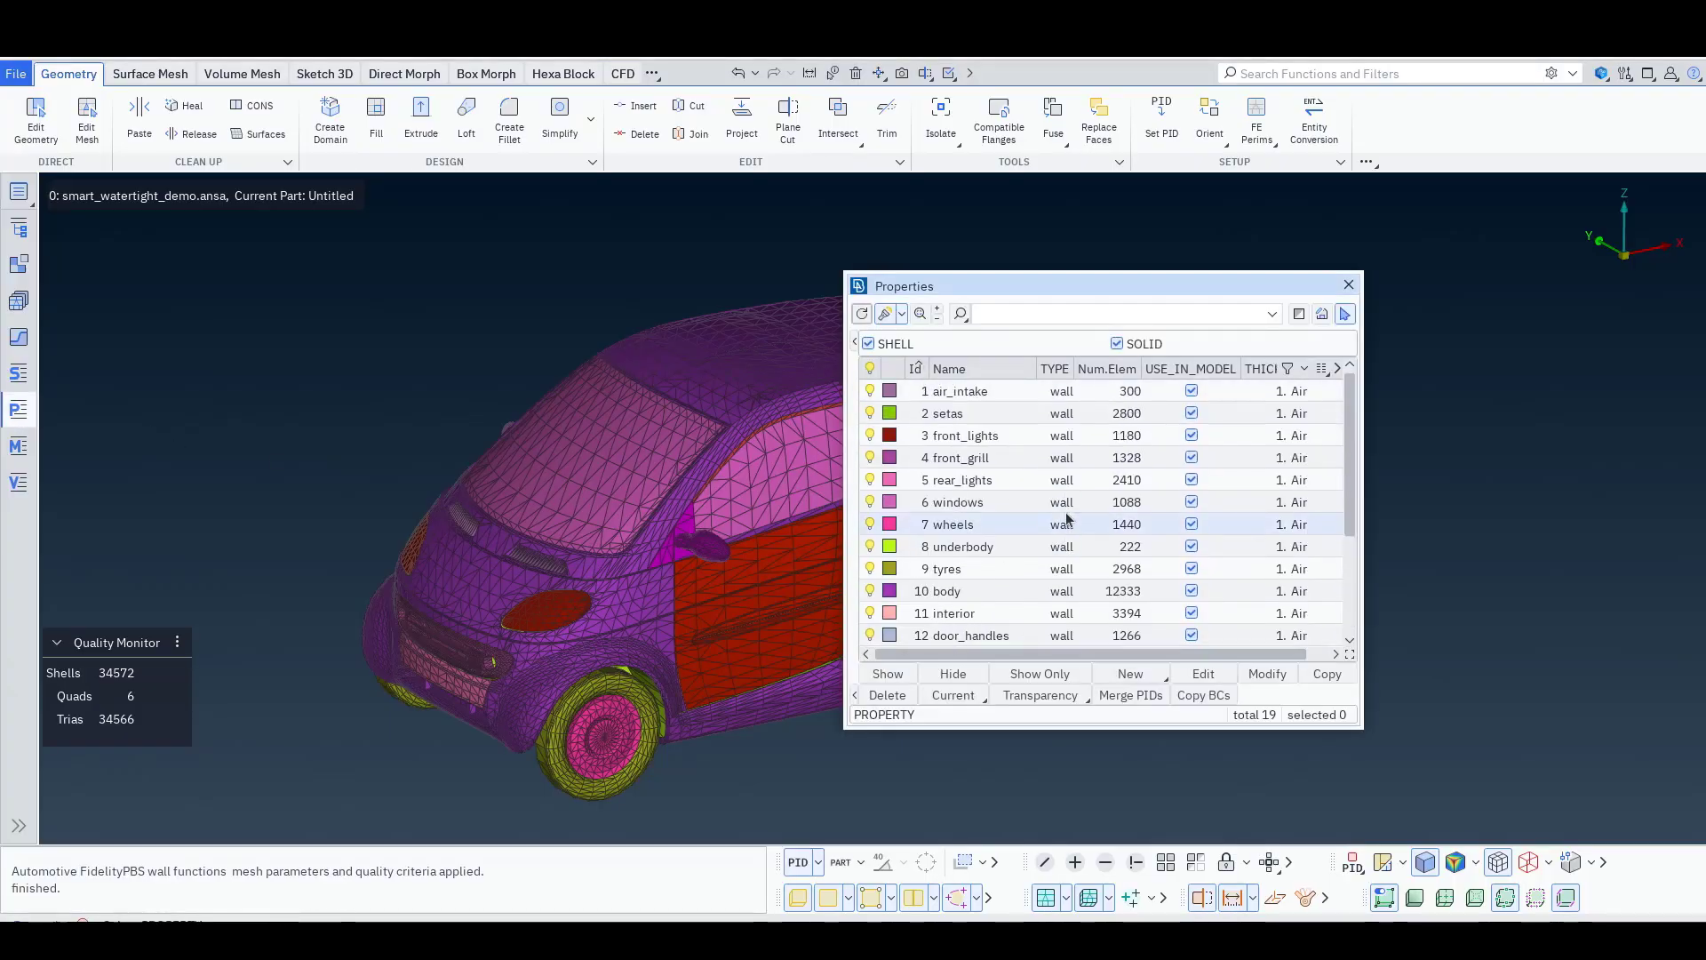
{"action": "left_click", "coordinate": [1347, 284]}
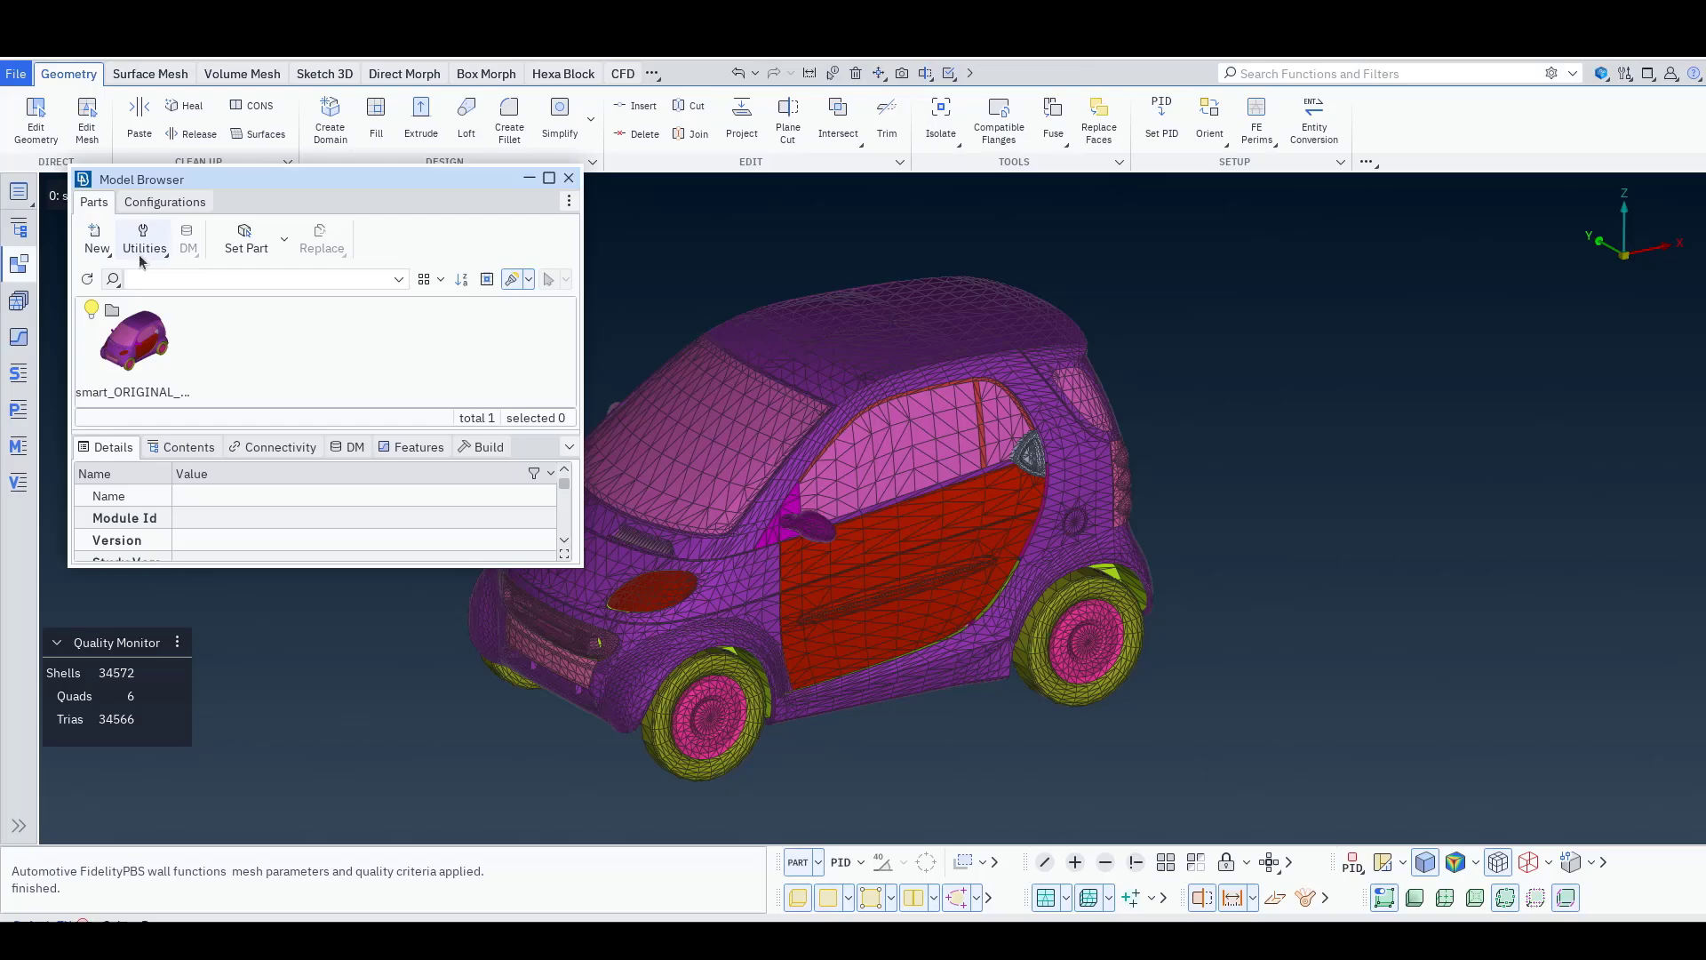
{"action": "left_click", "coordinate": [96, 229]}
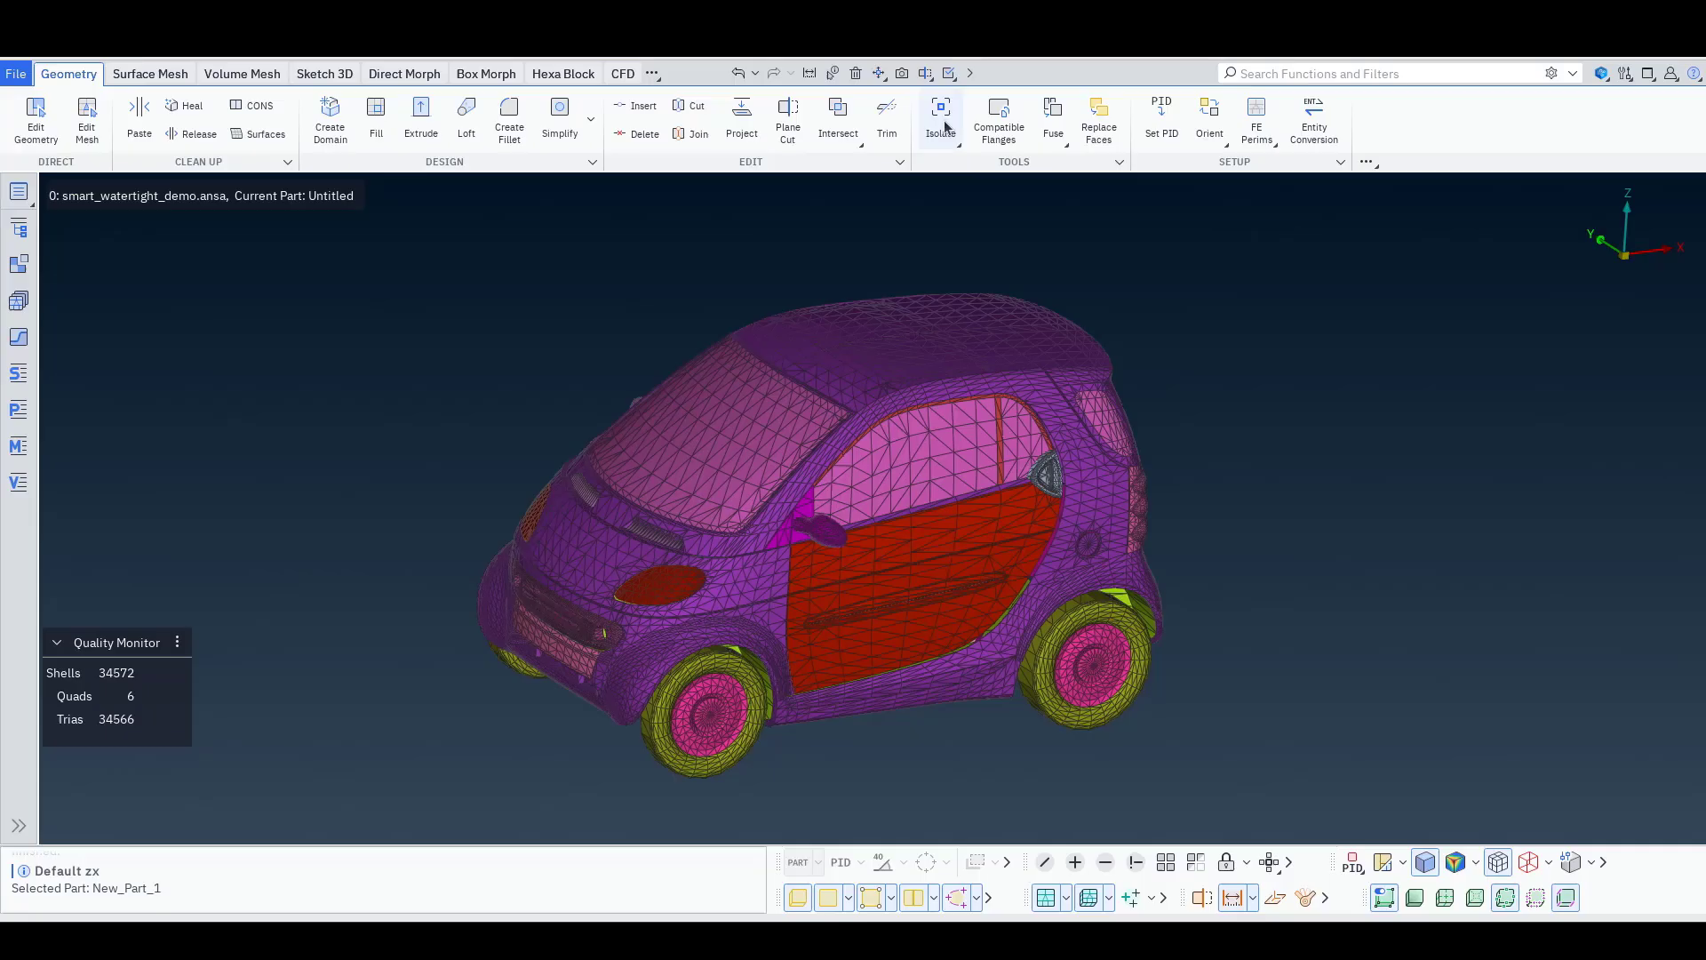
Isolate visibility groups by Property connectivity, Outermost classification and 3 visibility zones
{"action": "left_click", "coordinate": [939, 120]}
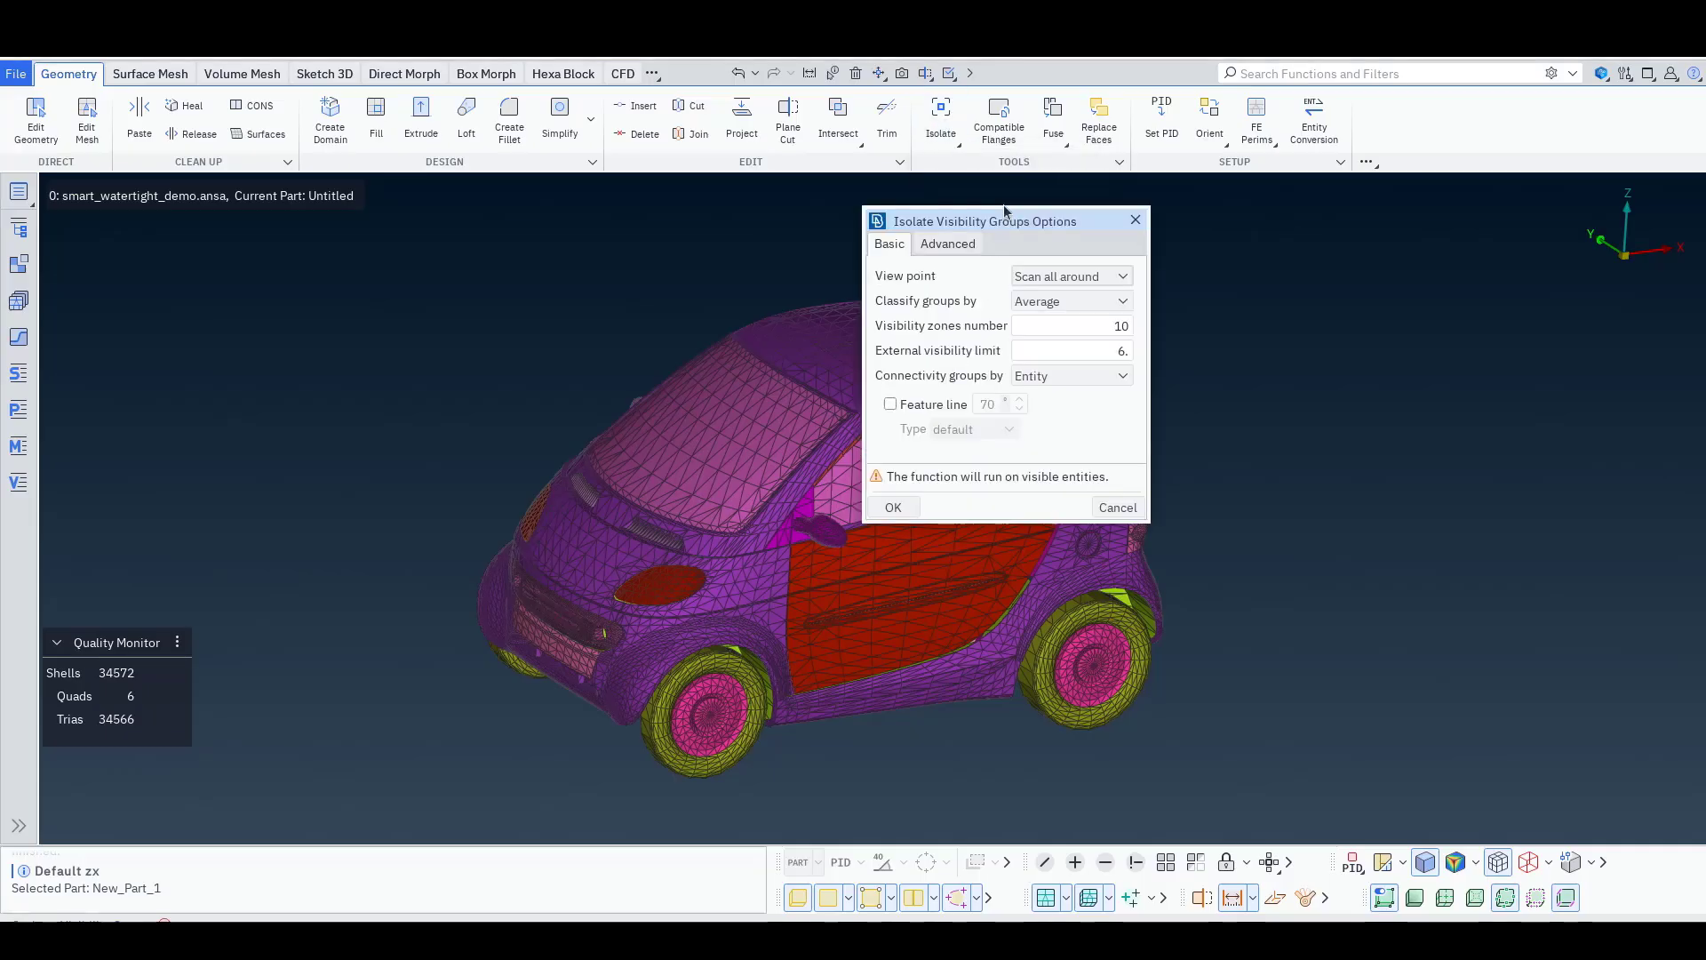
{"action": "left_click_drag", "start_coordinate": [984, 221], "coordinate": [1270, 218]}
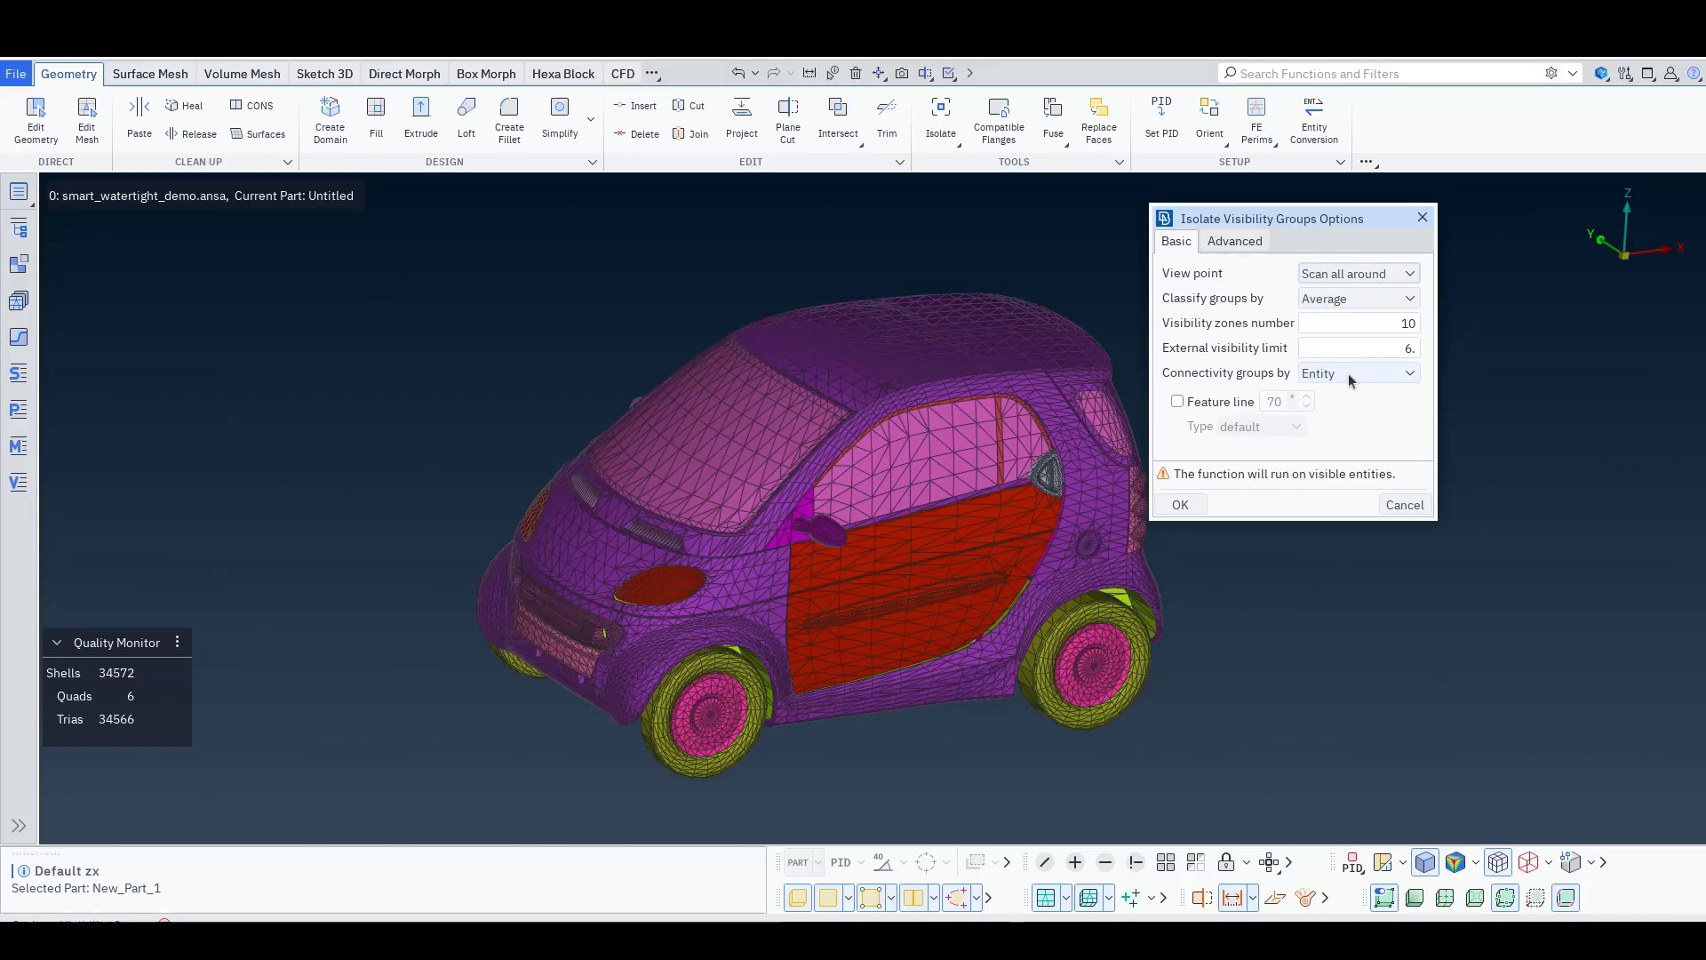
{"action": "left_click", "coordinate": [1409, 373]}
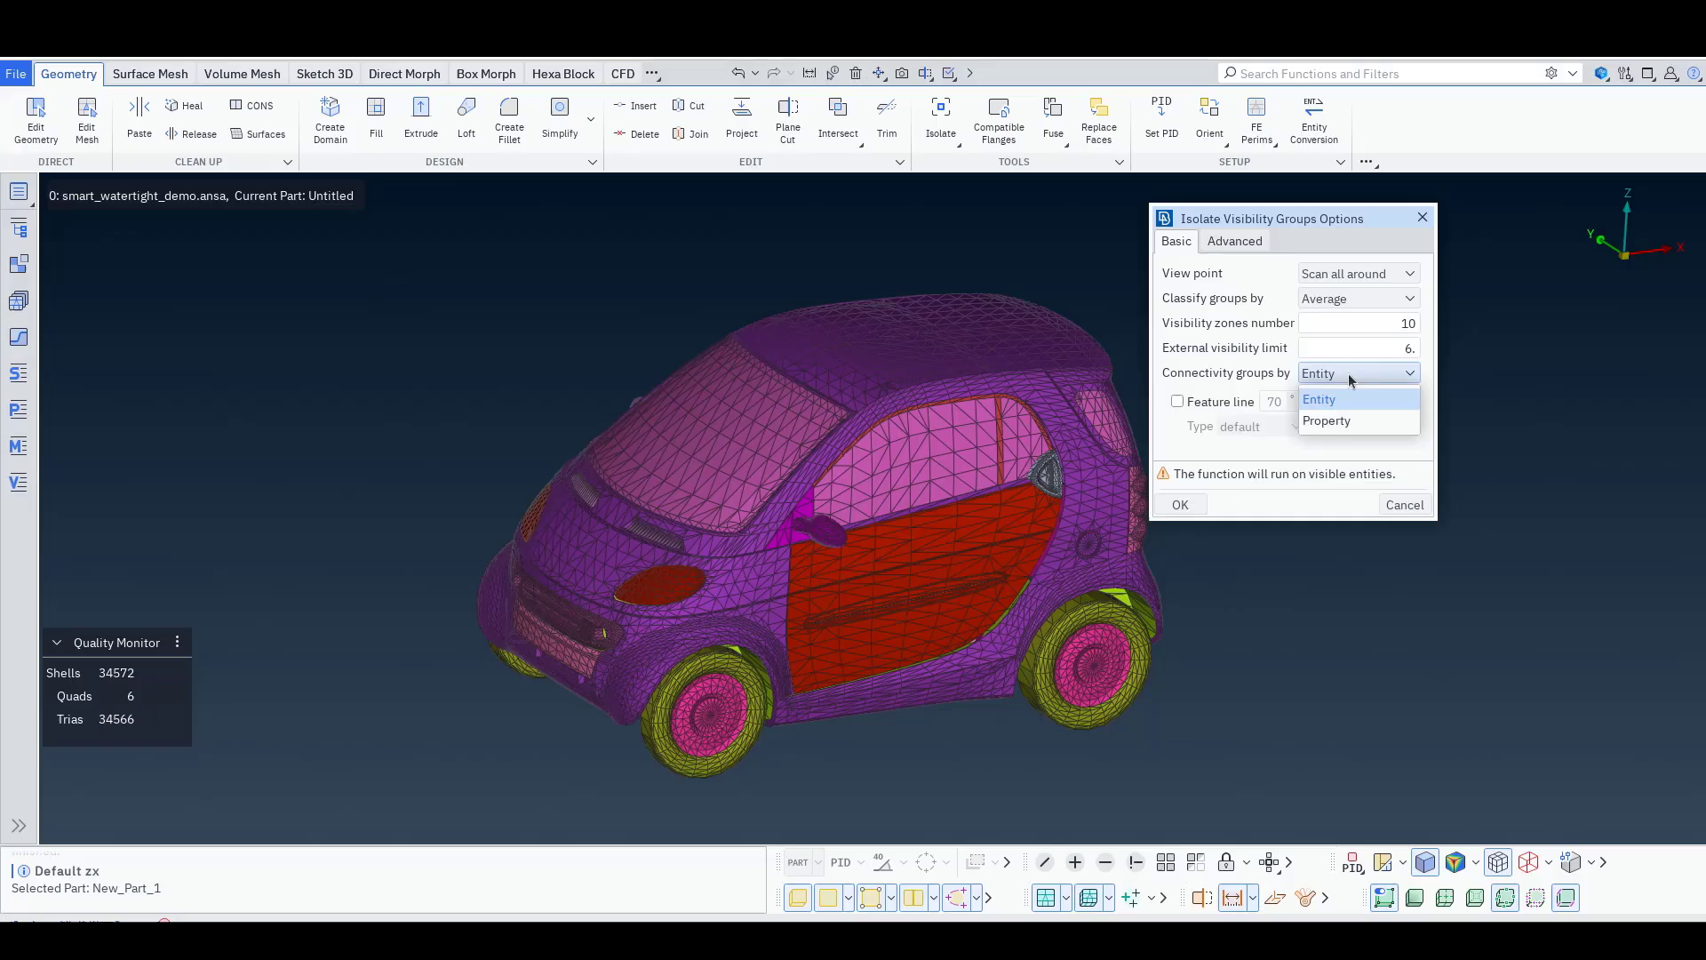
{"action": "left_click", "coordinate": [1328, 422]}
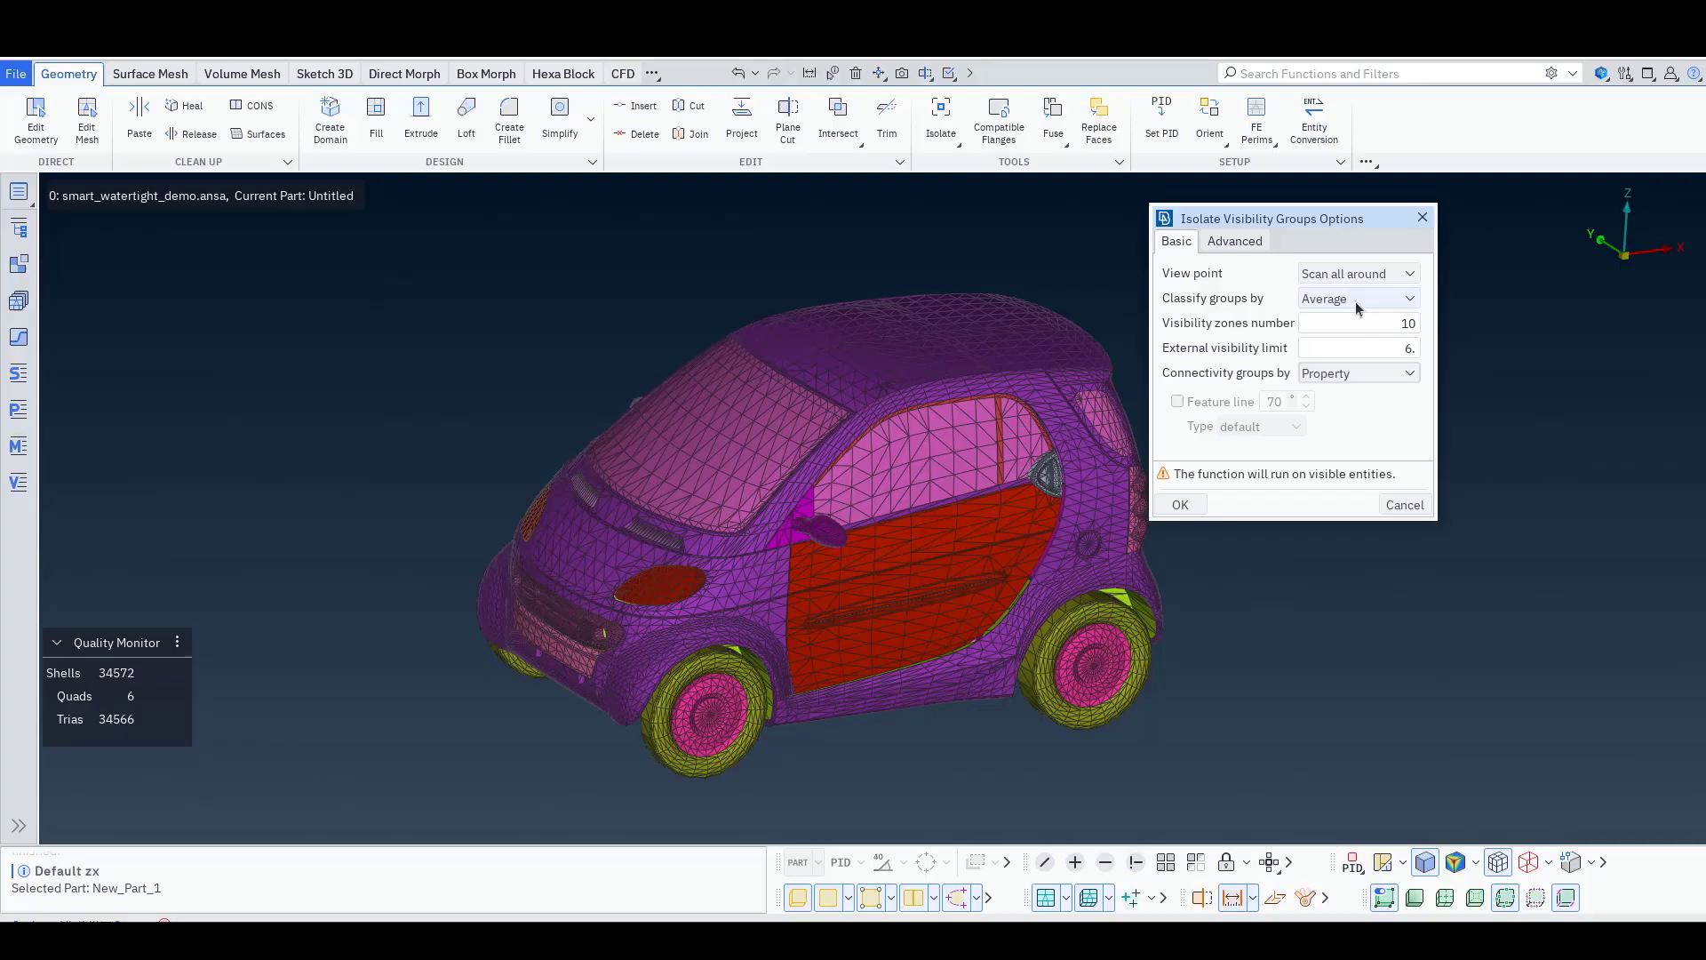
{"action": "left_click", "coordinate": [1357, 299]}
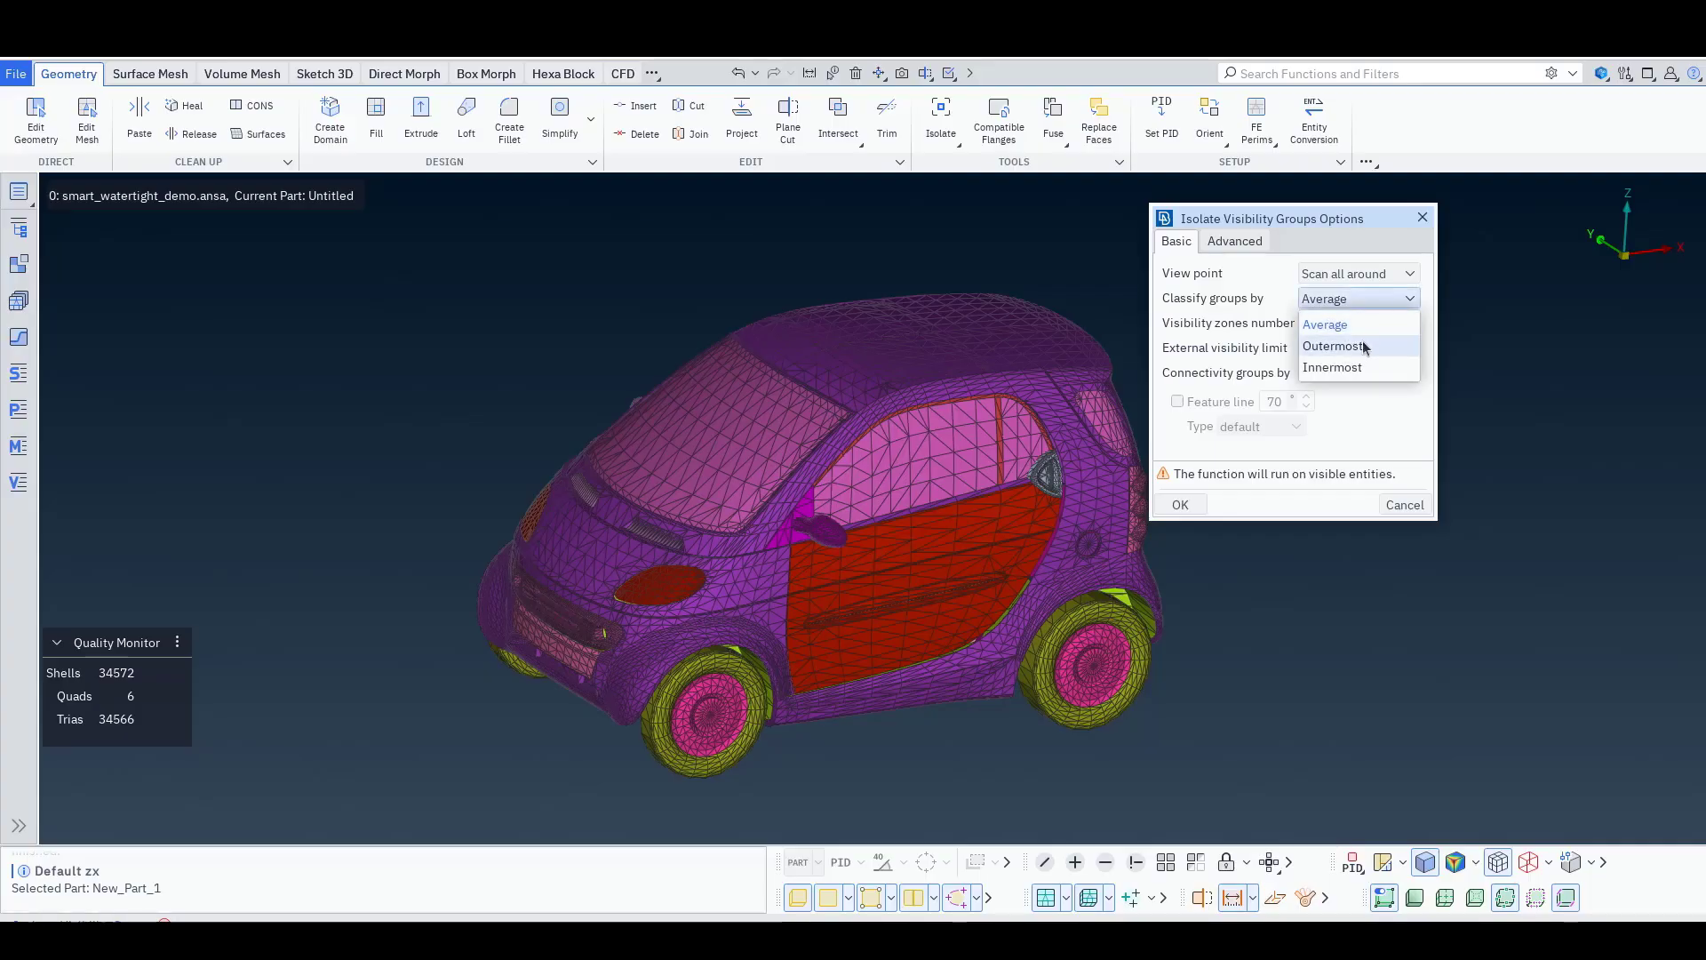
{"action": "left_click", "coordinate": [1332, 344]}
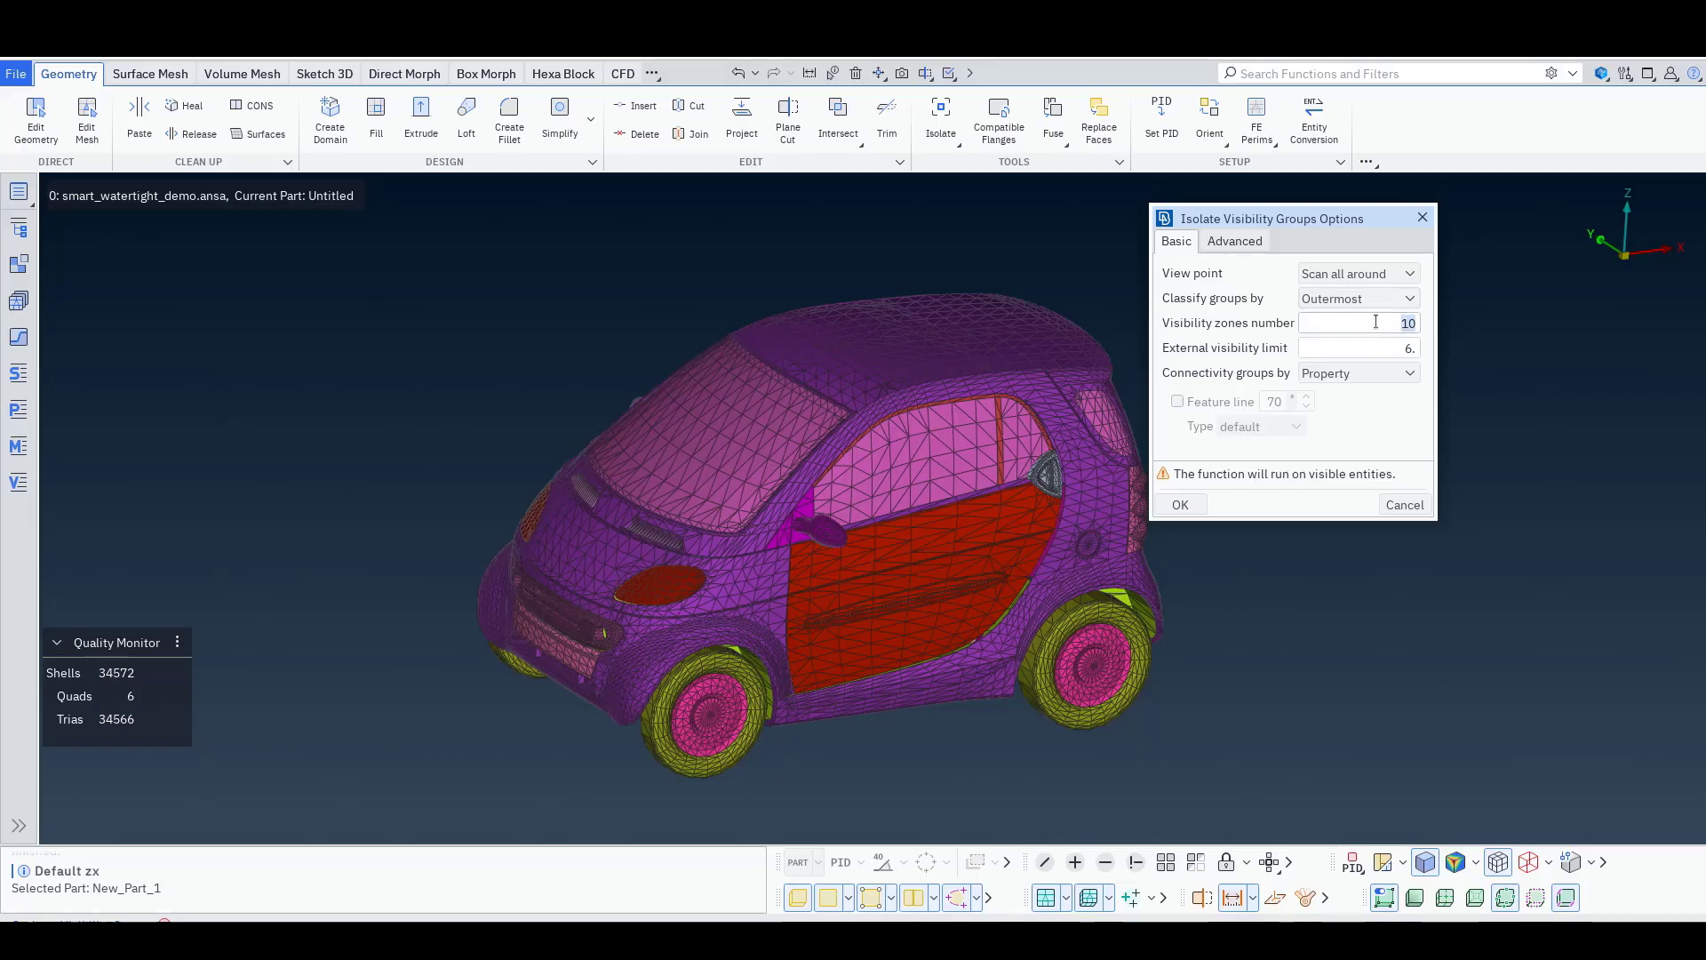
{"action": "type", "text": "3"}
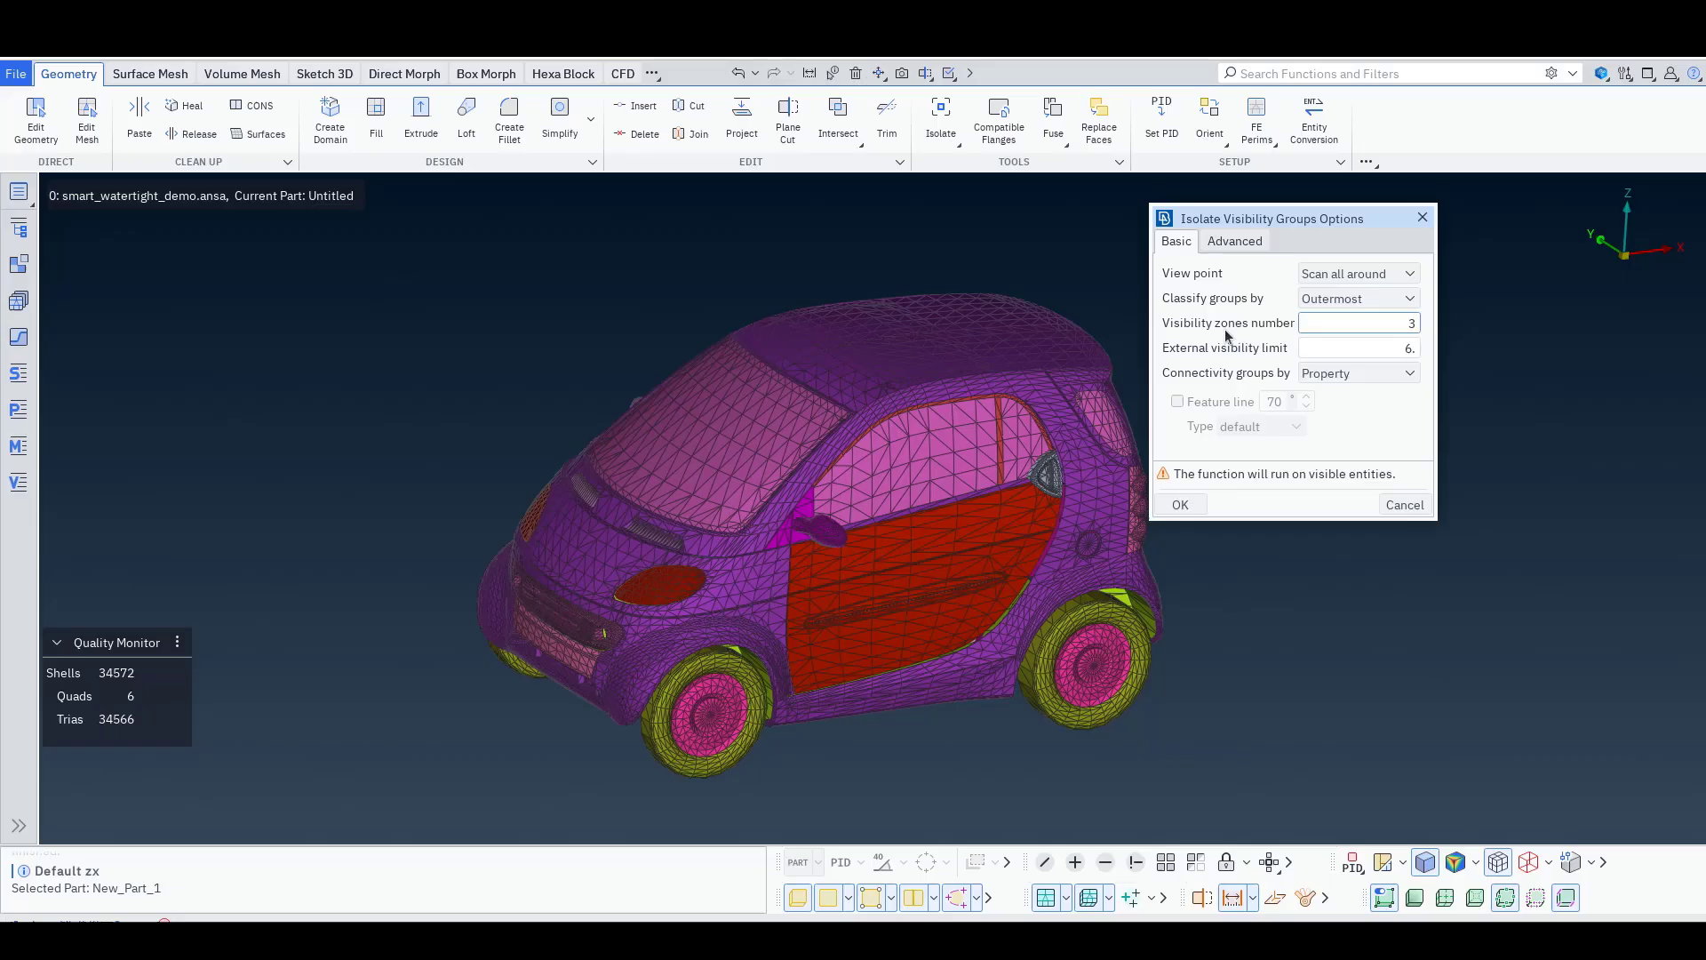
{"action": "mouse_move", "coordinate": [1320, 339]}
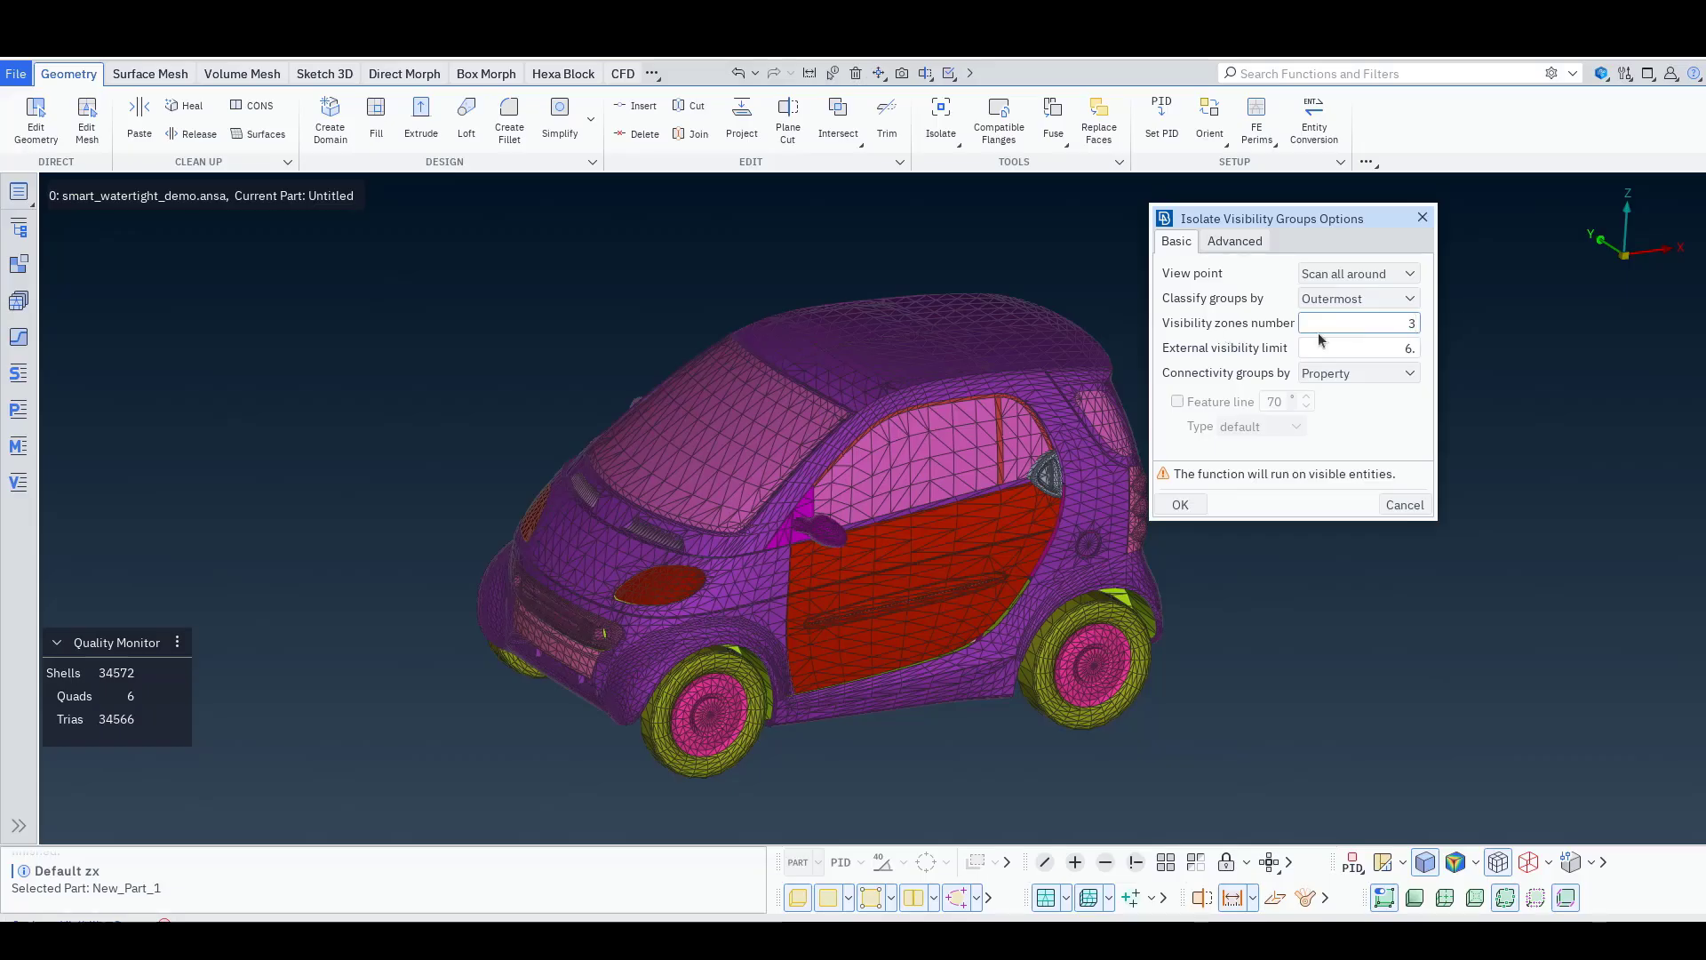
{"action": "left_click", "coordinate": [1357, 347]}
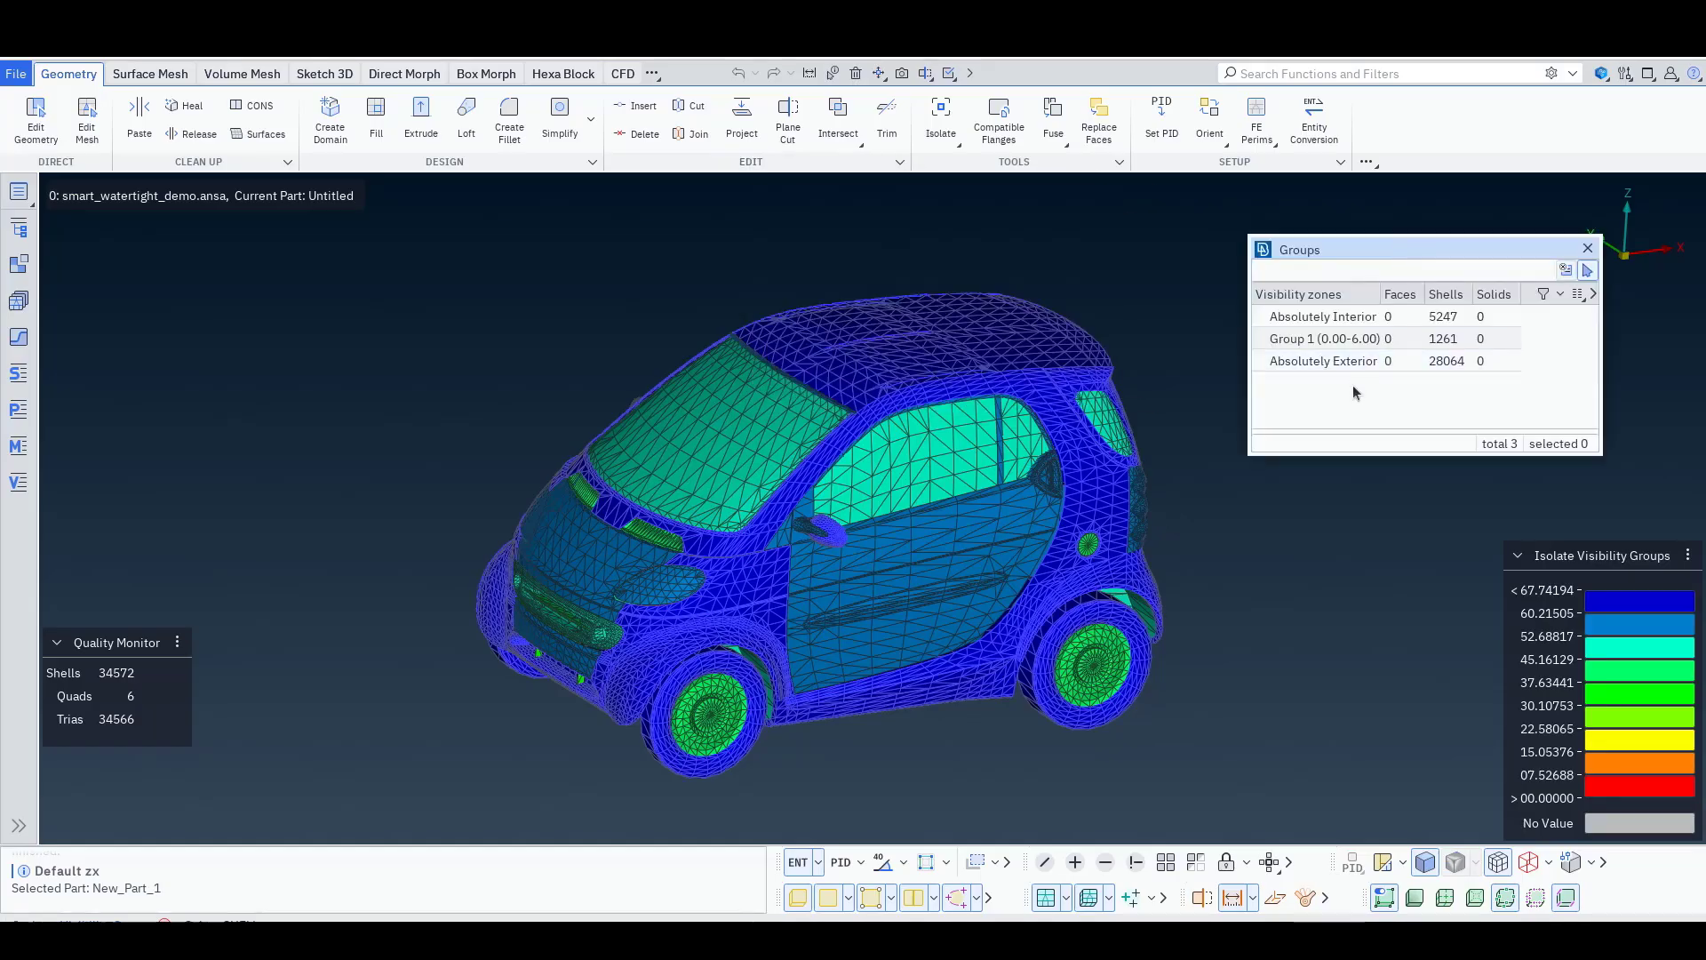
Preview the Absolutely Exterior and Group 1 shells, then discard the group results
{"action": "left_click", "coordinate": [1324, 360]}
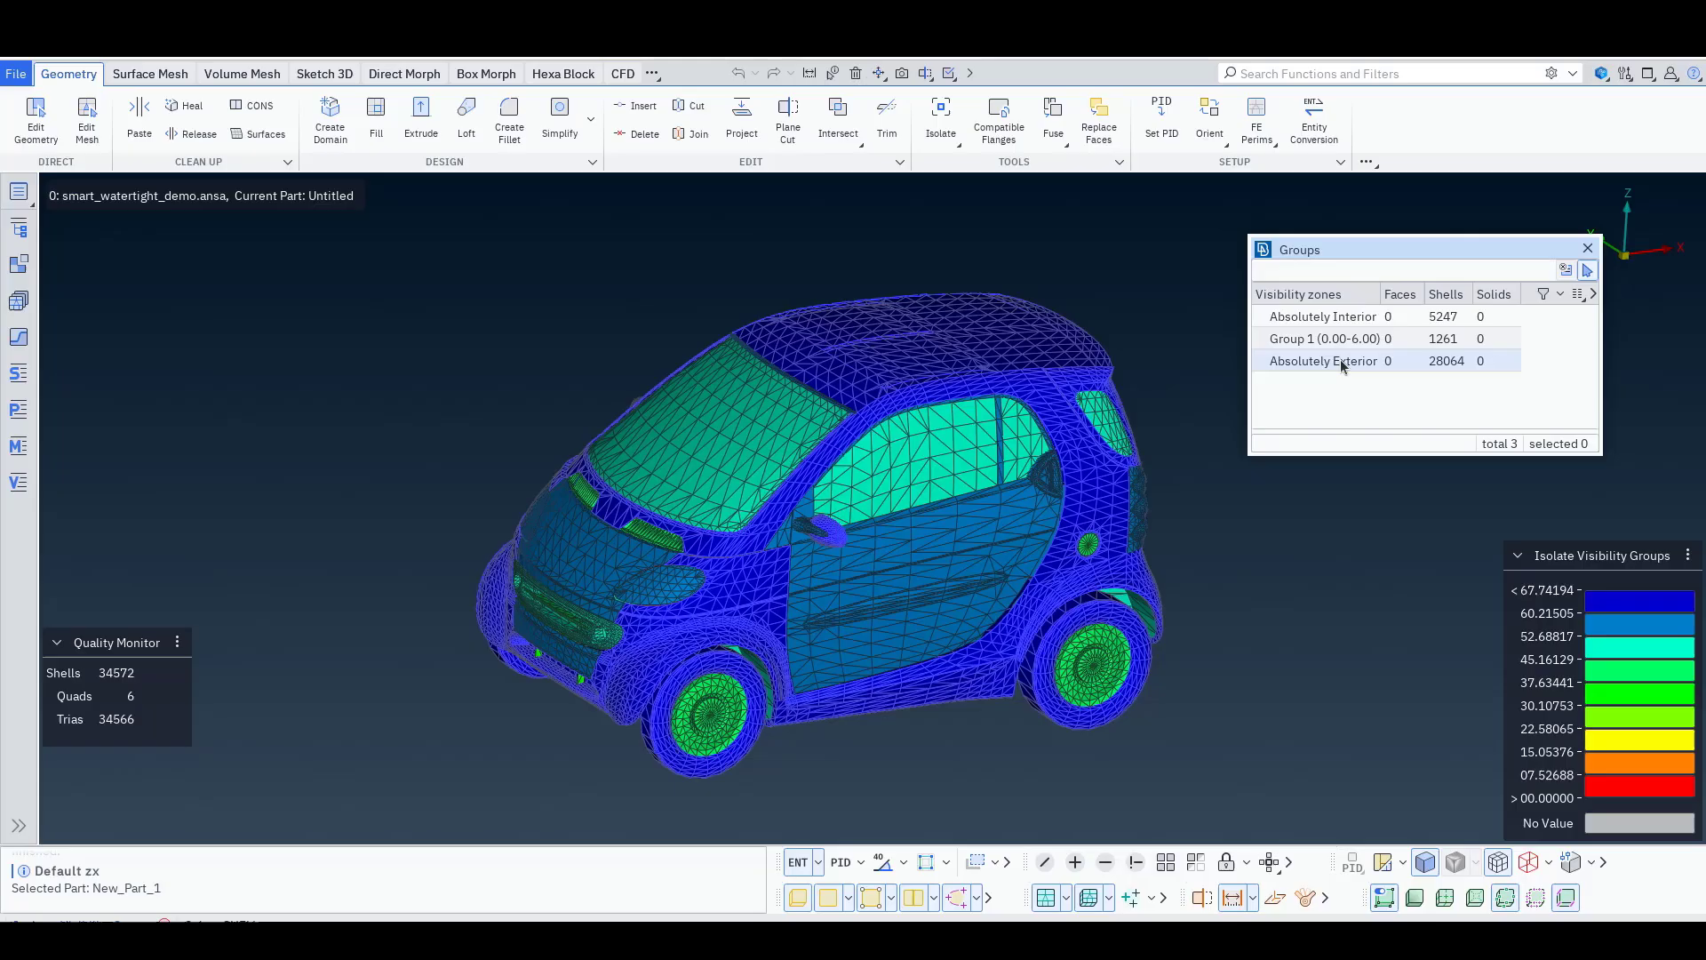
{"action": "mouse_move", "coordinate": [1349, 360]}
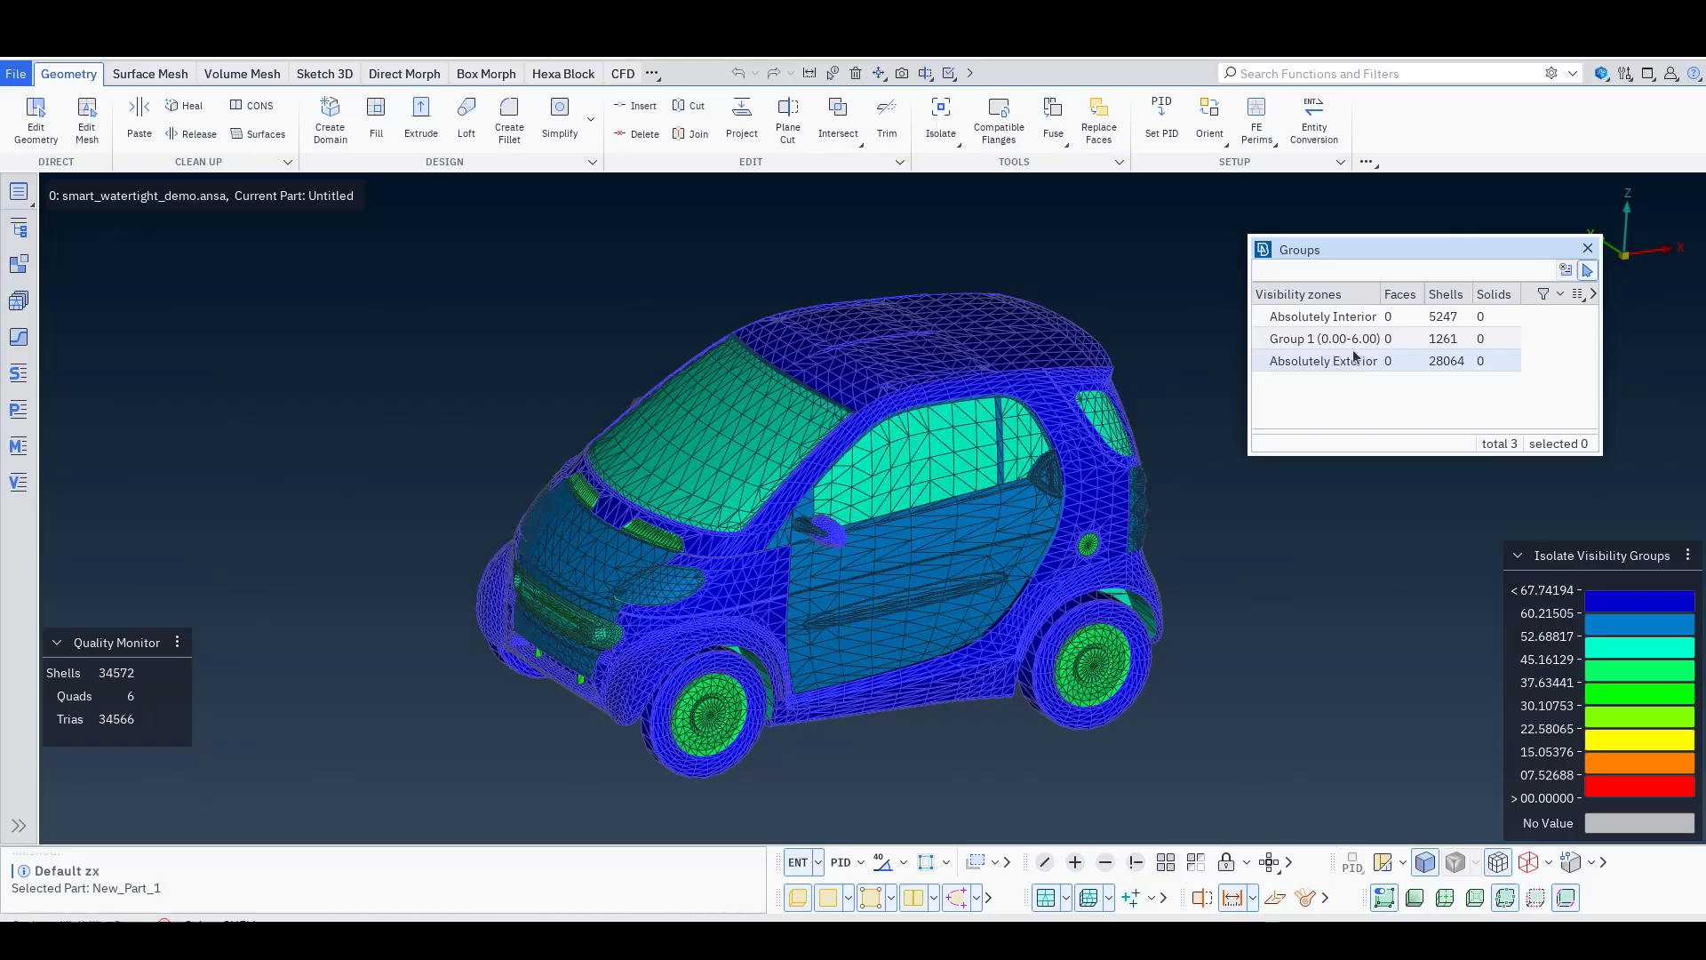
{"action": "left_click", "coordinate": [1323, 315]}
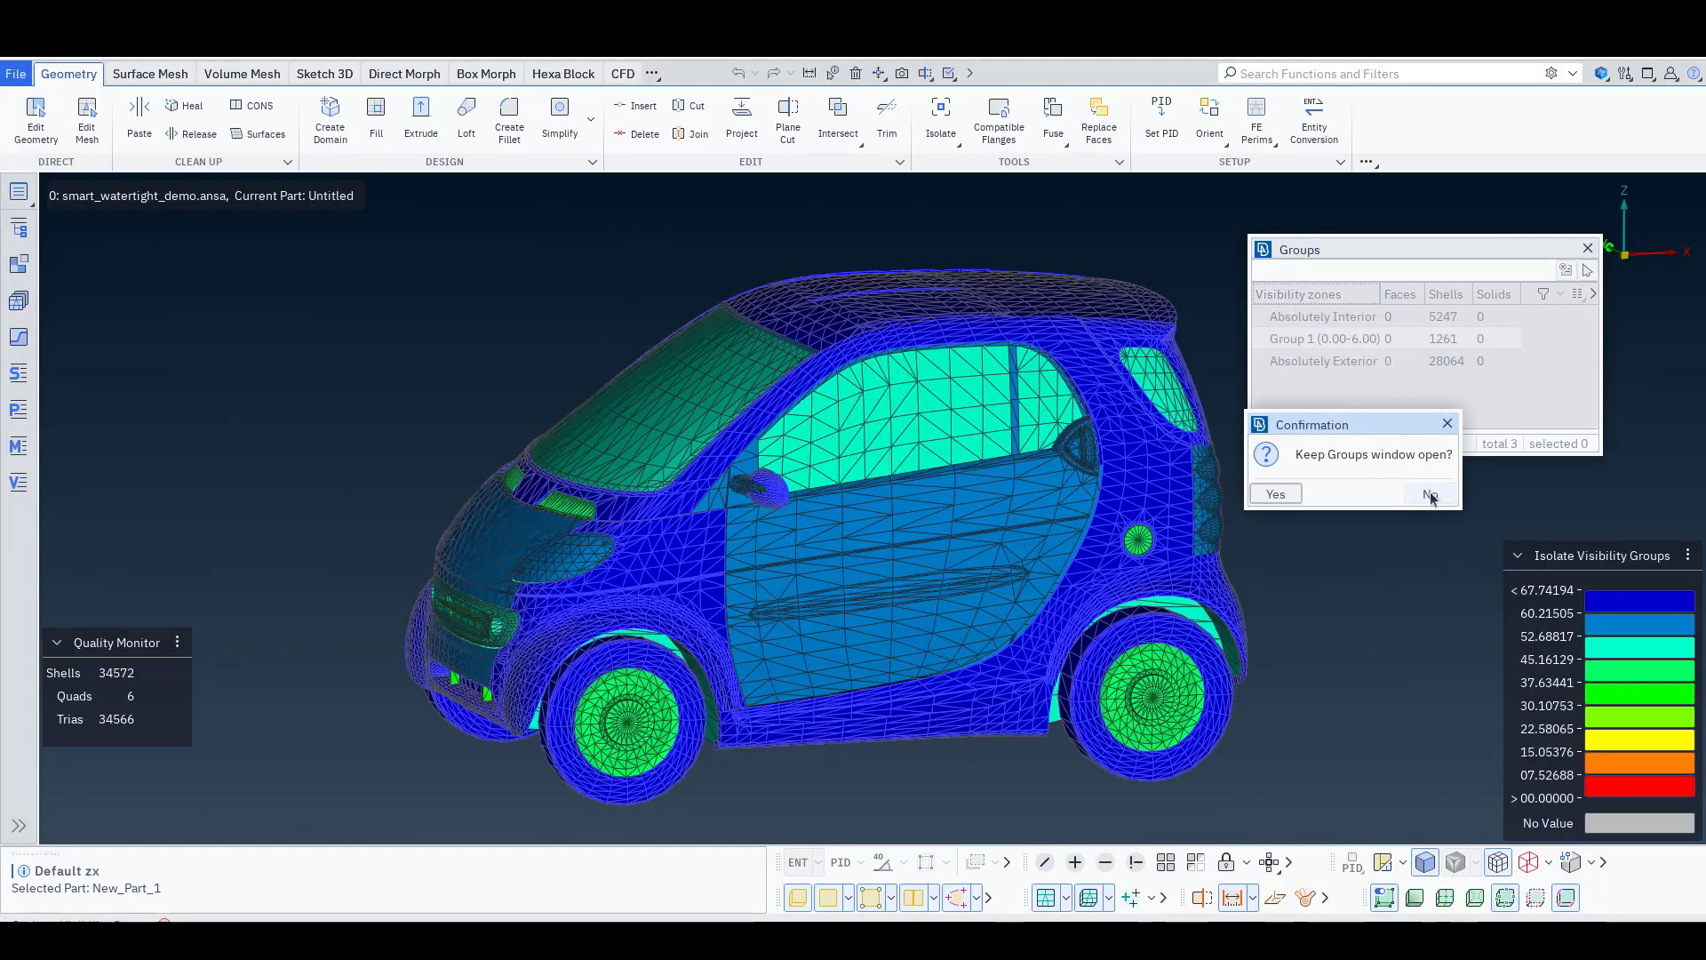
{"action": "left_click", "coordinate": [1429, 494]}
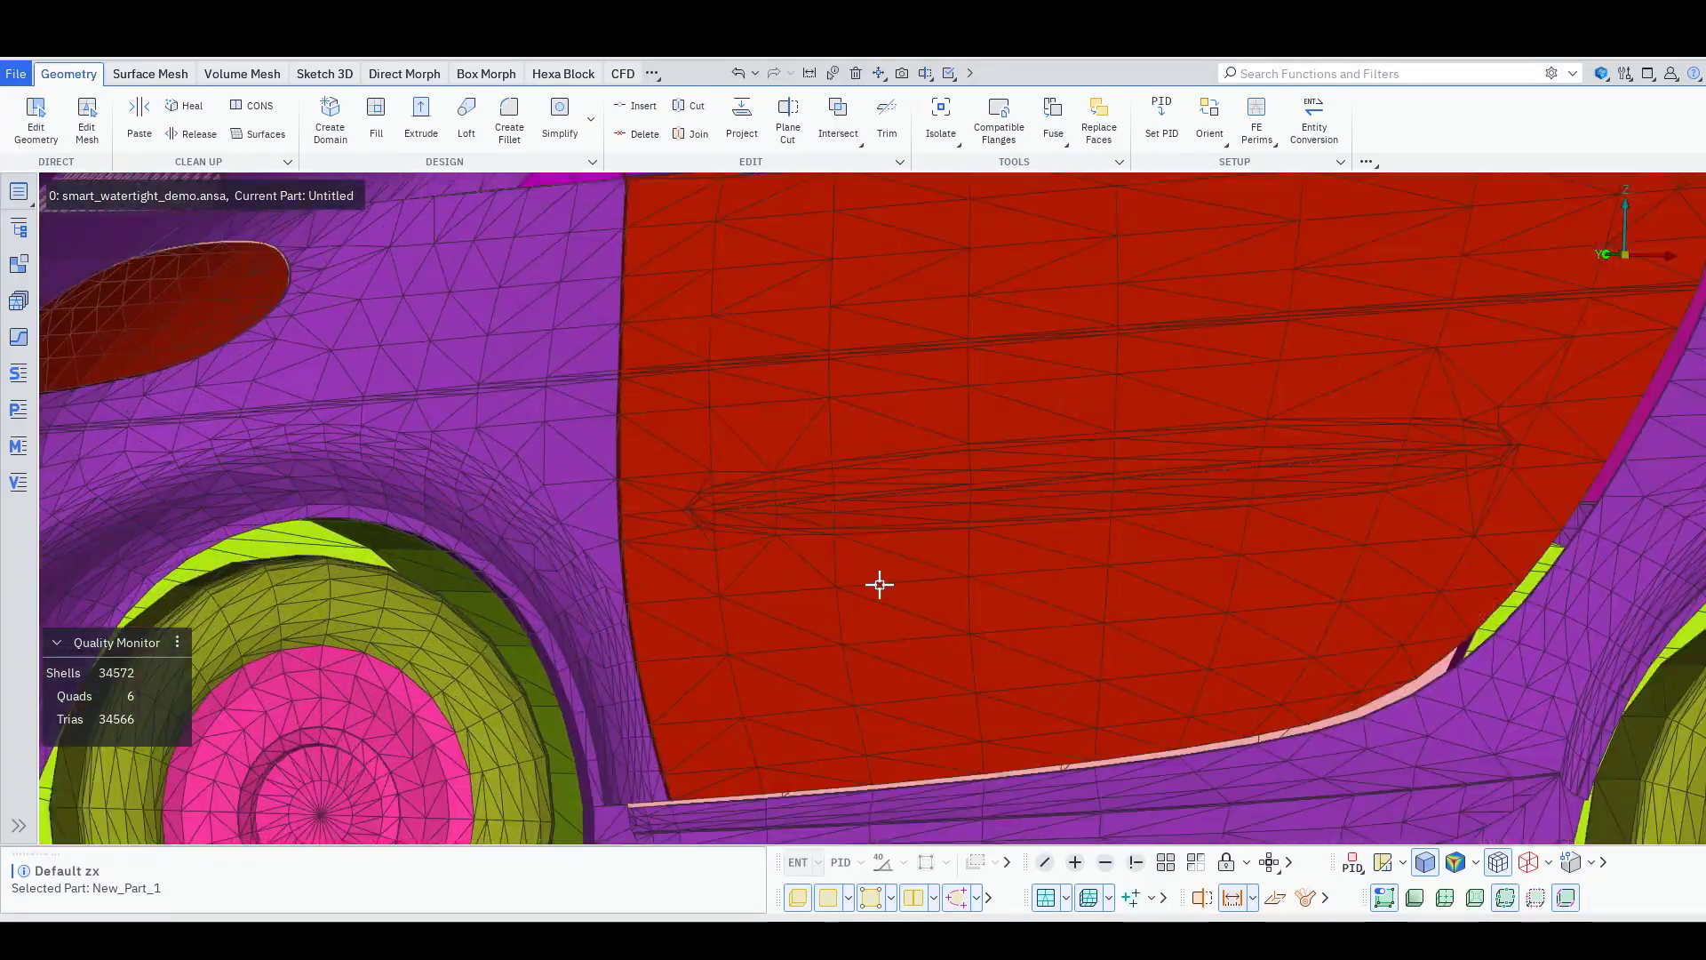
Zoom and orbit to inspect the lower door edge, wheel arch and side sill
{"action": "left_click_drag", "start_coordinate": [879, 585], "coordinate": [834, 438]}
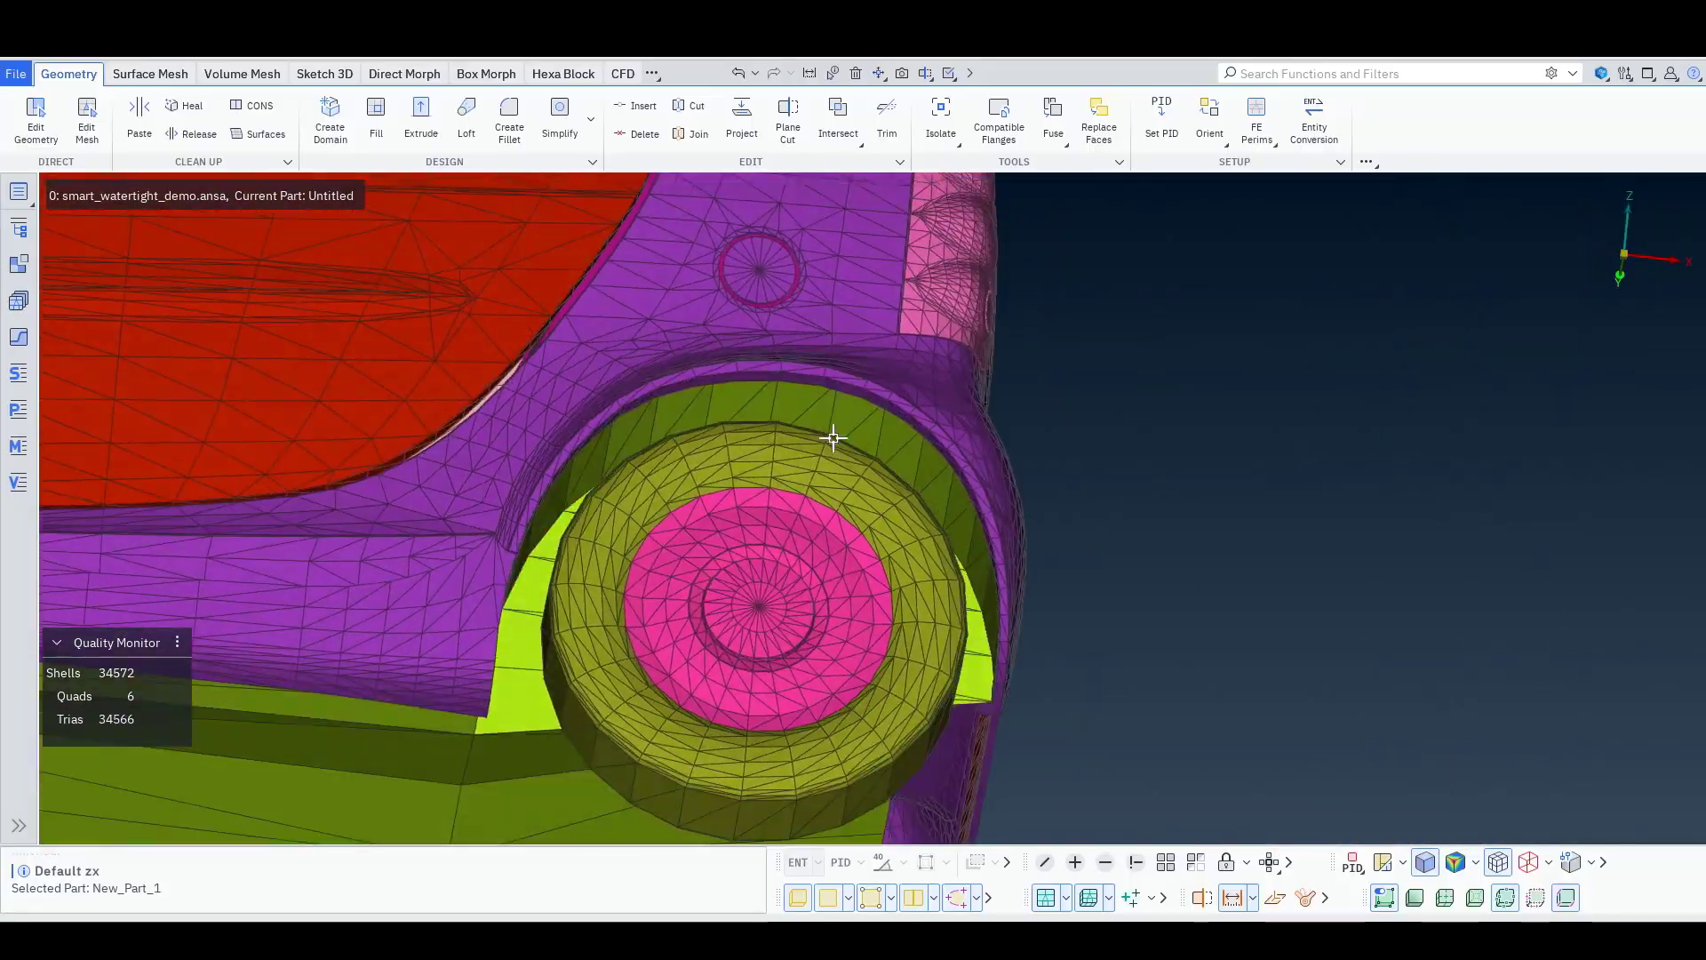
{"action": "left_click_drag", "start_coordinate": [835, 438], "coordinate": [950, 525]}
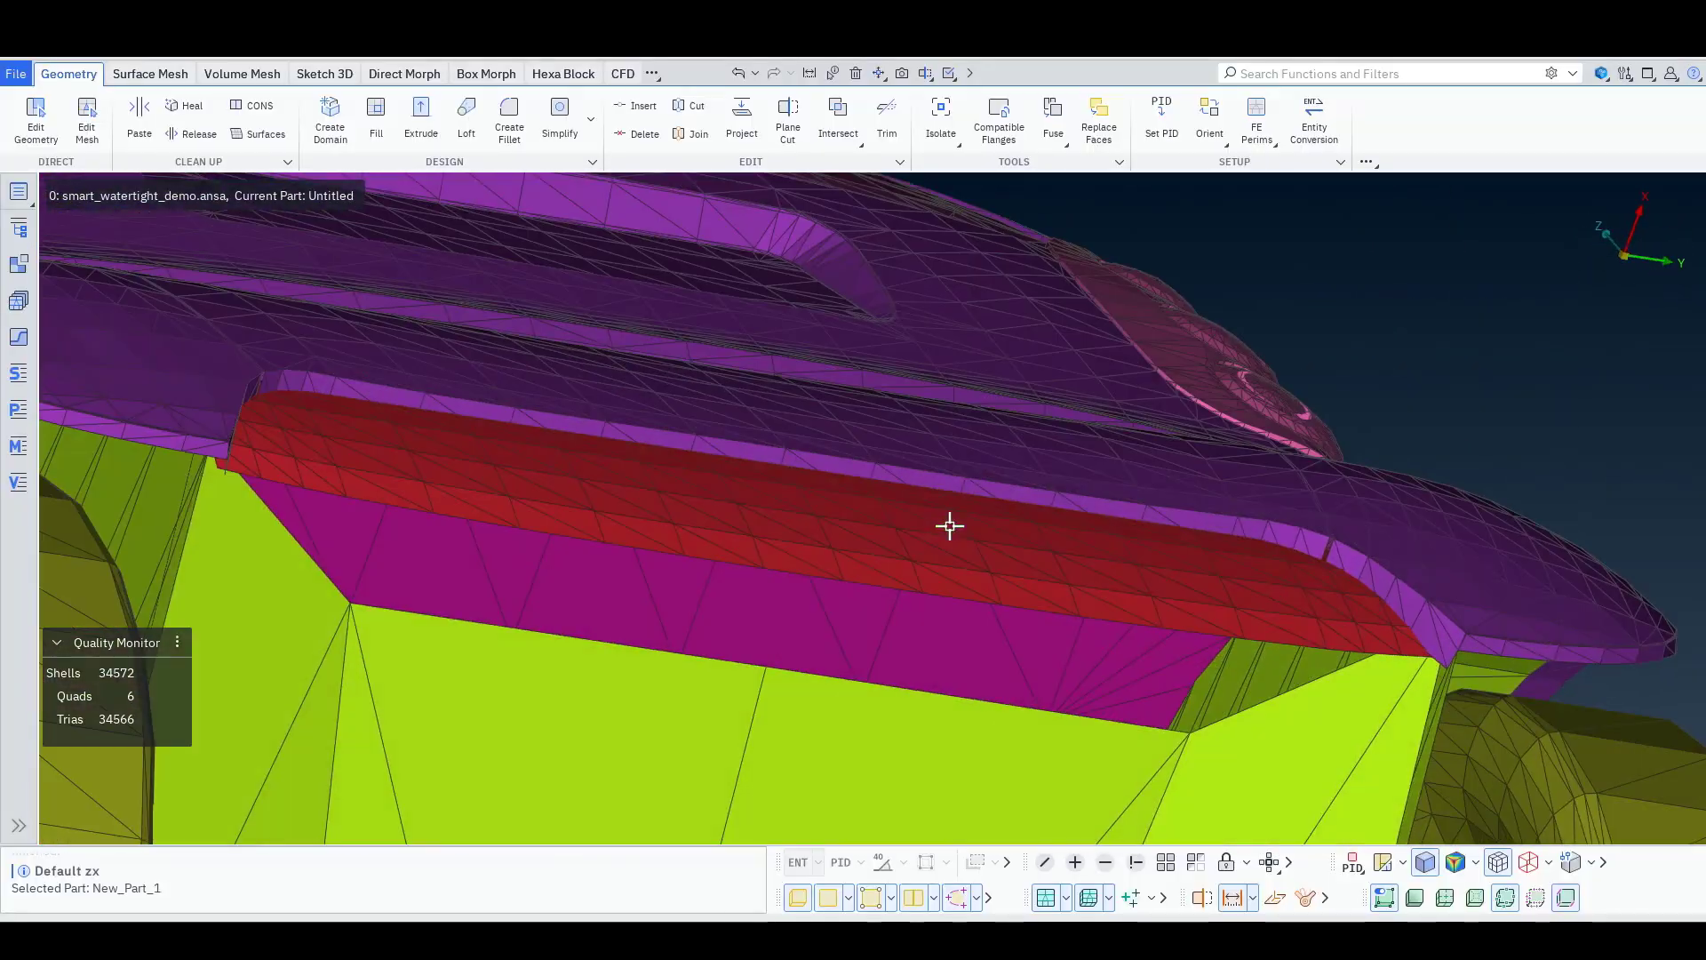
{"action": "left_click_drag", "start_coordinate": [949, 525], "coordinate": [810, 539]}
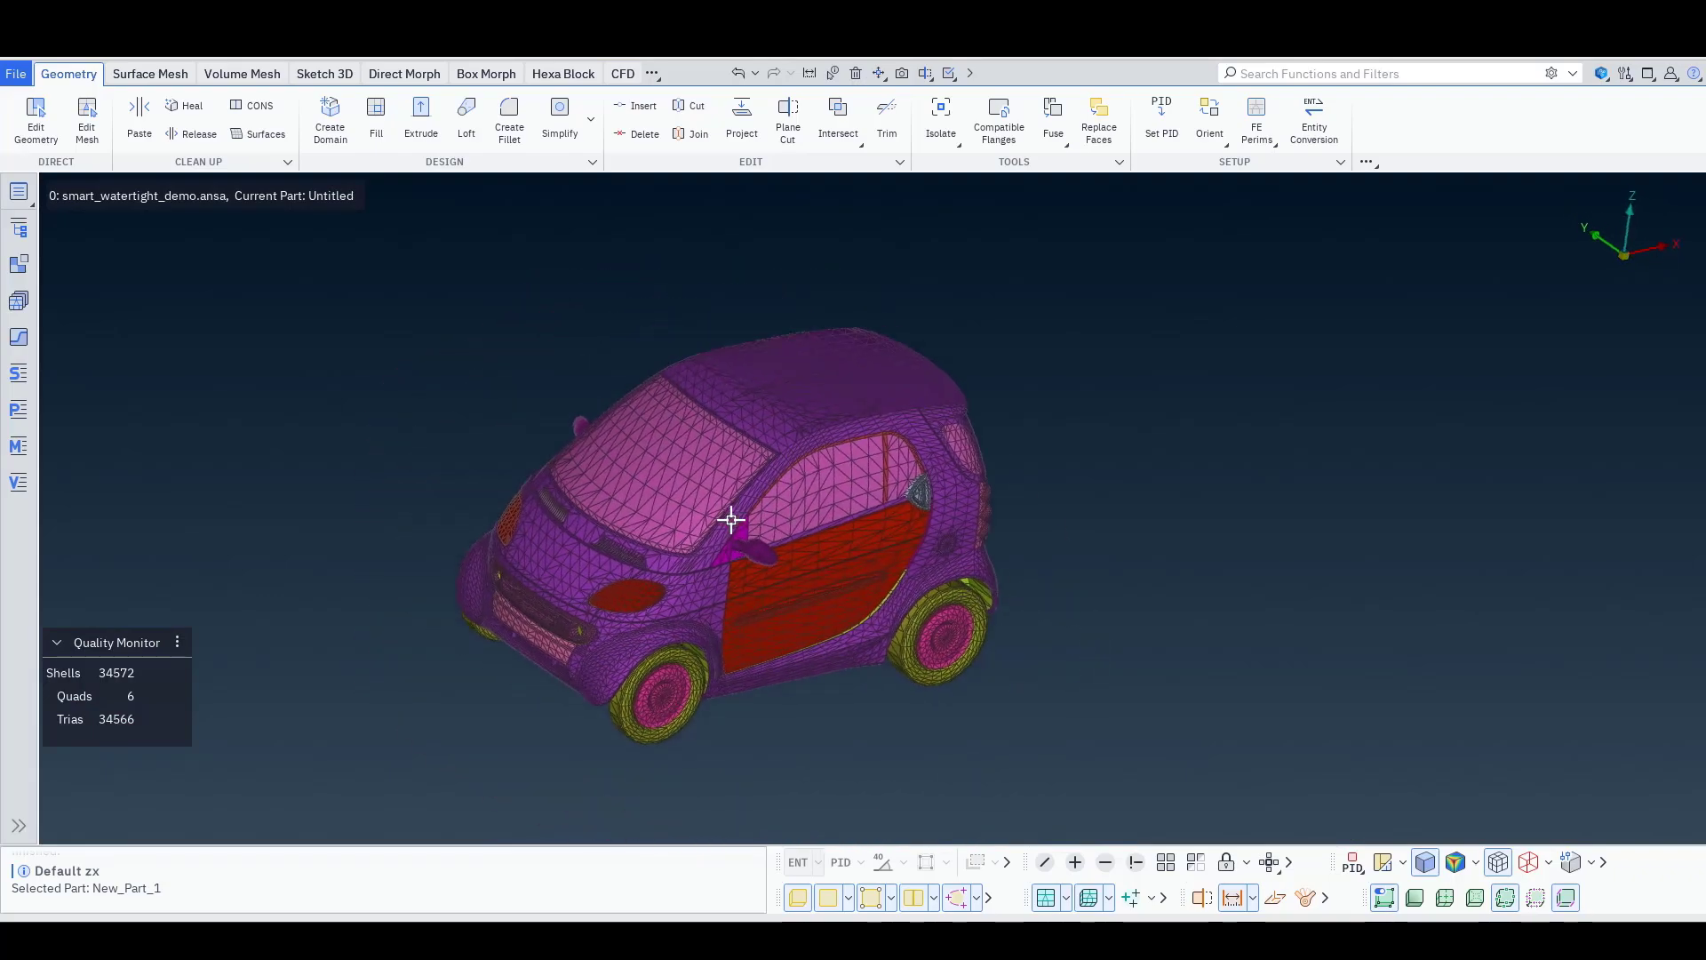
Rerun visibility isolation with an external visibility limit of 15
{"action": "left_click", "coordinate": [938, 120]}
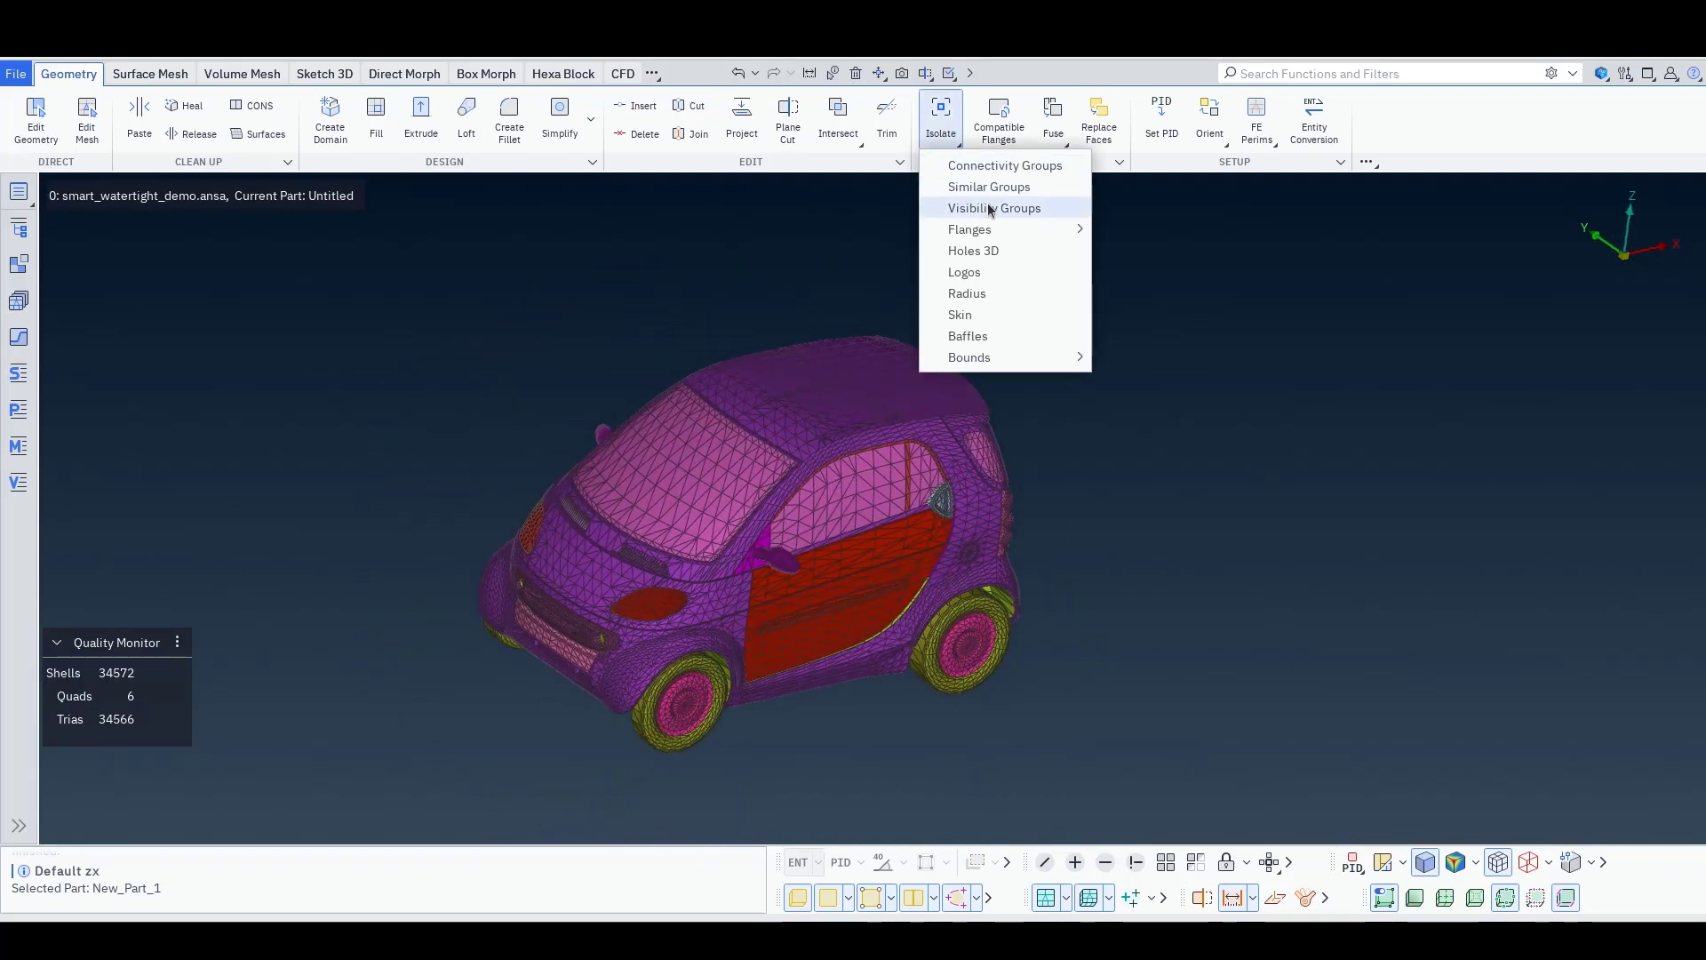
{"action": "left_click", "coordinate": [993, 208]}
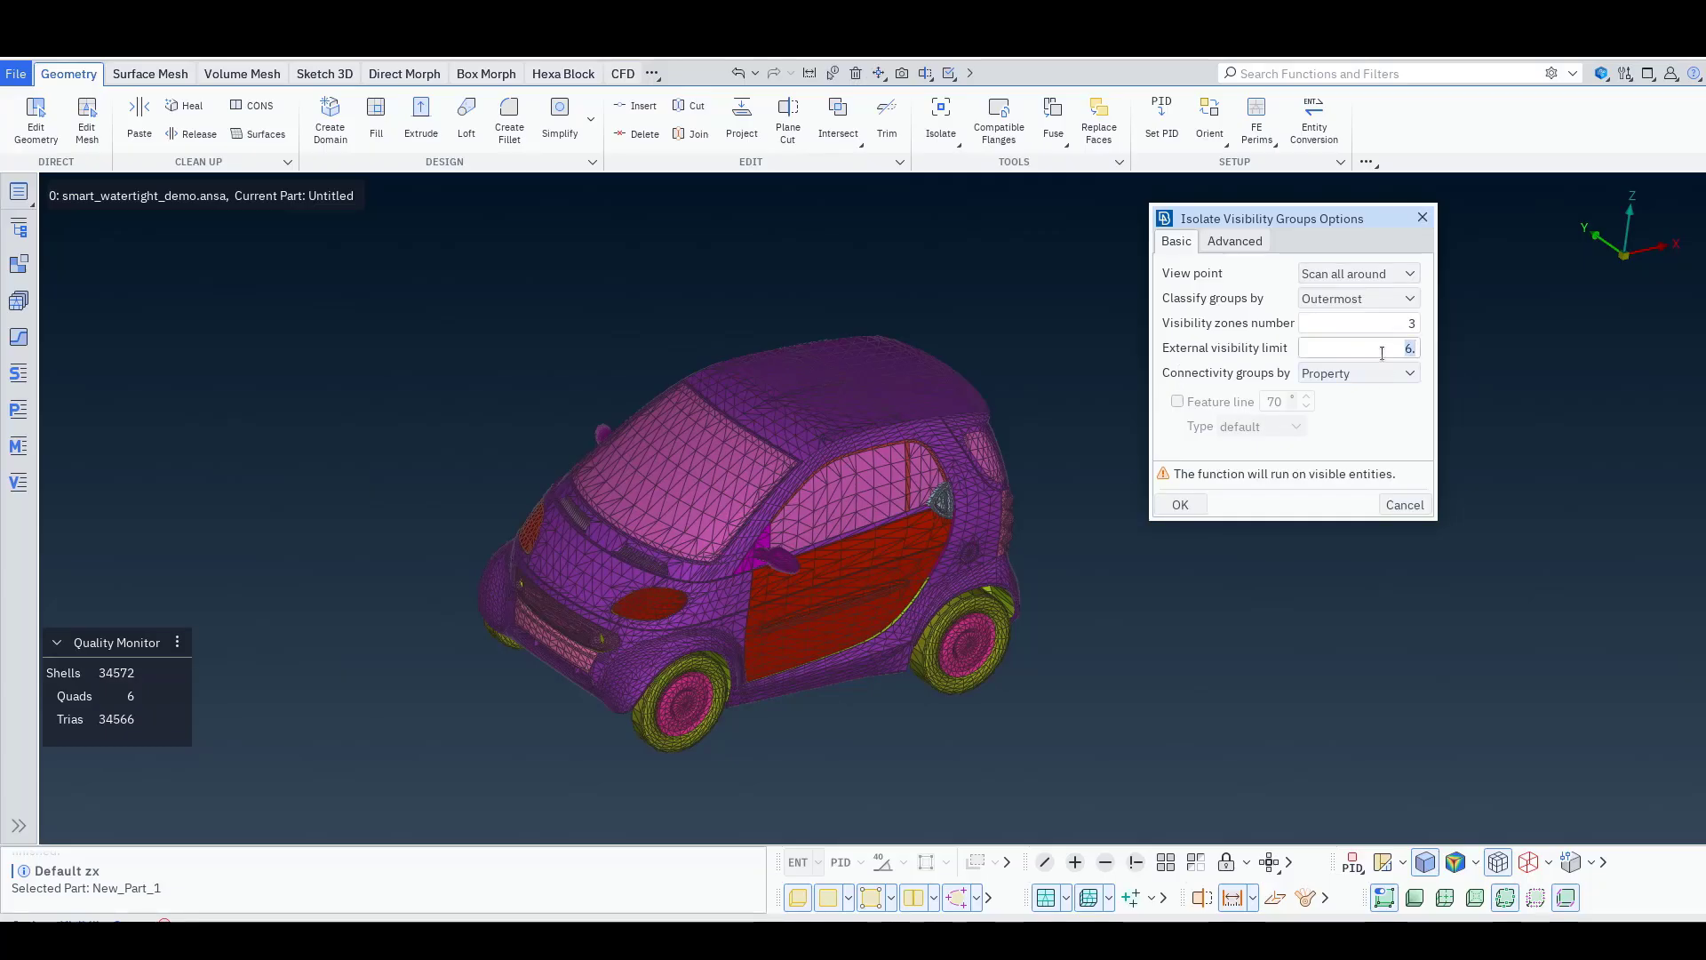
{"action": "type", "text": "15"}
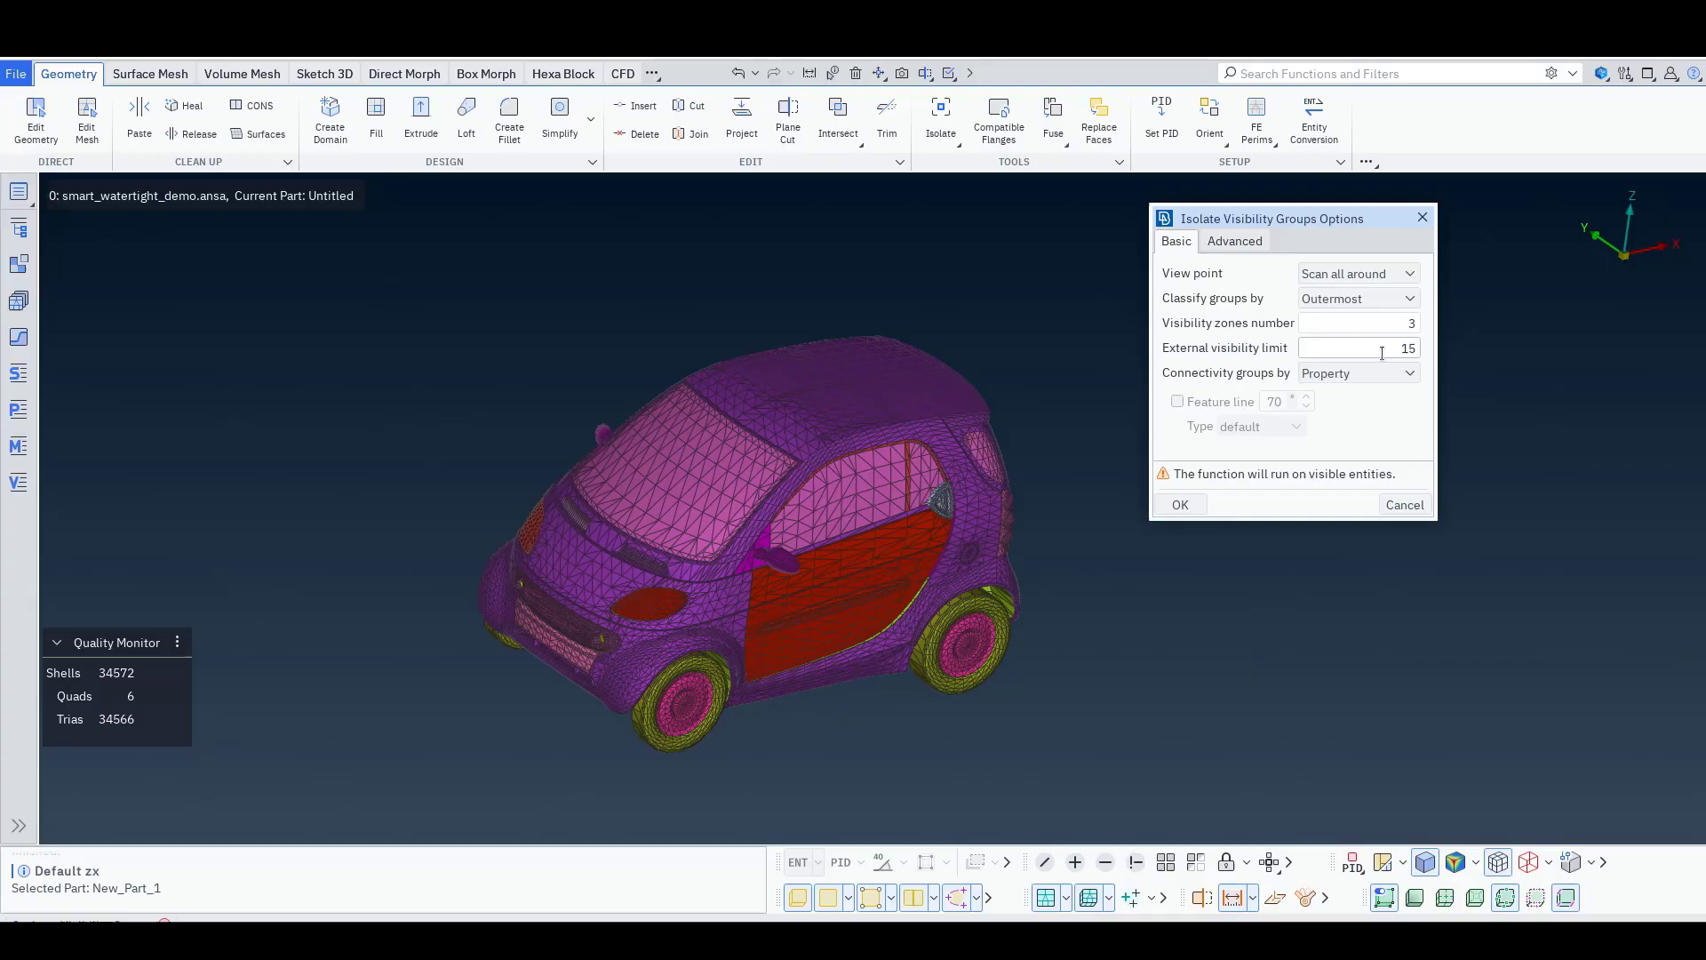
{"action": "left_click", "coordinate": [1358, 347]}
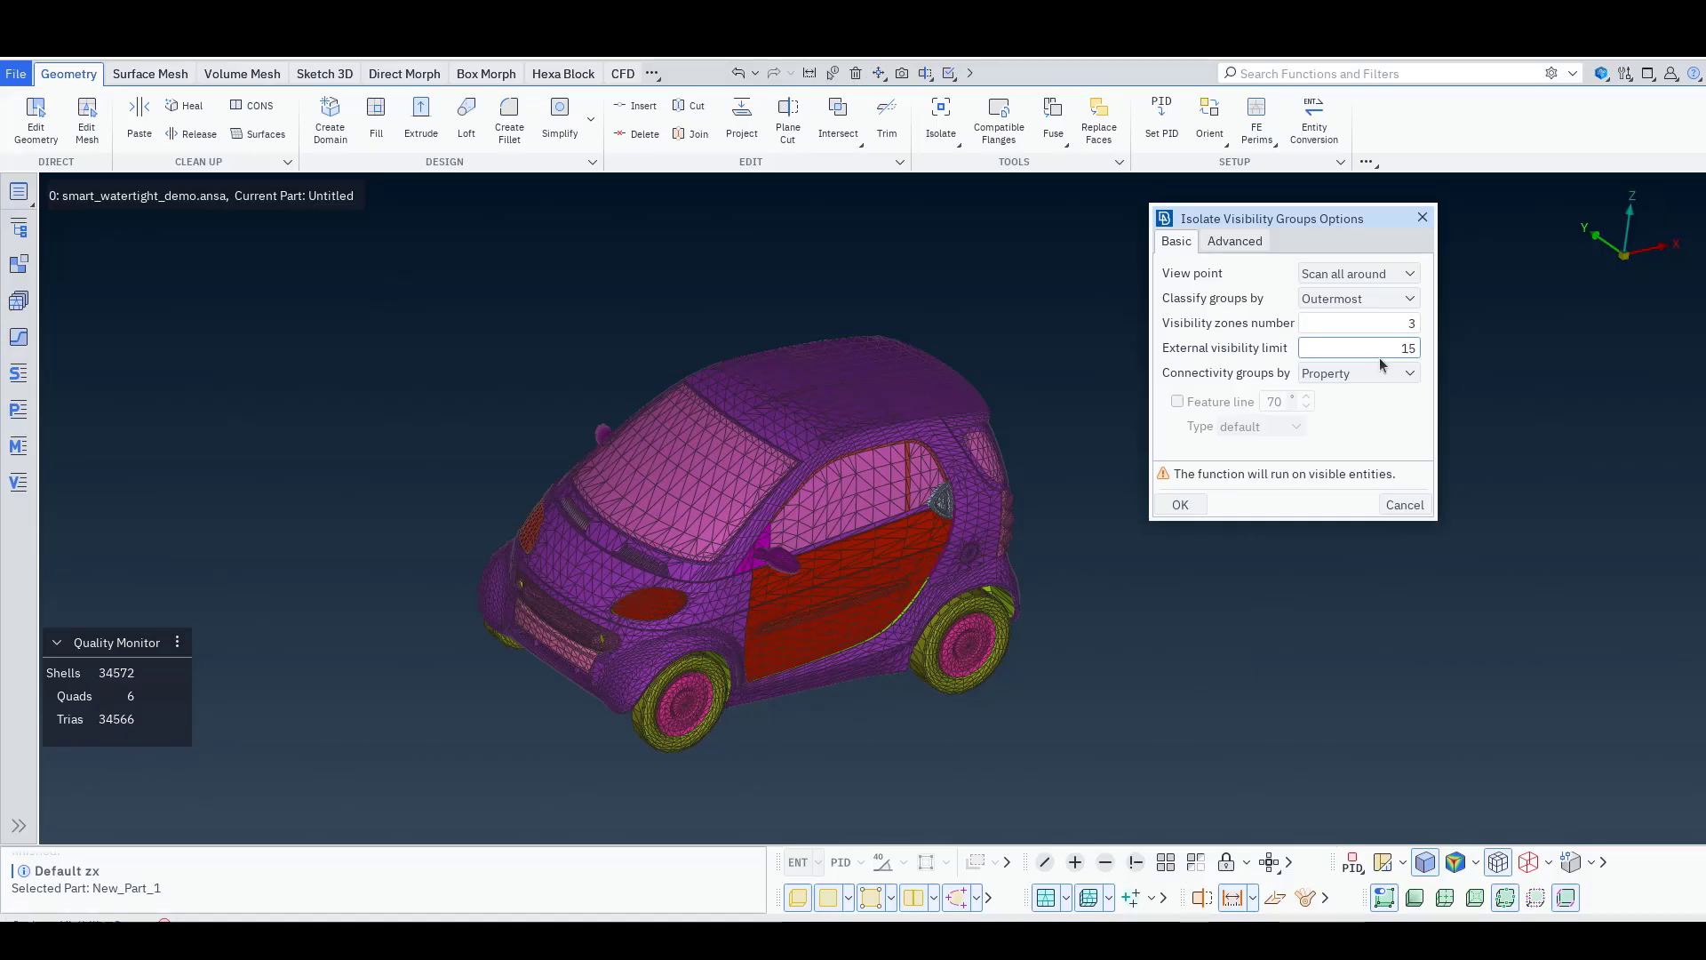
{"action": "mouse_move", "coordinate": [1319, 416]}
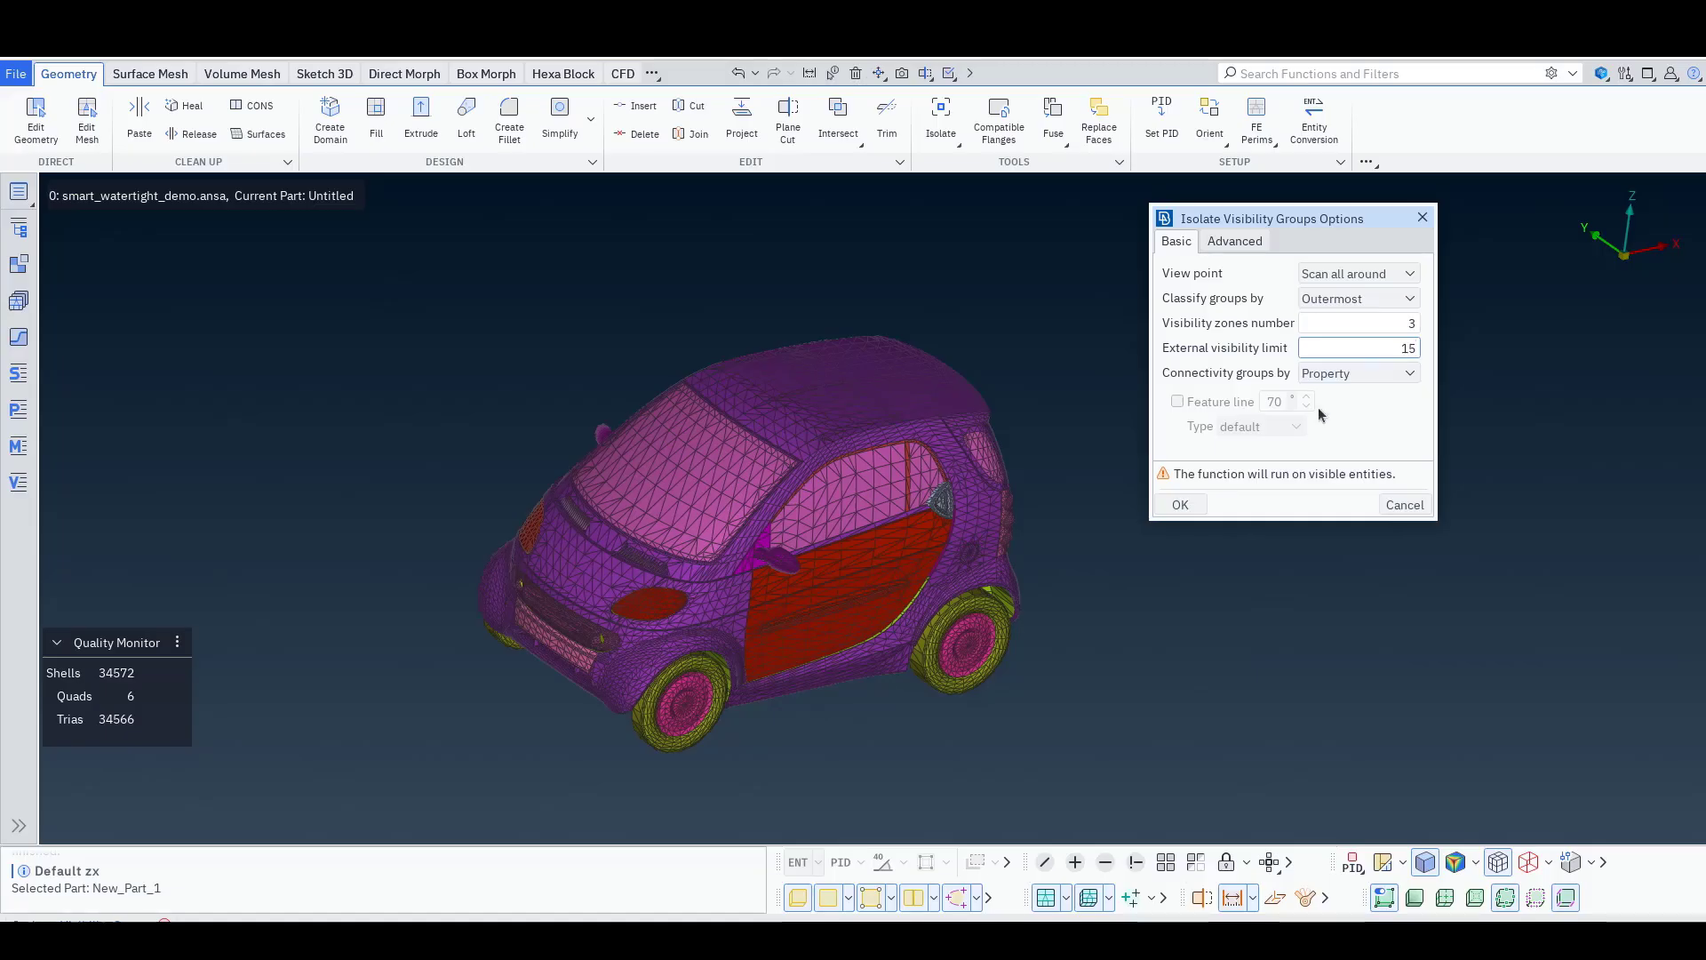
{"action": "left_click", "coordinate": [1179, 504]}
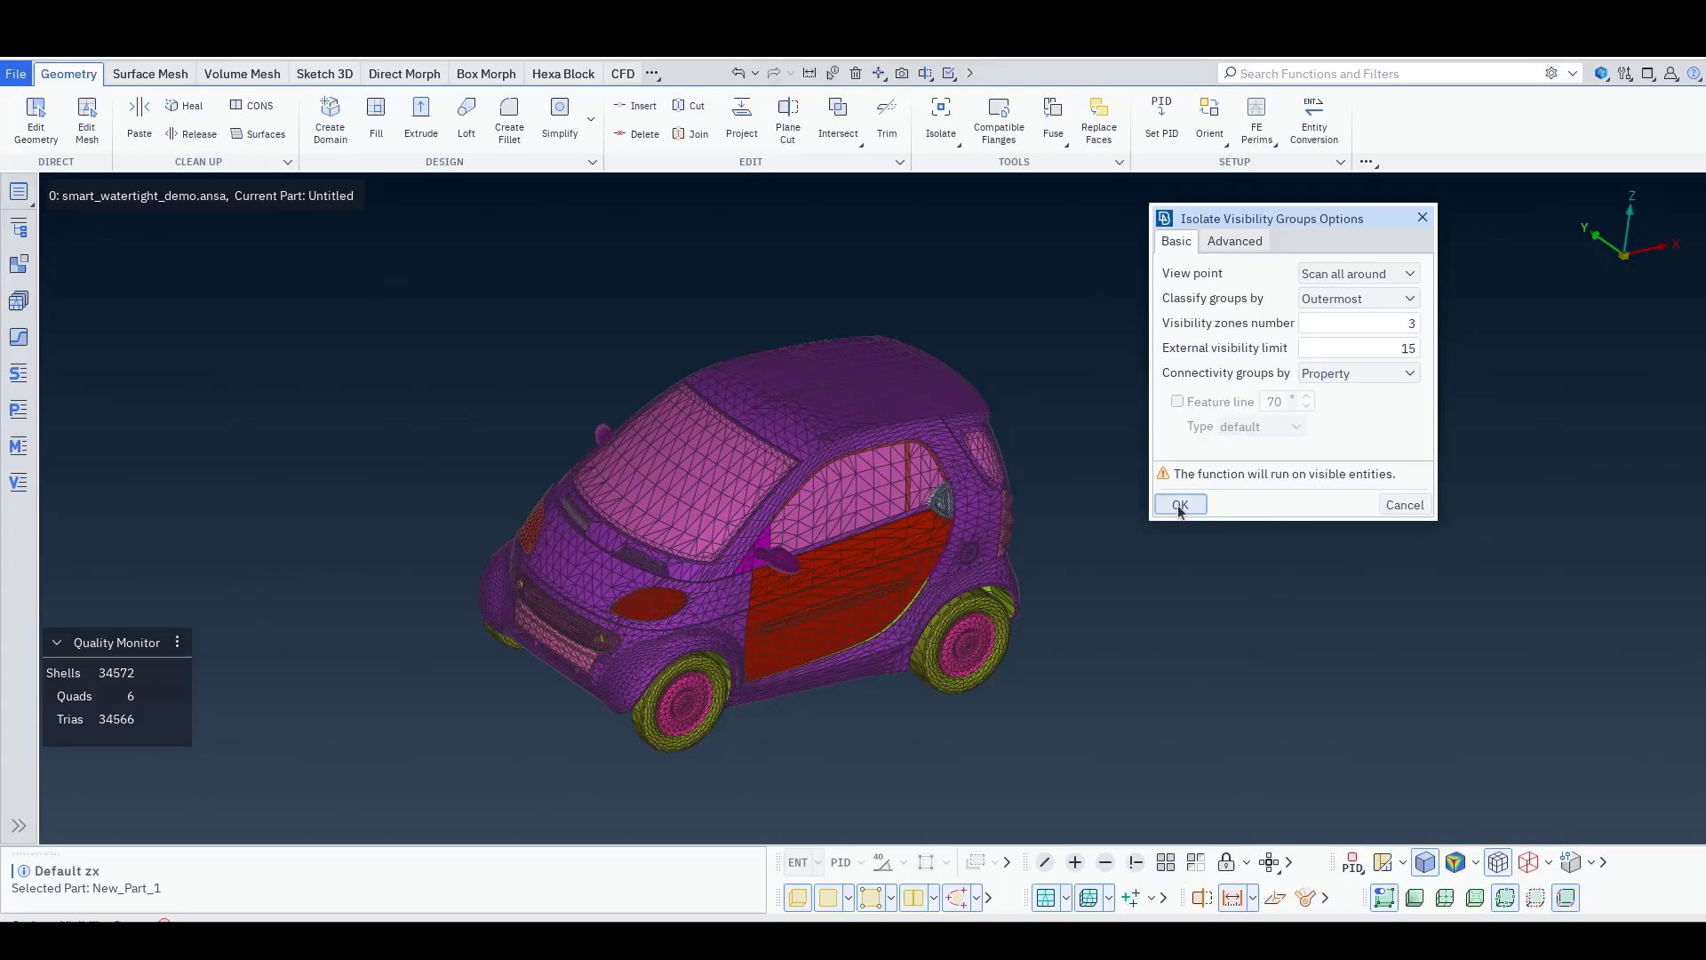
{"action": "left_click", "coordinate": [1179, 504]}
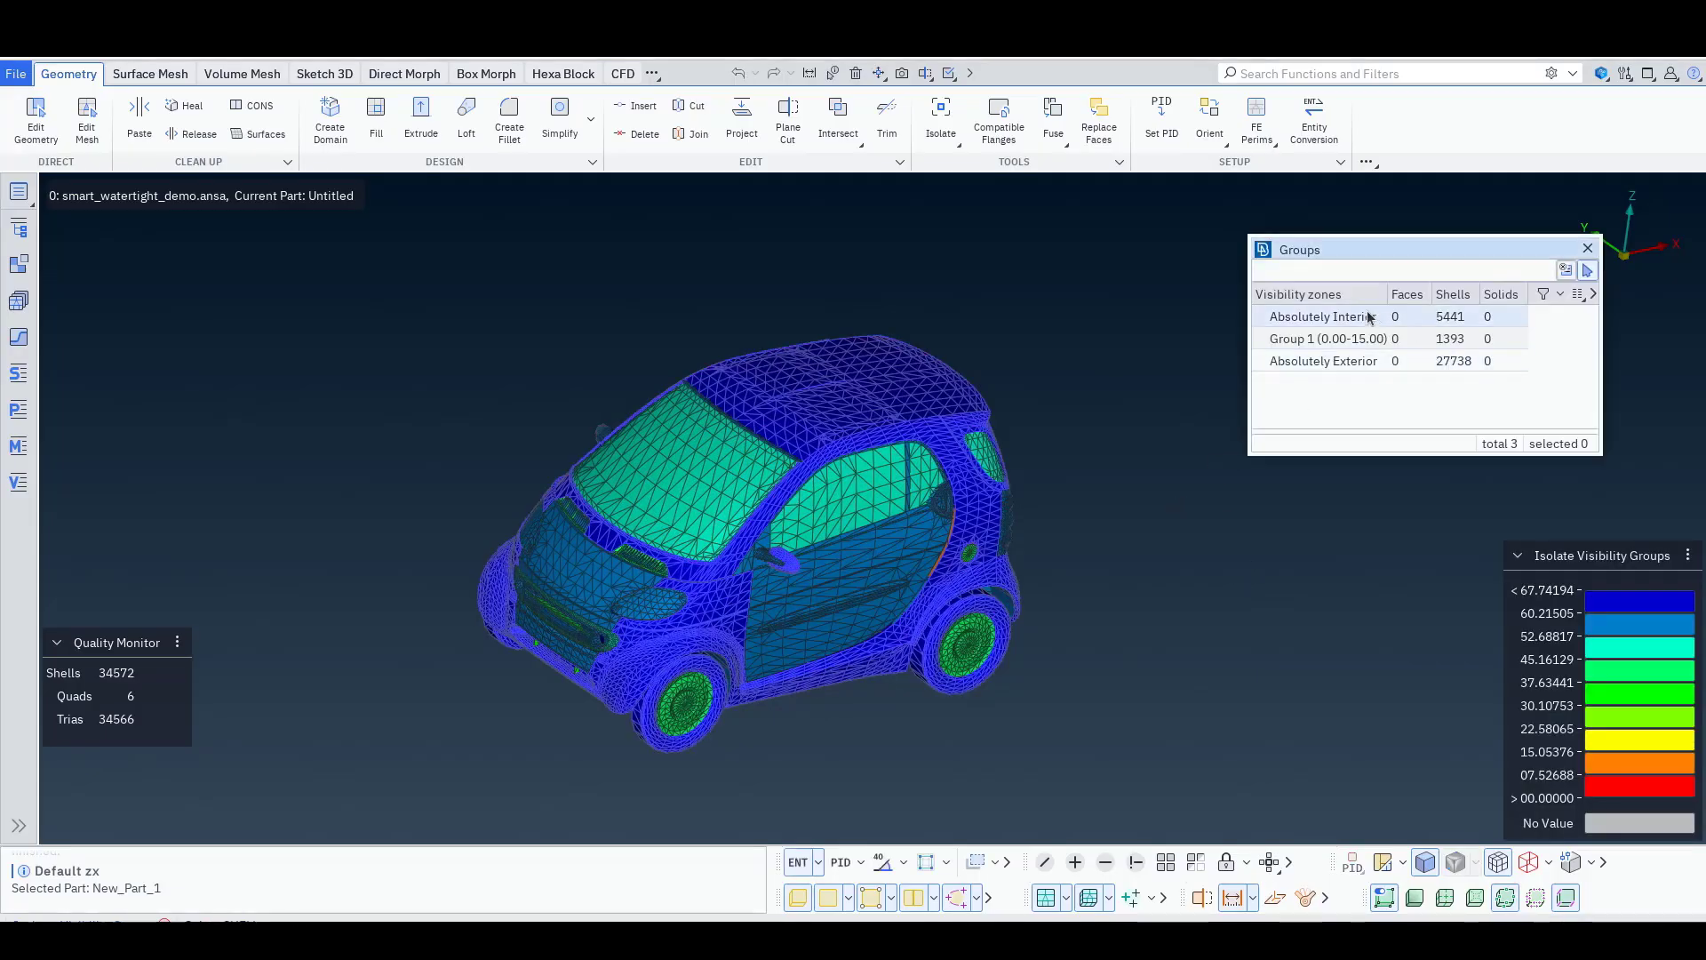
Review the three zones and select Absolutely Interior and Group 1 together
{"action": "left_click", "coordinate": [1323, 316]}
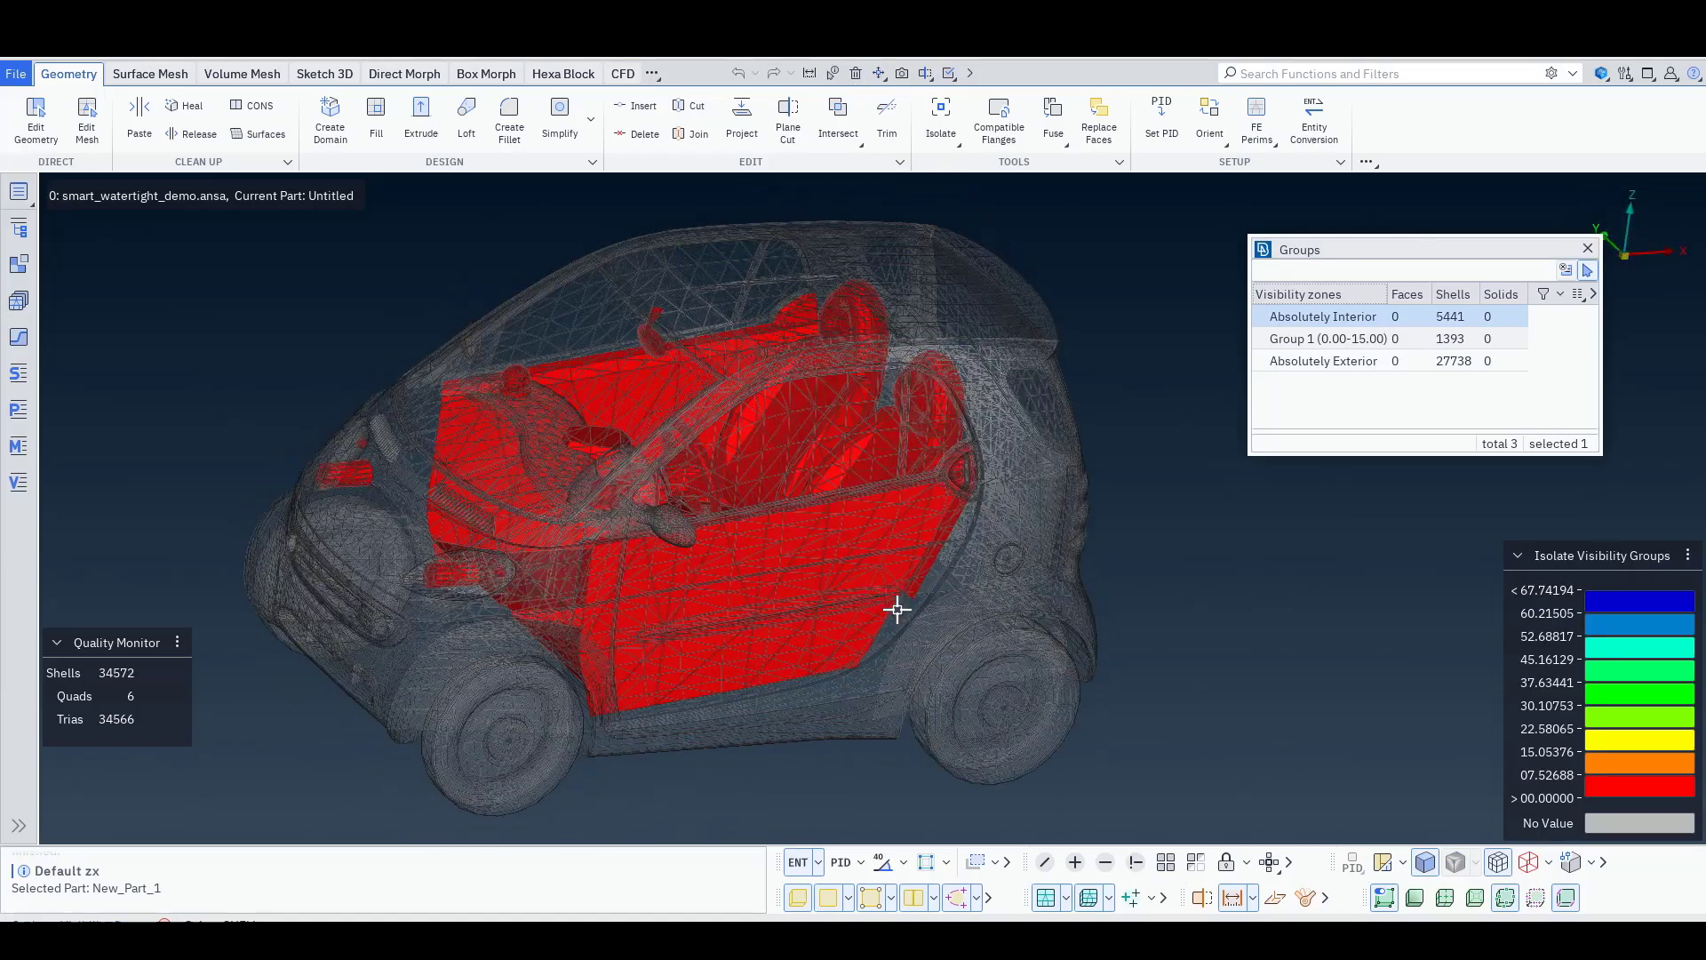
{"action": "left_click", "coordinate": [1328, 338]}
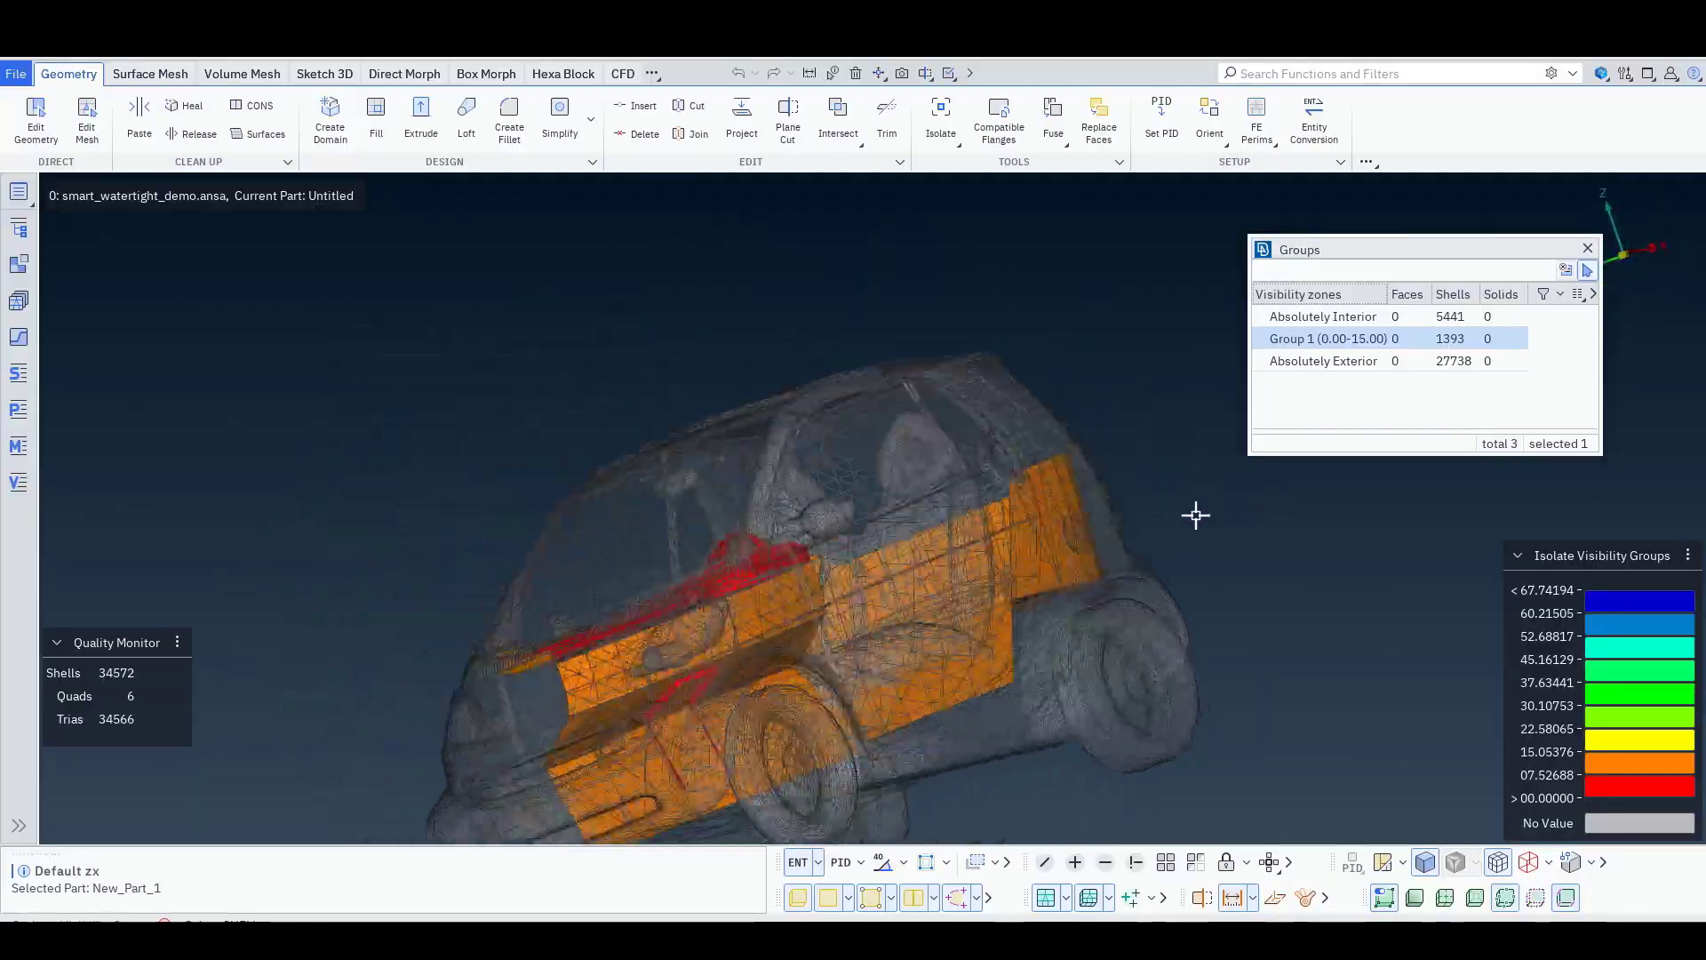
{"action": "left_click", "coordinate": [1322, 360]}
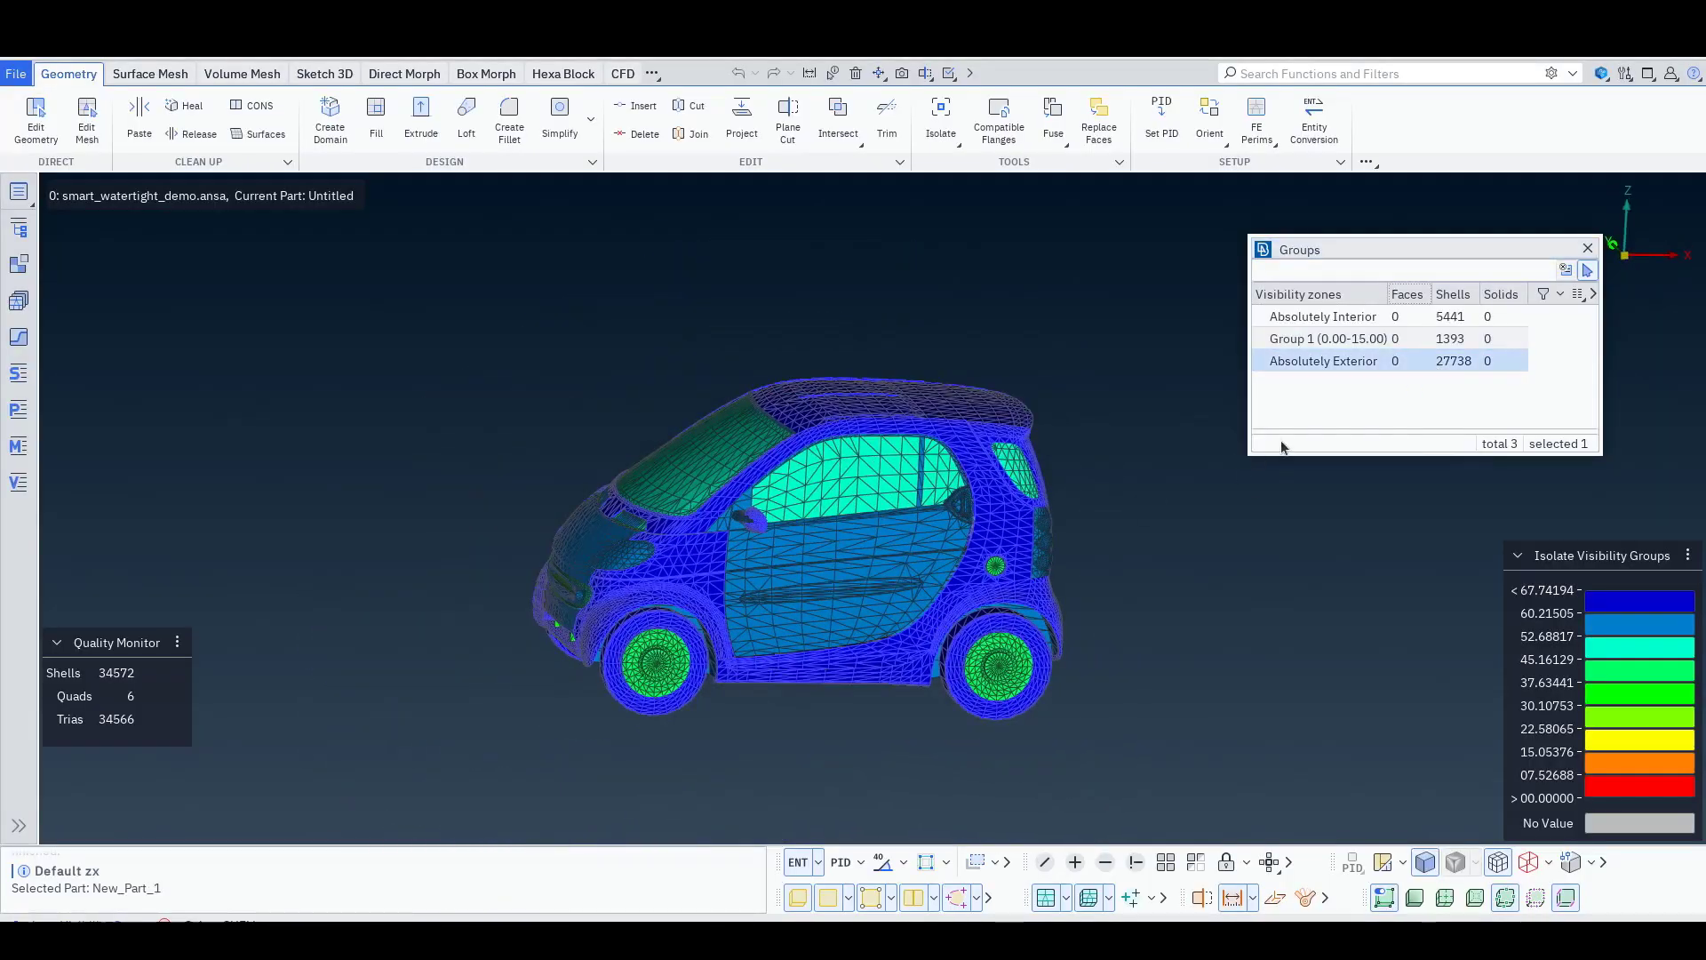
{"action": "left_click", "coordinate": [1328, 339]}
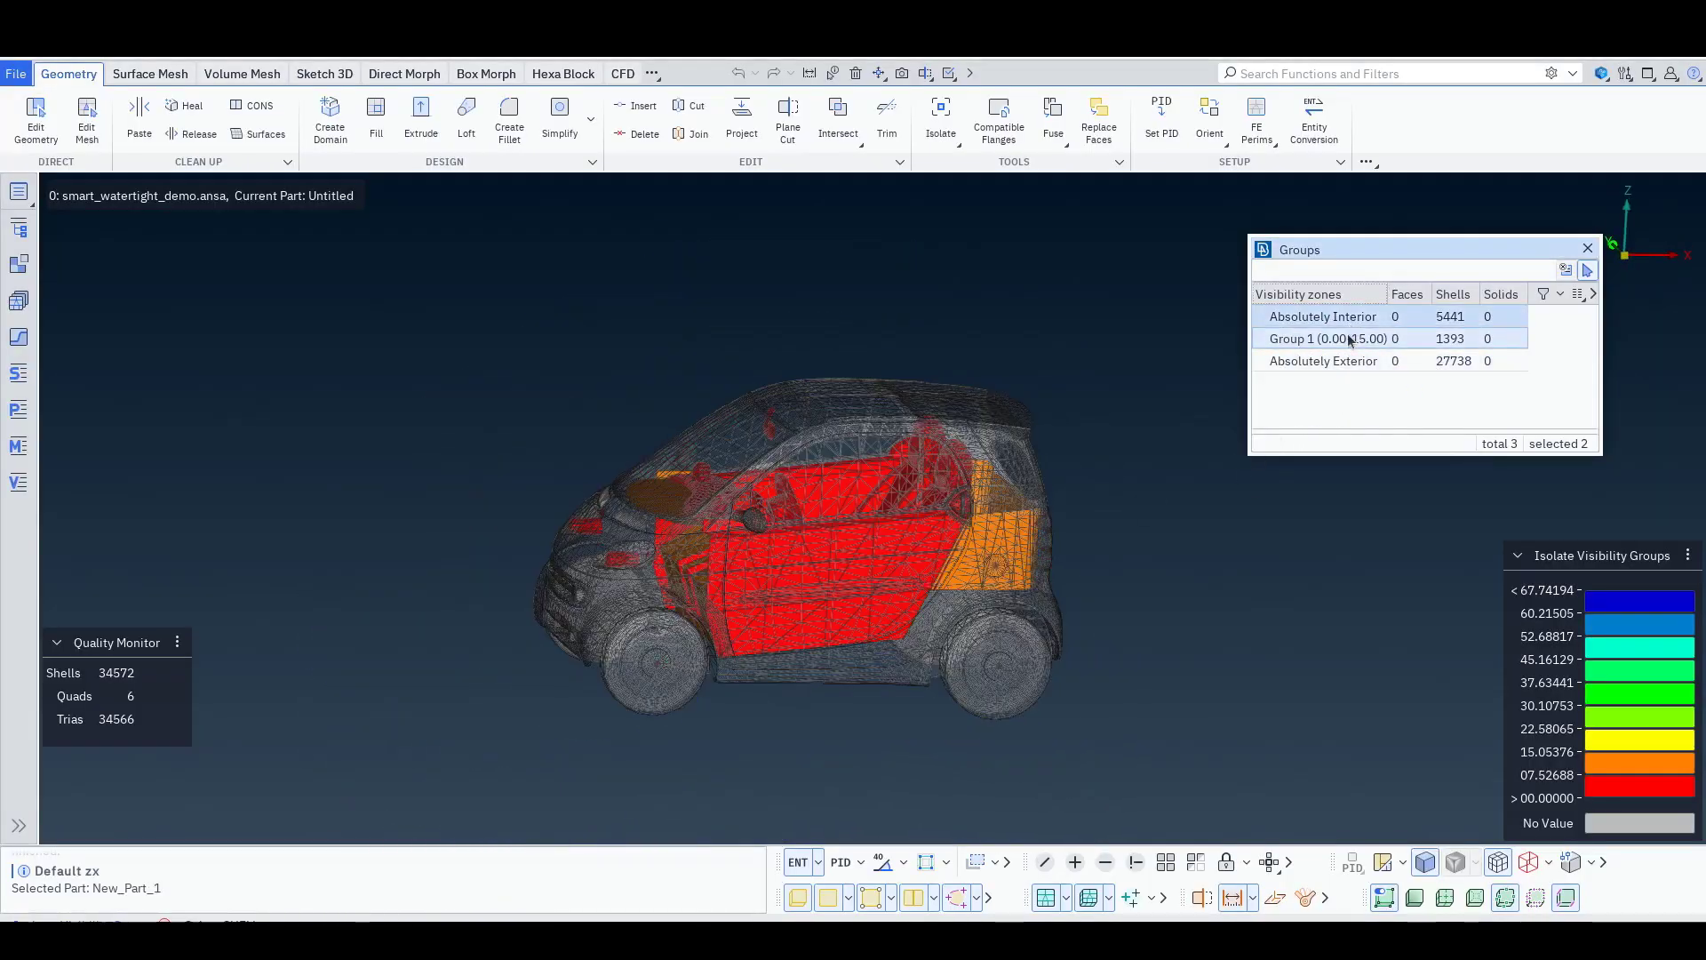
{"action": "double_click", "coordinate": [1328, 338]}
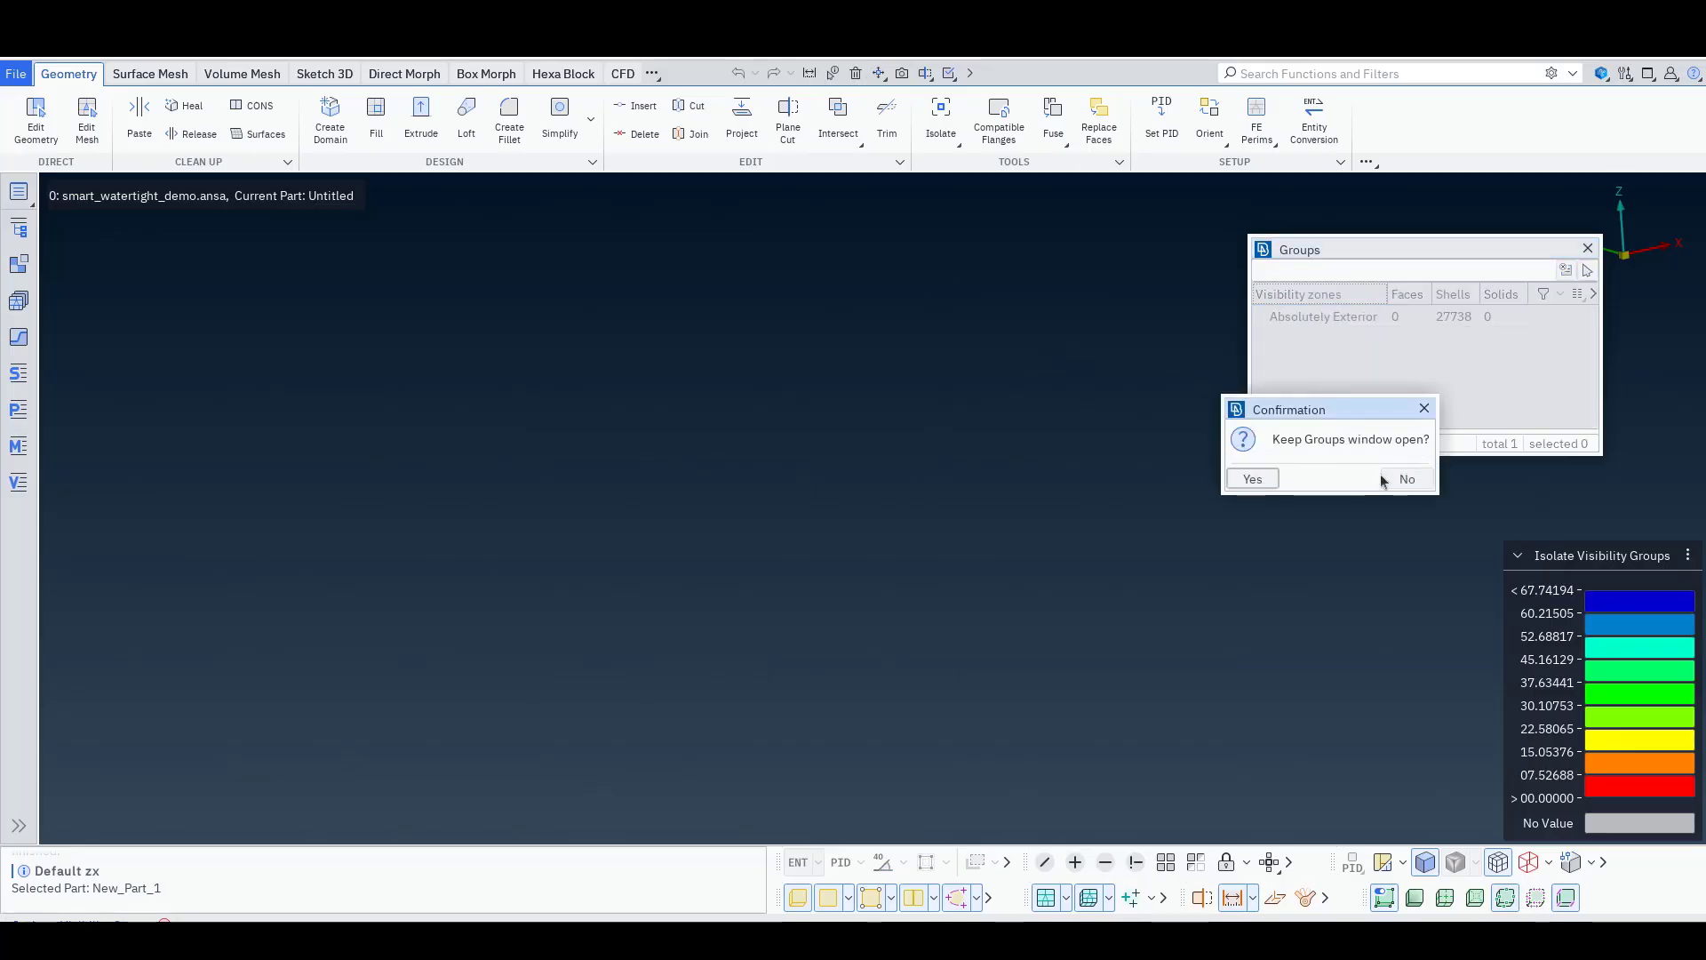
Close the groups window and orbit around the 27738-shell exterior body
{"action": "left_click", "coordinate": [1405, 479]}
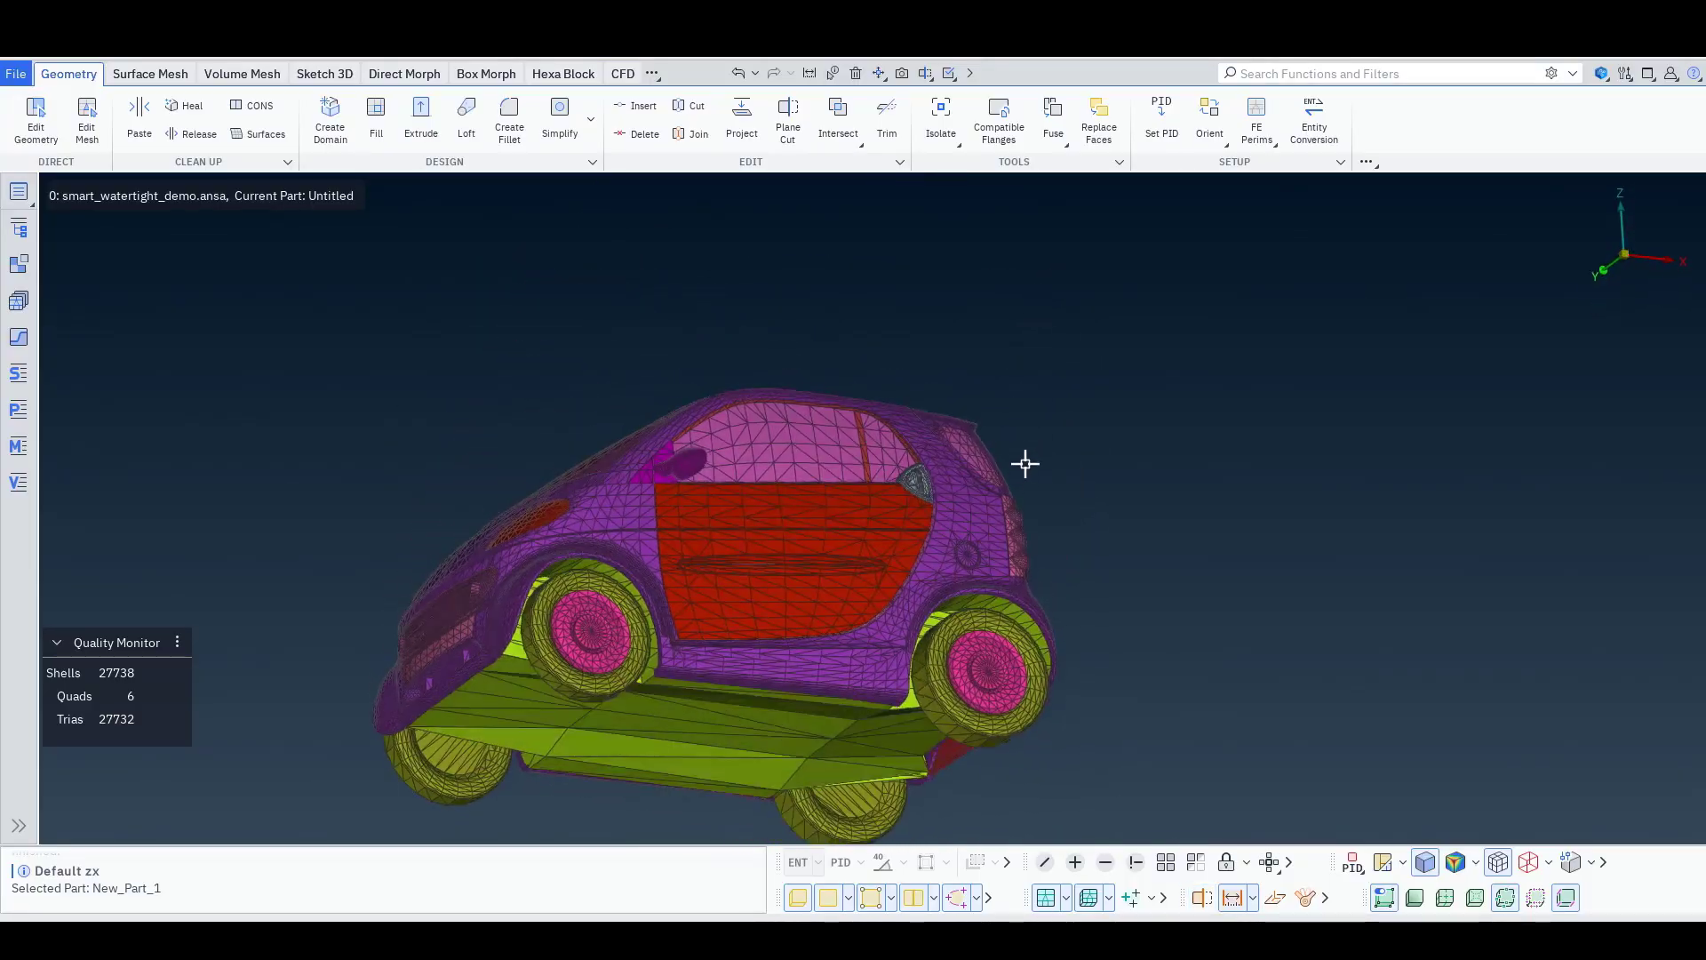
{"action": "left_click_drag", "start_coordinate": [1023, 464], "coordinate": [955, 551]}
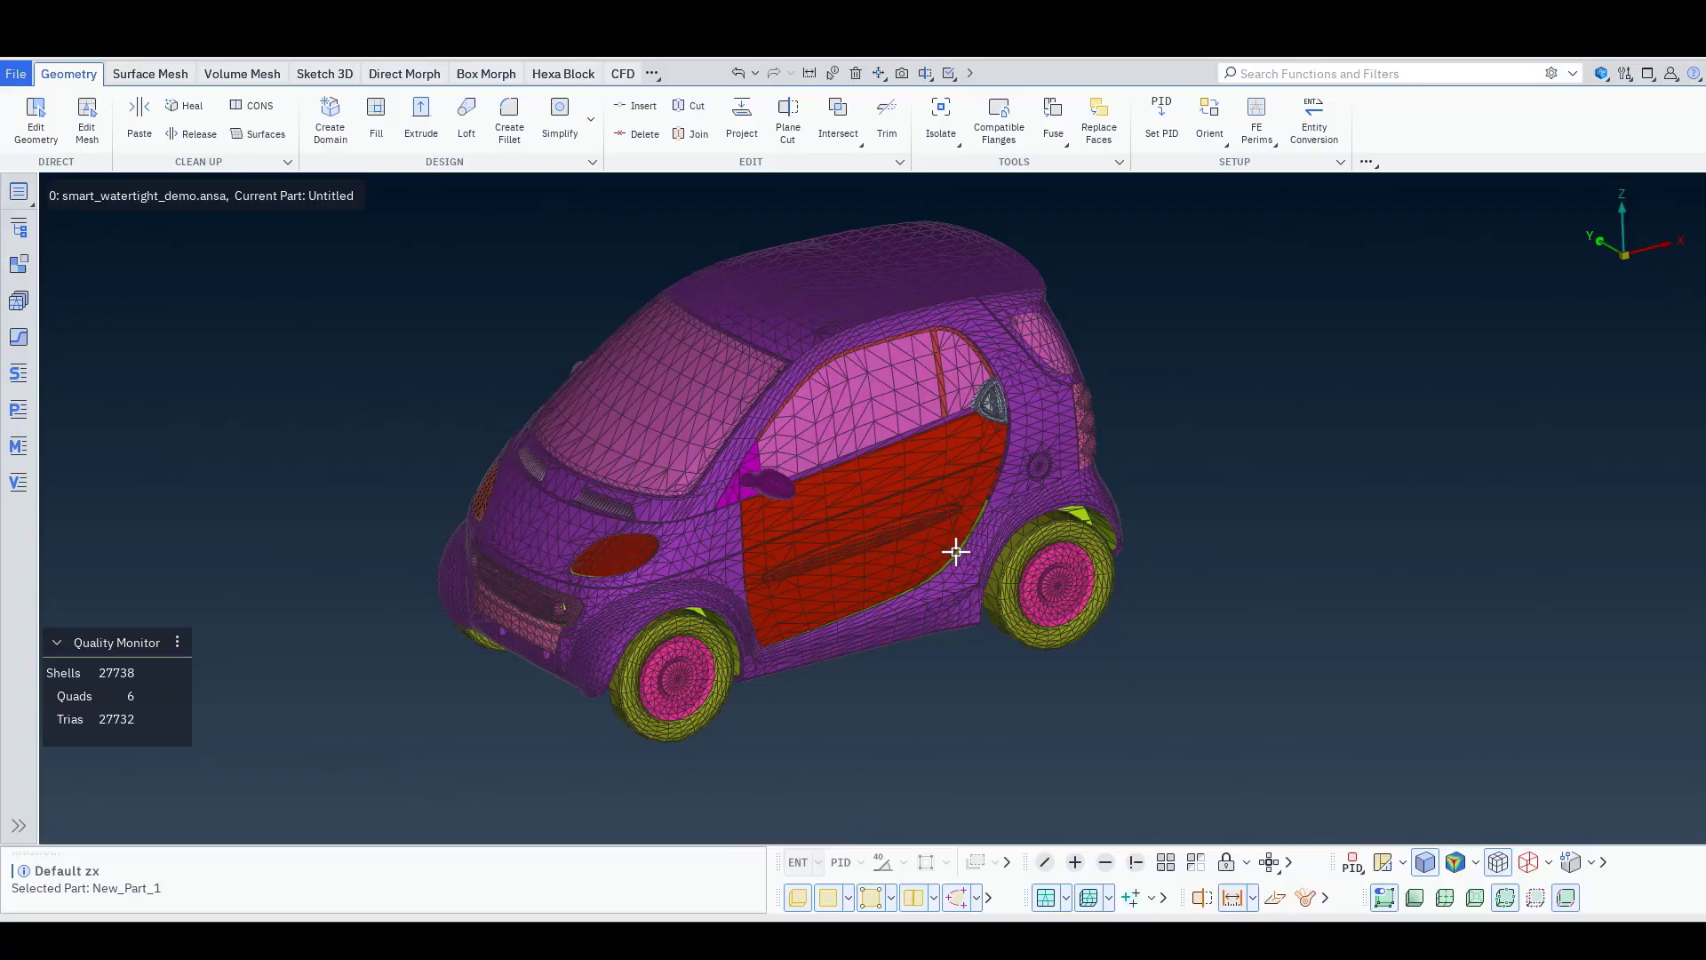
{"action": "mouse_move", "coordinate": [952, 558]}
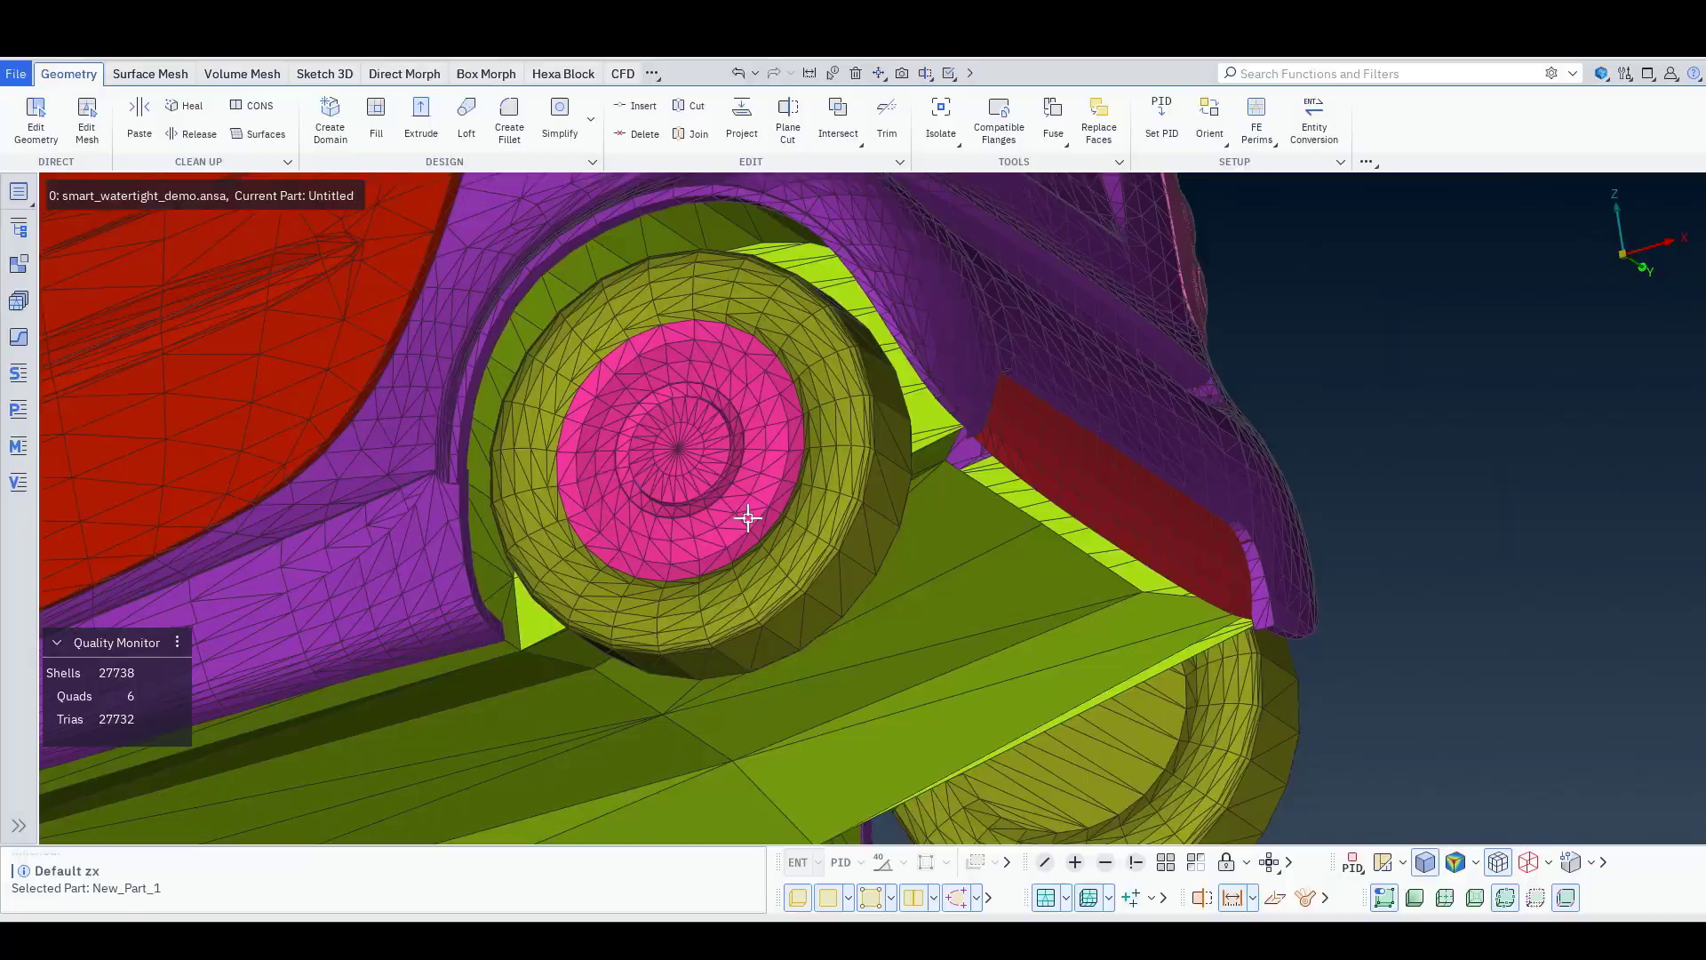
{"action": "left_click_drag", "start_coordinate": [747, 519], "coordinate": [1061, 618]}
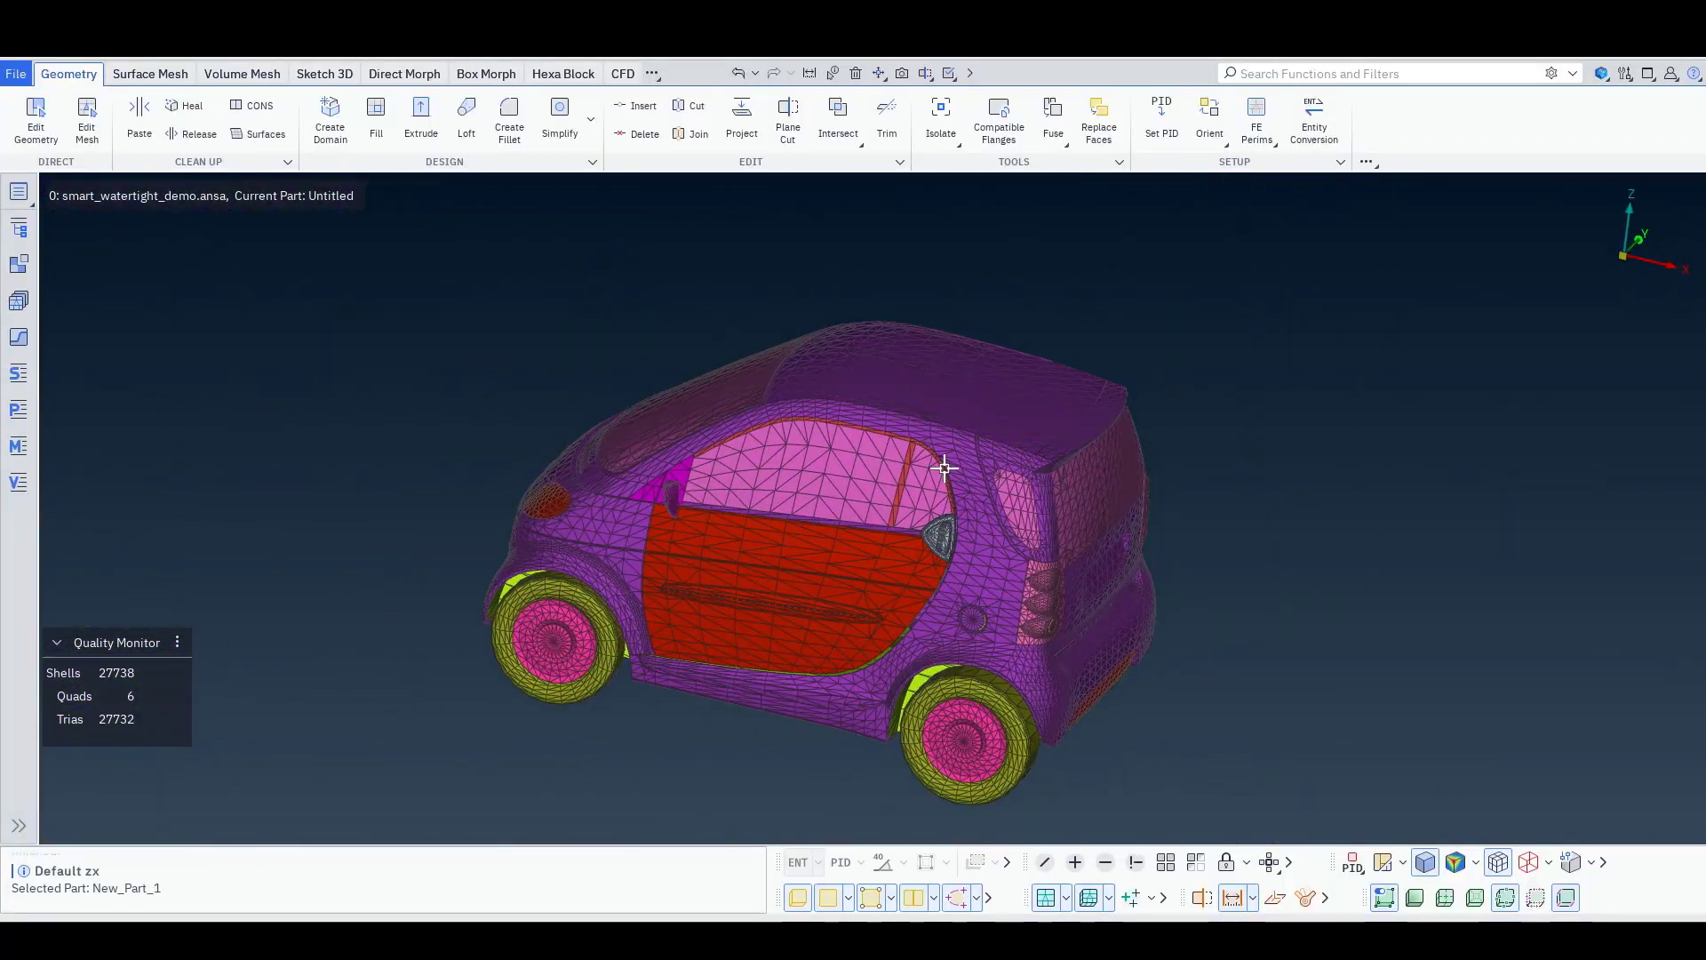
{"action": "left_click", "coordinate": [149, 73]}
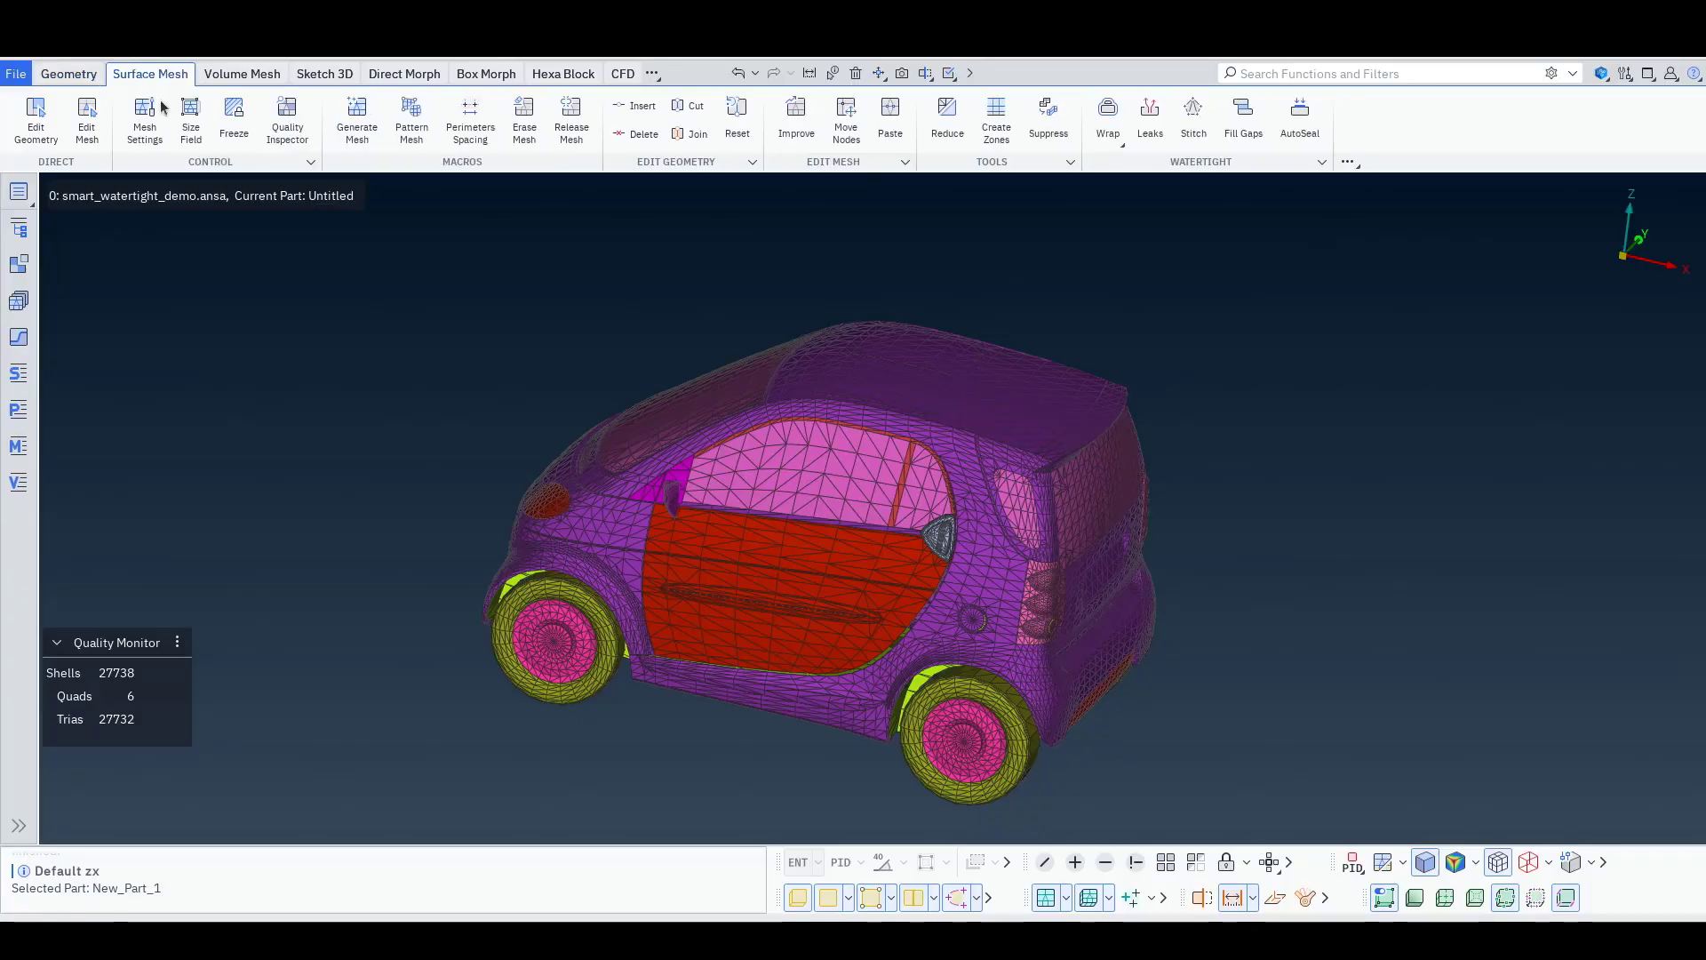
Open AutoSeal on the car shell with the Outer volume definition
{"action": "left_click", "coordinate": [1299, 115]}
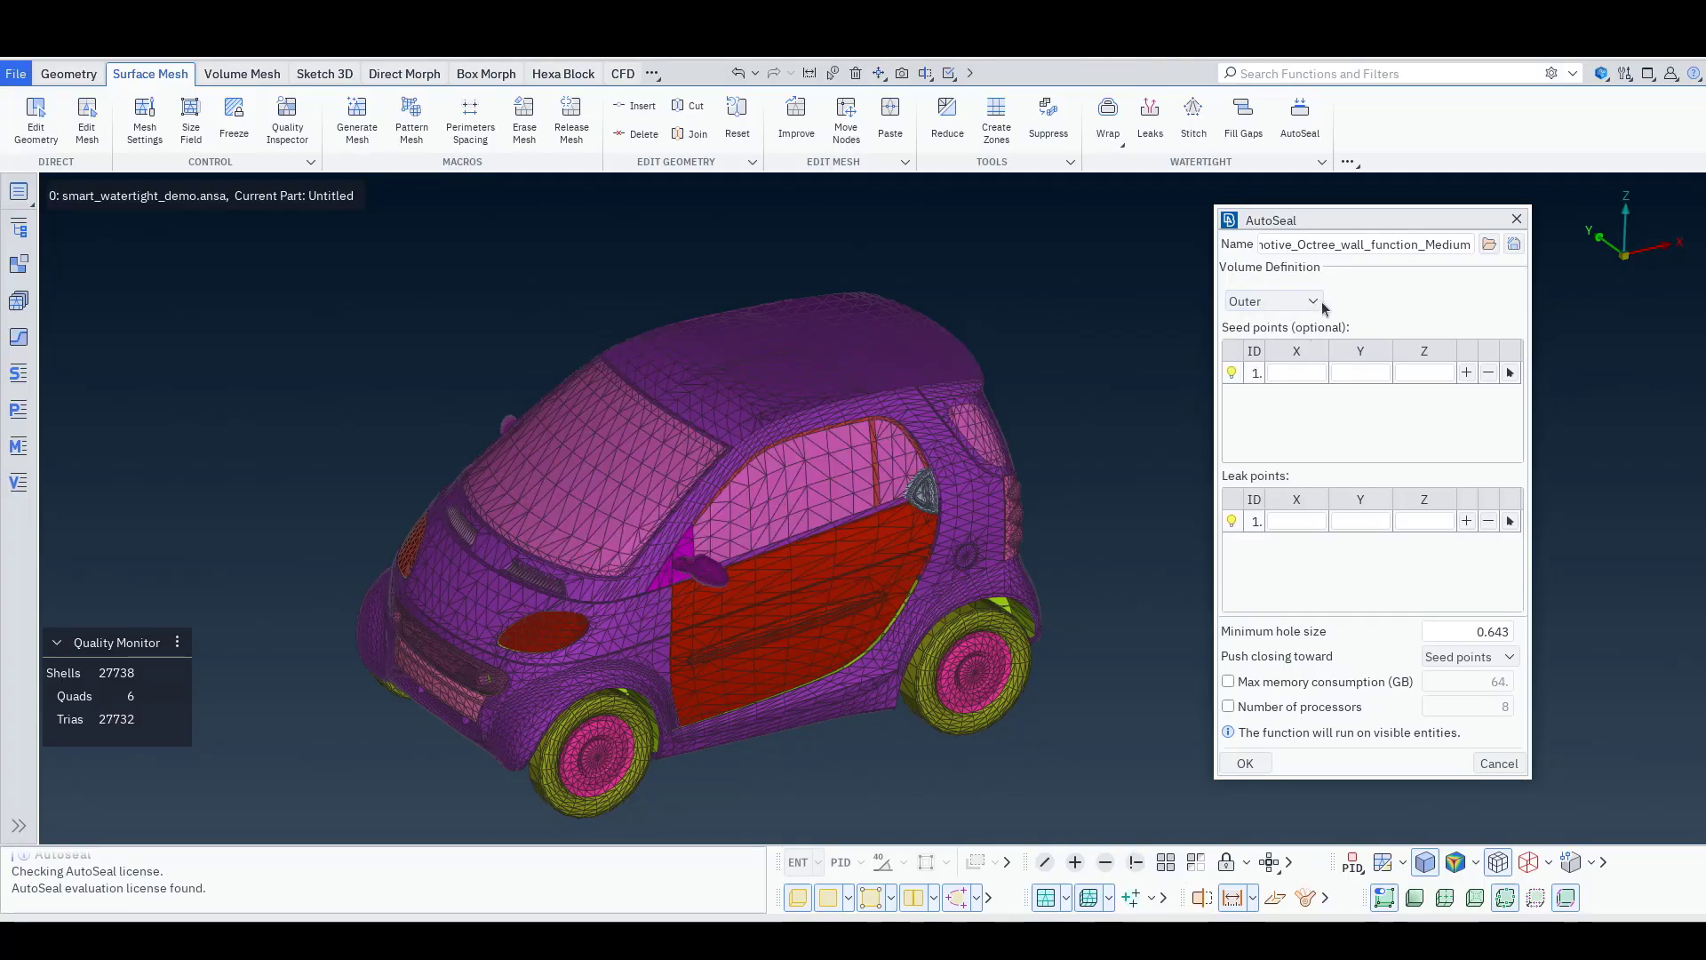
{"action": "left_click", "coordinate": [1271, 300]}
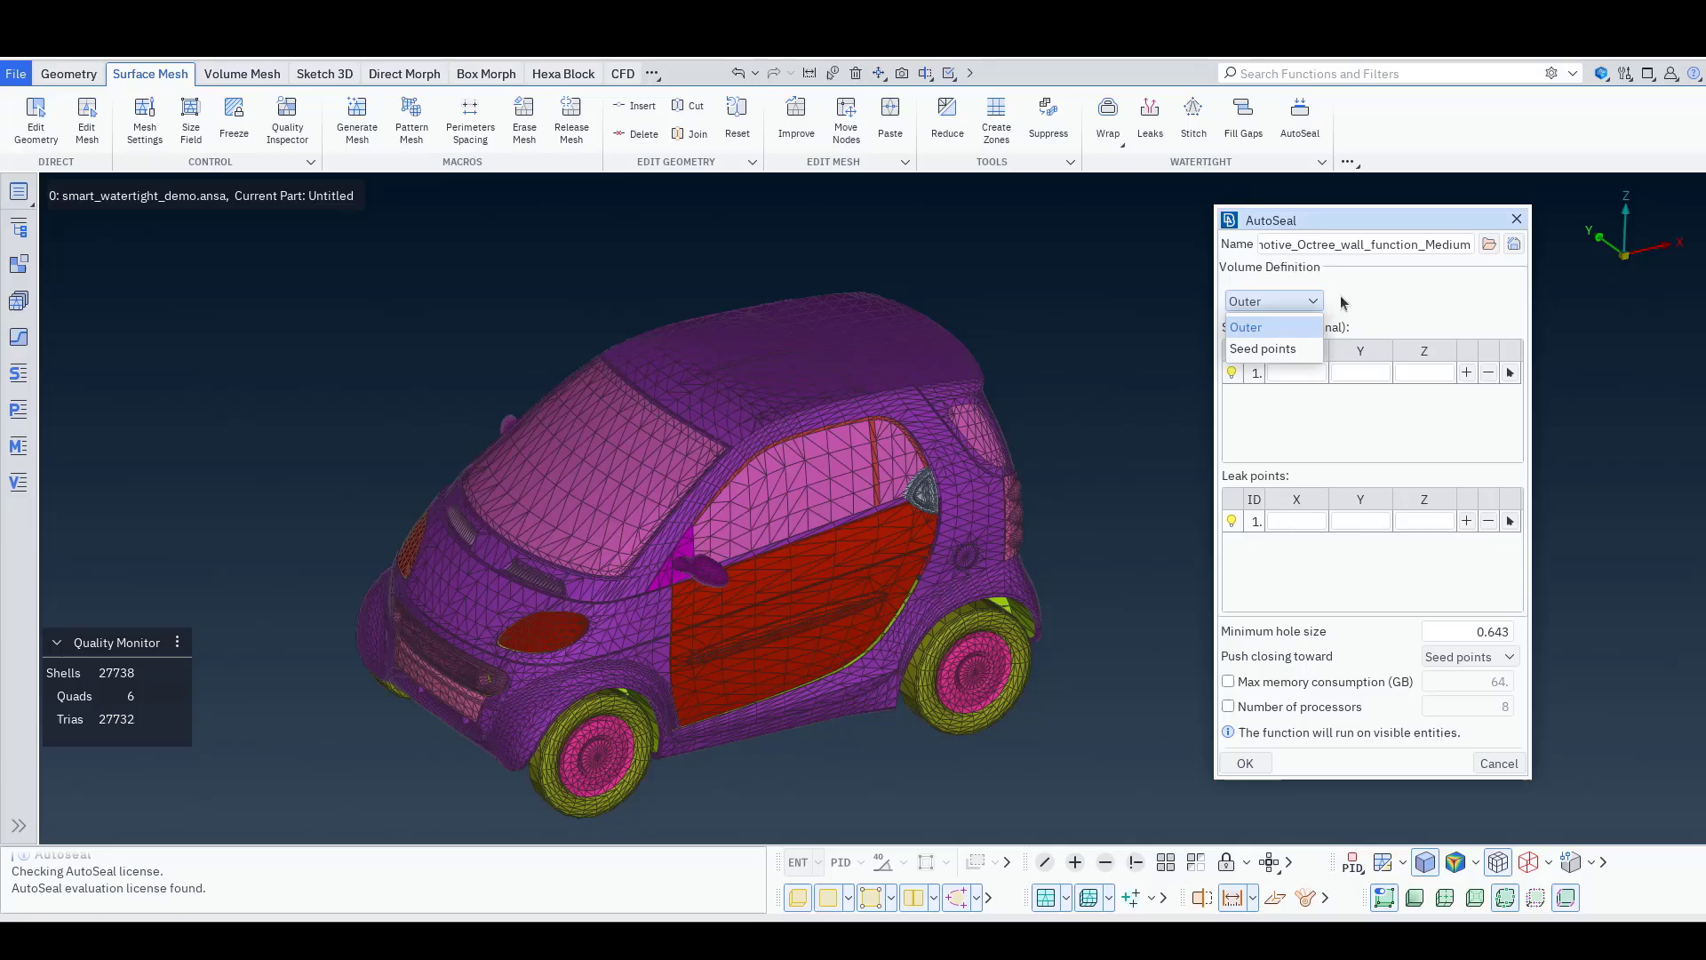
{"action": "left_click", "coordinate": [1244, 326]}
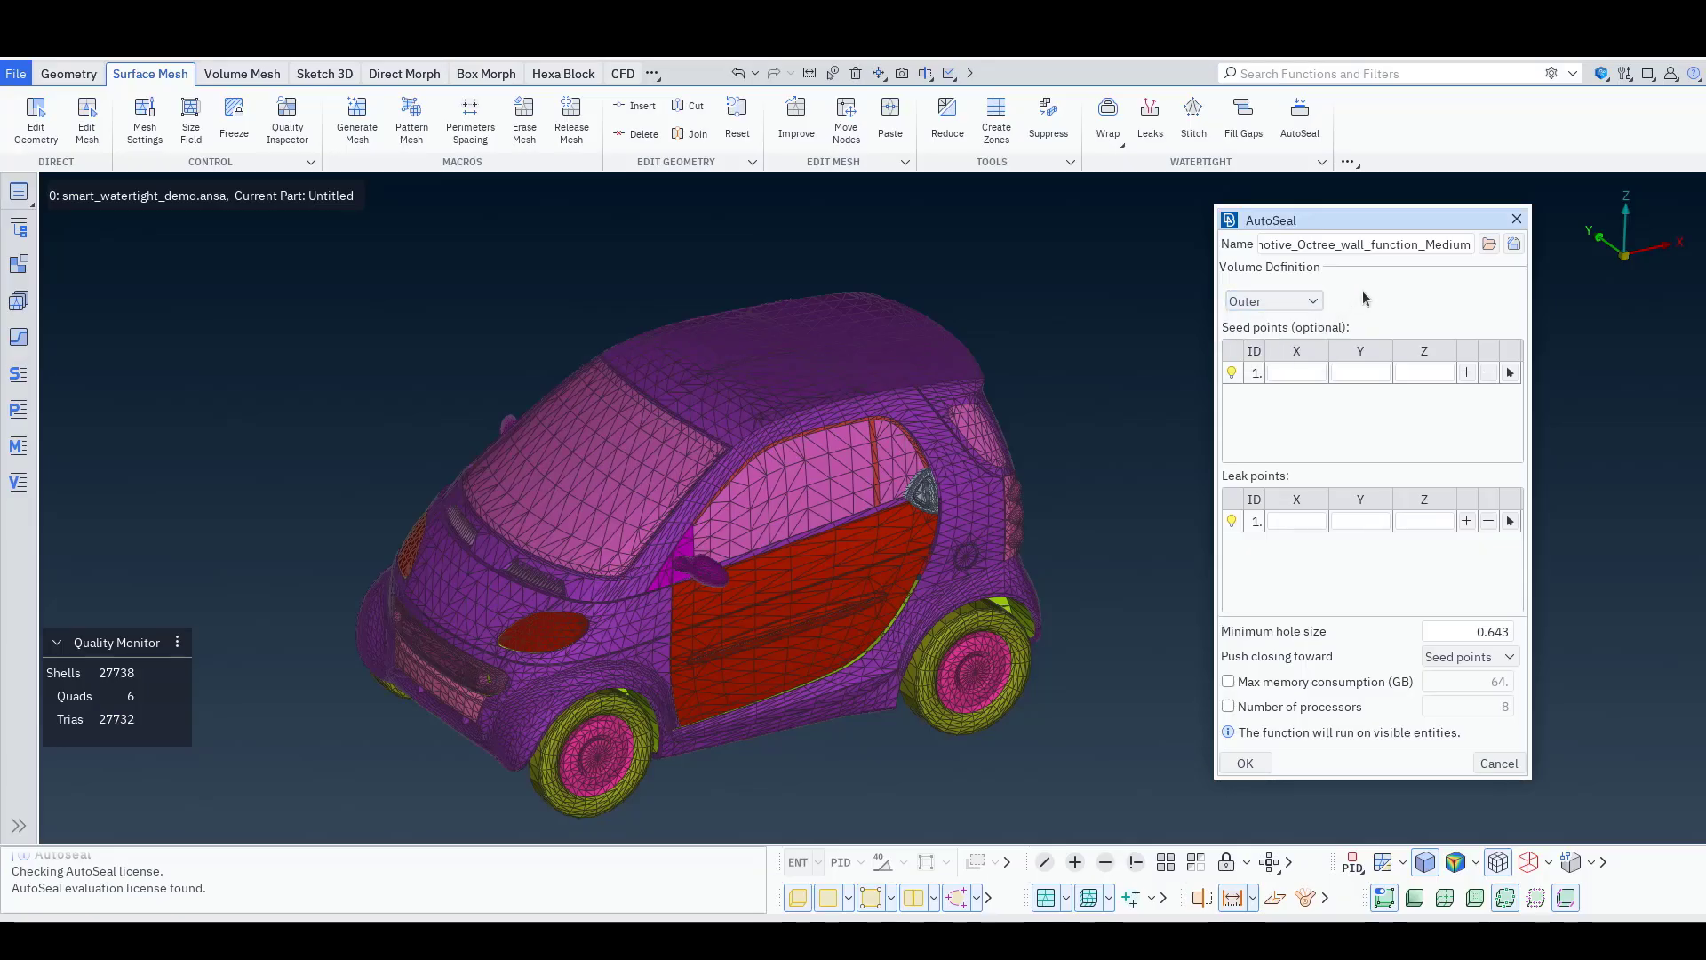
{"action": "mouse_move", "coordinate": [1390, 316]}
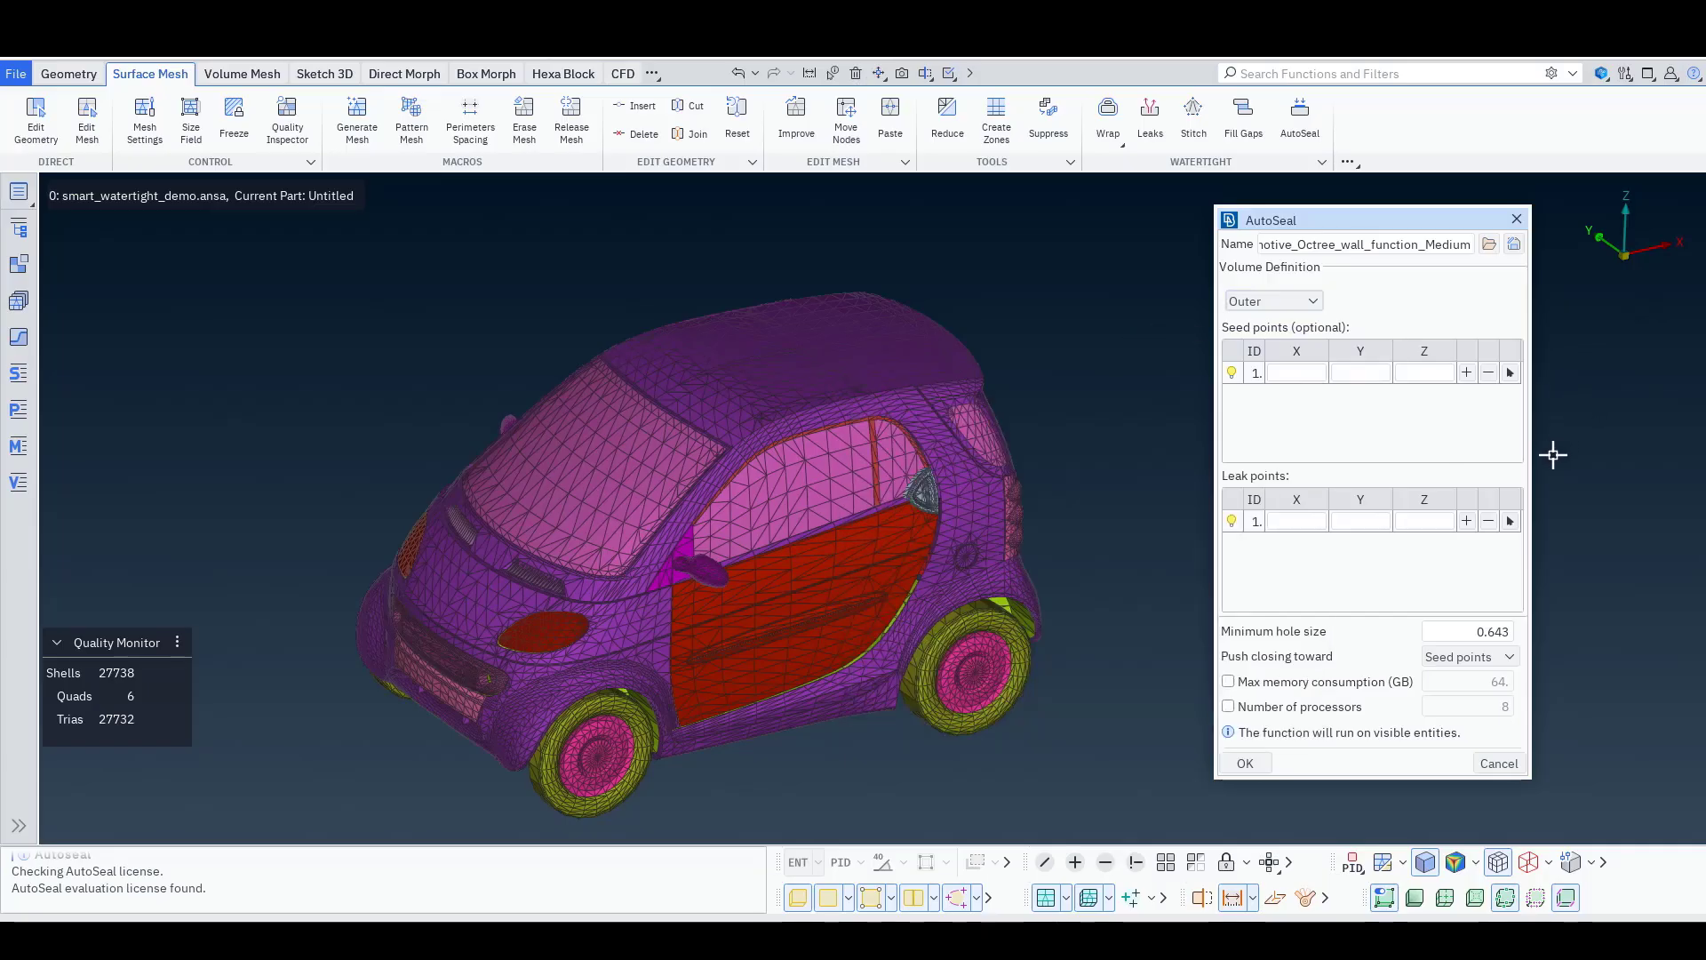
{"action": "mouse_move", "coordinate": [1276, 489]}
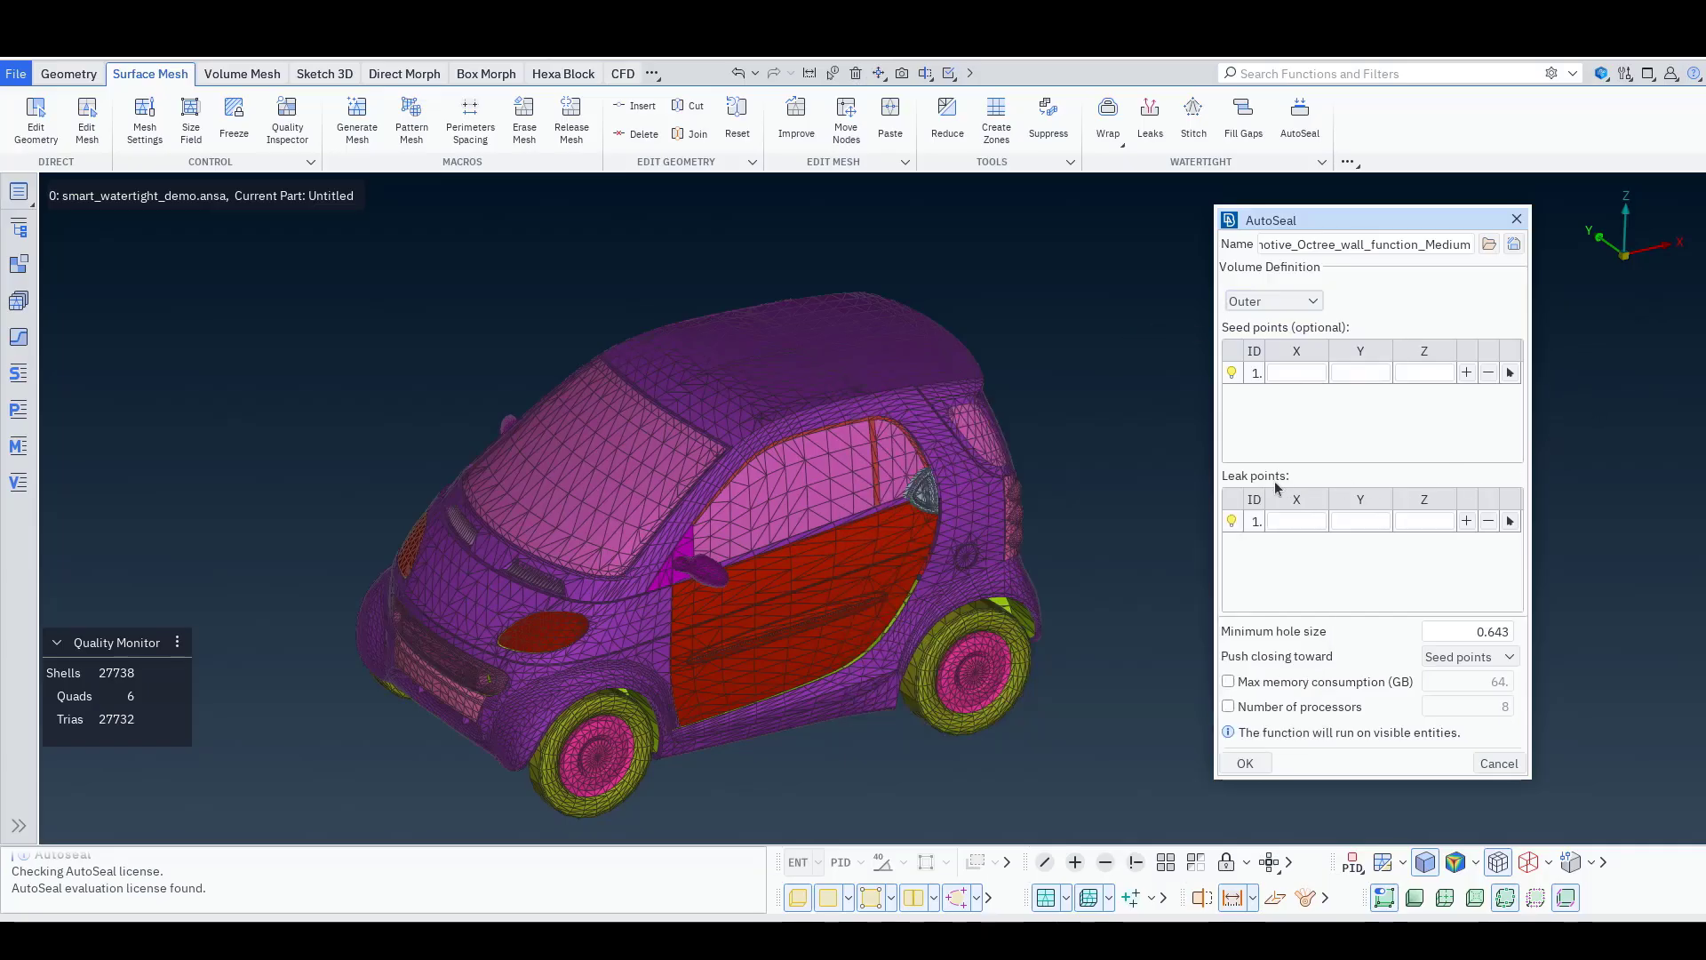
{"action": "mouse_move", "coordinate": [1387, 417]}
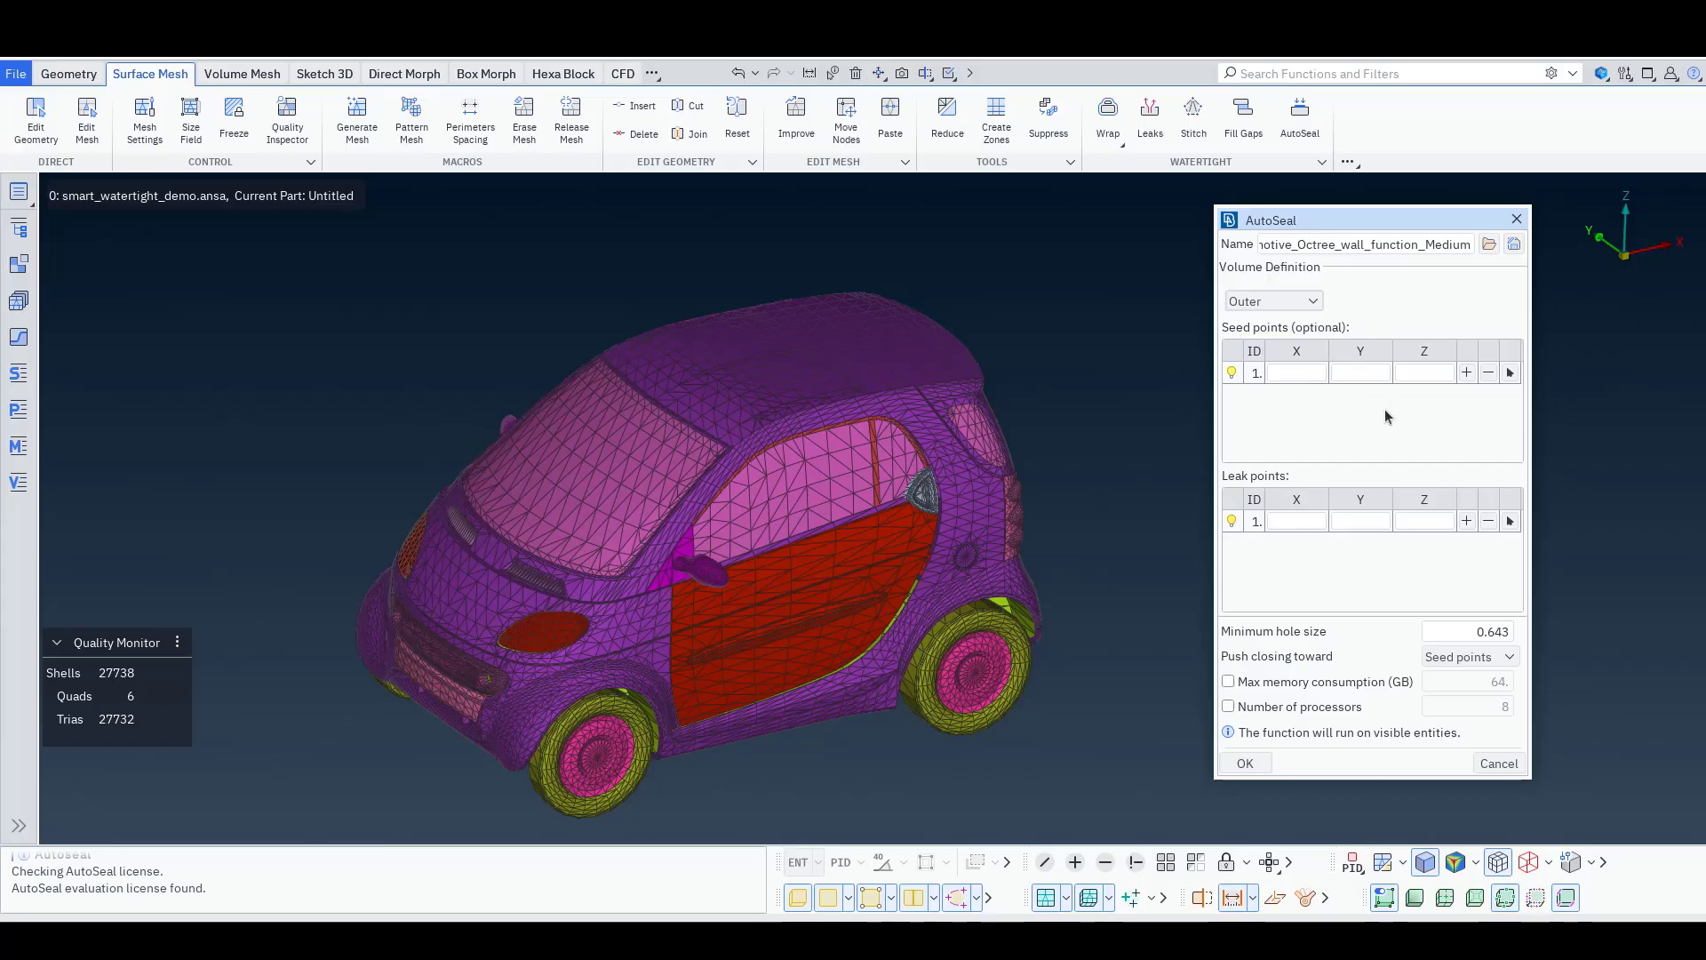
{"action": "mouse_move", "coordinate": [1487, 547]}
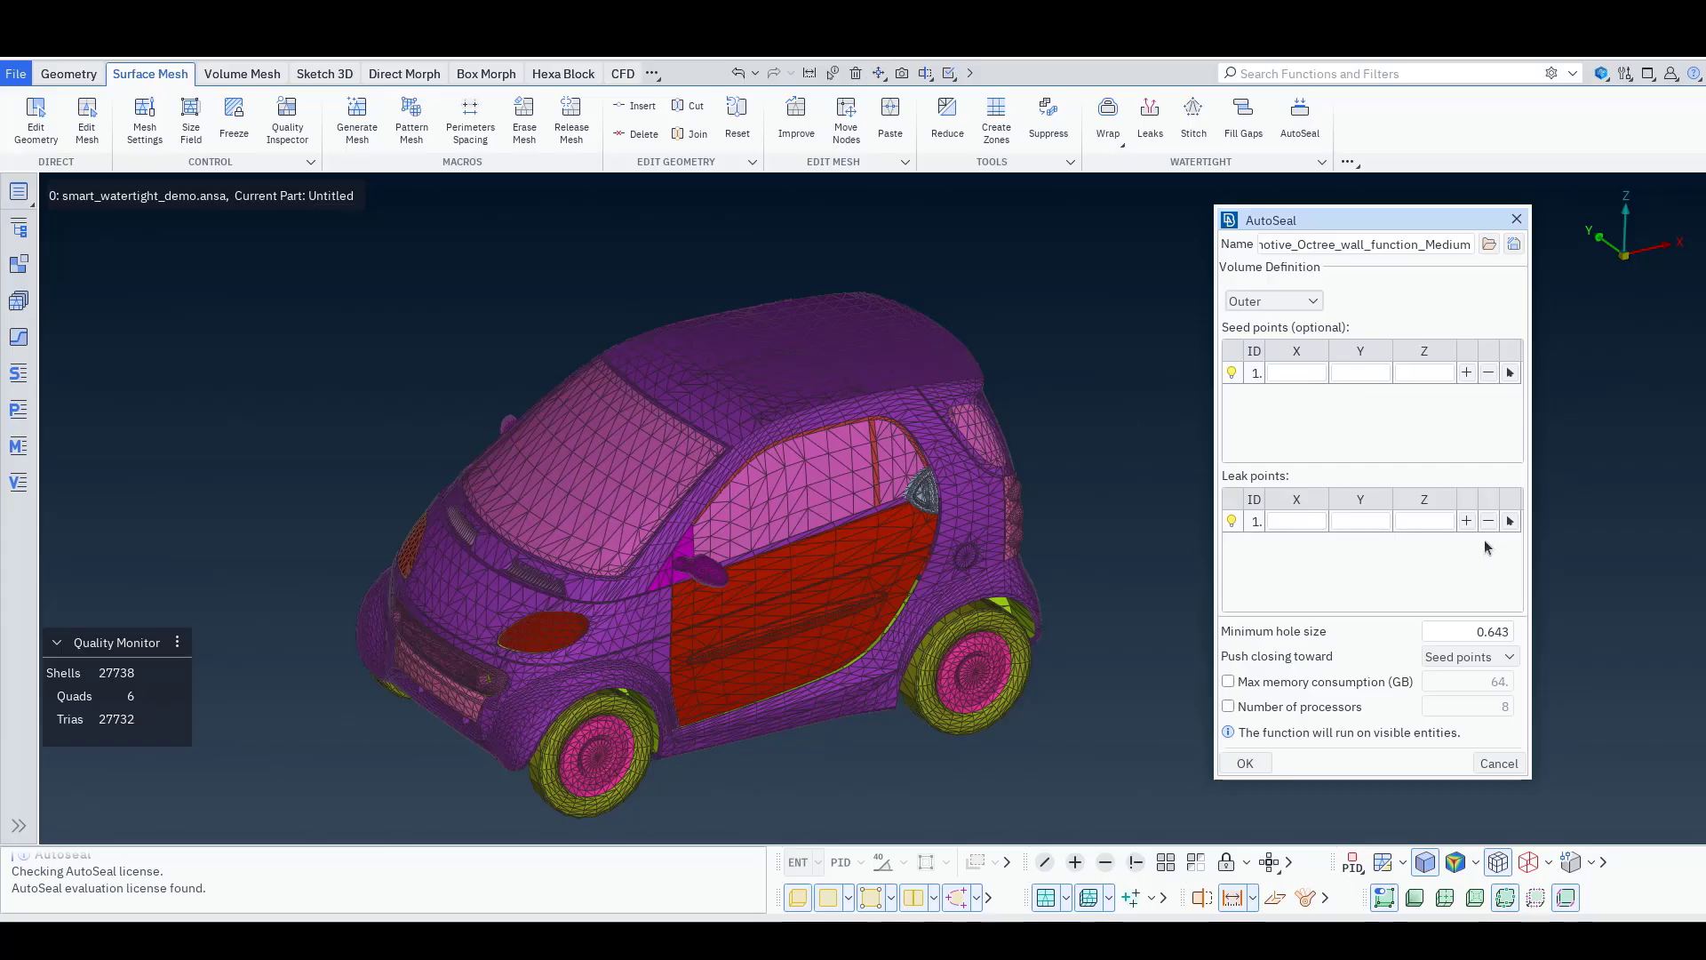
{"action": "mouse_move", "coordinate": [1508, 521]}
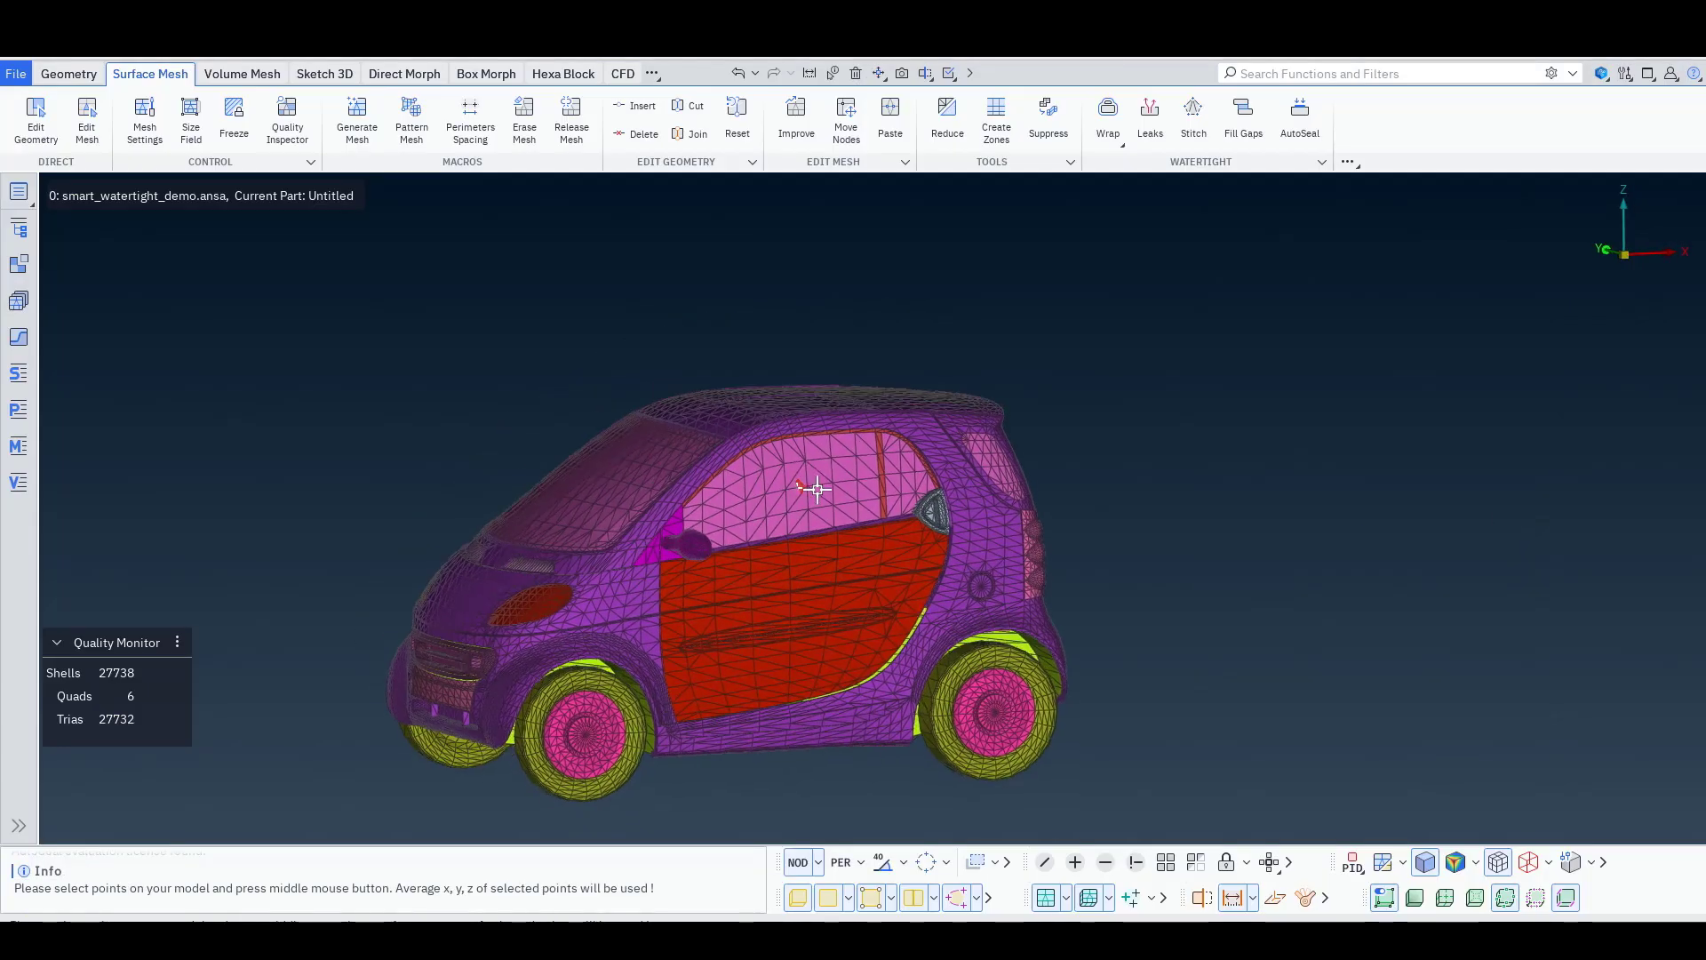
Orbit into the cabin in wireframe and pick two leak points there
{"action": "left_click_drag", "start_coordinate": [816, 490], "coordinate": [805, 505]}
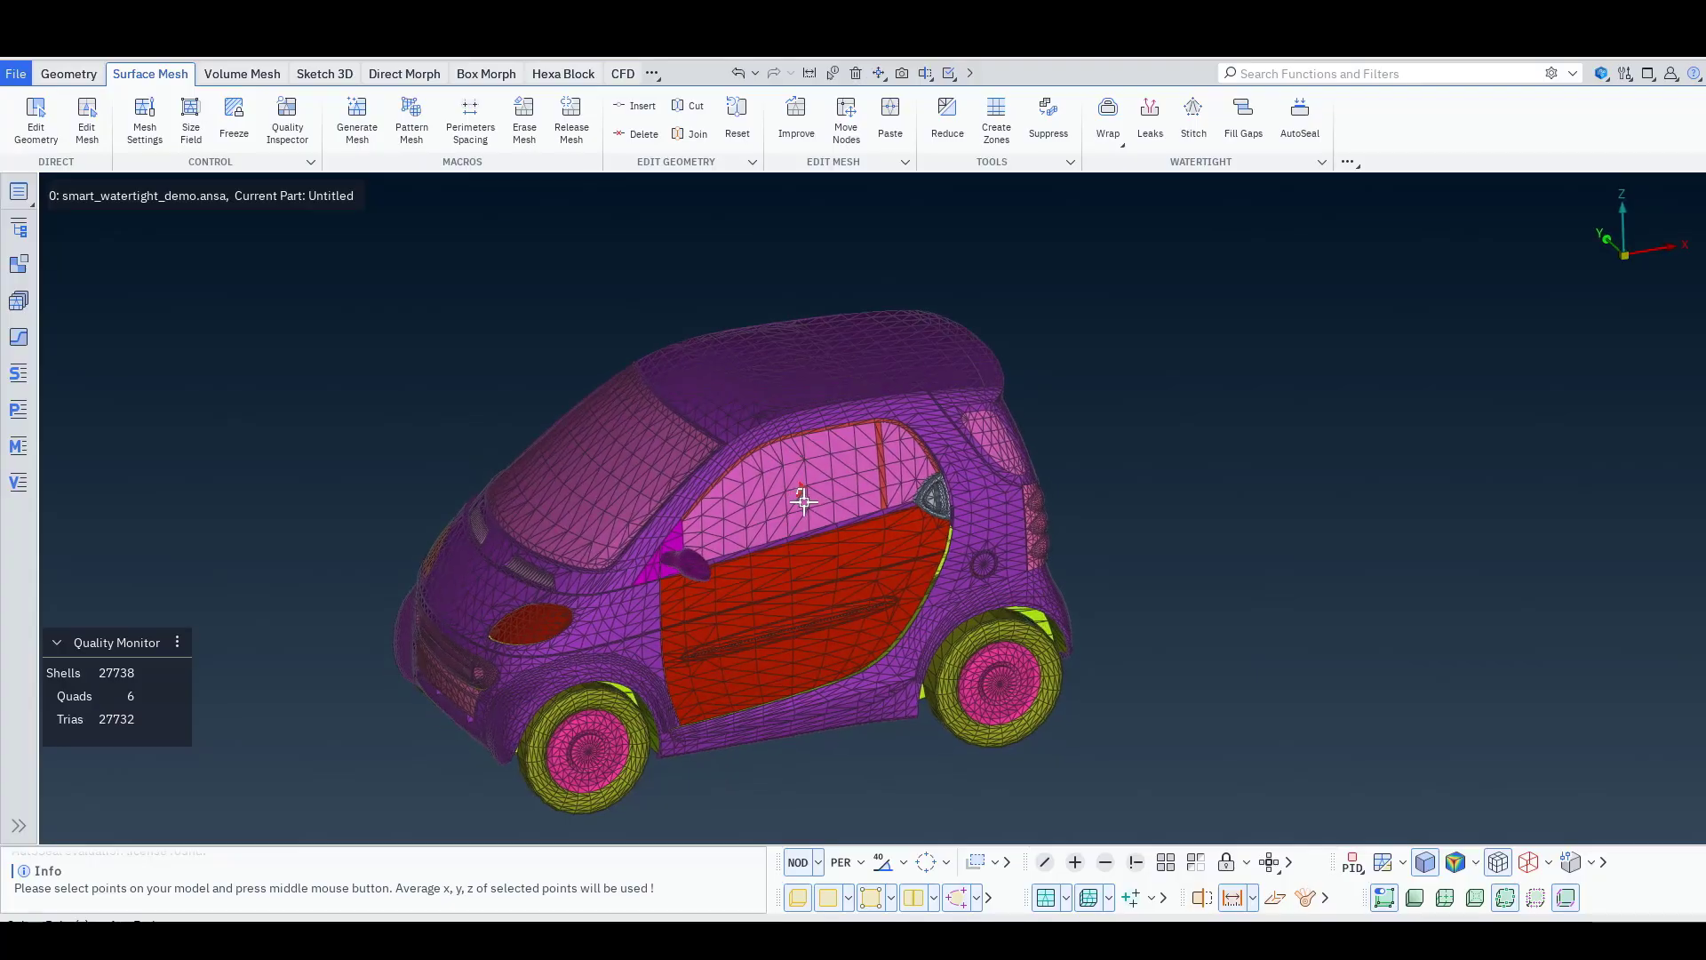
{"action": "mouse_move", "coordinate": [833, 515]}
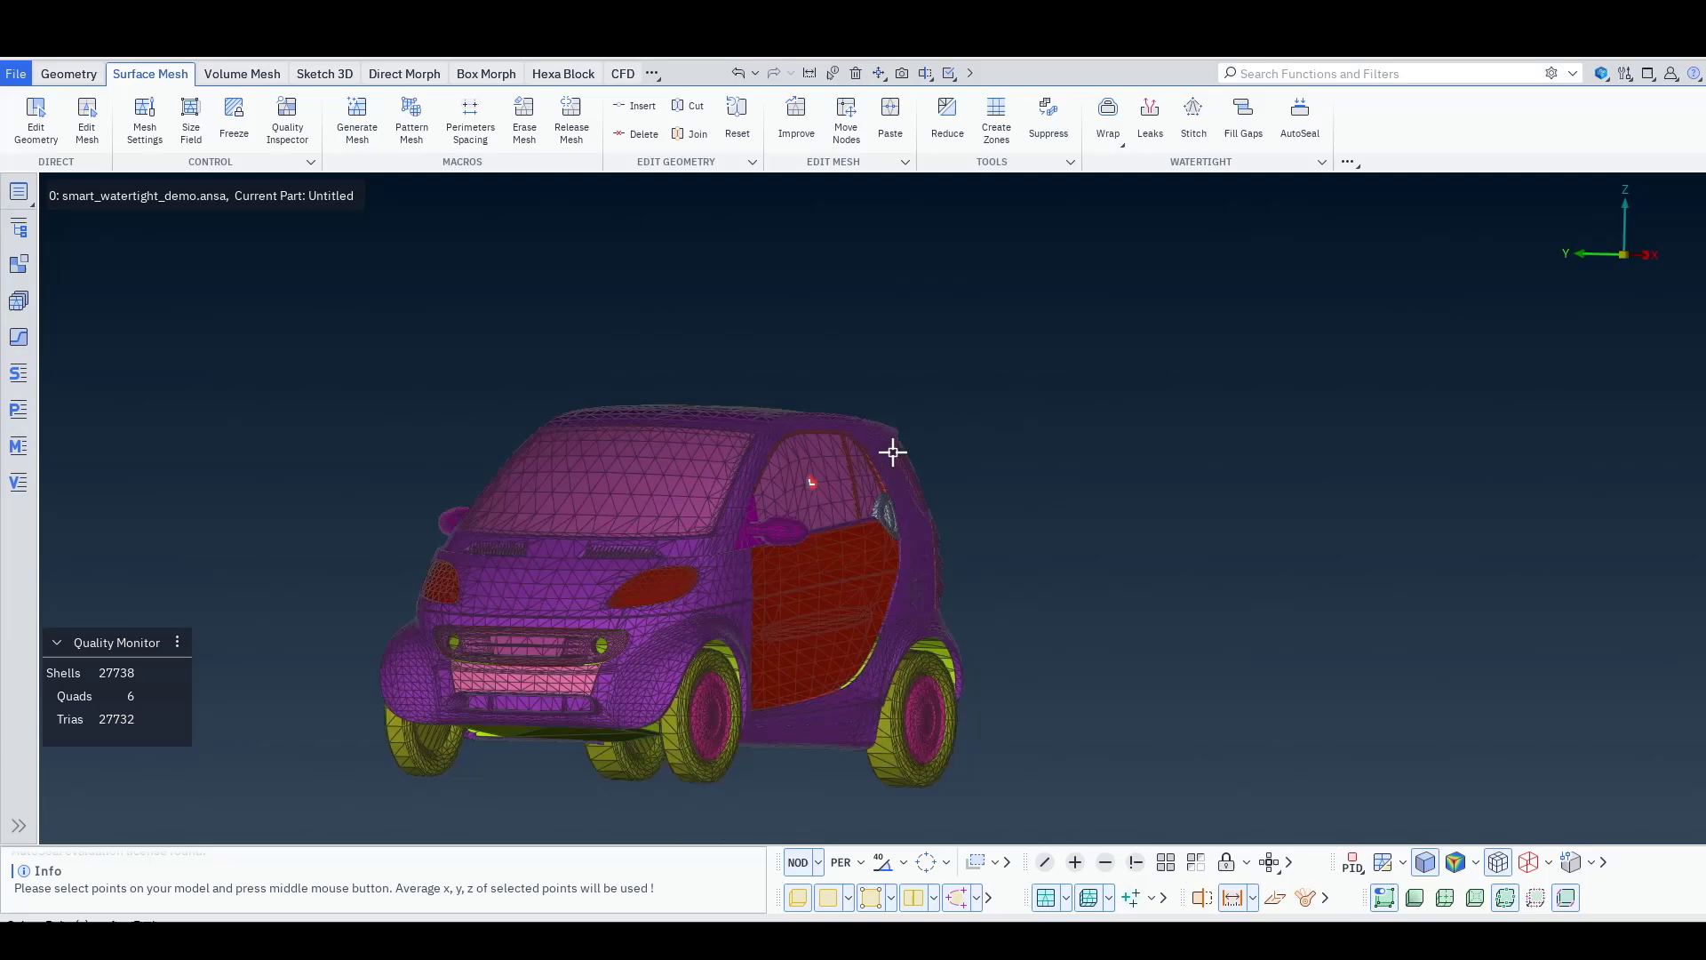
{"action": "left_click_drag", "start_coordinate": [892, 452], "coordinate": [847, 504]}
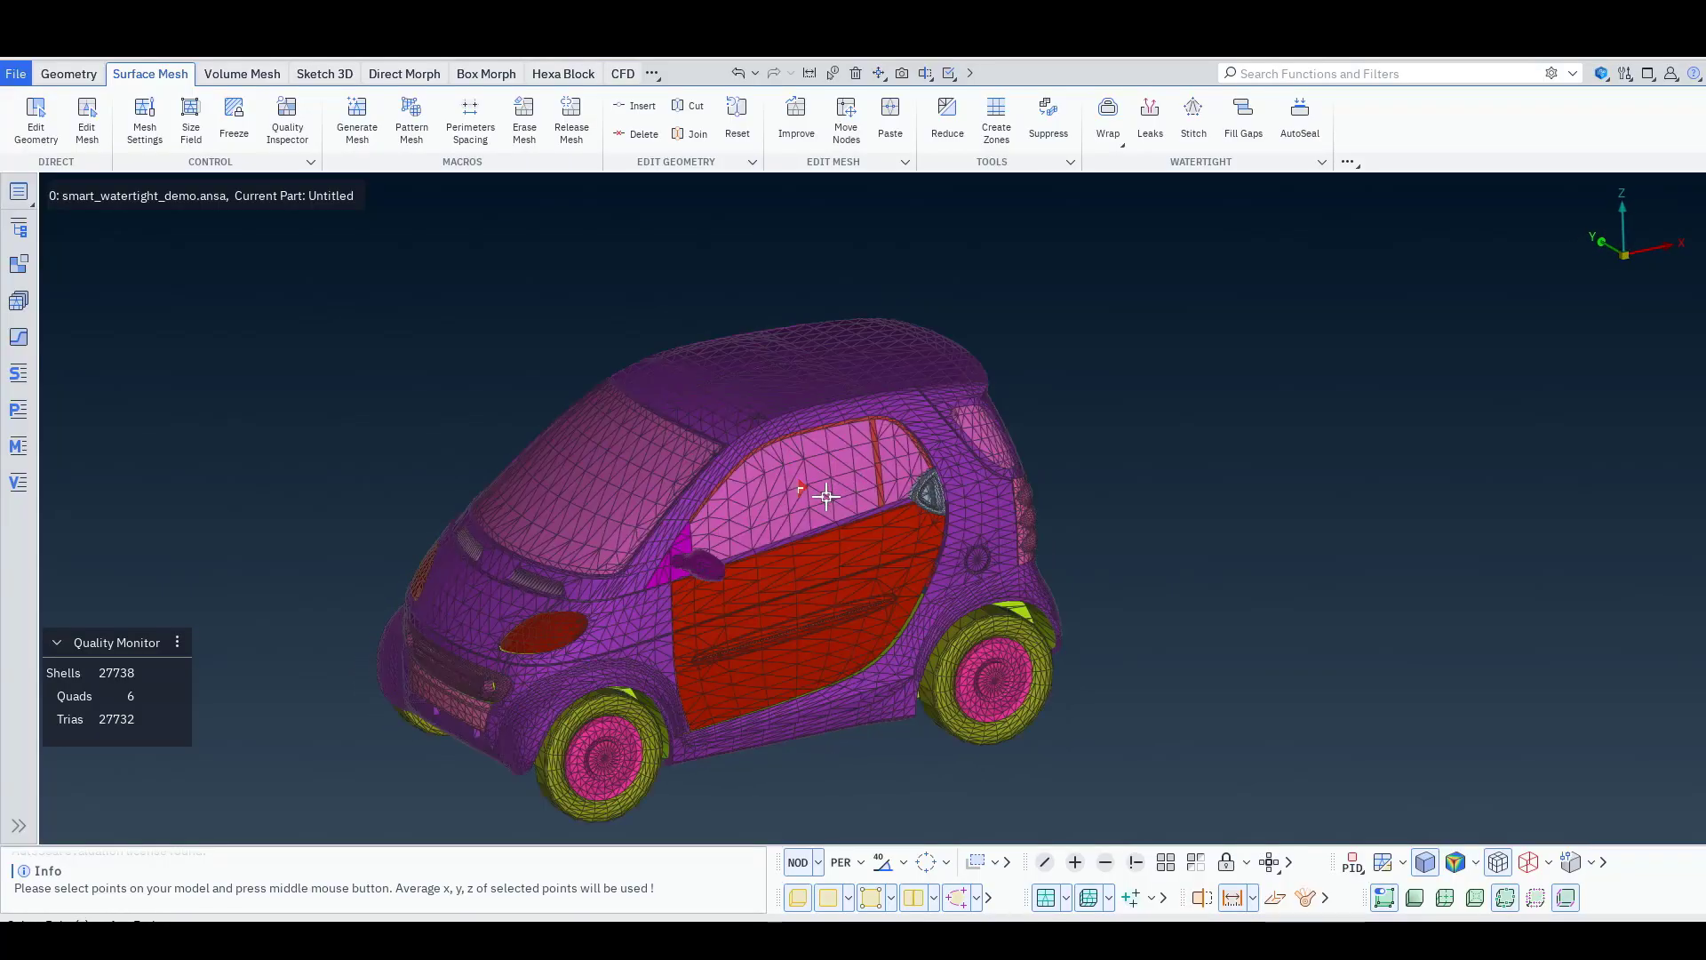
{"action": "left_click_drag", "start_coordinate": [827, 497], "coordinate": [626, 519]}
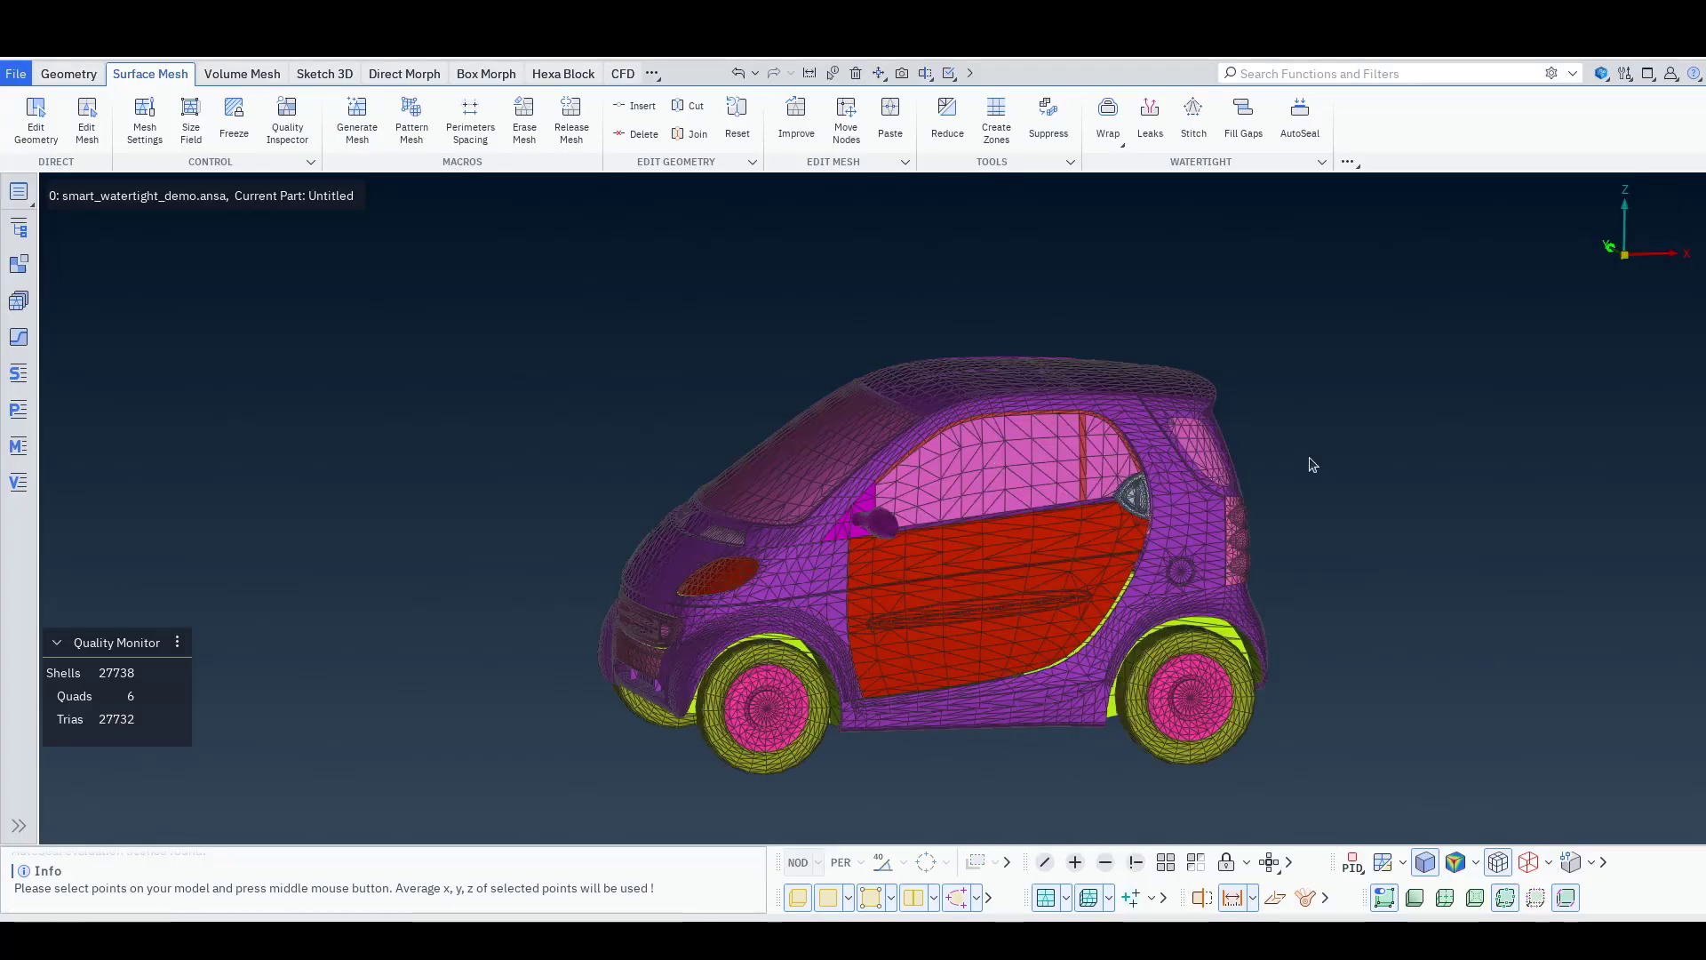
{"action": "left_click", "coordinate": [1299, 114]}
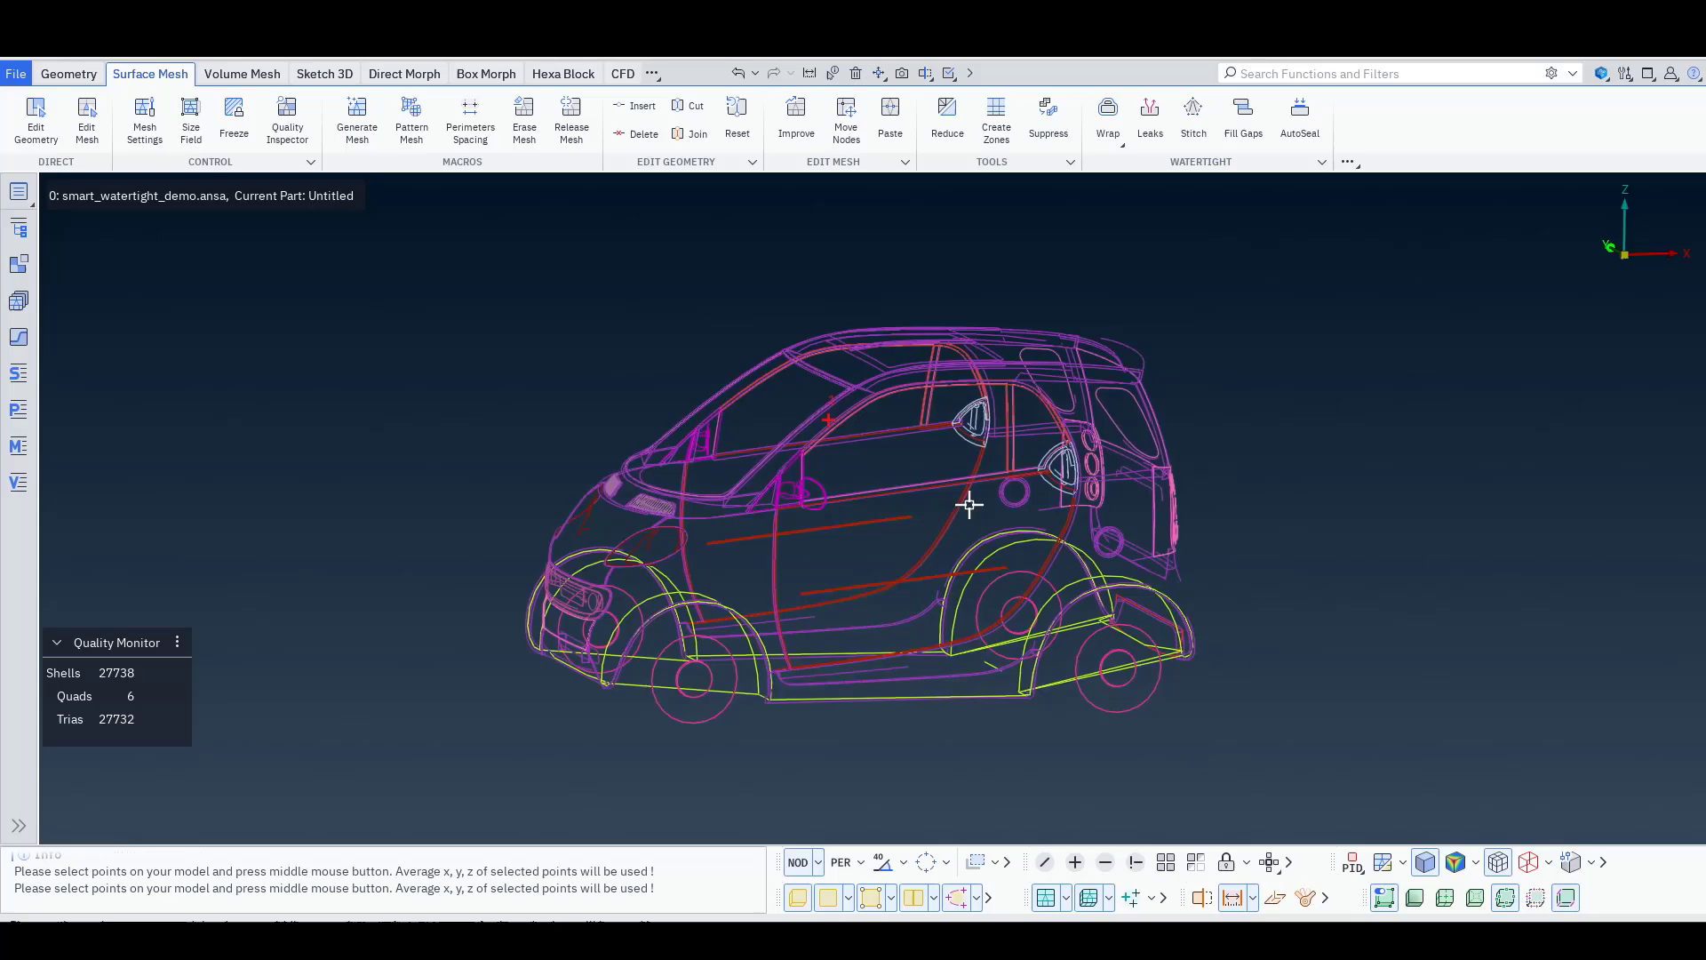
{"action": "left_click_drag", "start_coordinate": [969, 503], "coordinate": [1181, 474]}
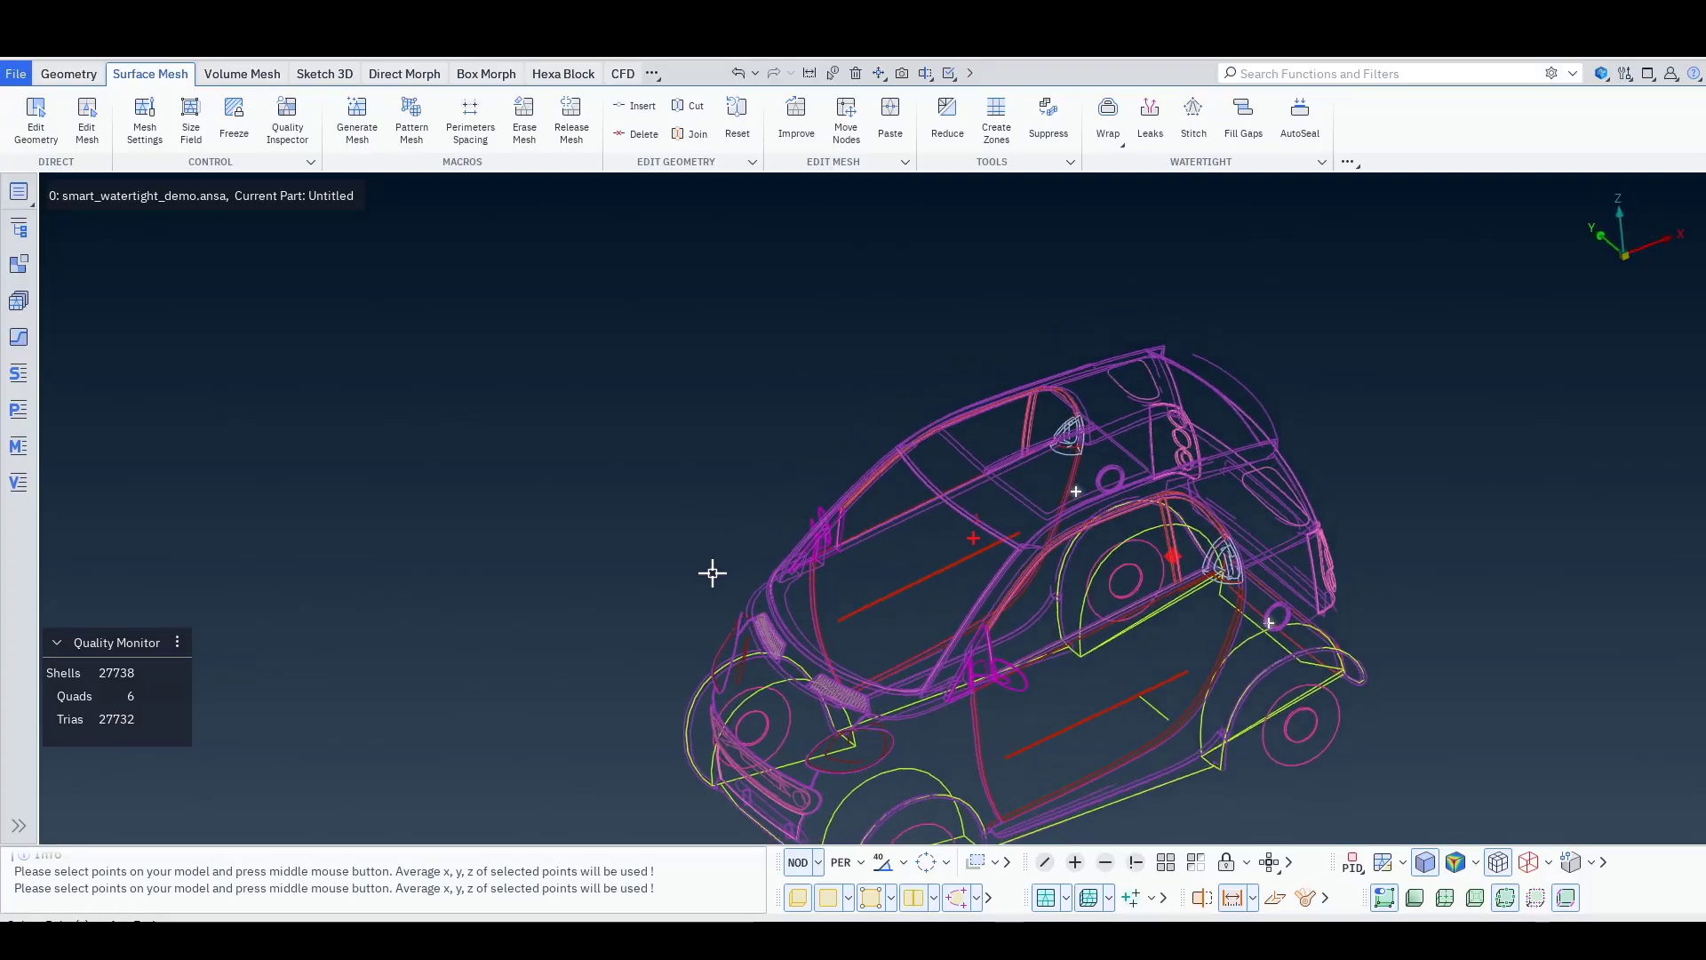
{"action": "left_click", "coordinate": [1298, 120]}
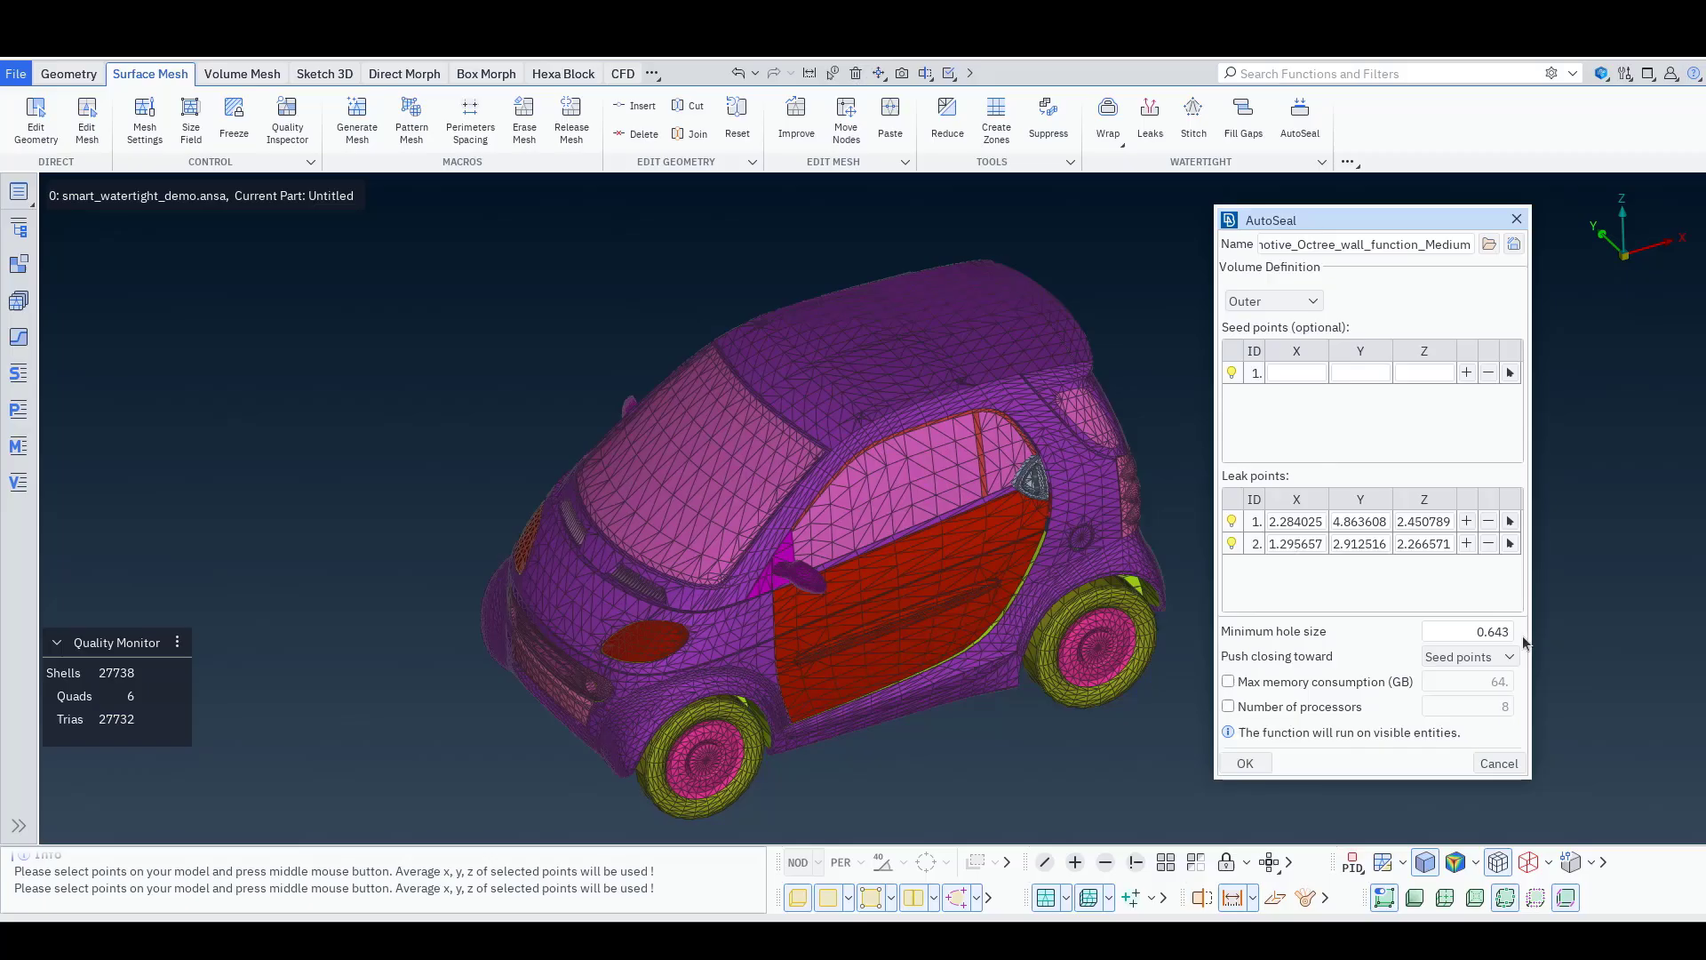
Run AutoSeal with minimum hole size 2 and a 20 GB memory limit
{"action": "left_click", "coordinate": [1465, 631]}
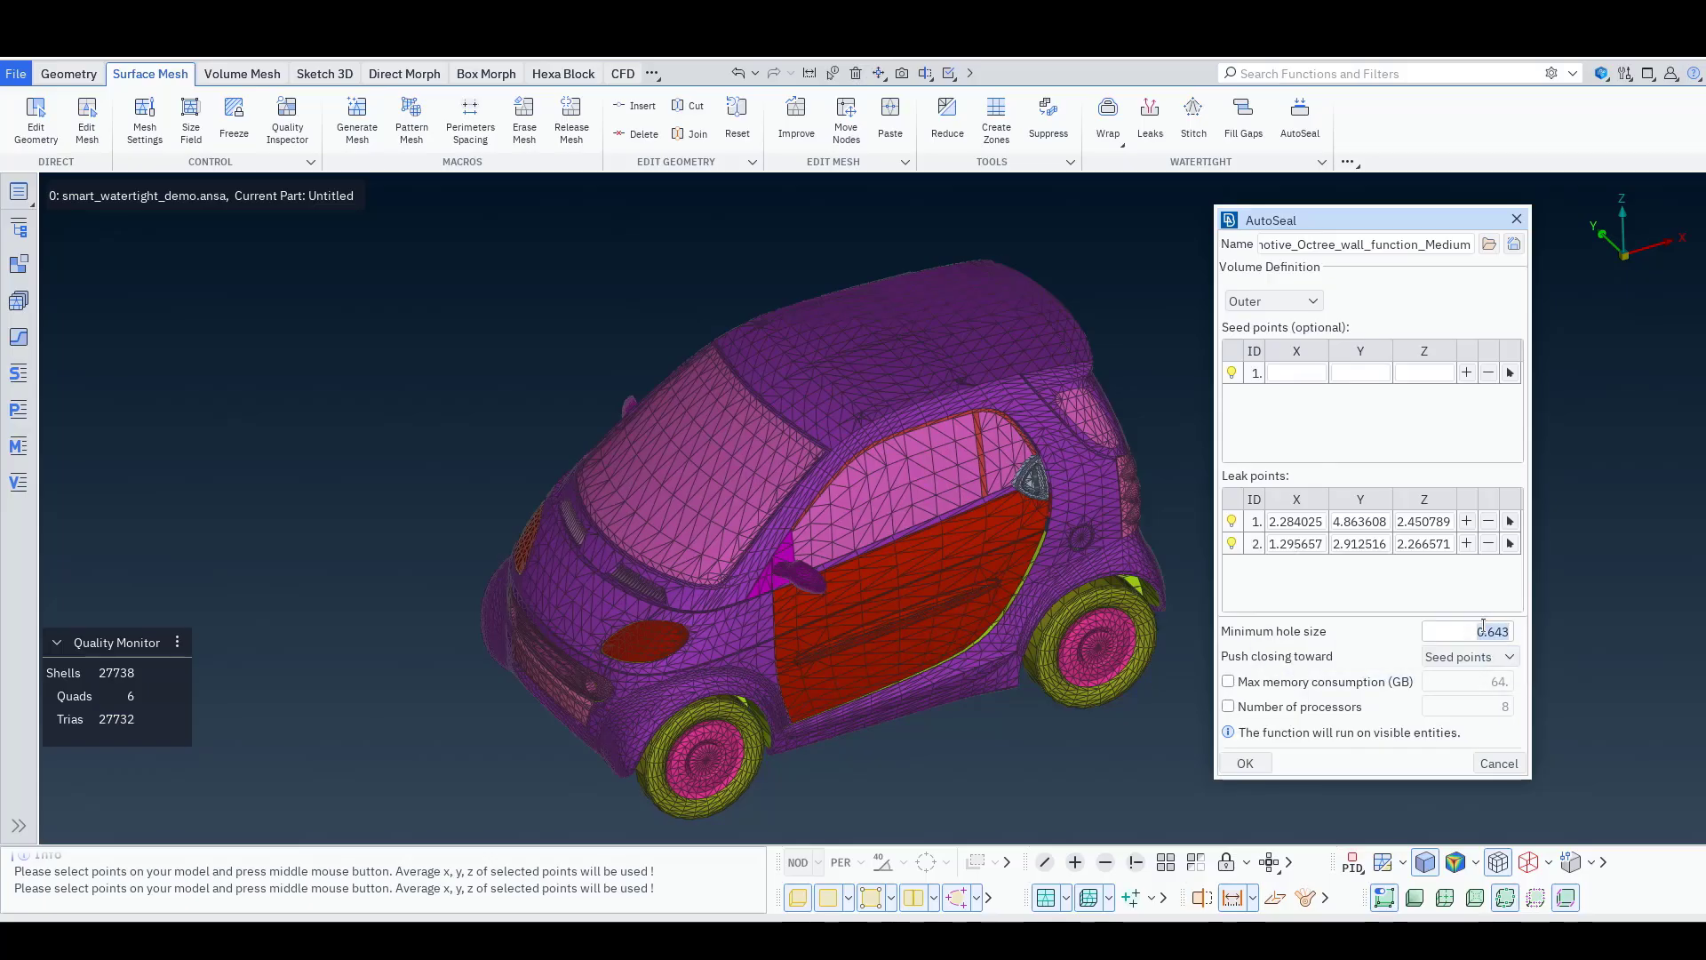
{"action": "type", "text": "2"}
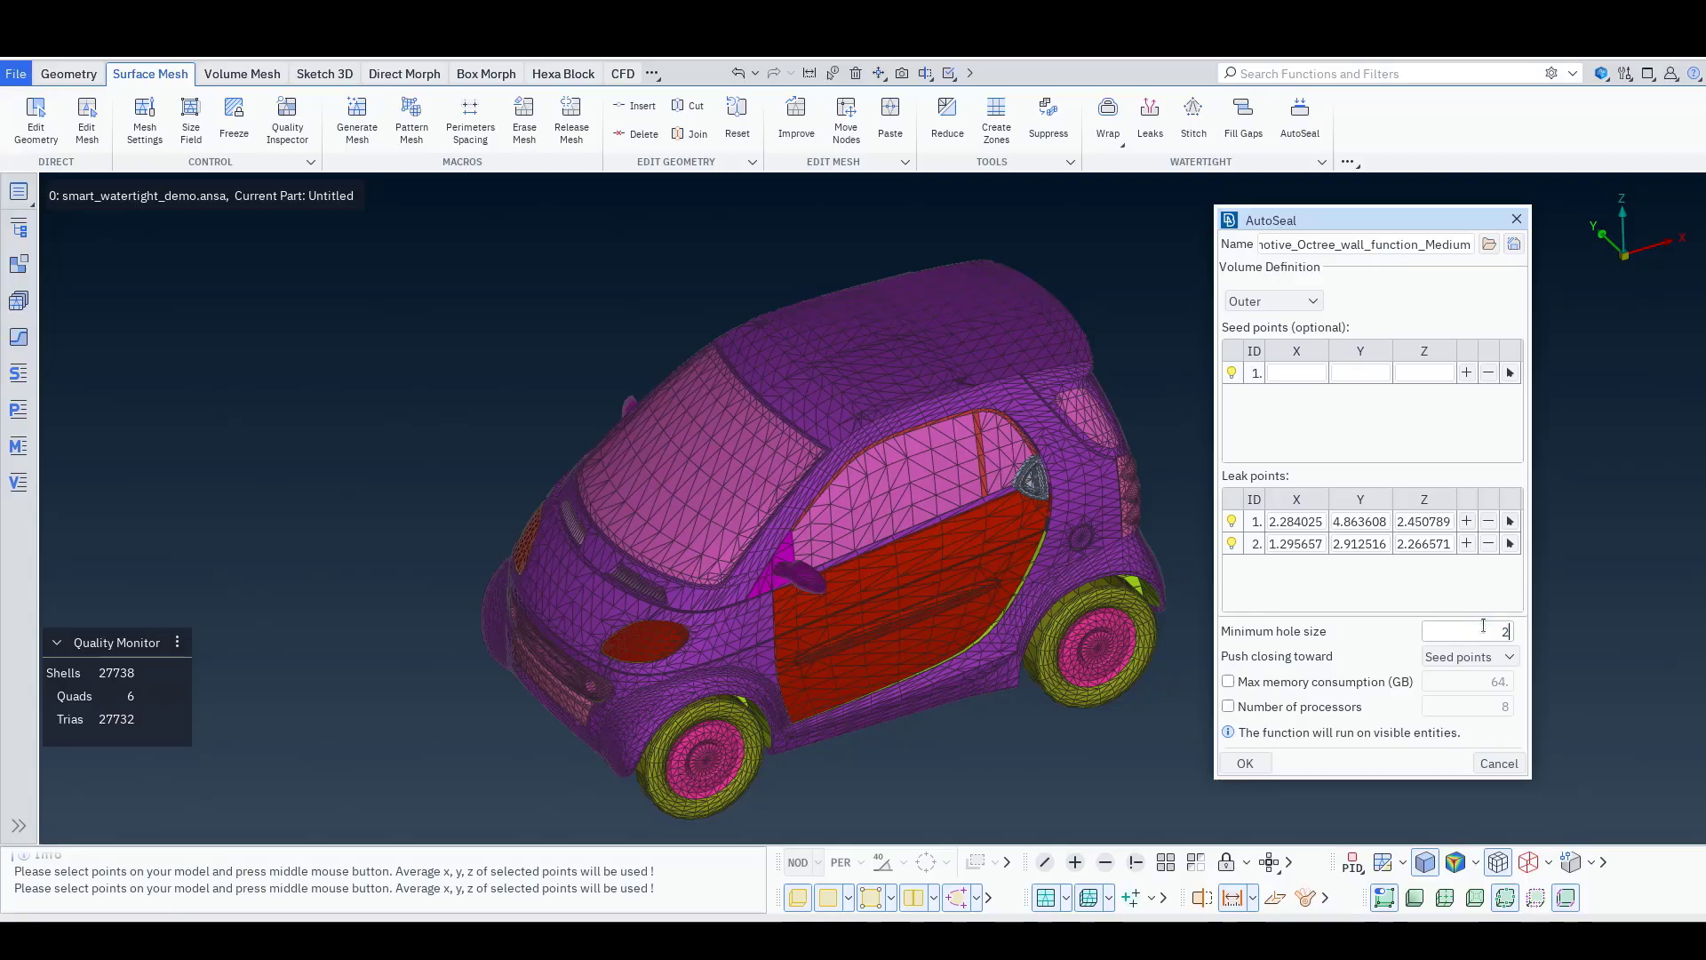
{"action": "left_click", "coordinate": [1227, 682]}
{"action": "type", "text": "20"}
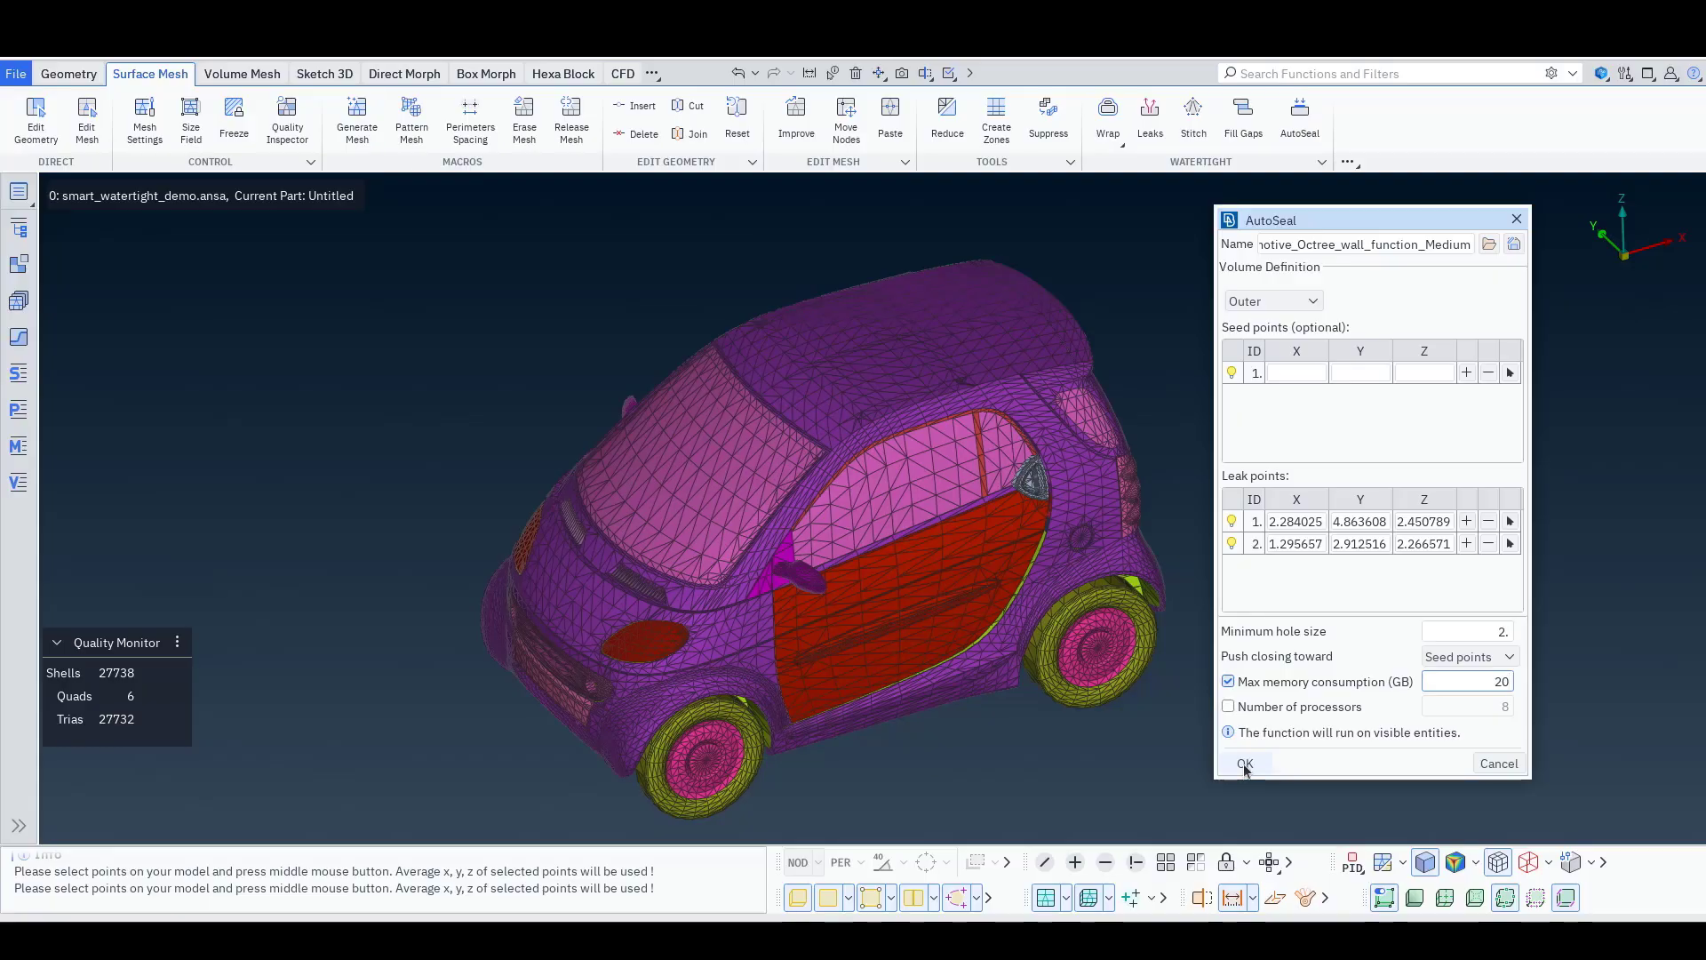
{"action": "left_click", "coordinate": [1245, 762]}
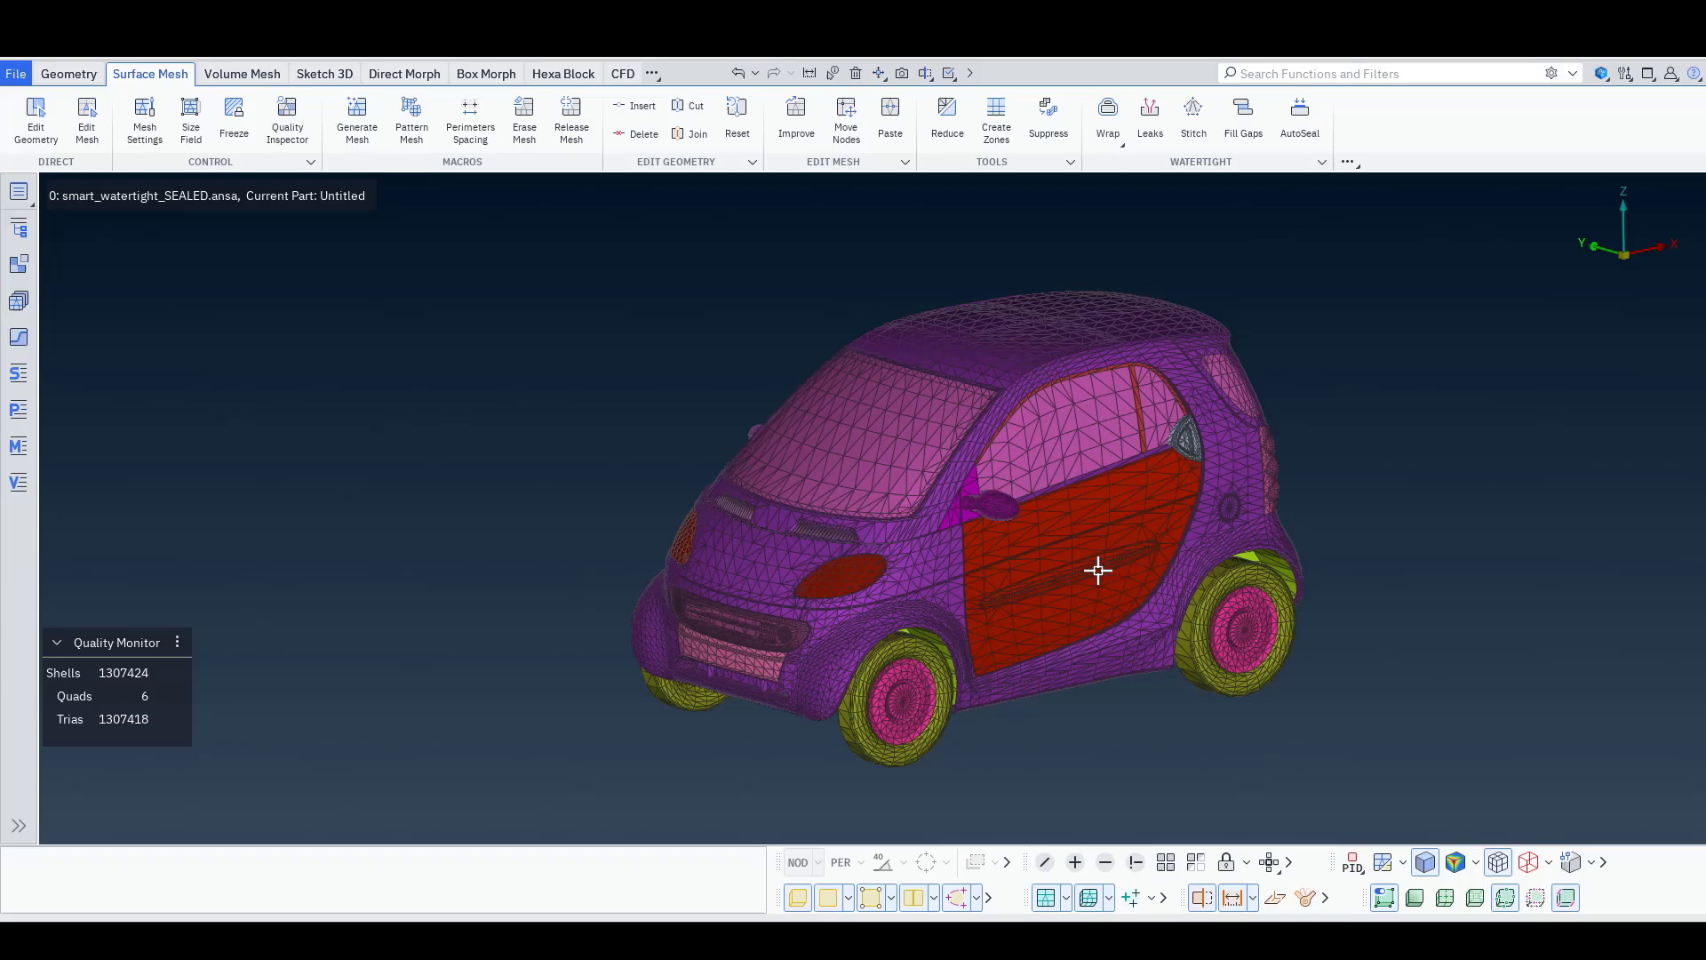
Orbit the sealed car toward its front to inspect the AutoSeal closing patches
{"action": "left_click_drag", "start_coordinate": [1097, 571], "coordinate": [879, 596]}
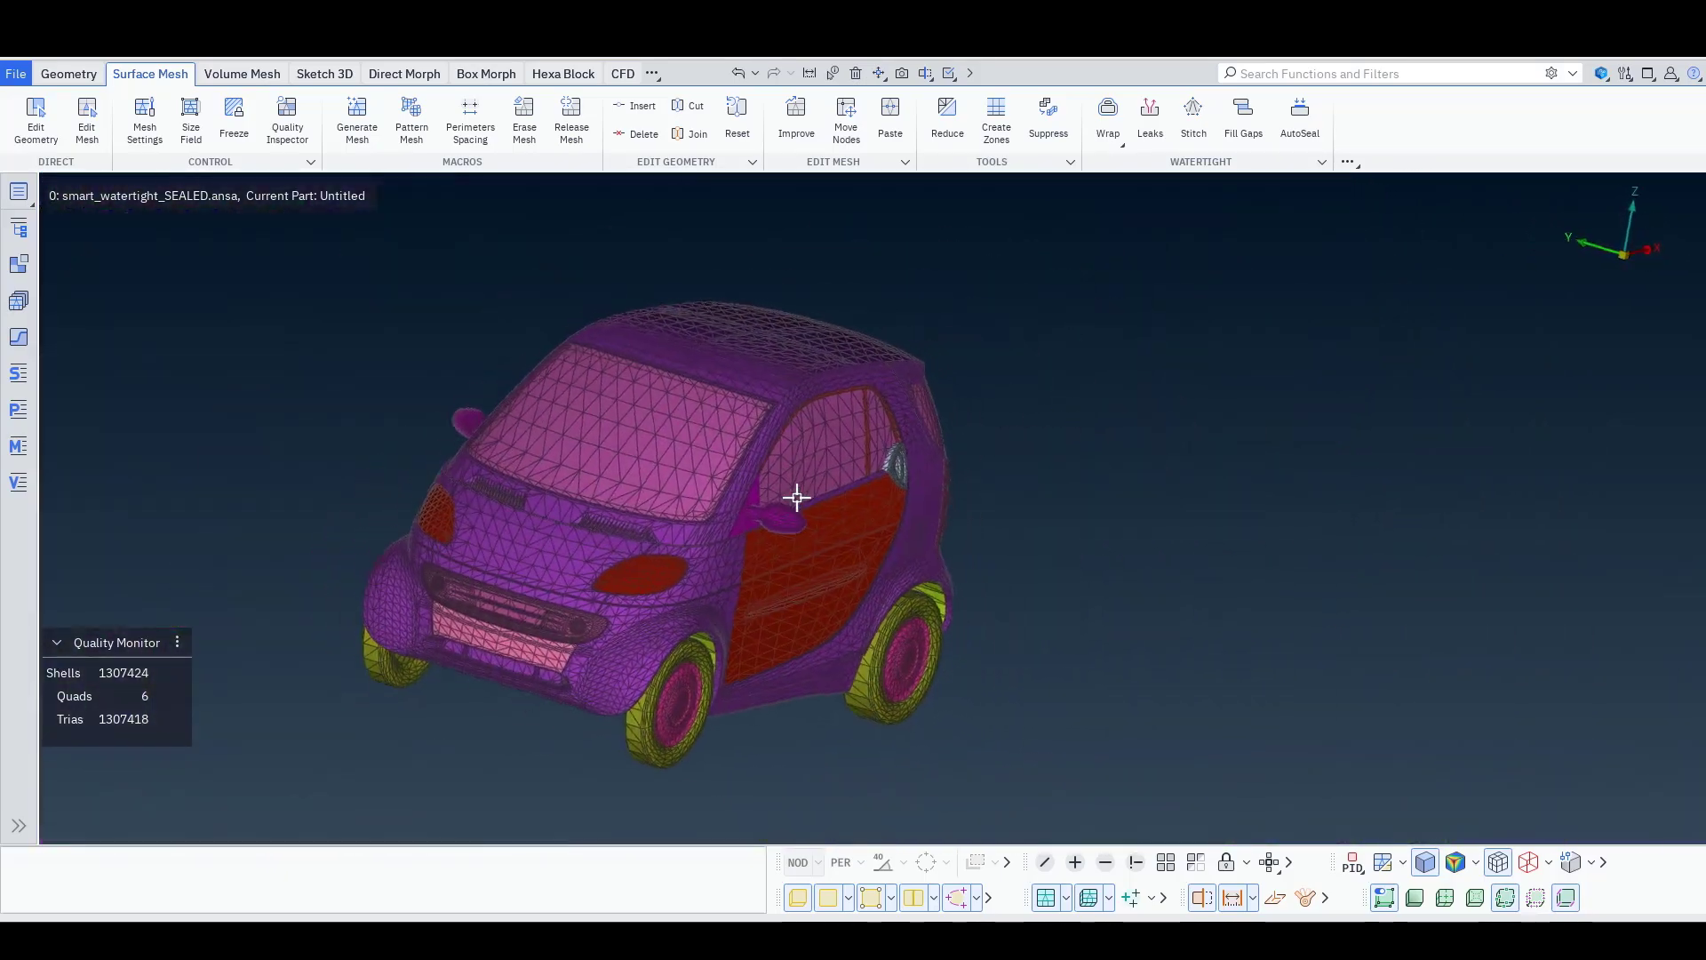
{"action": "left_click_drag", "start_coordinate": [796, 497], "coordinate": [606, 636]}
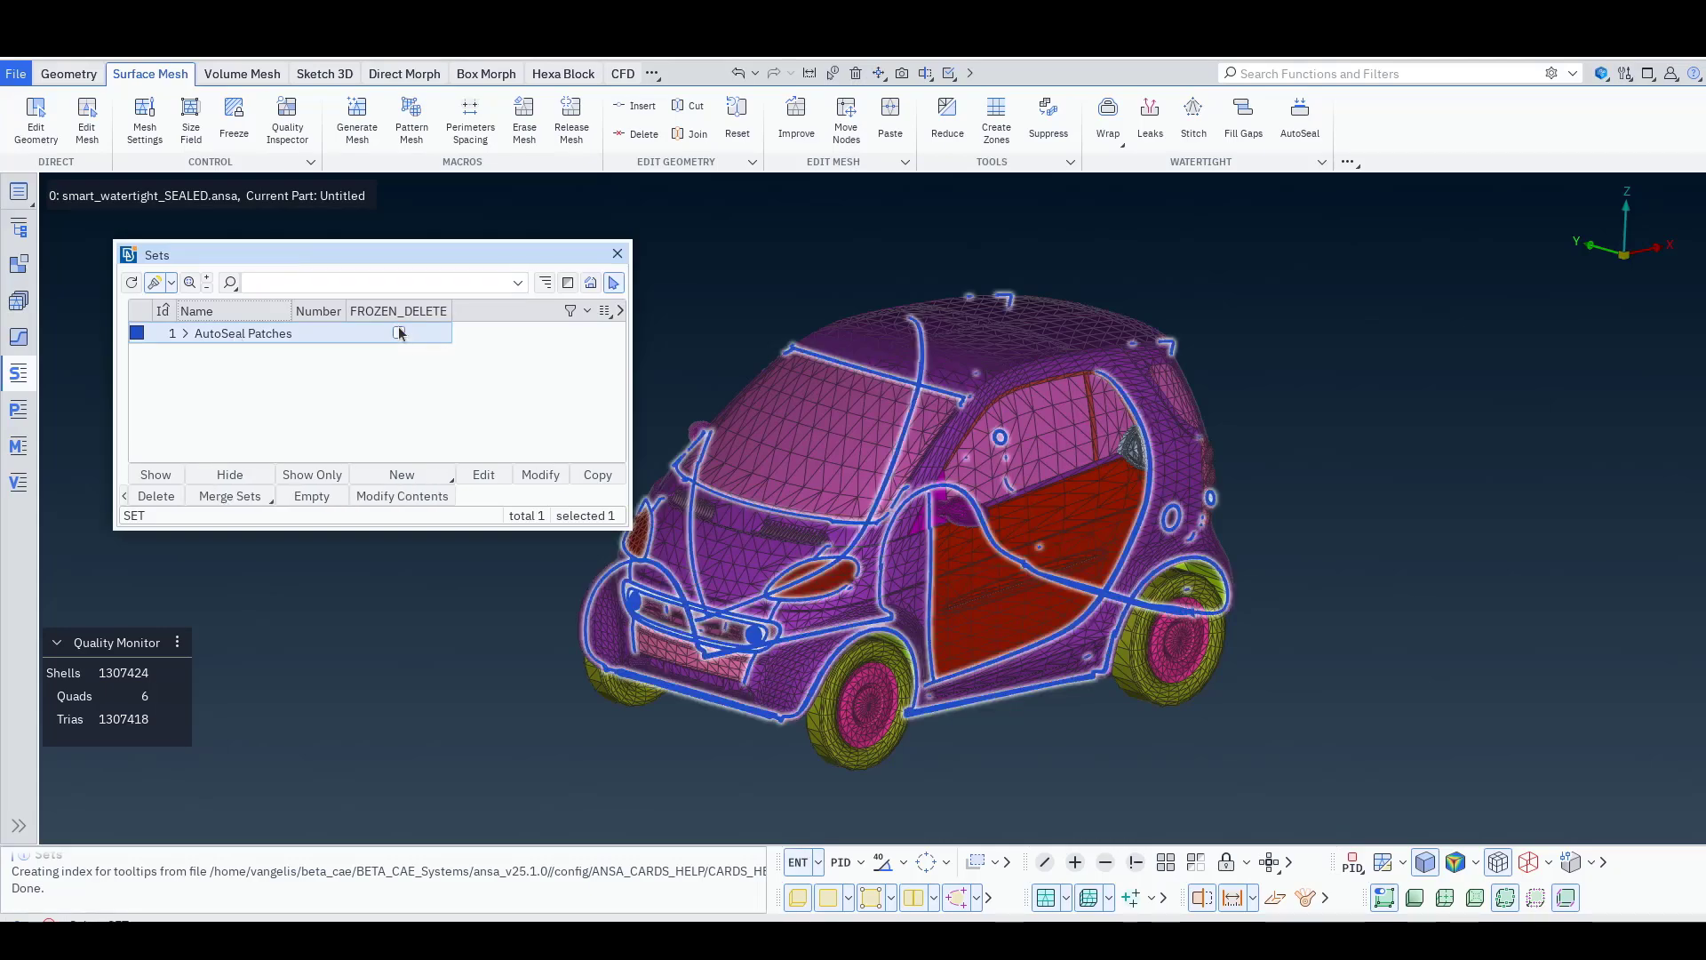
Flag the AutoSeal Patches set FROZEN_DELETE, clear the selection, and close the sets list
{"action": "left_click", "coordinate": [399, 333]}
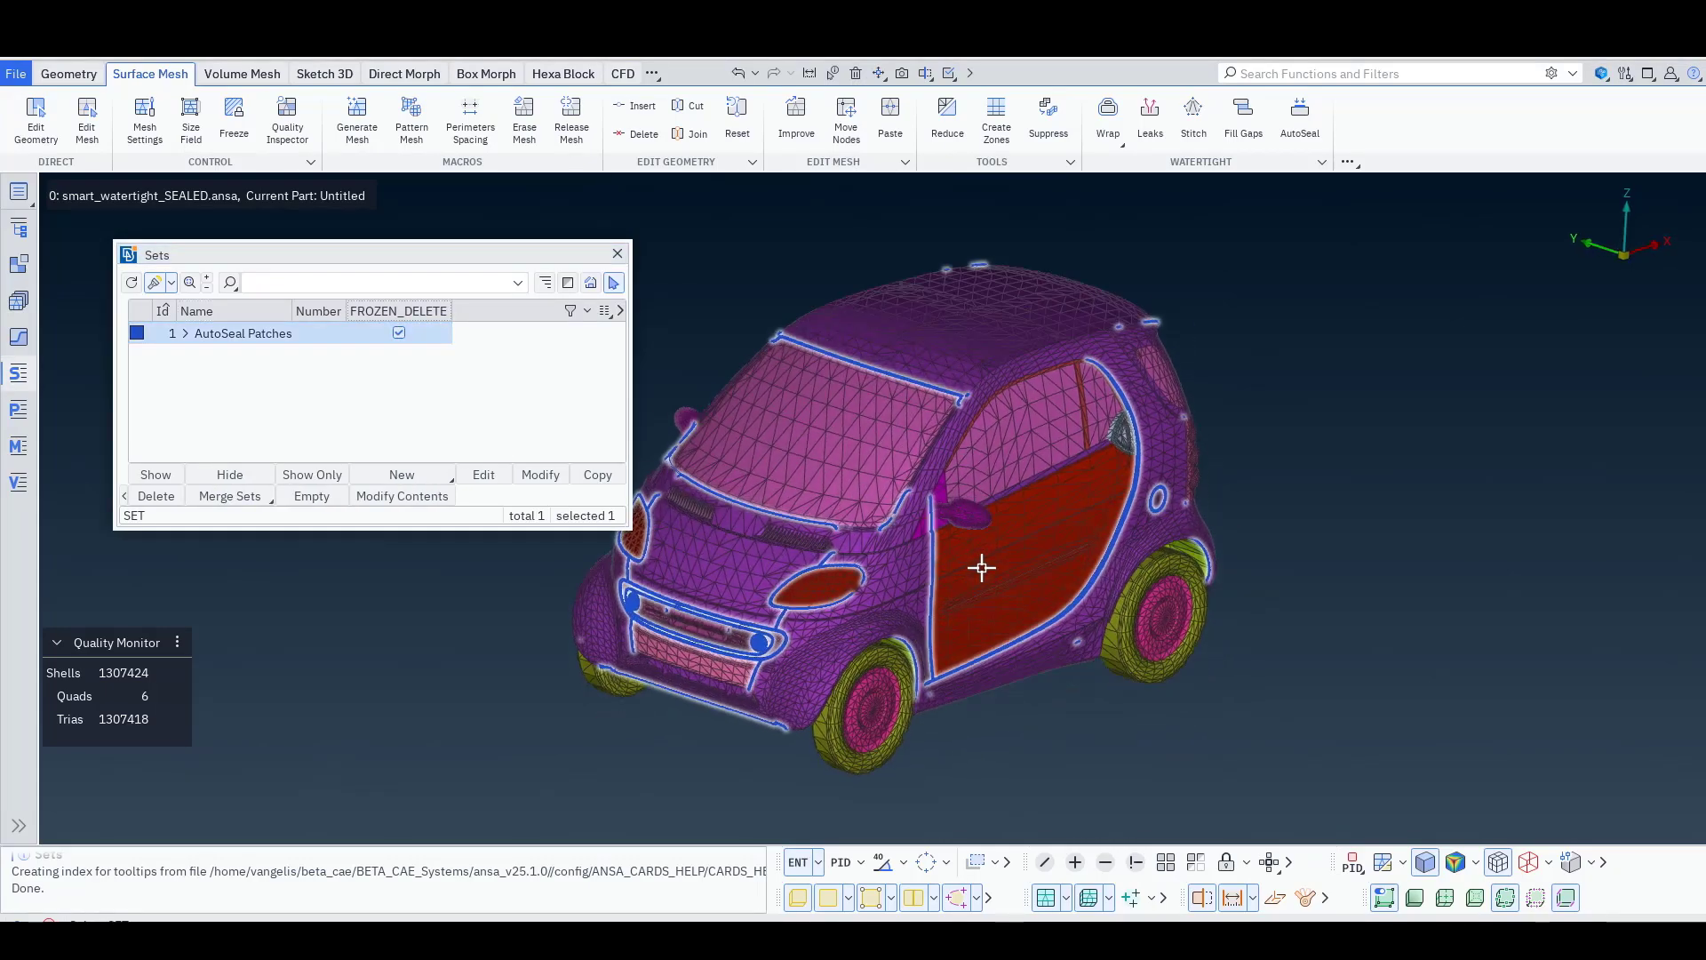
{"action": "right_click", "coordinate": [243, 333]}
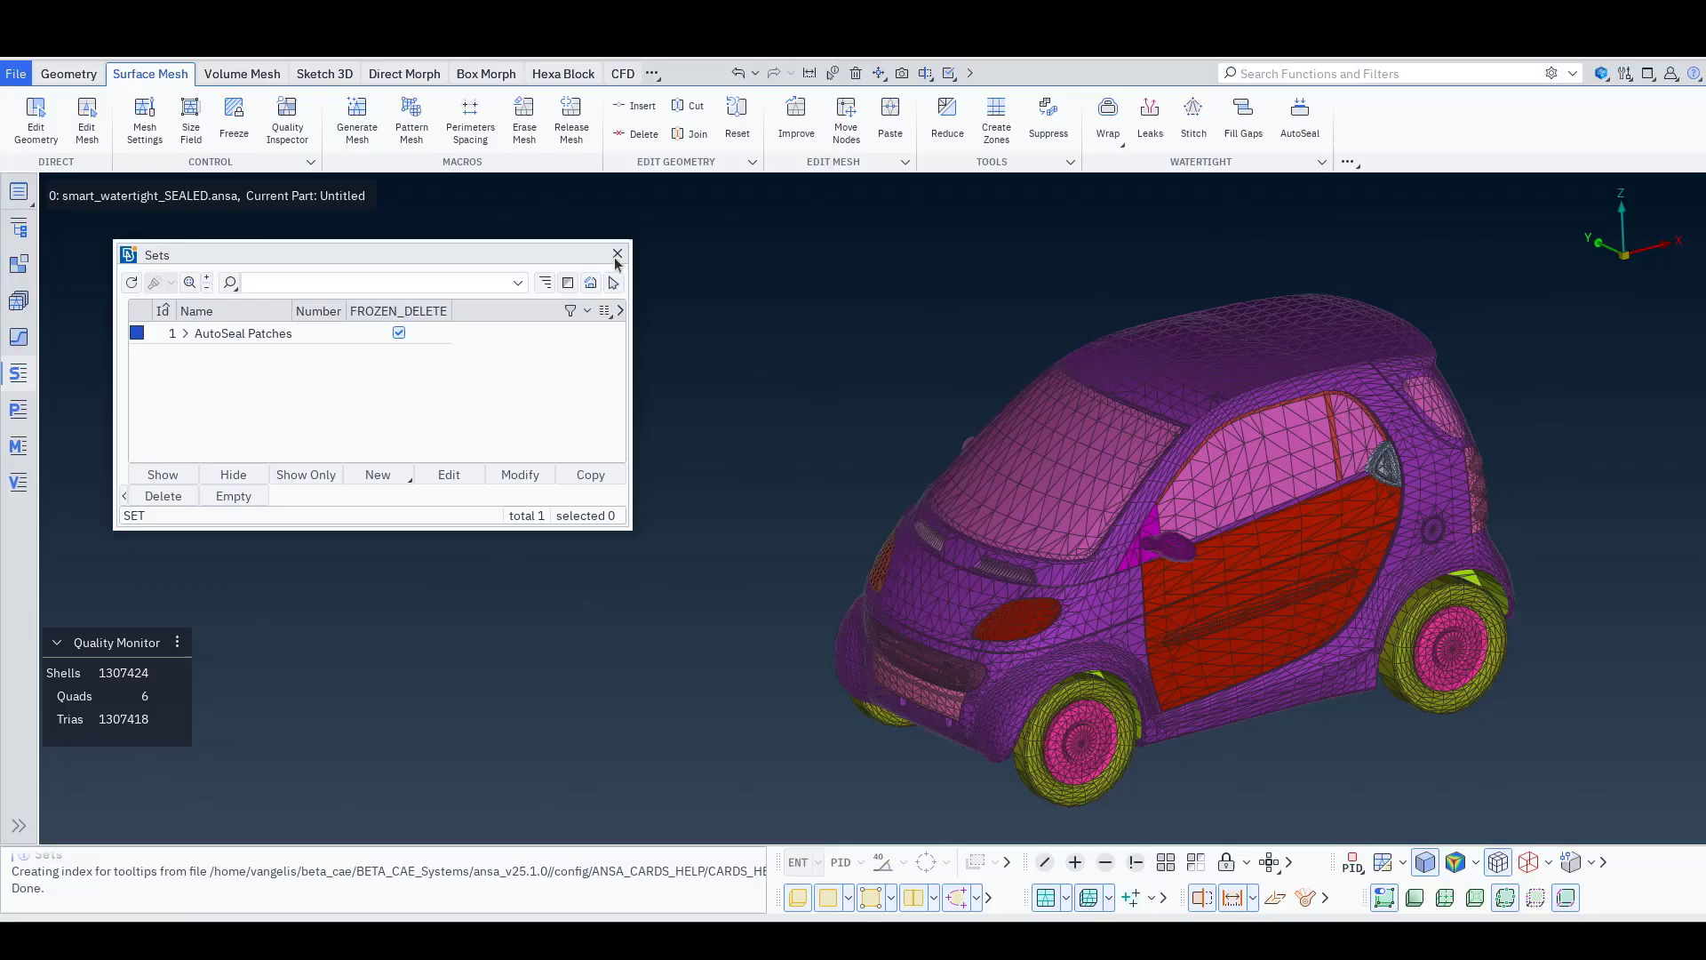
{"action": "left_click", "coordinate": [617, 253]}
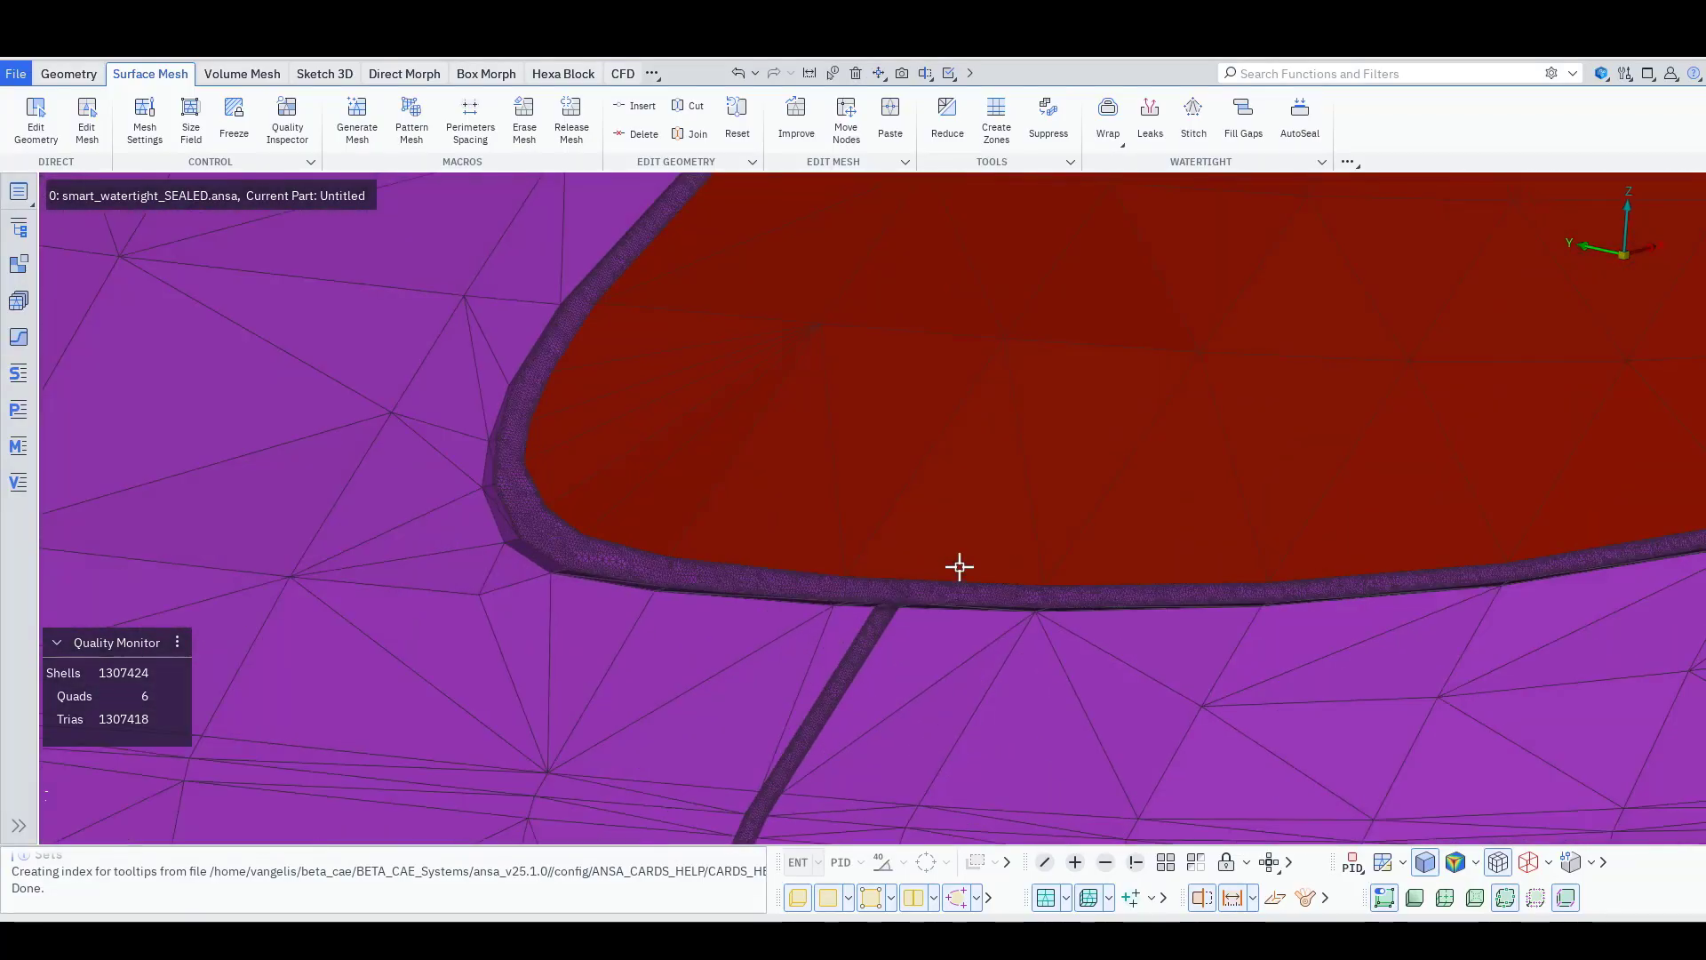
{"action": "left_click", "coordinate": [1299, 117]}
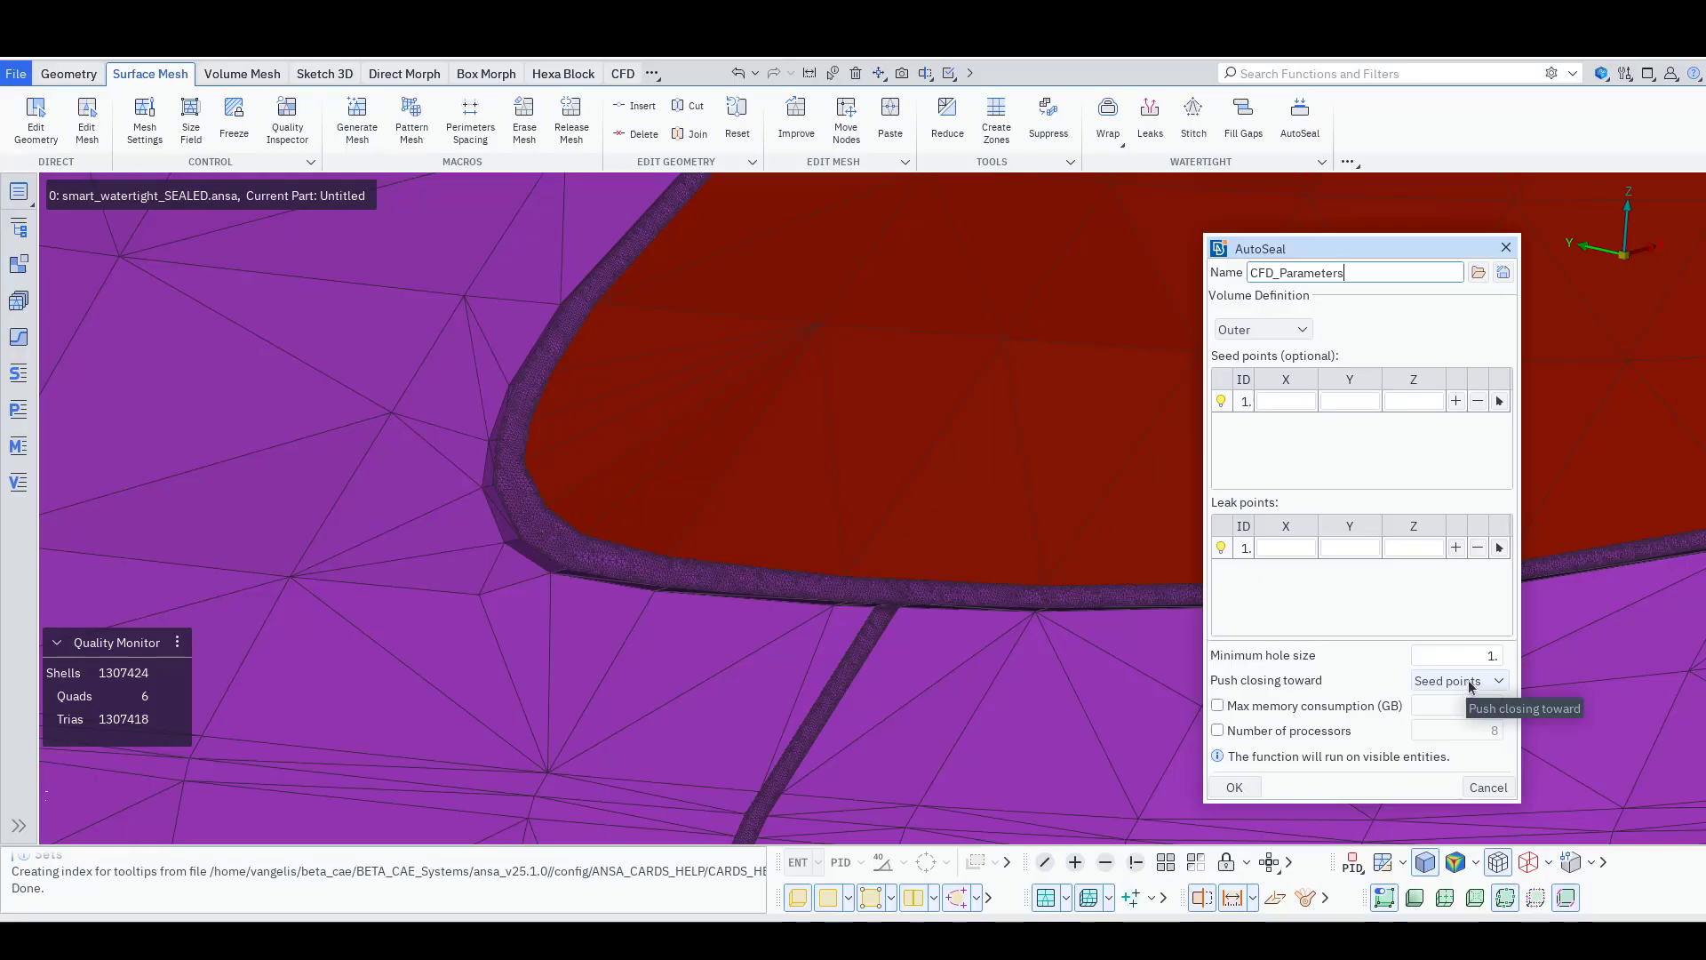
{"action": "left_click", "coordinate": [1459, 680]}
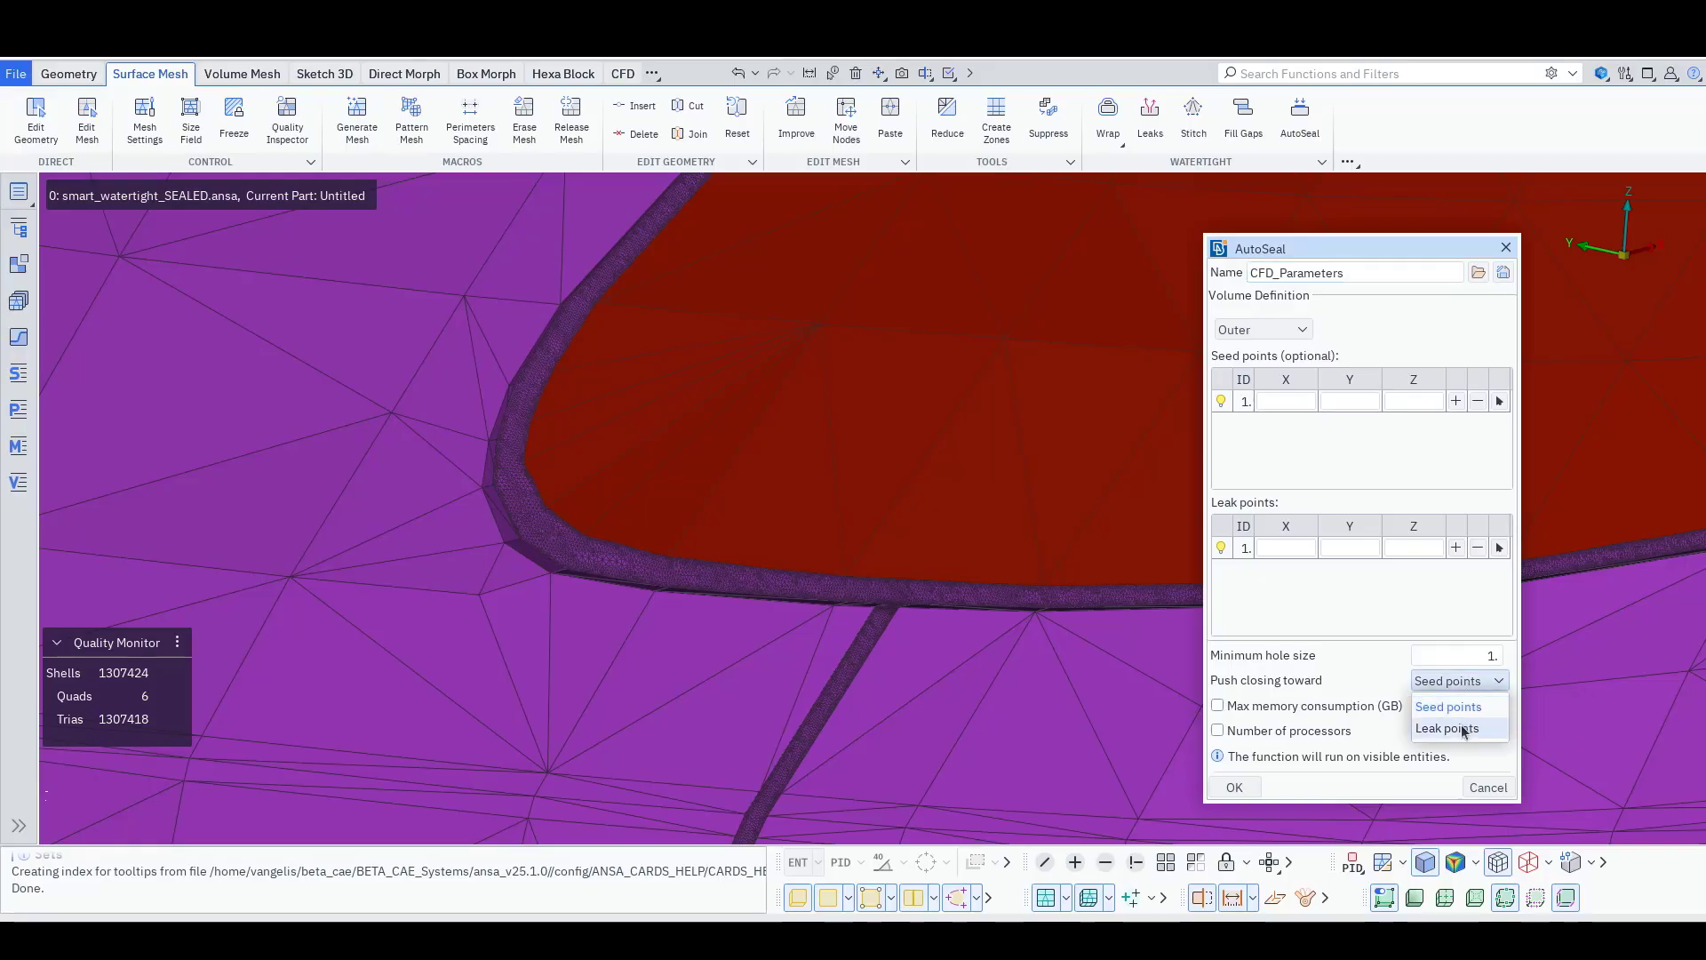
{"action": "left_click", "coordinate": [1448, 727]}
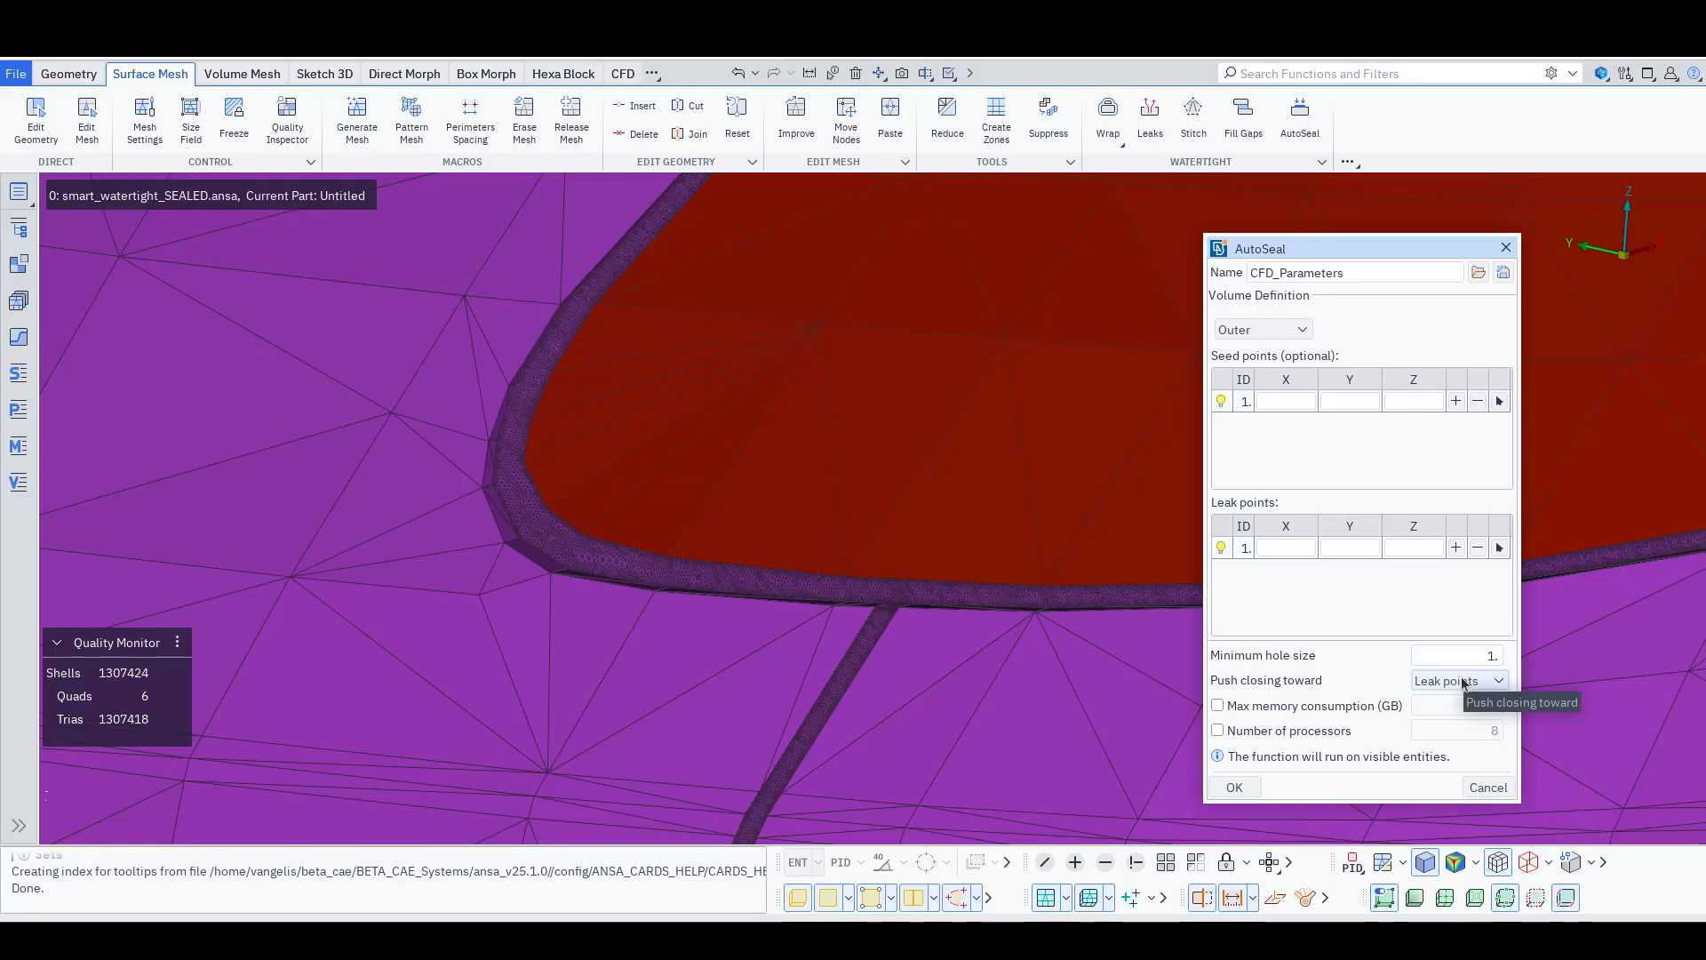
{"action": "left_click", "coordinate": [1457, 680]}
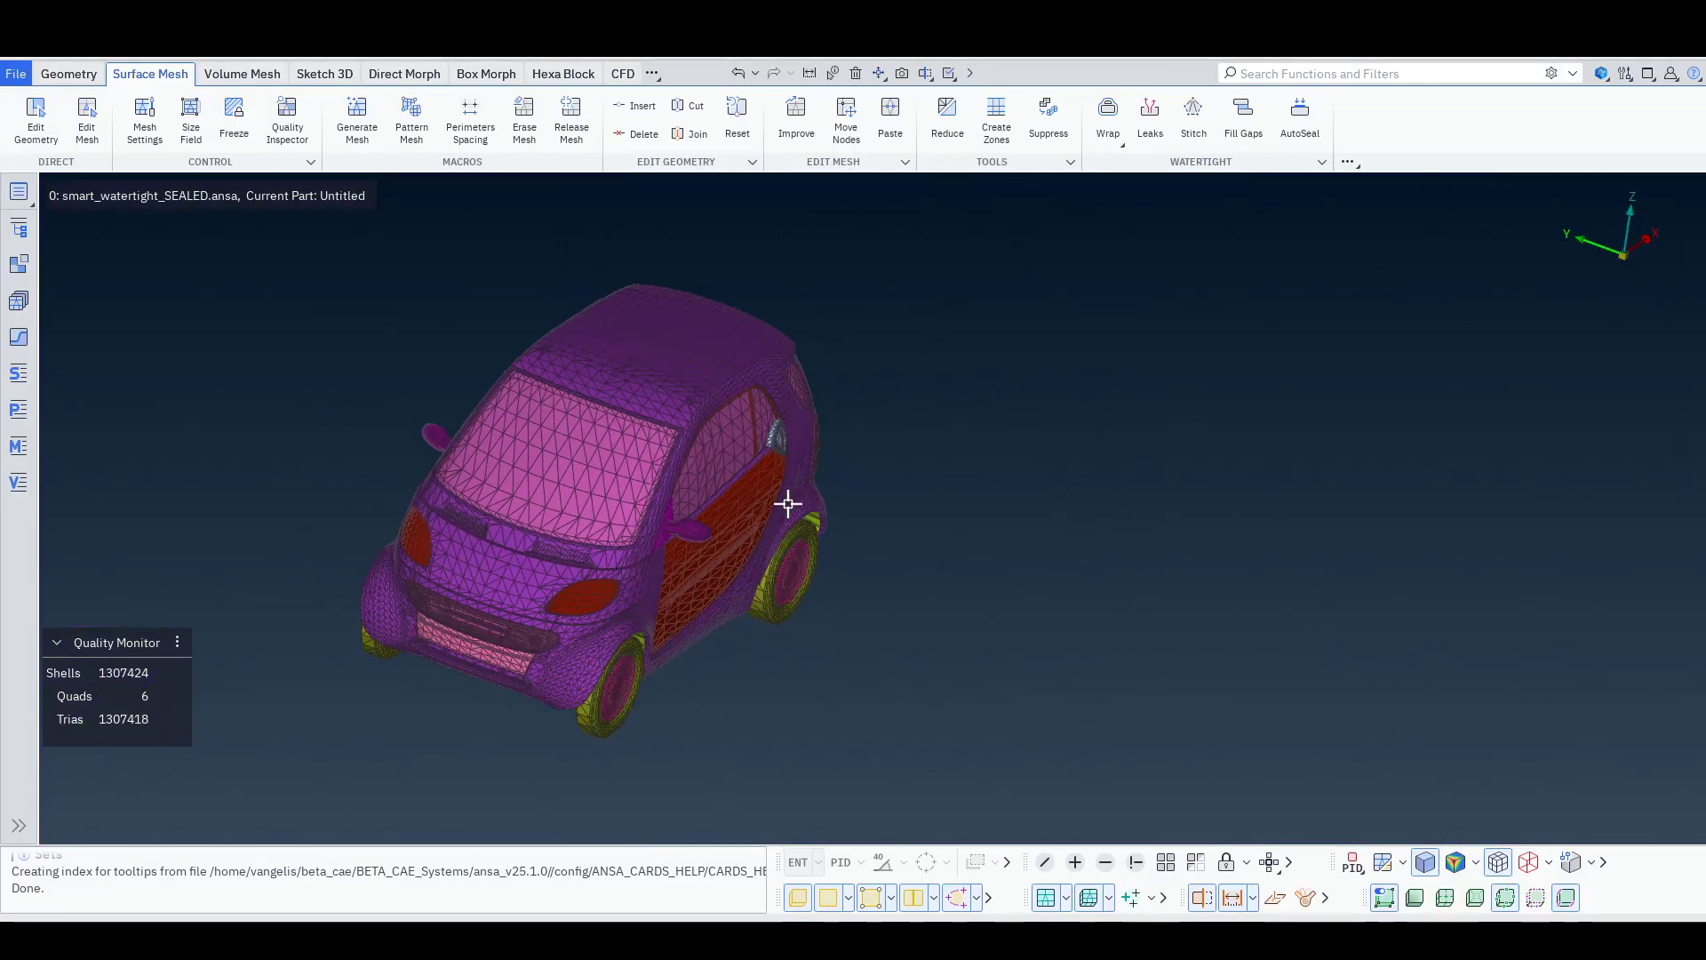
Merge smart_watertight_SEALED_inwards.ansa, loading it as a new model in a new window
{"action": "left_click", "coordinate": [16, 73]}
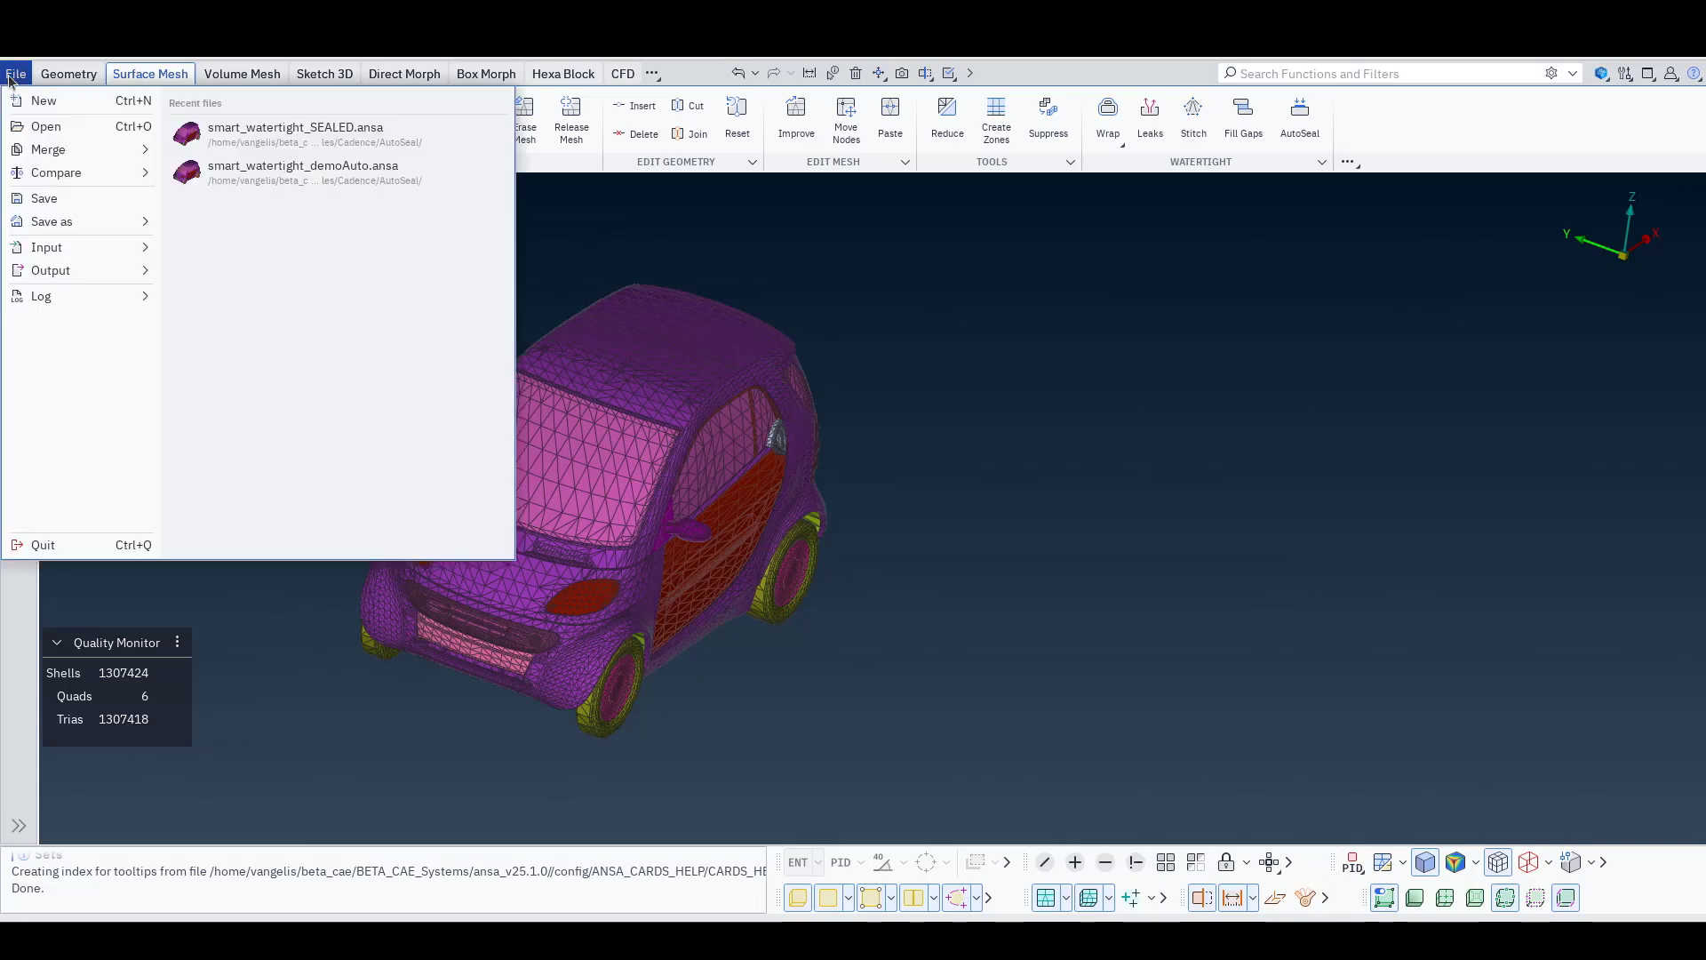
{"action": "left_click", "coordinate": [45, 126]}
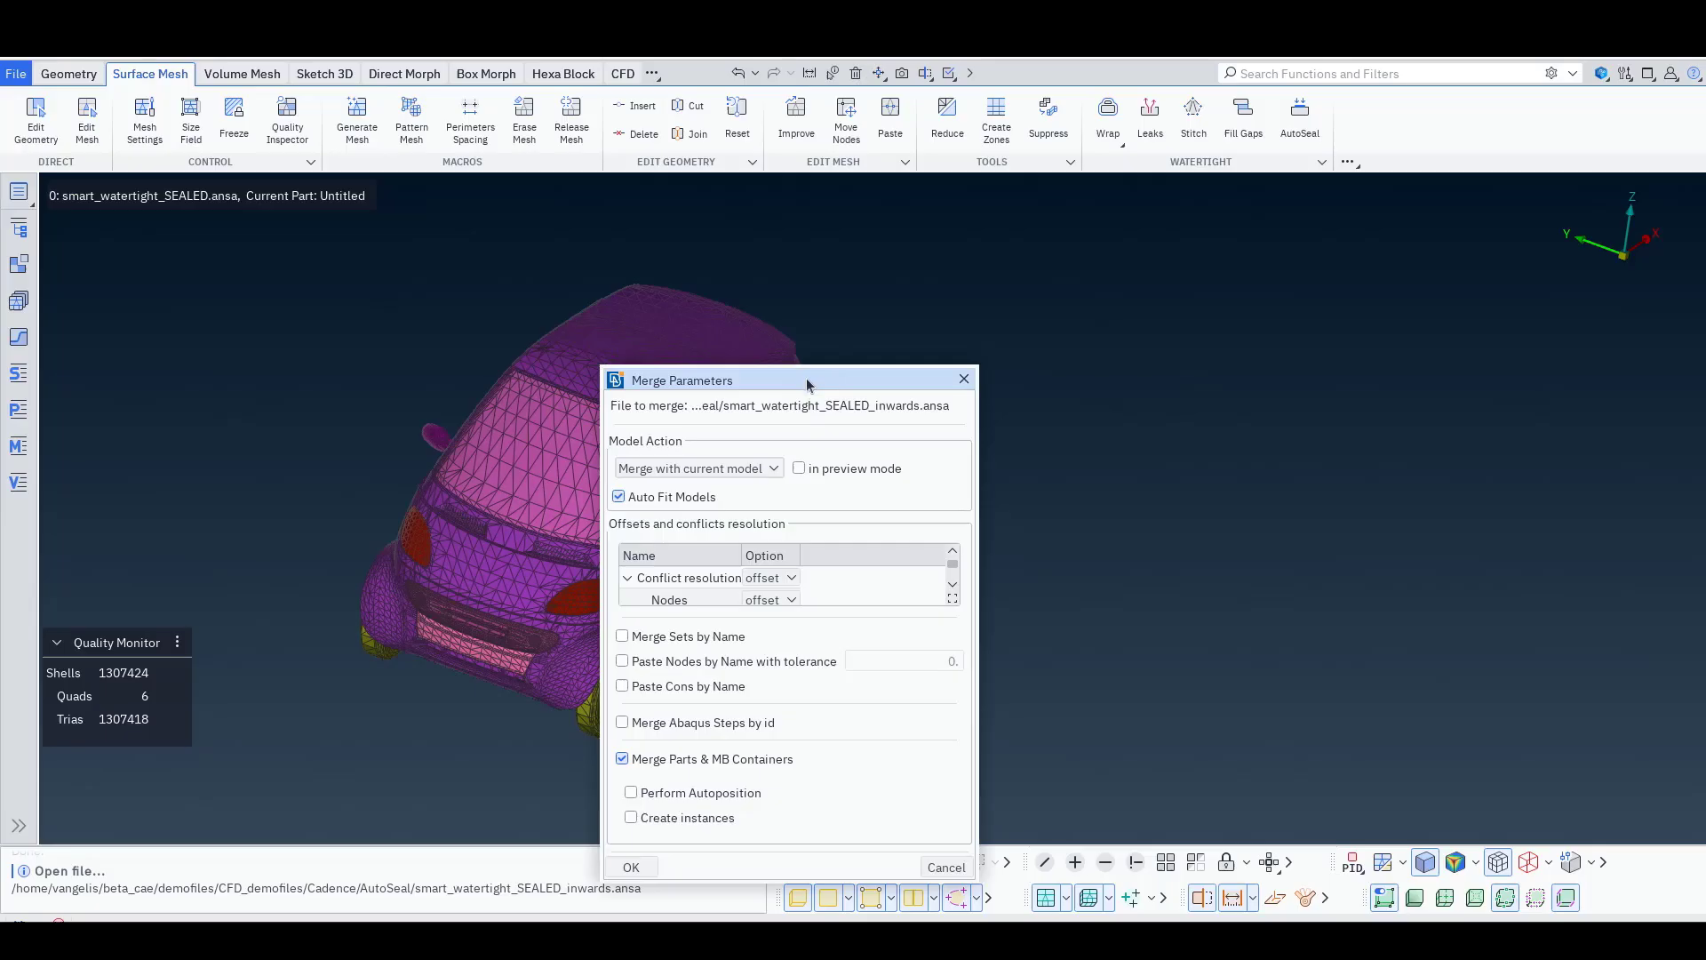
{"action": "left_click", "coordinate": [696, 468]}
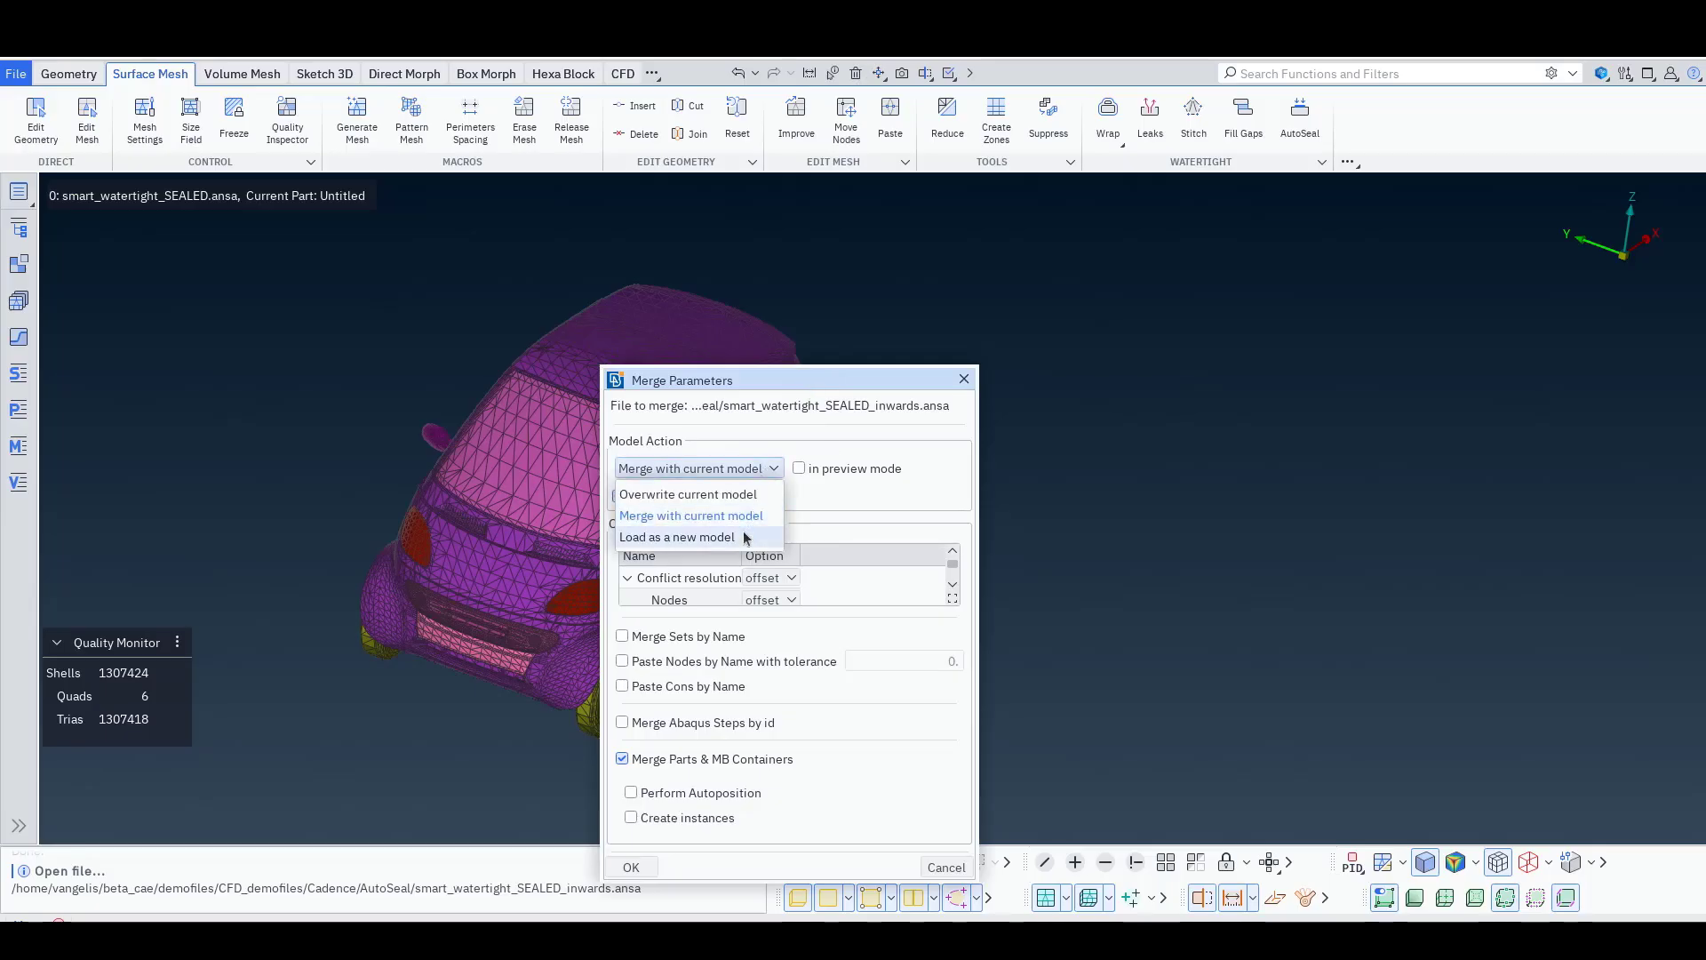
{"action": "left_click", "coordinate": [677, 537]}
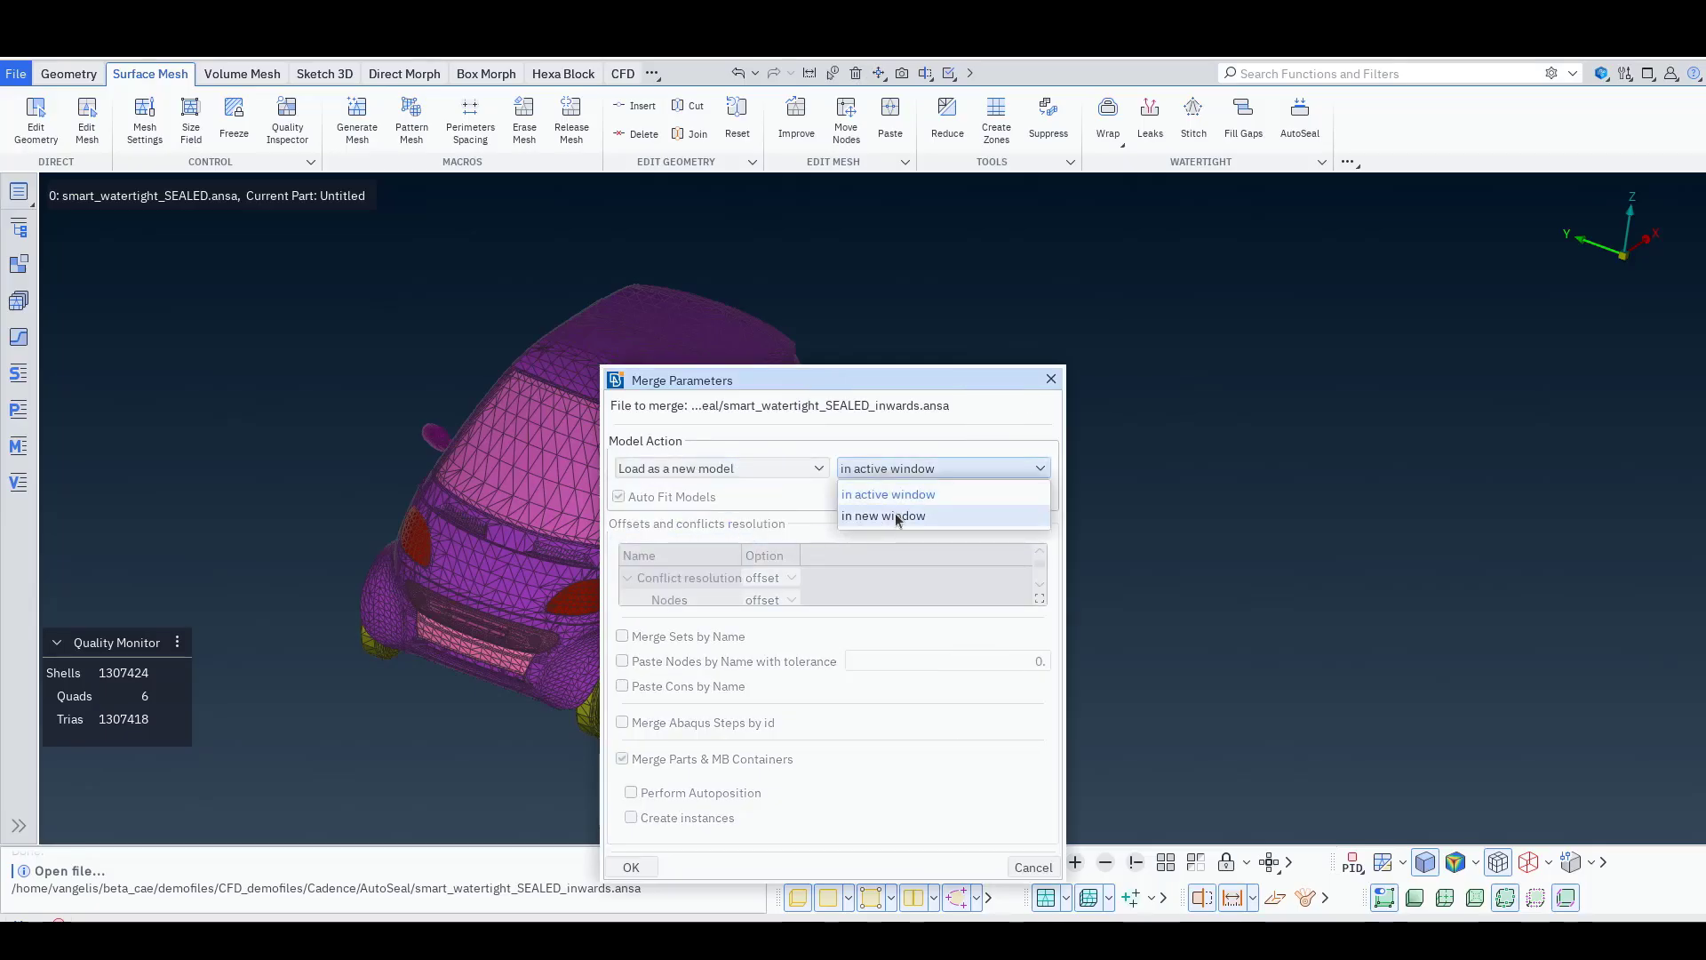
{"action": "left_click", "coordinate": [630, 867]}
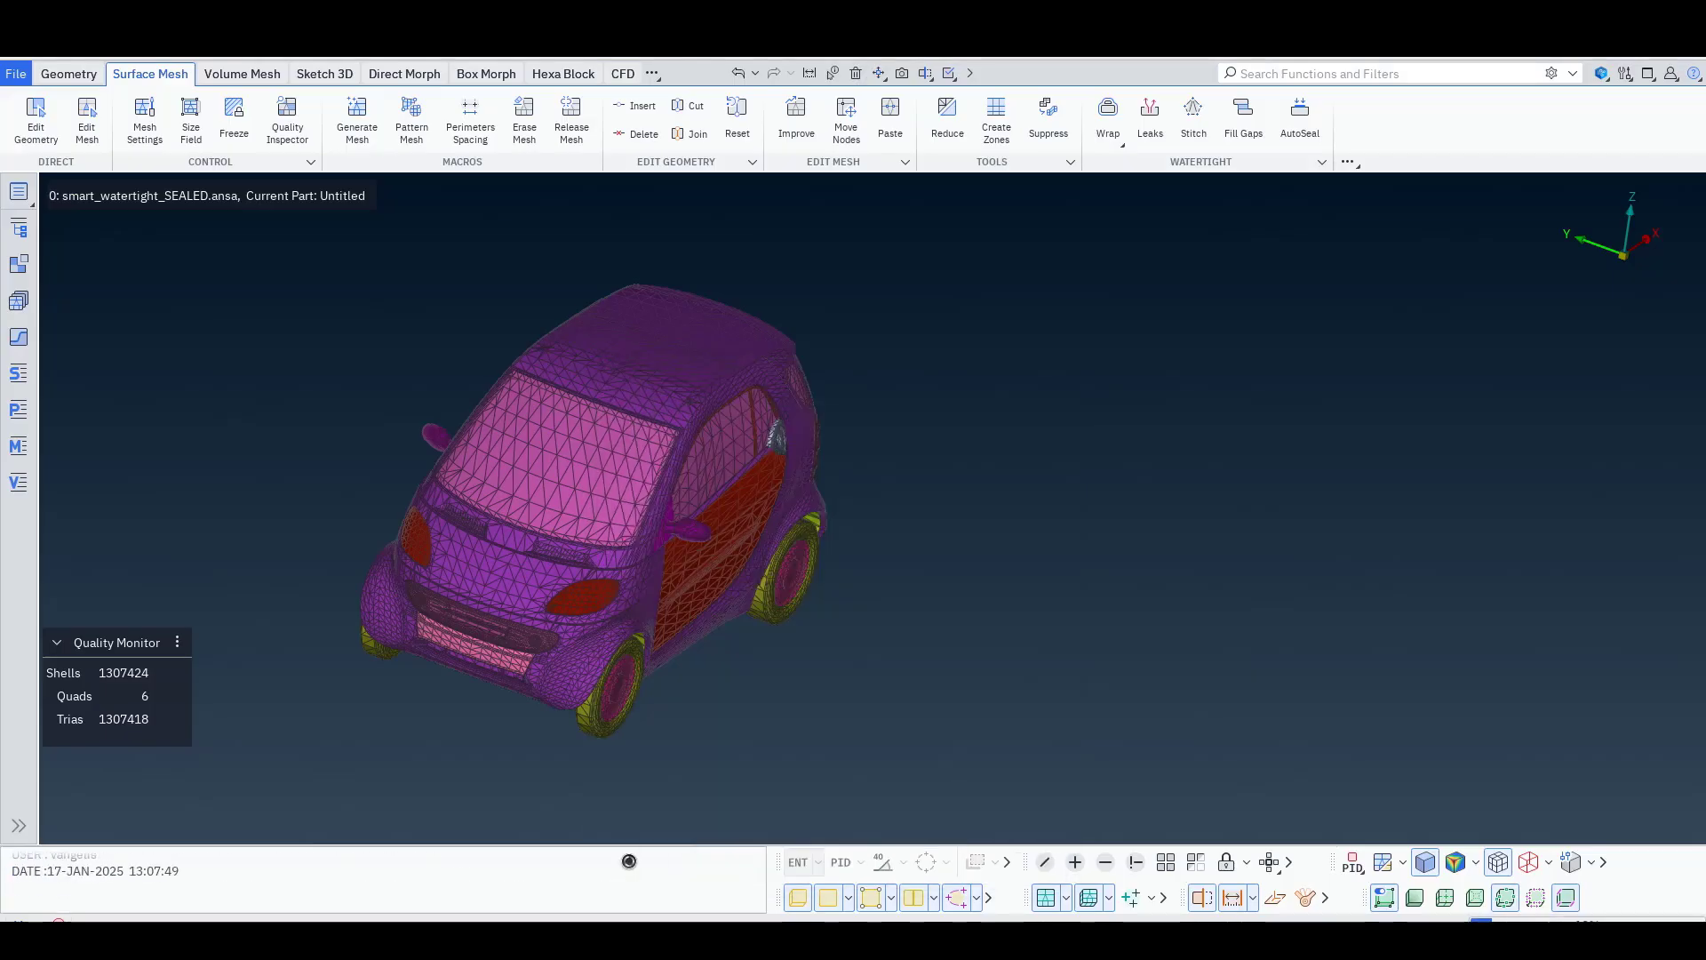